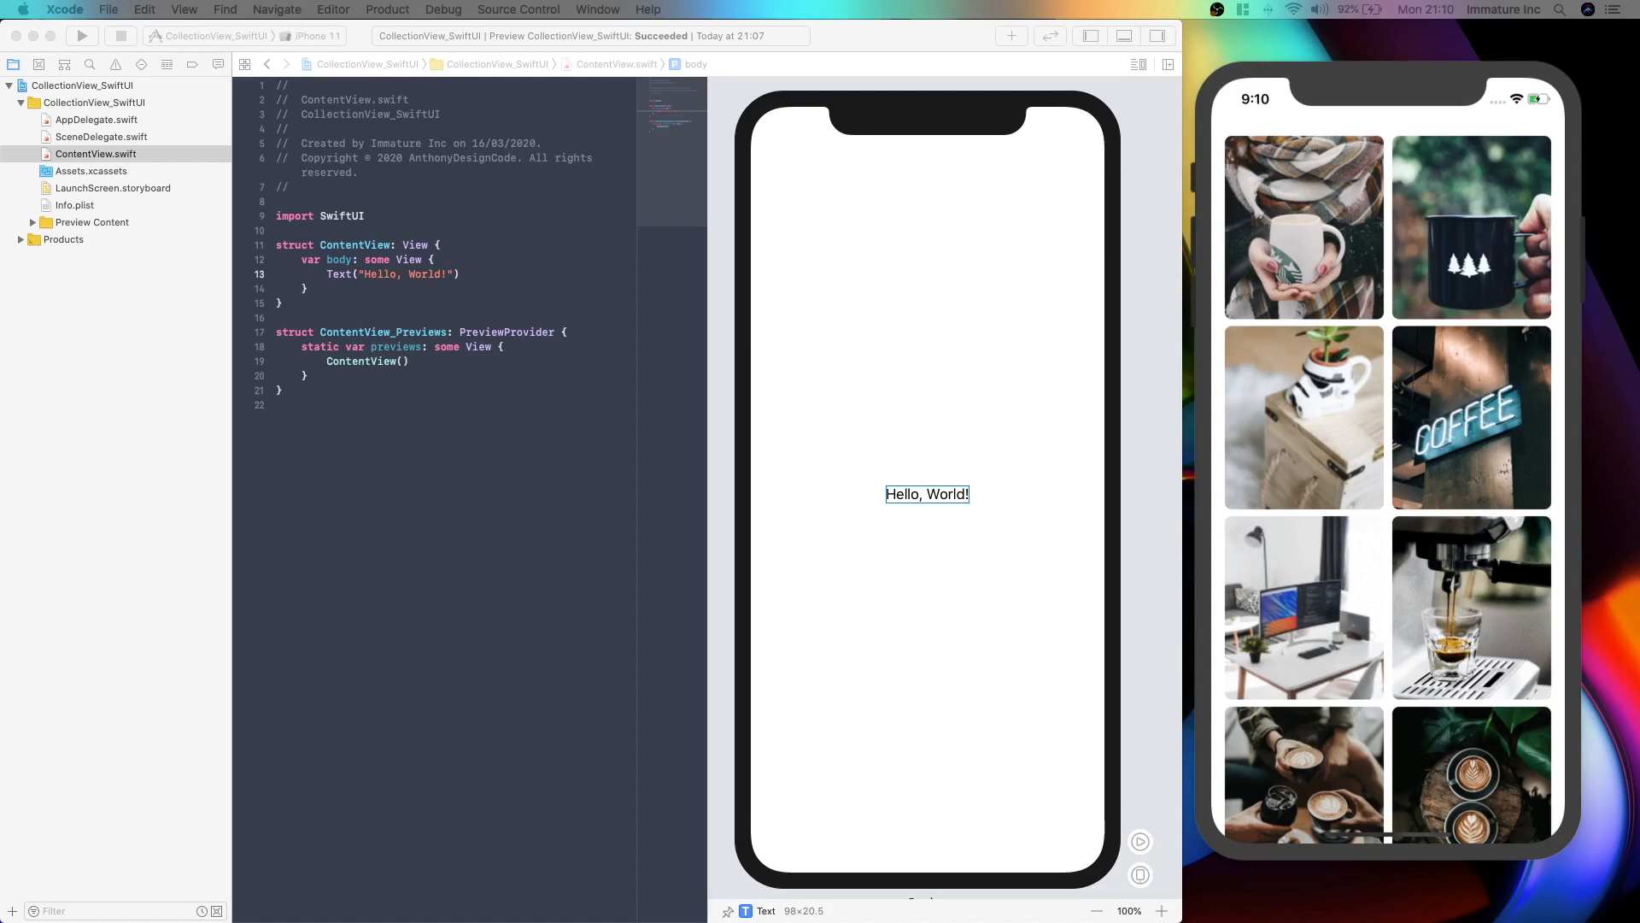
mouse_move(1367, 566)
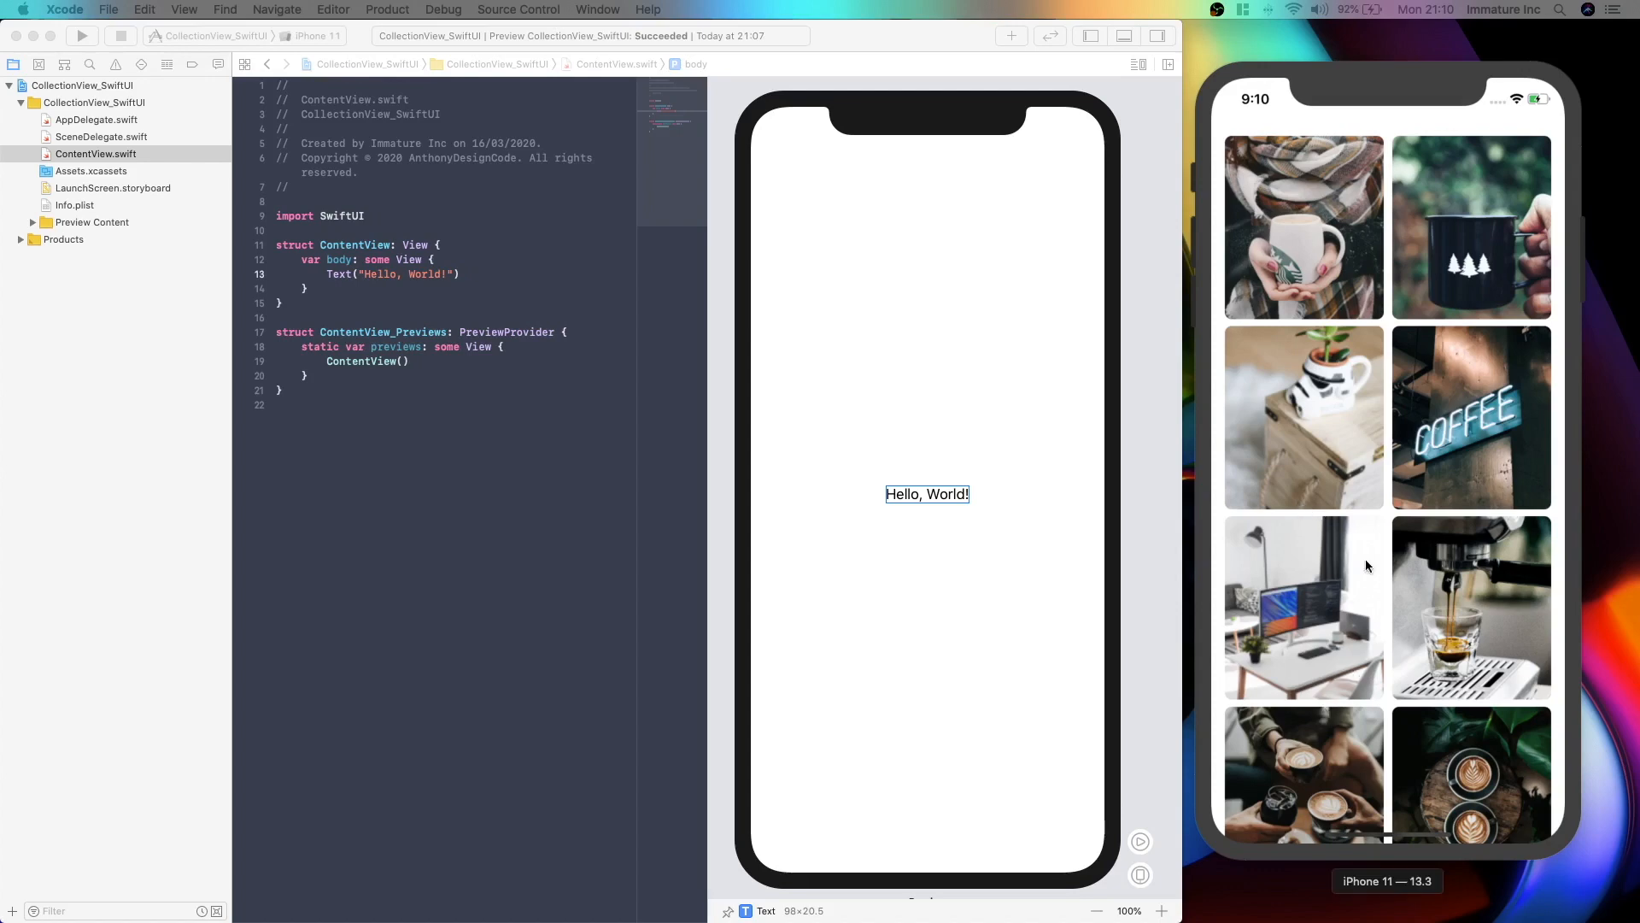
Step: Bring up Assets.xcassets in the editor from the Project navigator
scroll(down, 3)
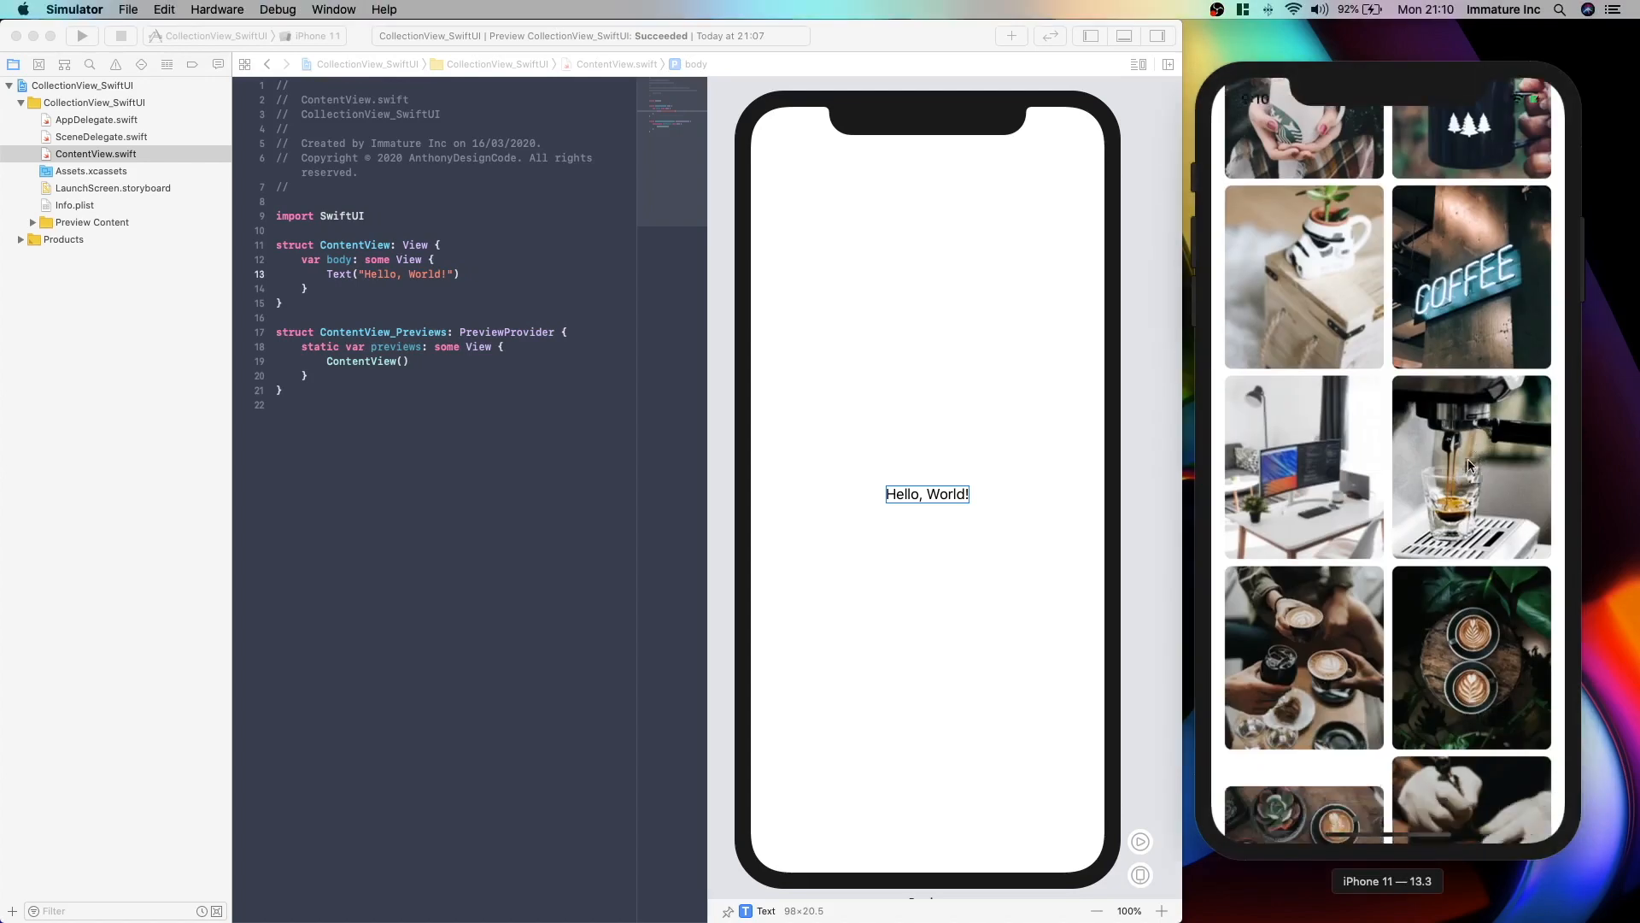
scroll(down, 3)
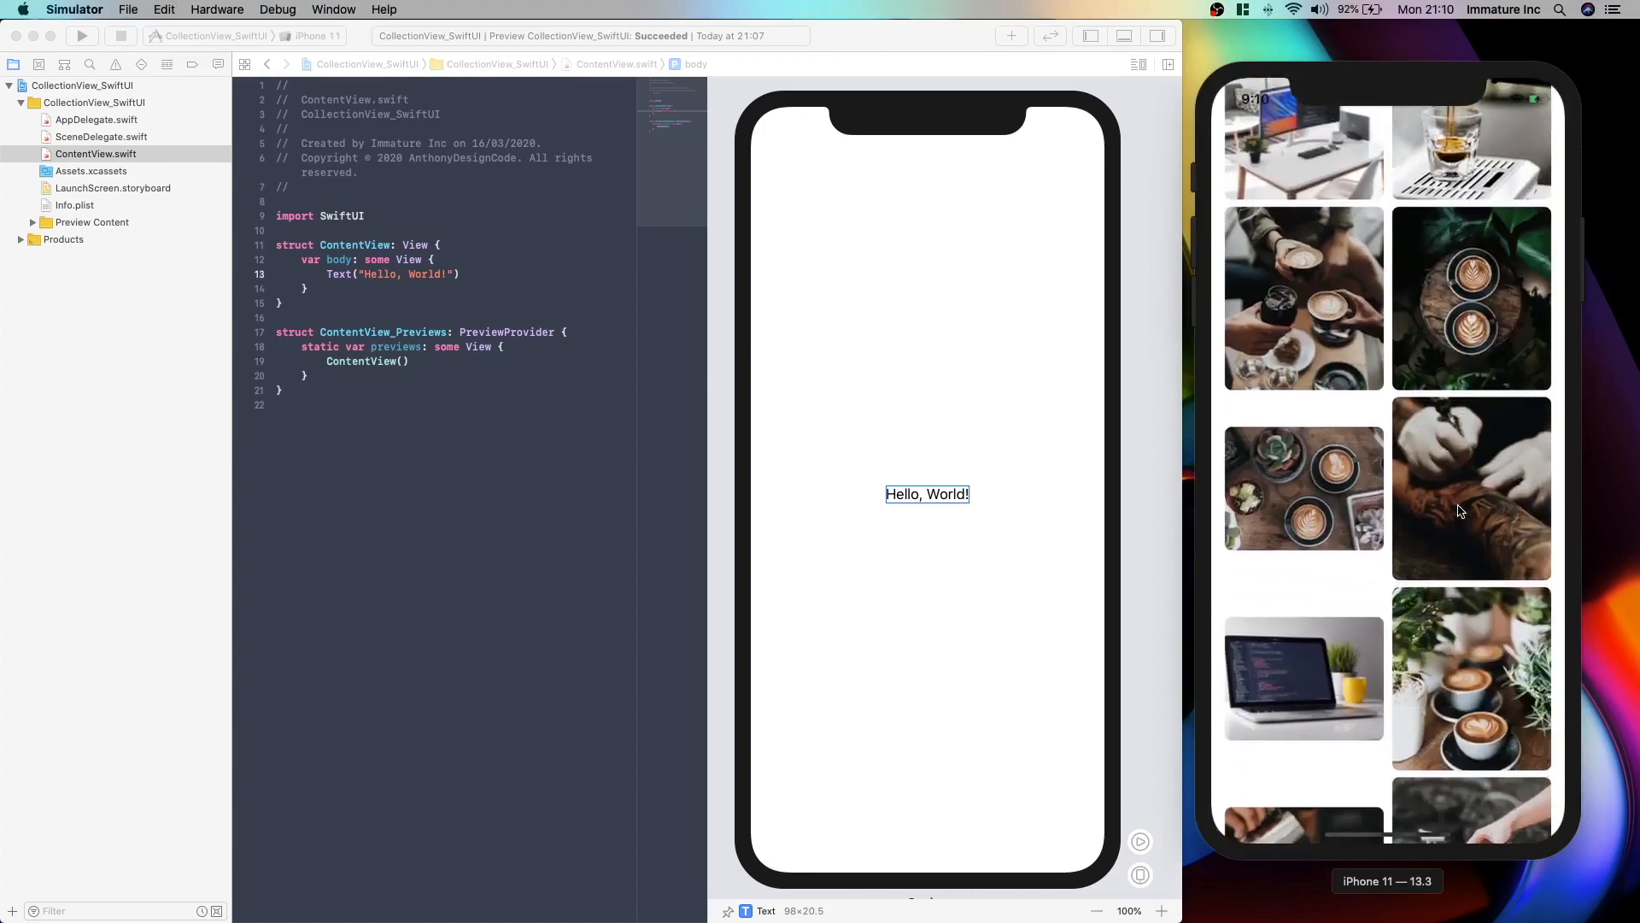
scroll(up, 3)
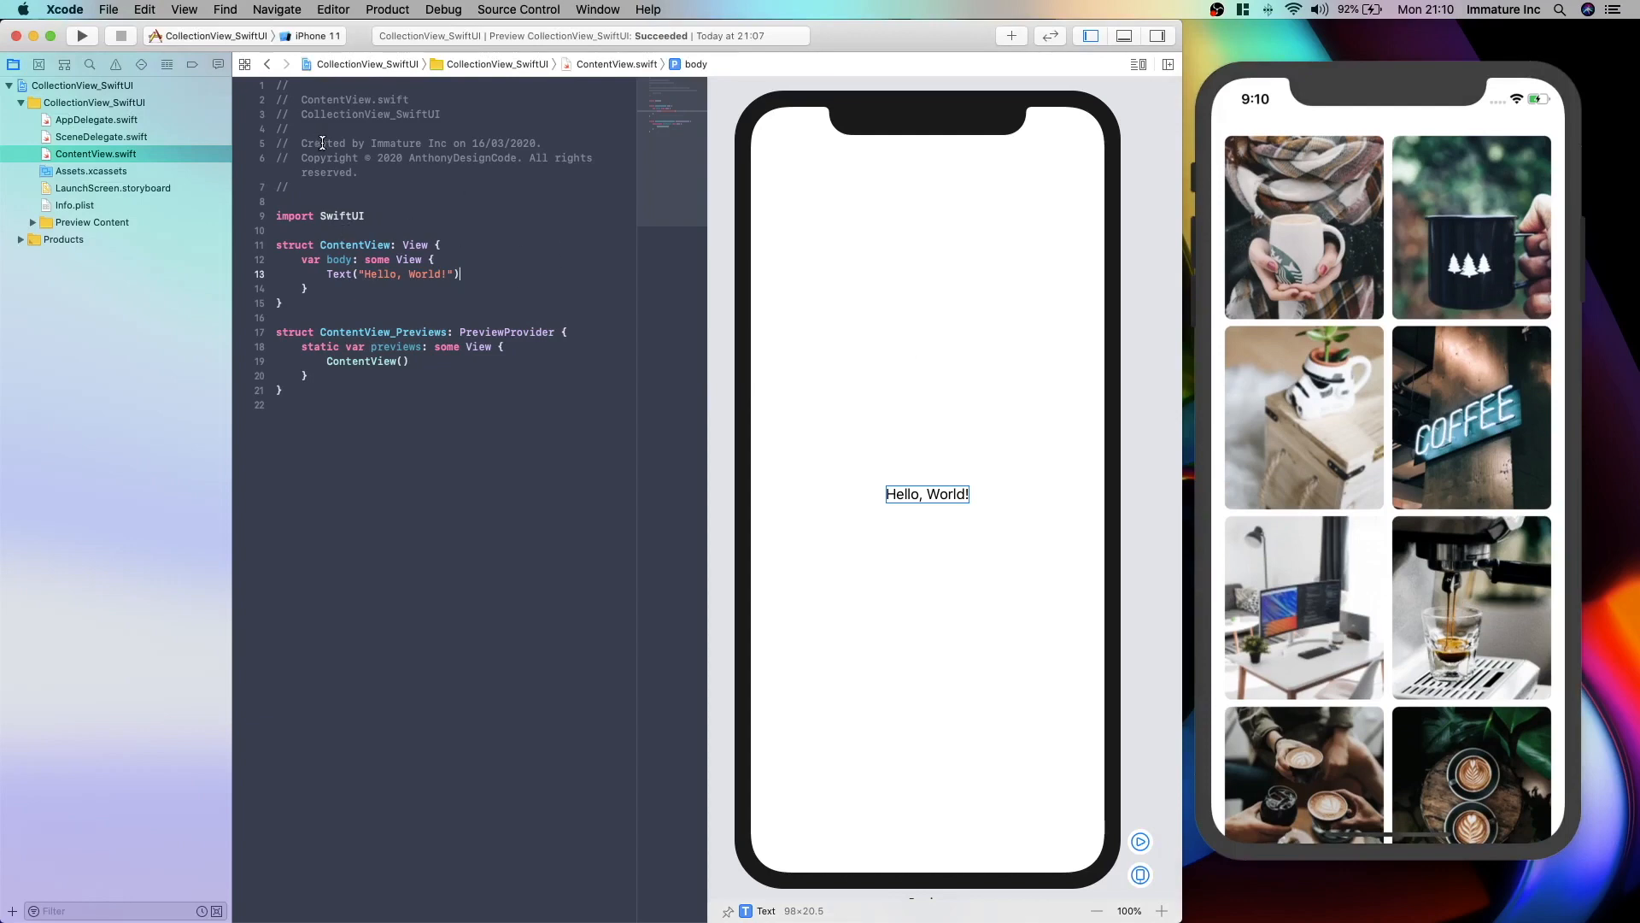
click(435, 114)
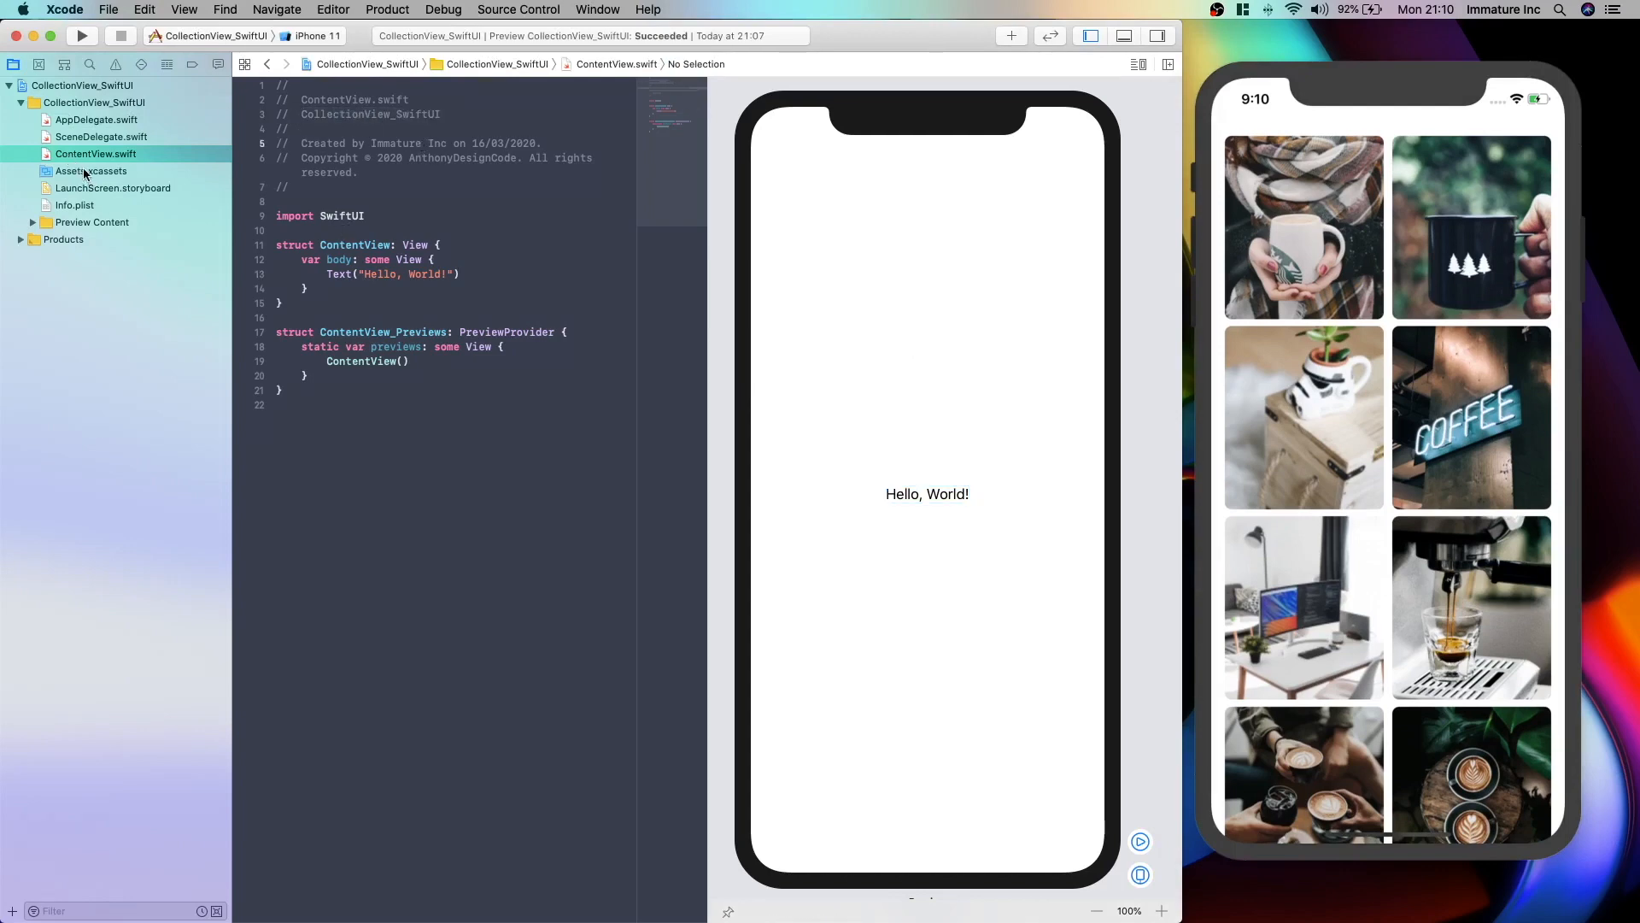
click(91, 170)
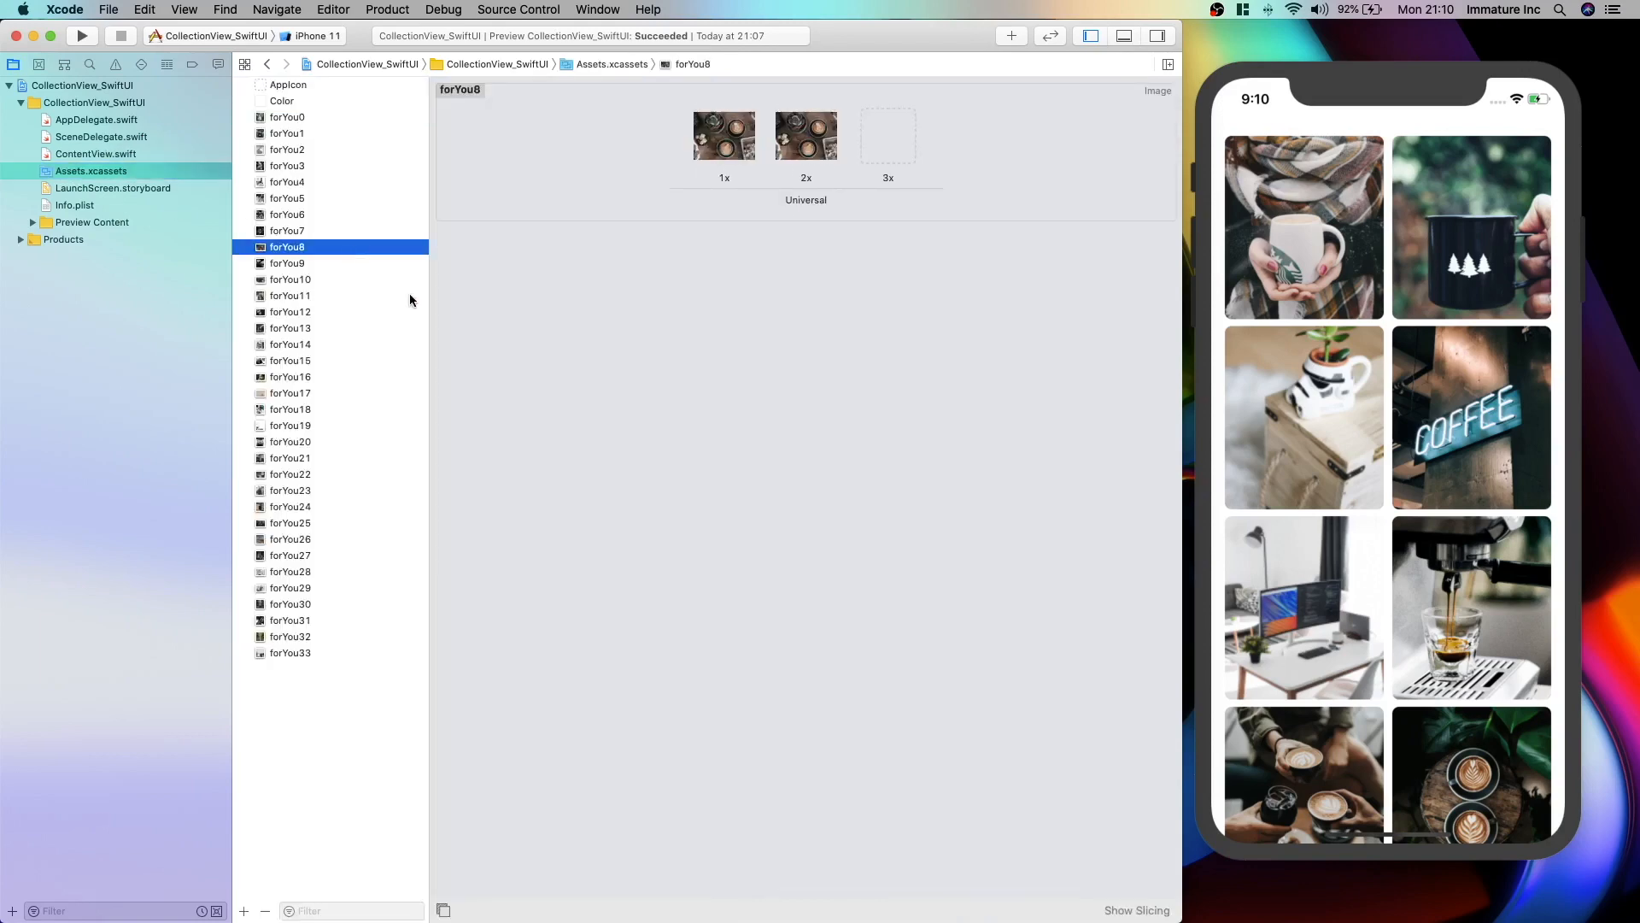
Step: Inspect the Color asset's Universal slot and the photos forYou0 and forYou33
click(282, 100)
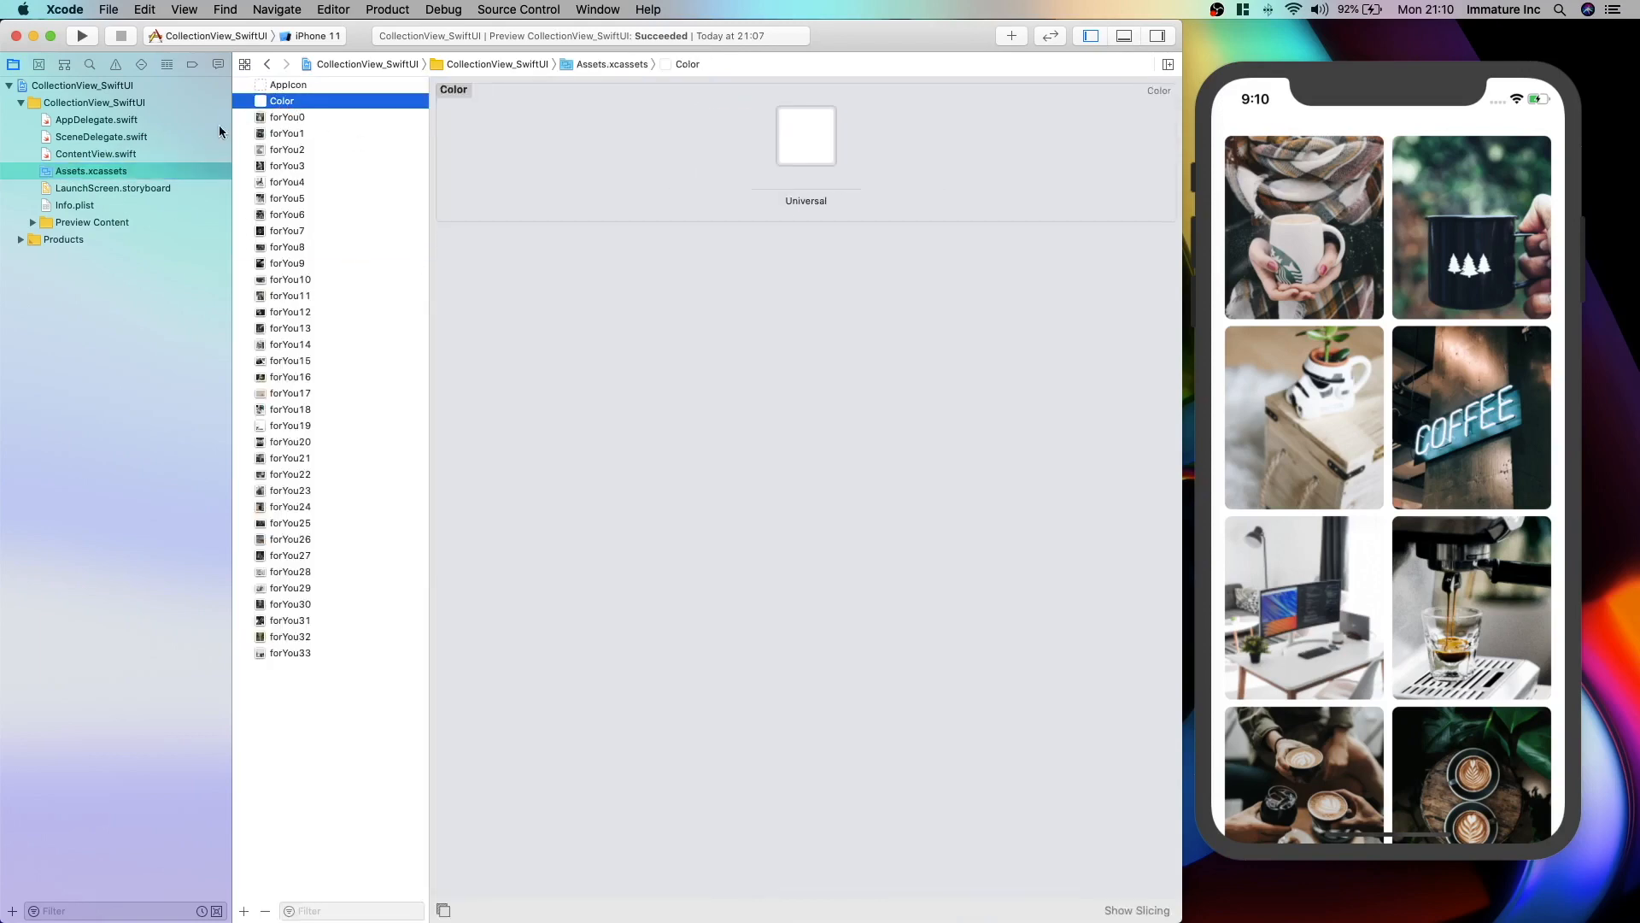
click(805, 134)
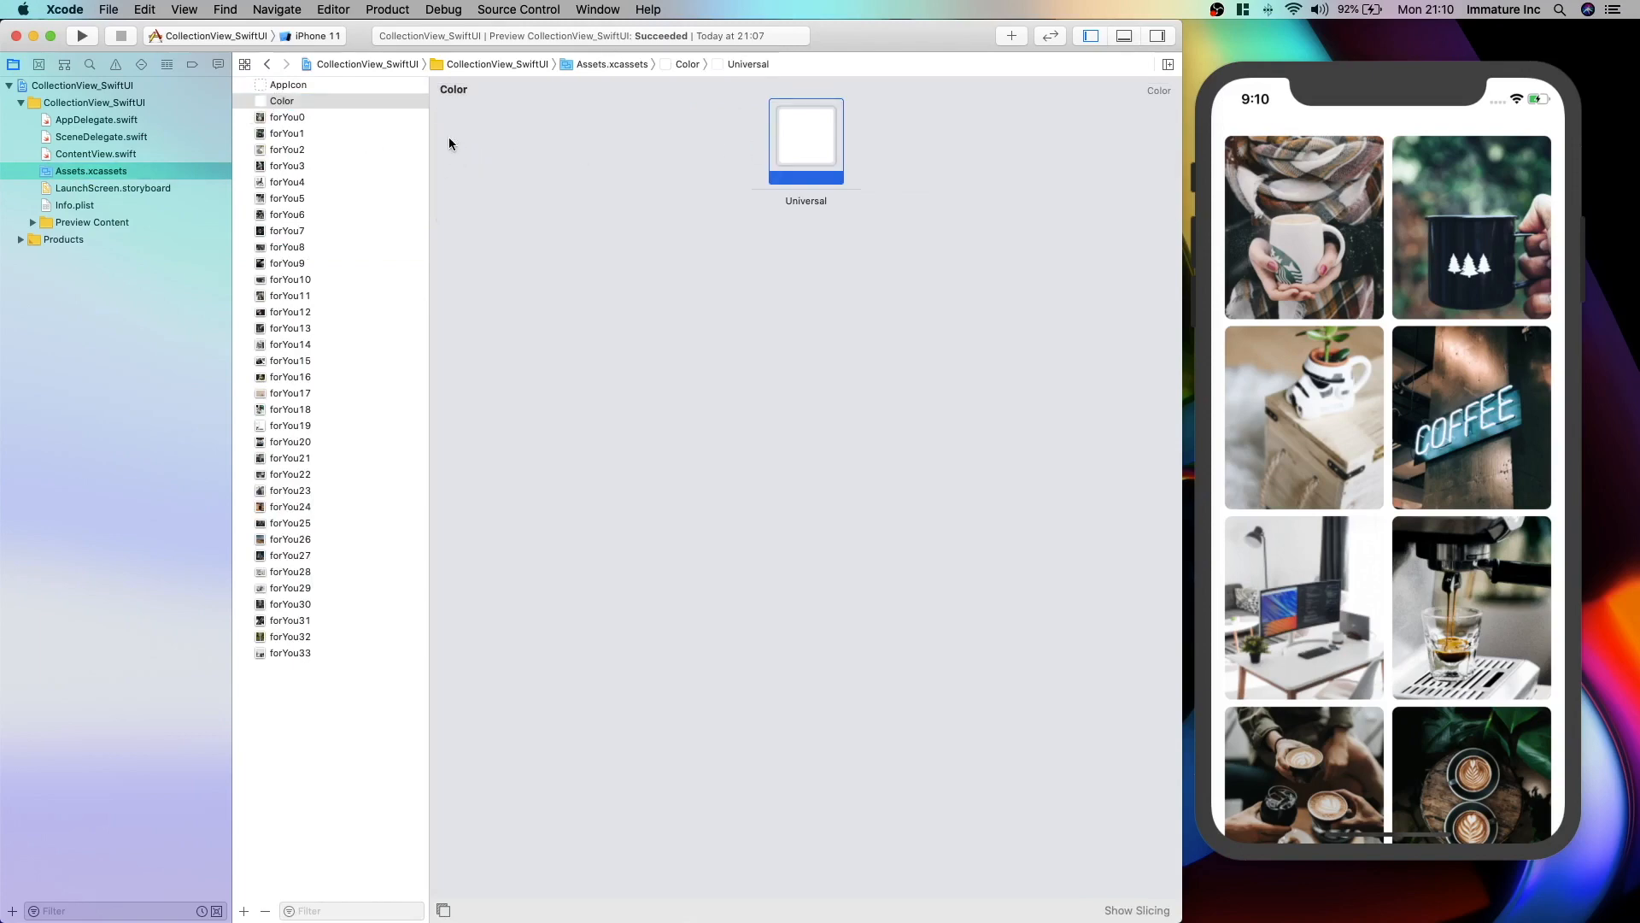
click(289, 116)
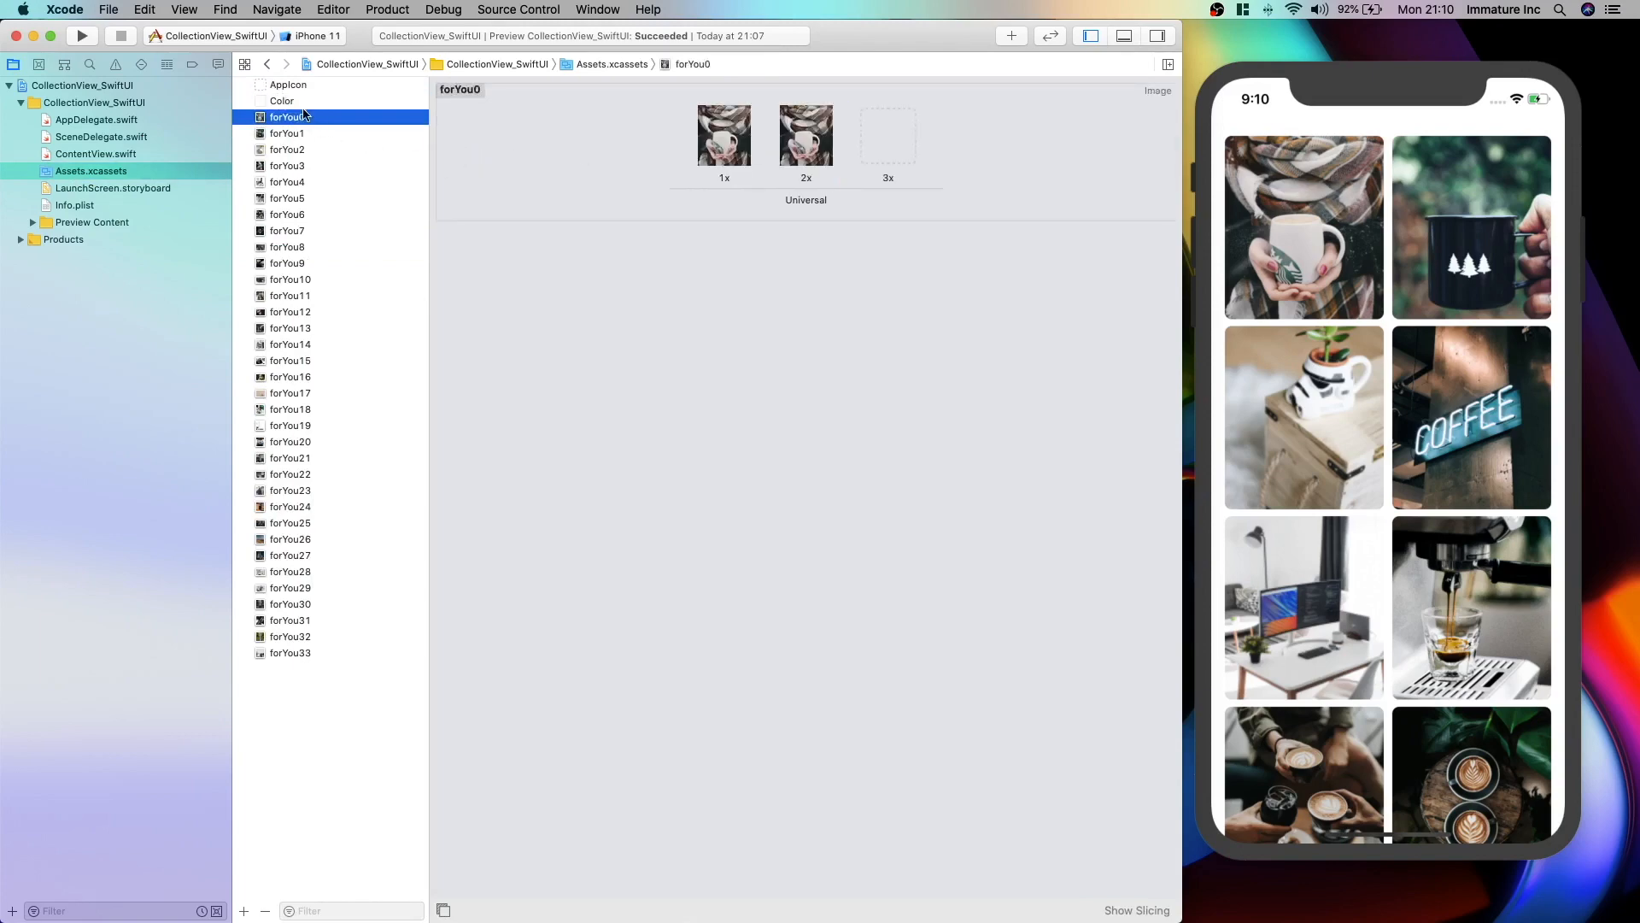
click(290, 652)
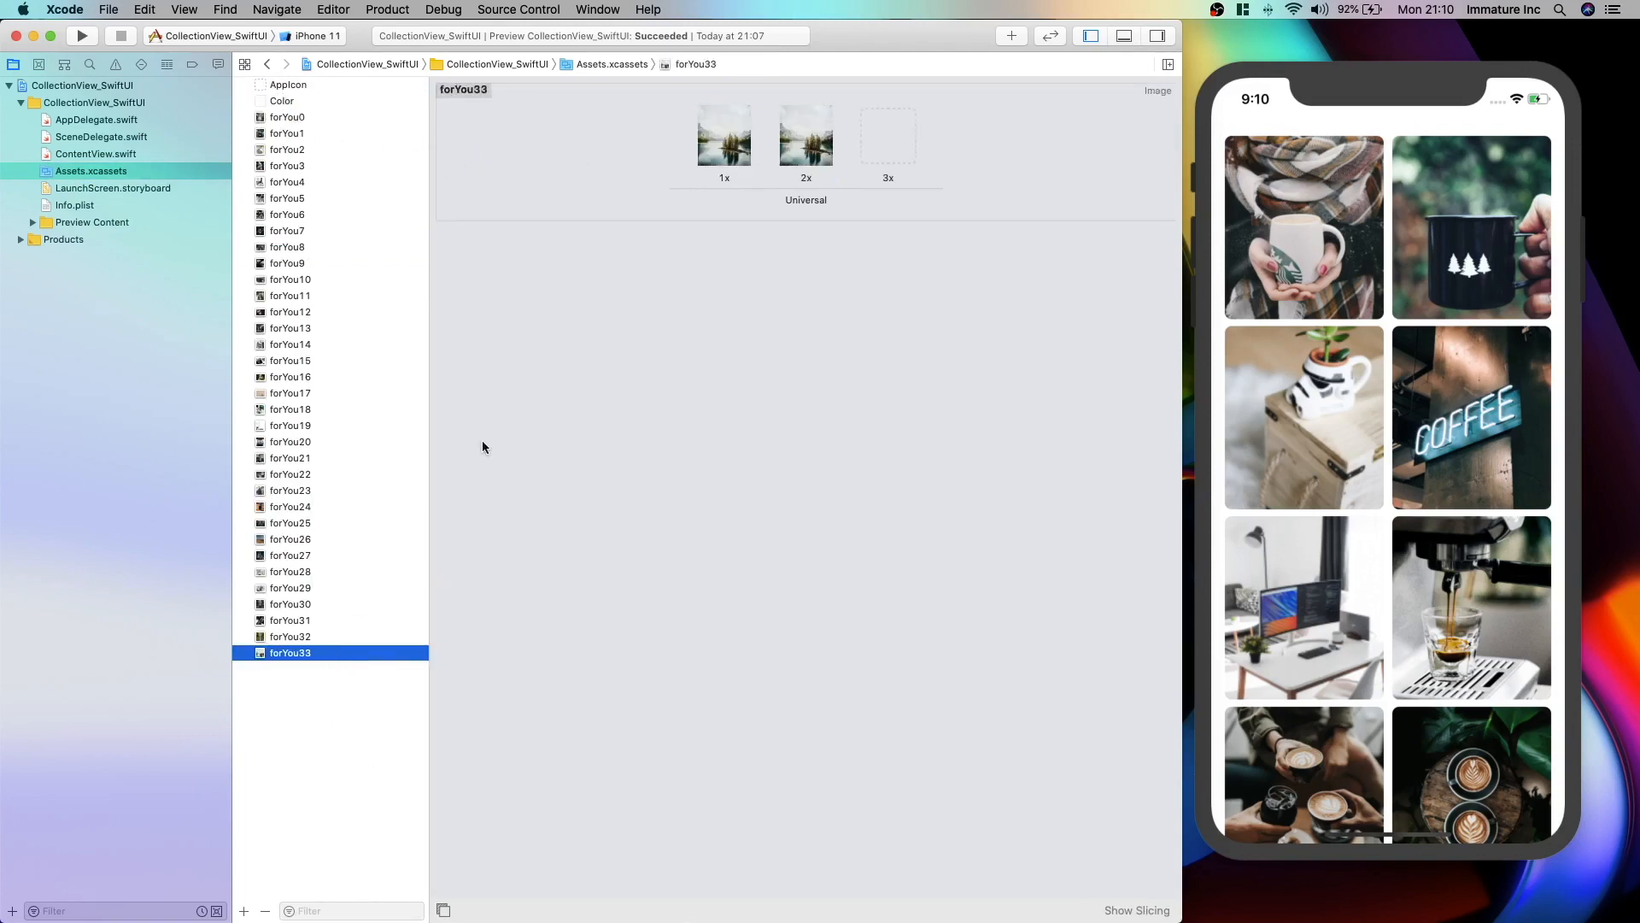
click(96, 154)
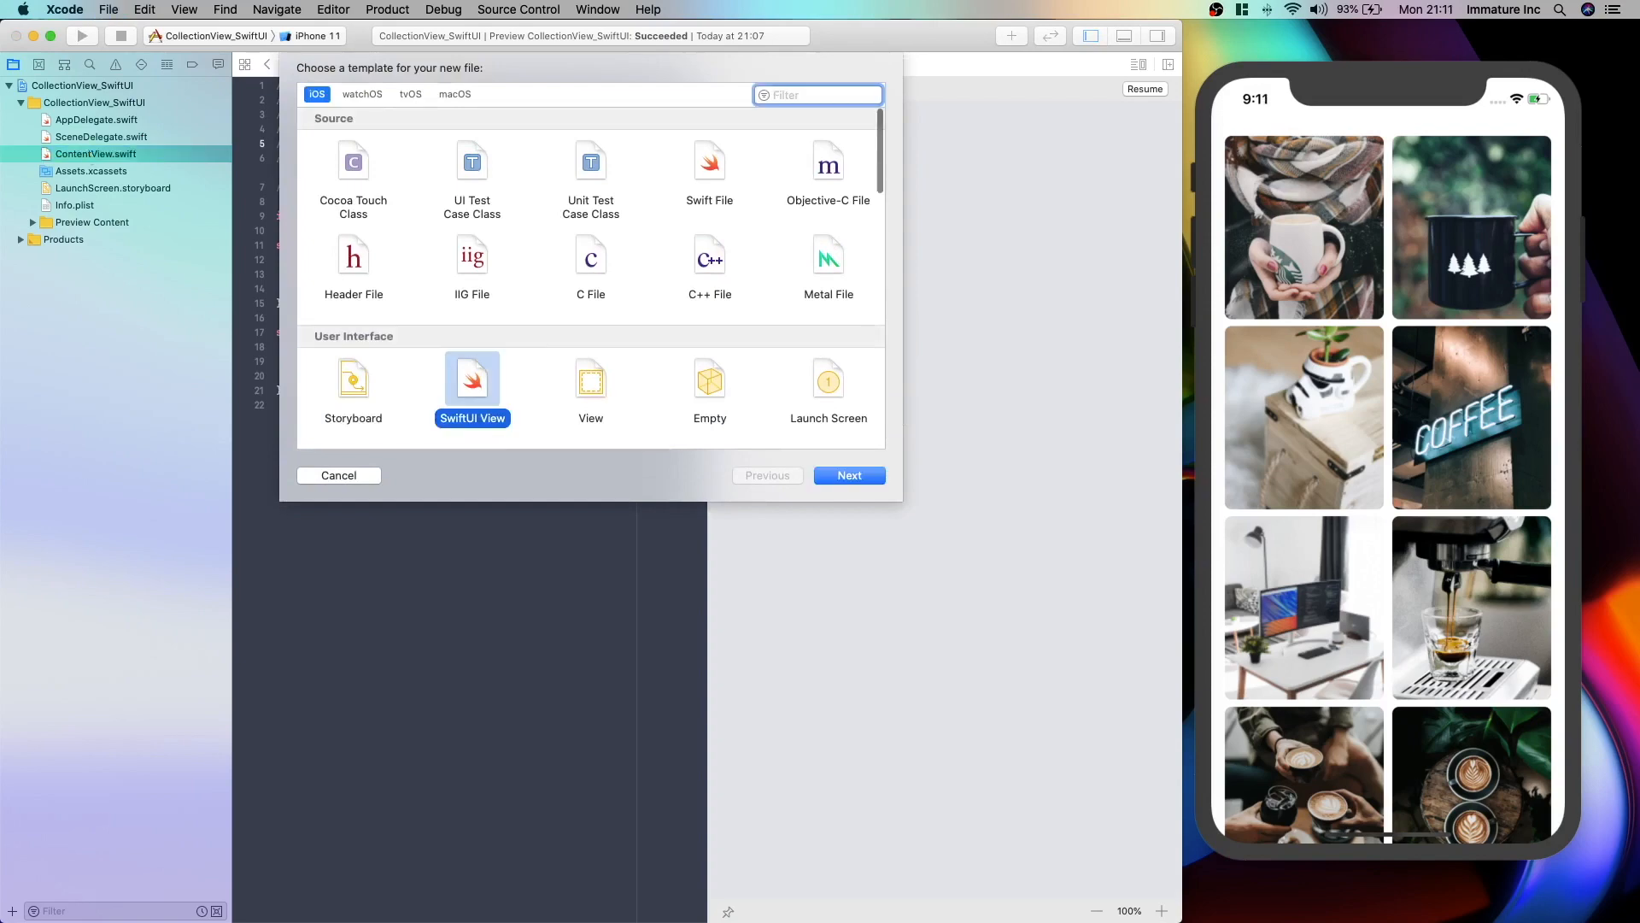
Step: Create a new SwiftUI View file named Images.swift
click(849, 475)
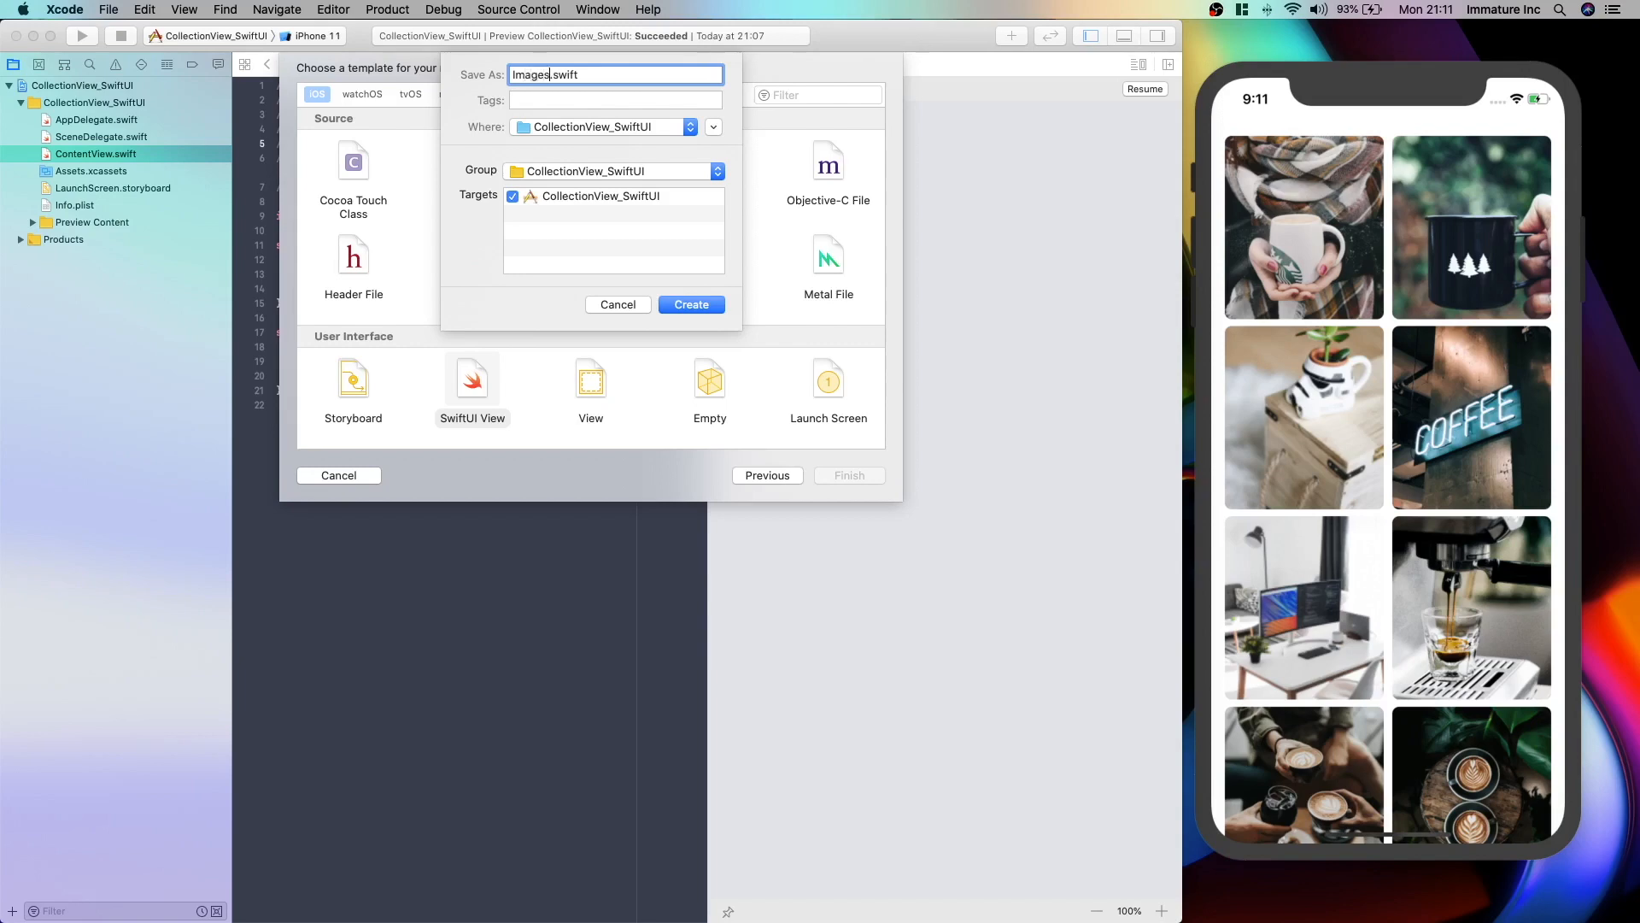
click(692, 304)
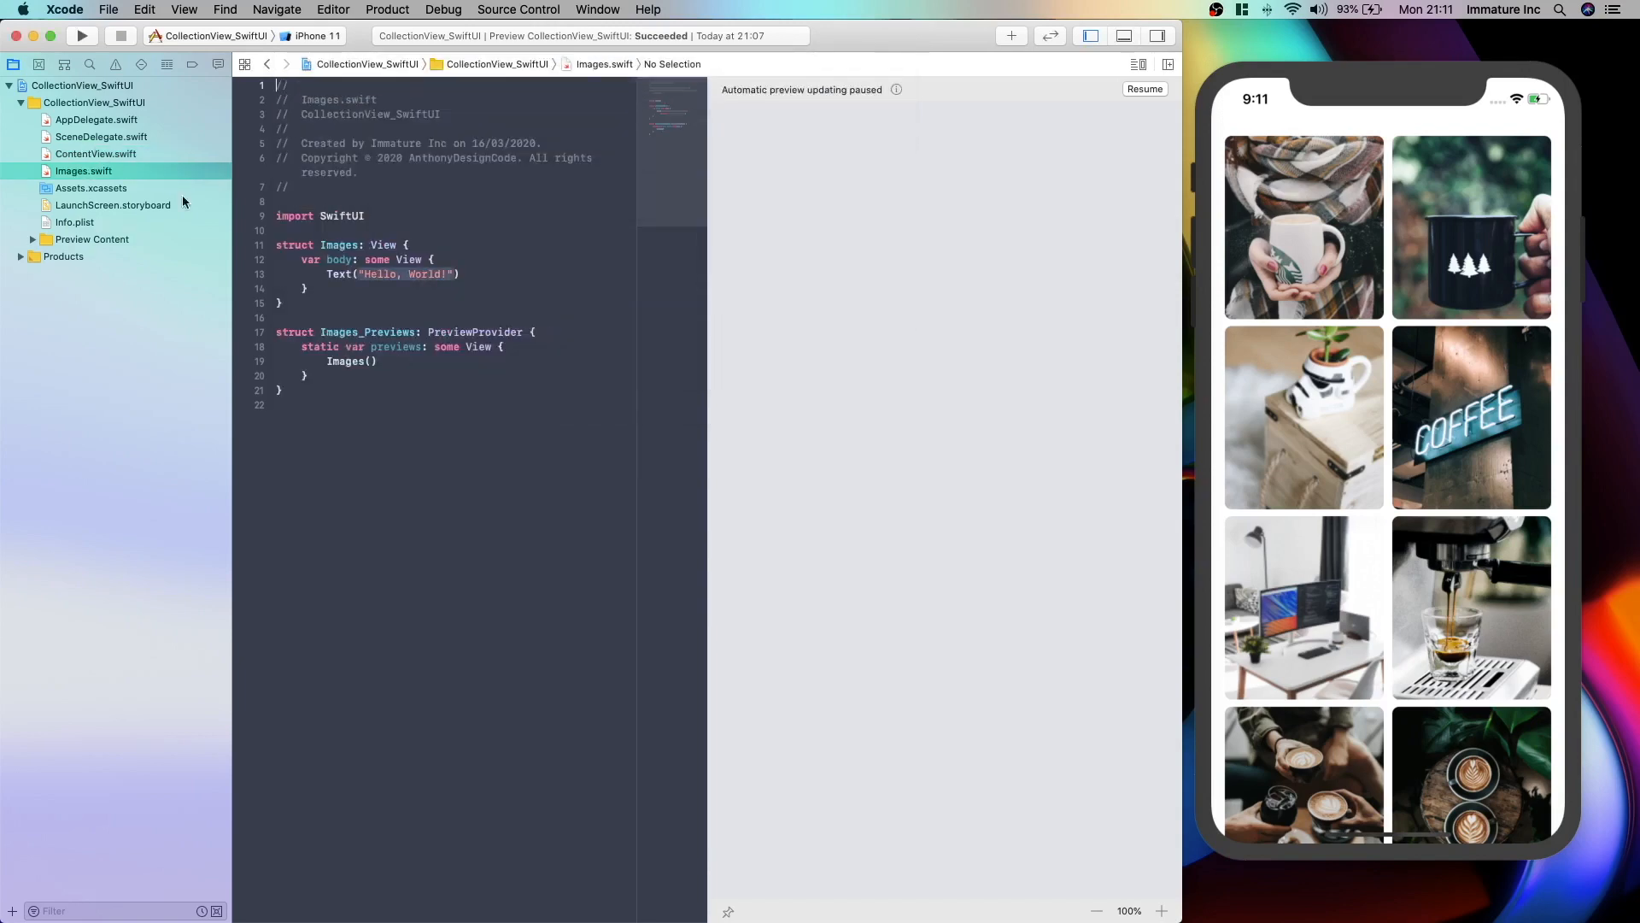
mouse_move(270, 338)
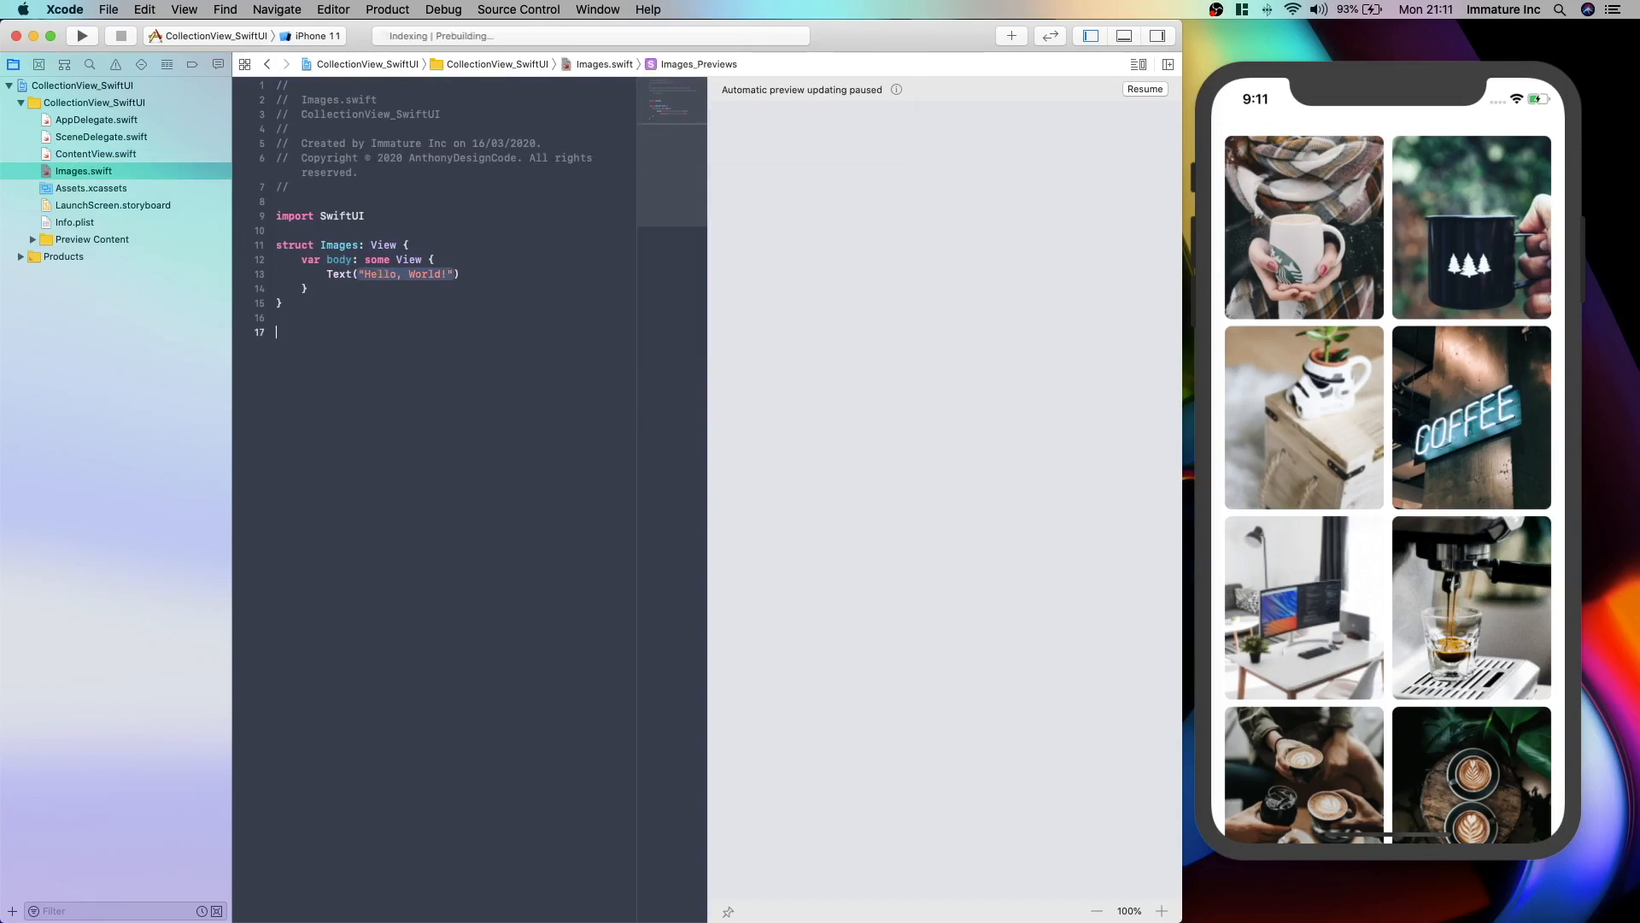
Step: Replace the Hello World text with var photos: [[Int]] = []
click(420, 314)
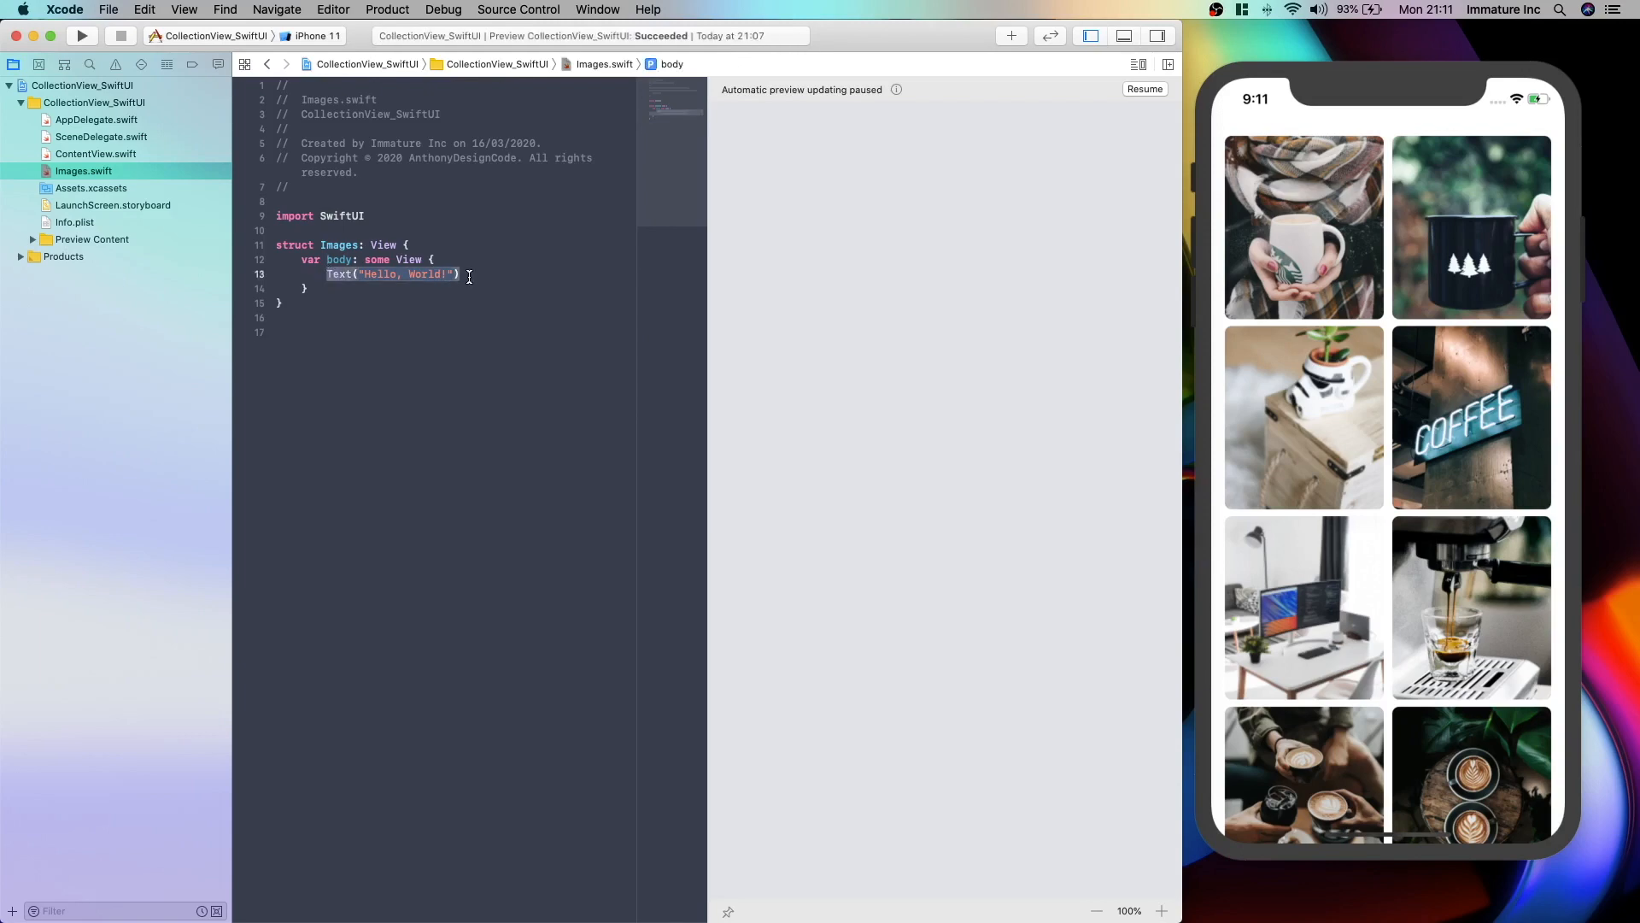
text(var p)
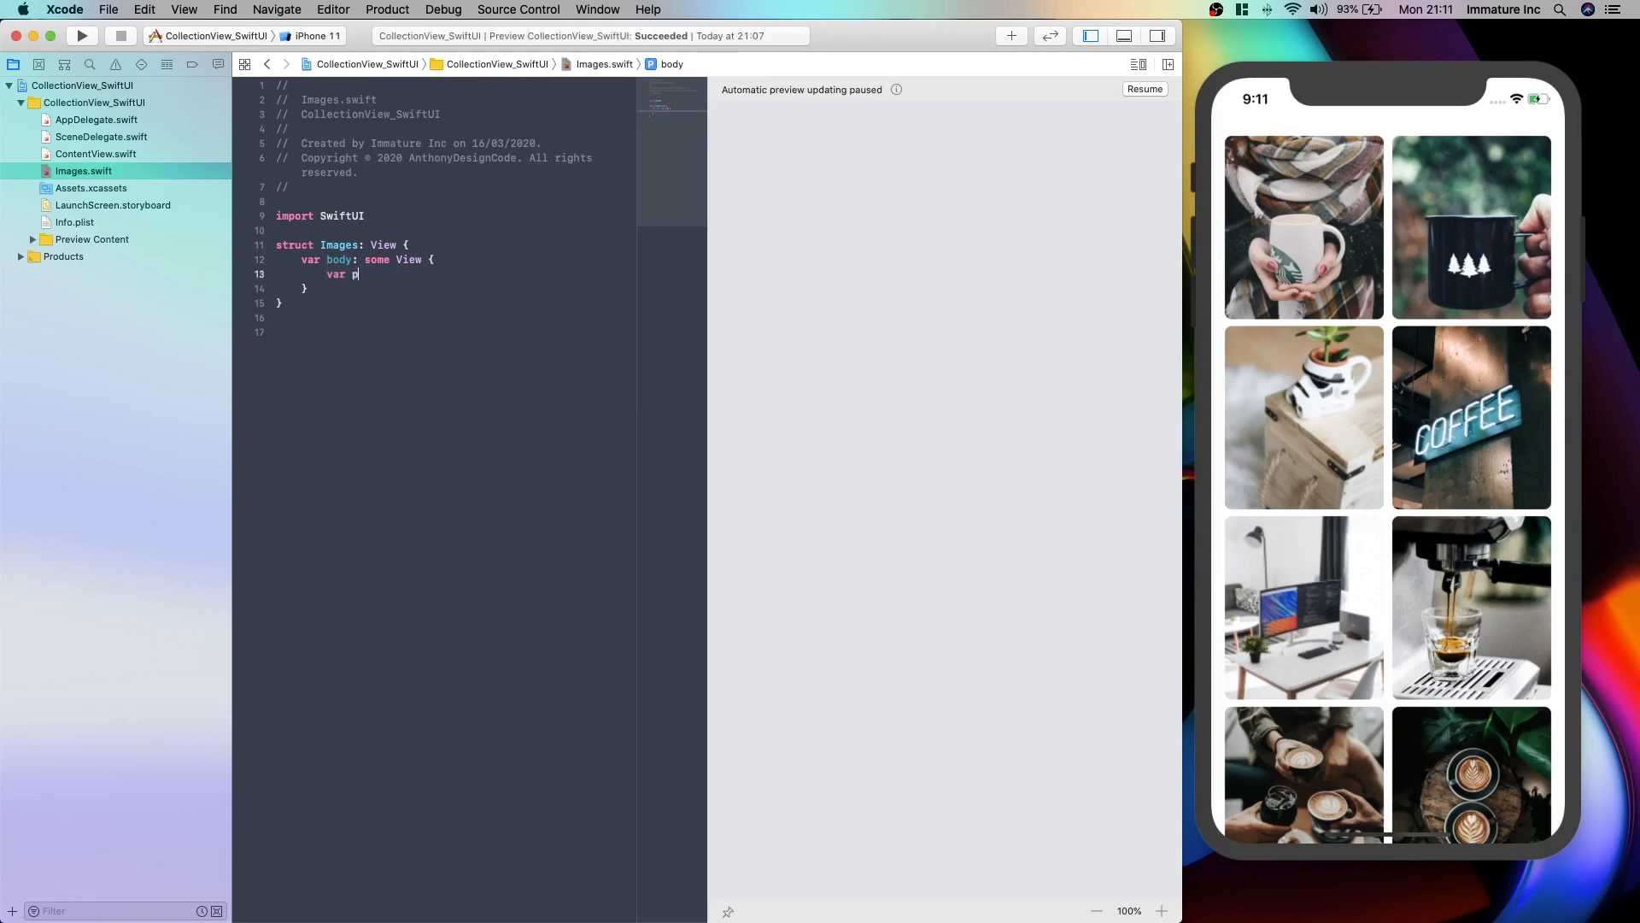
text(hotos : [[Int)
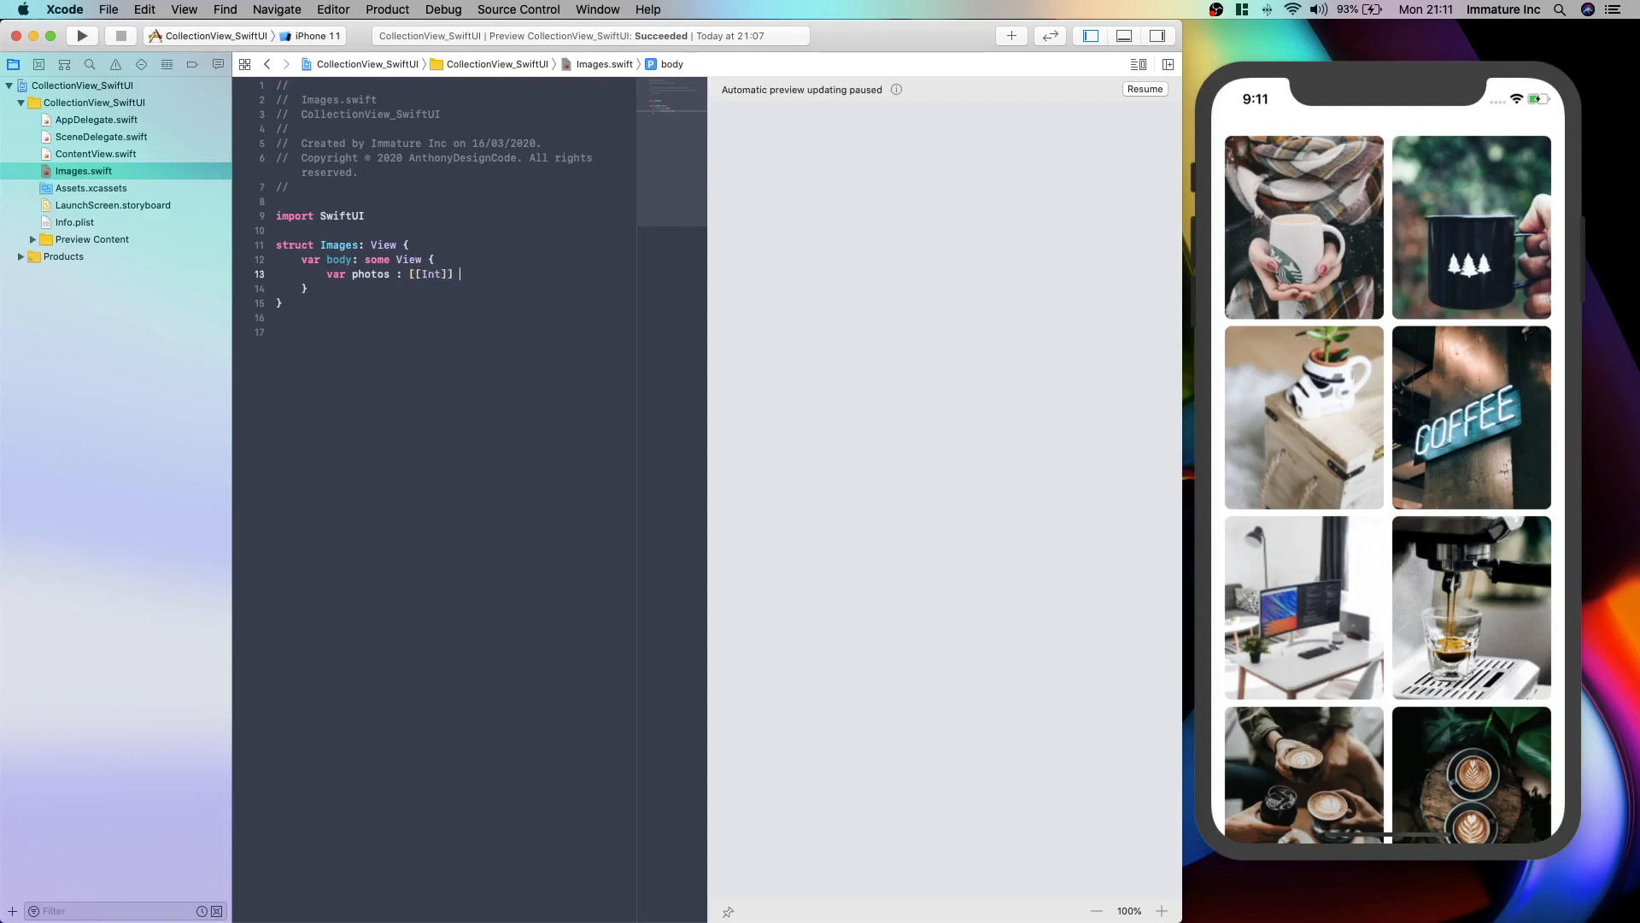
text(= [])
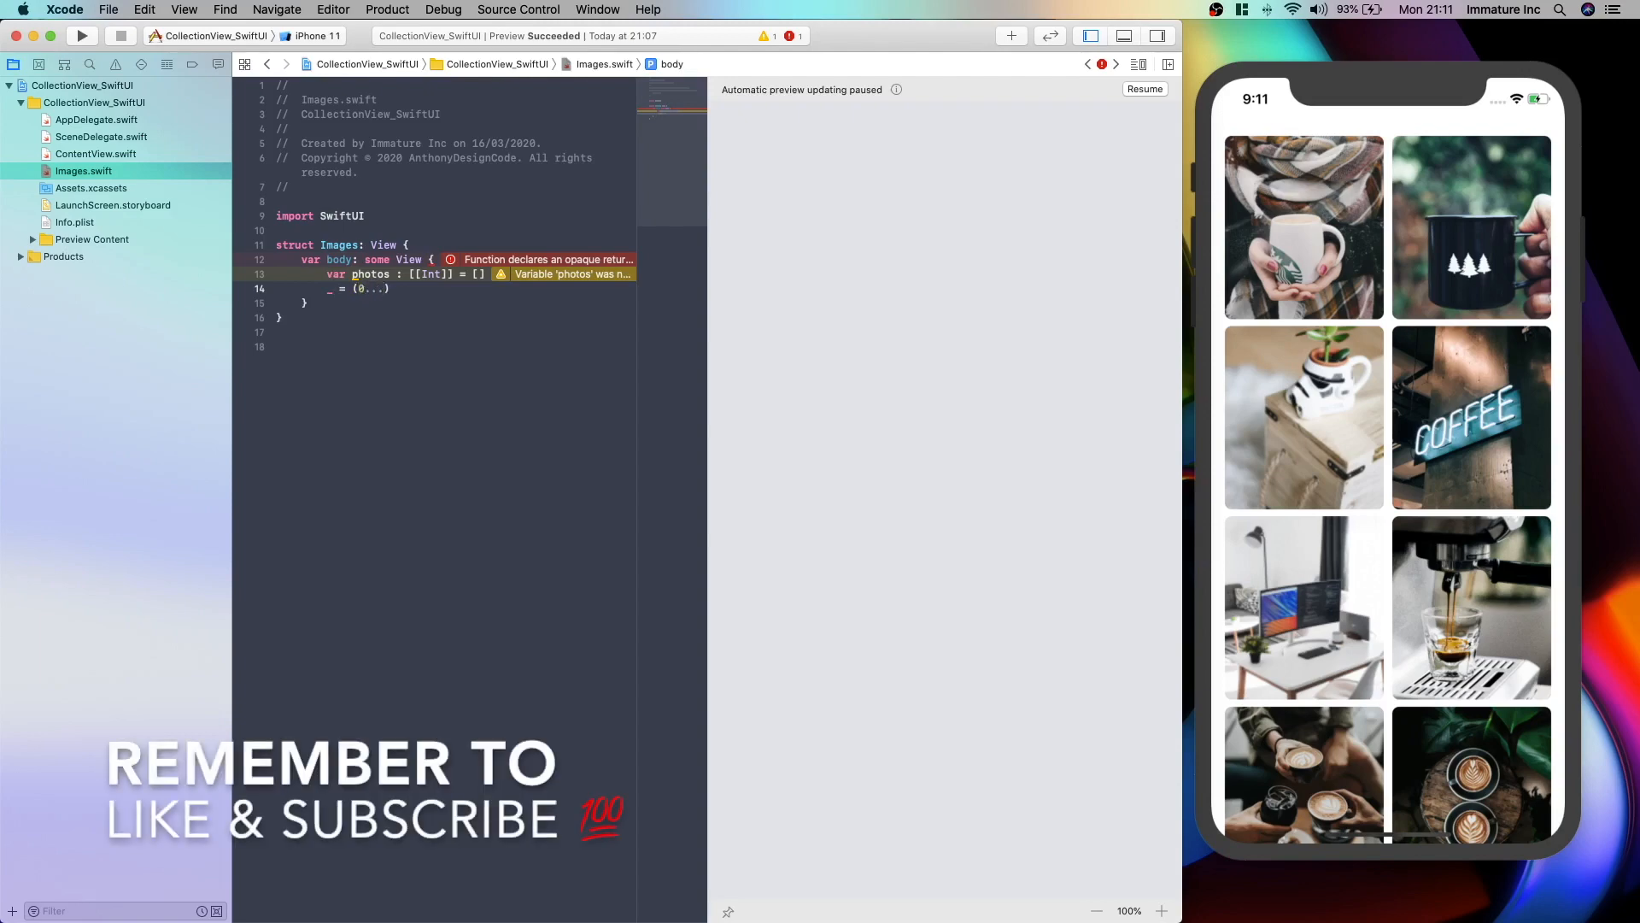
Step: Start a Combine chain (0...33).publisher.collect(2)
text(33)
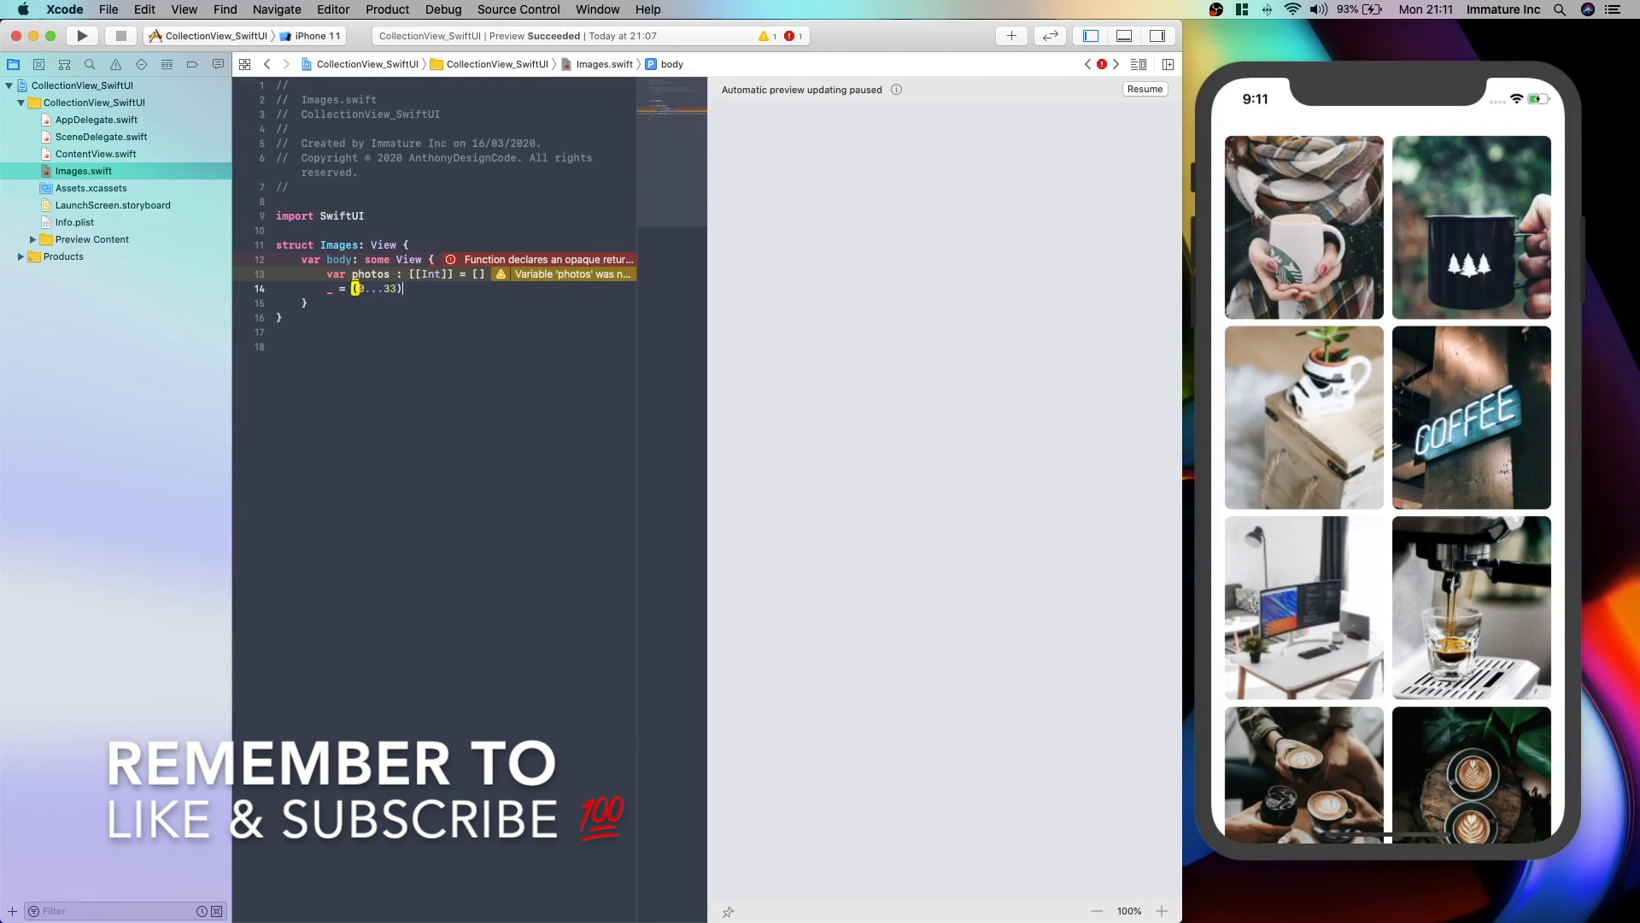
text(.)
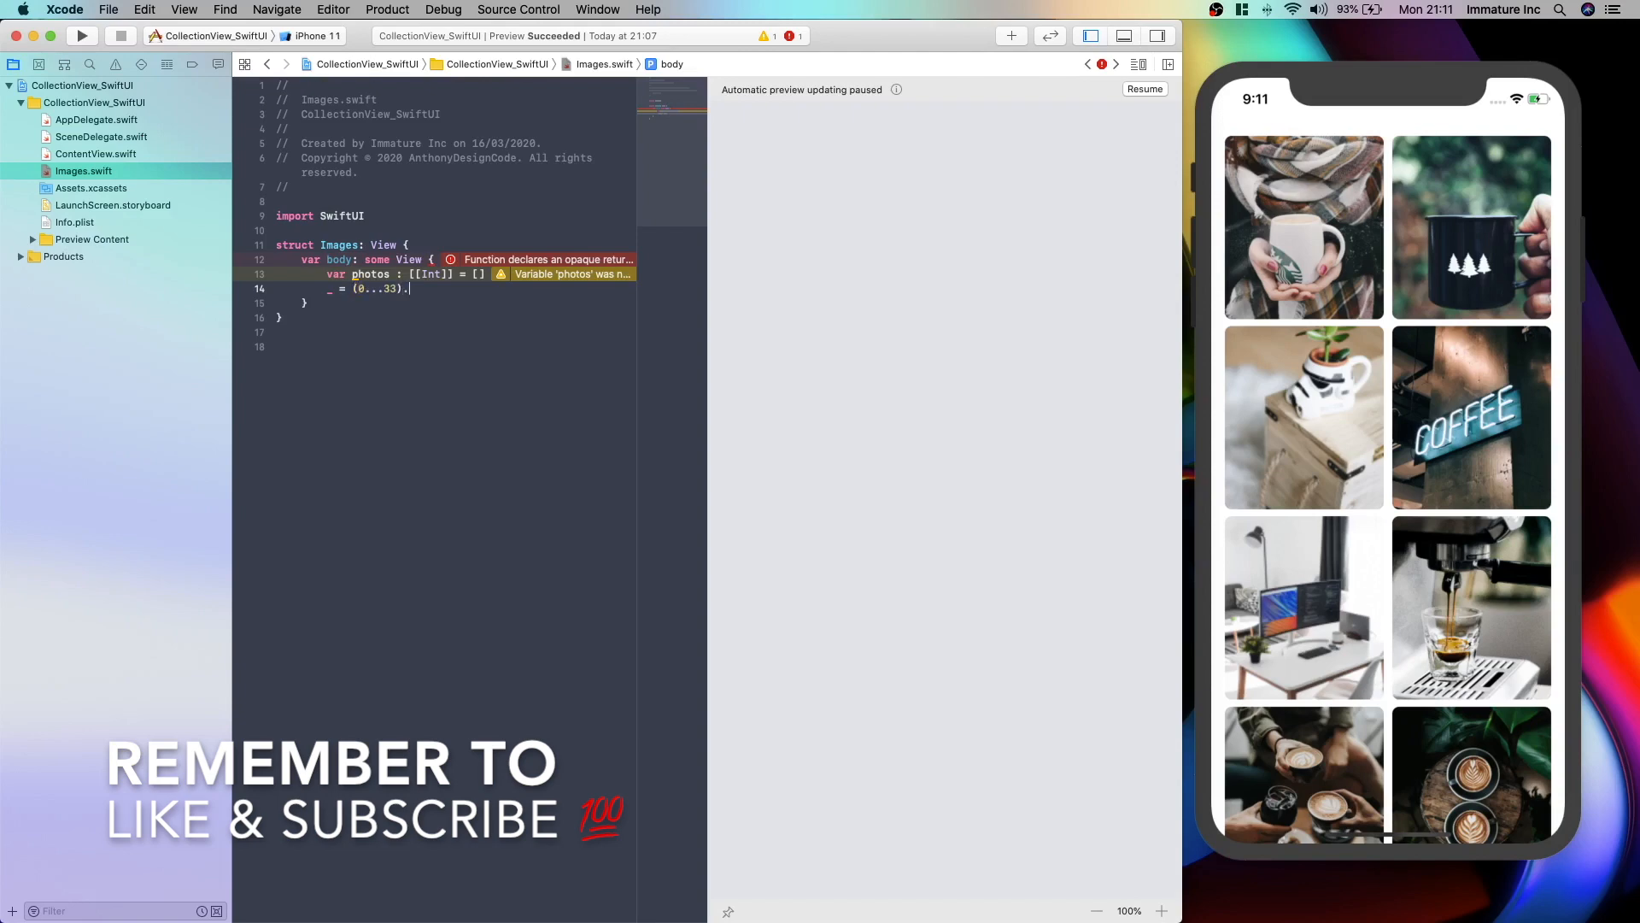
text(publisher)
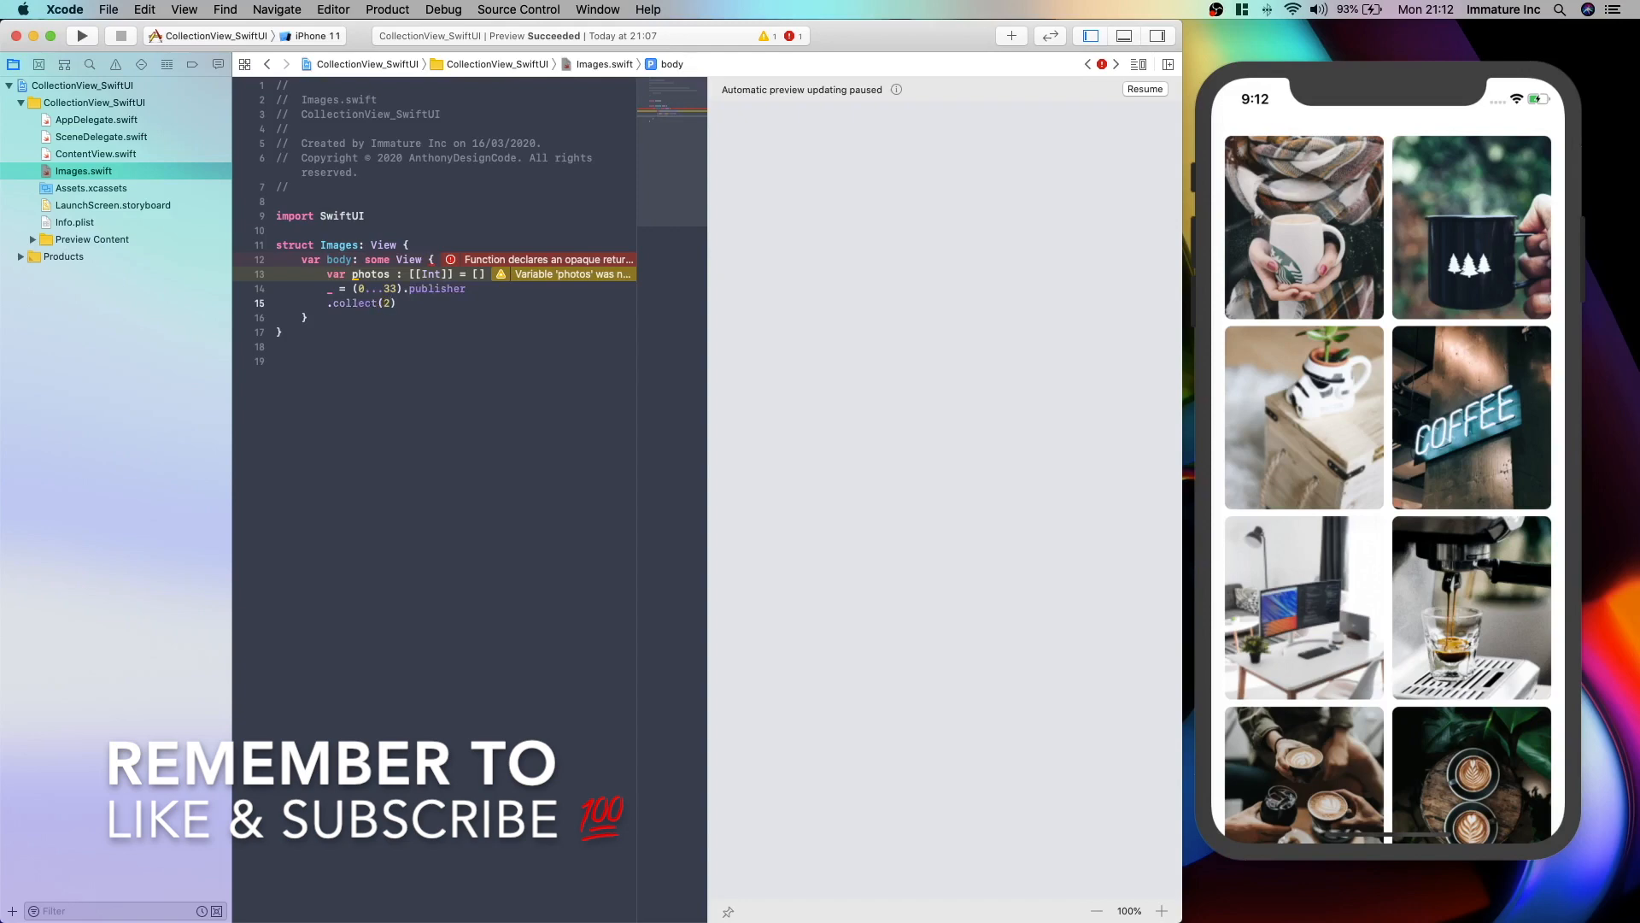
text(.co)
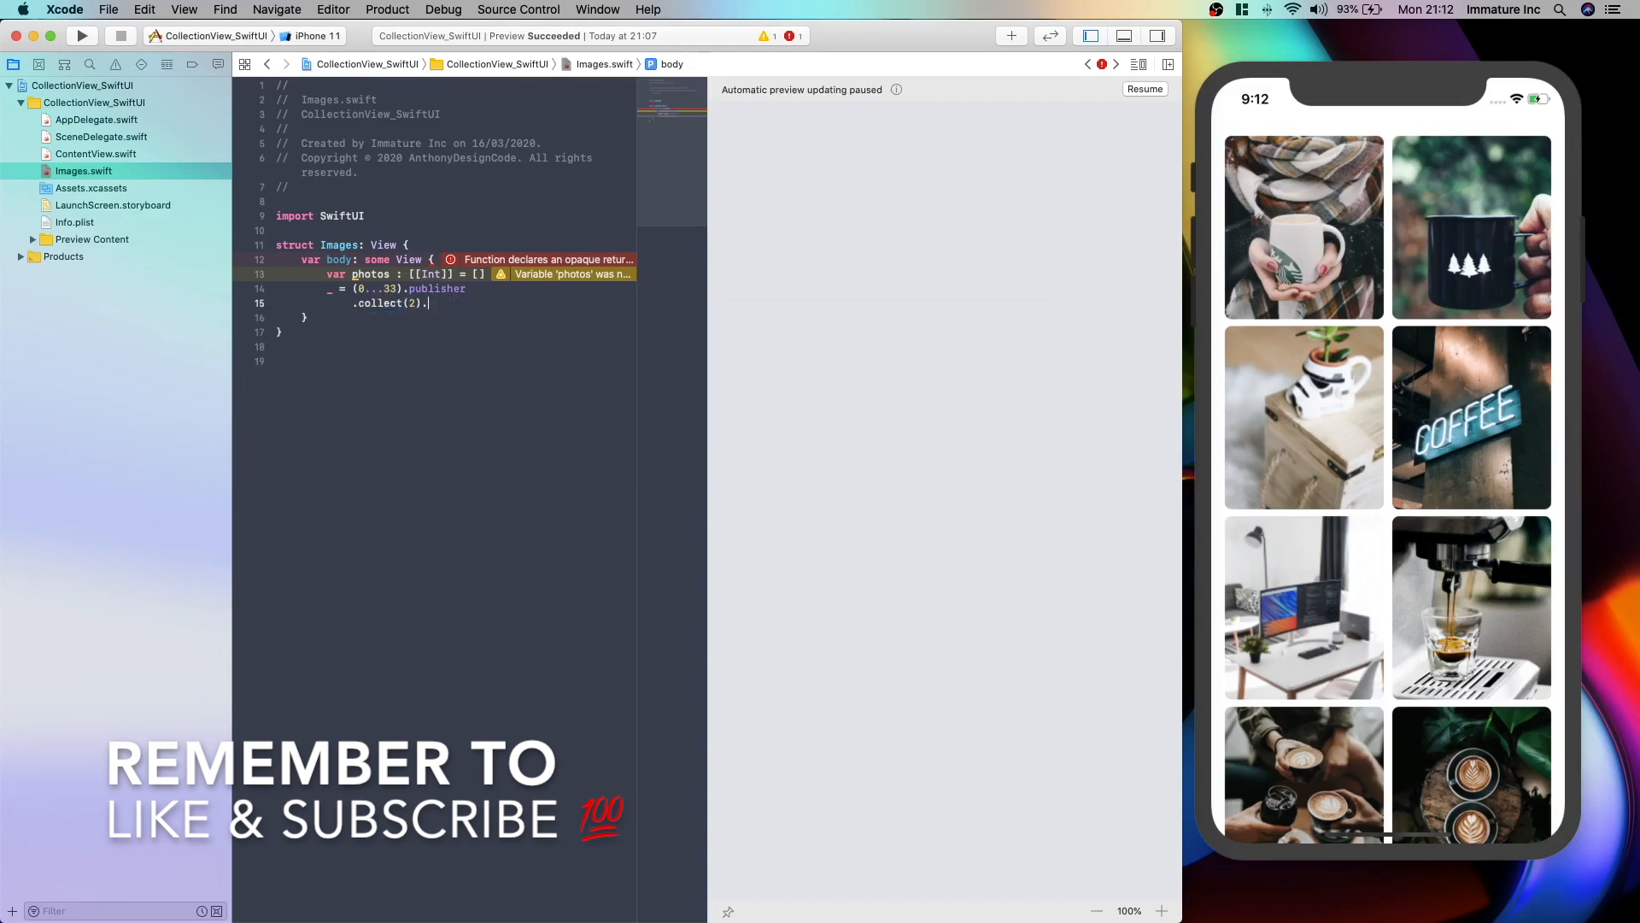
text(collect()
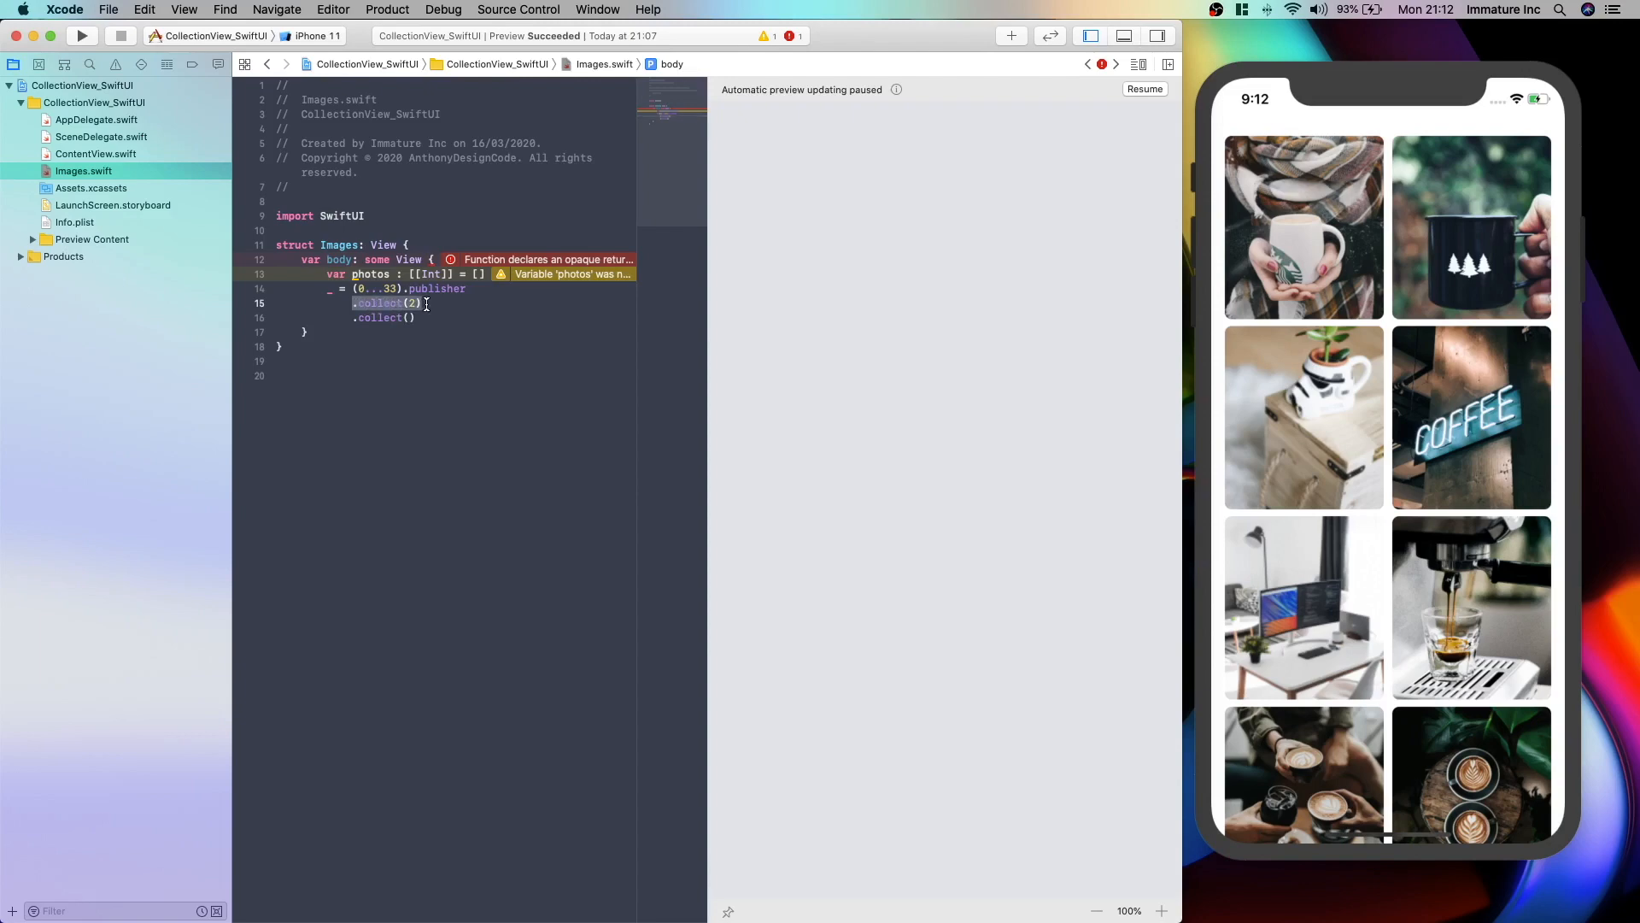
mouse_move(1312, 241)
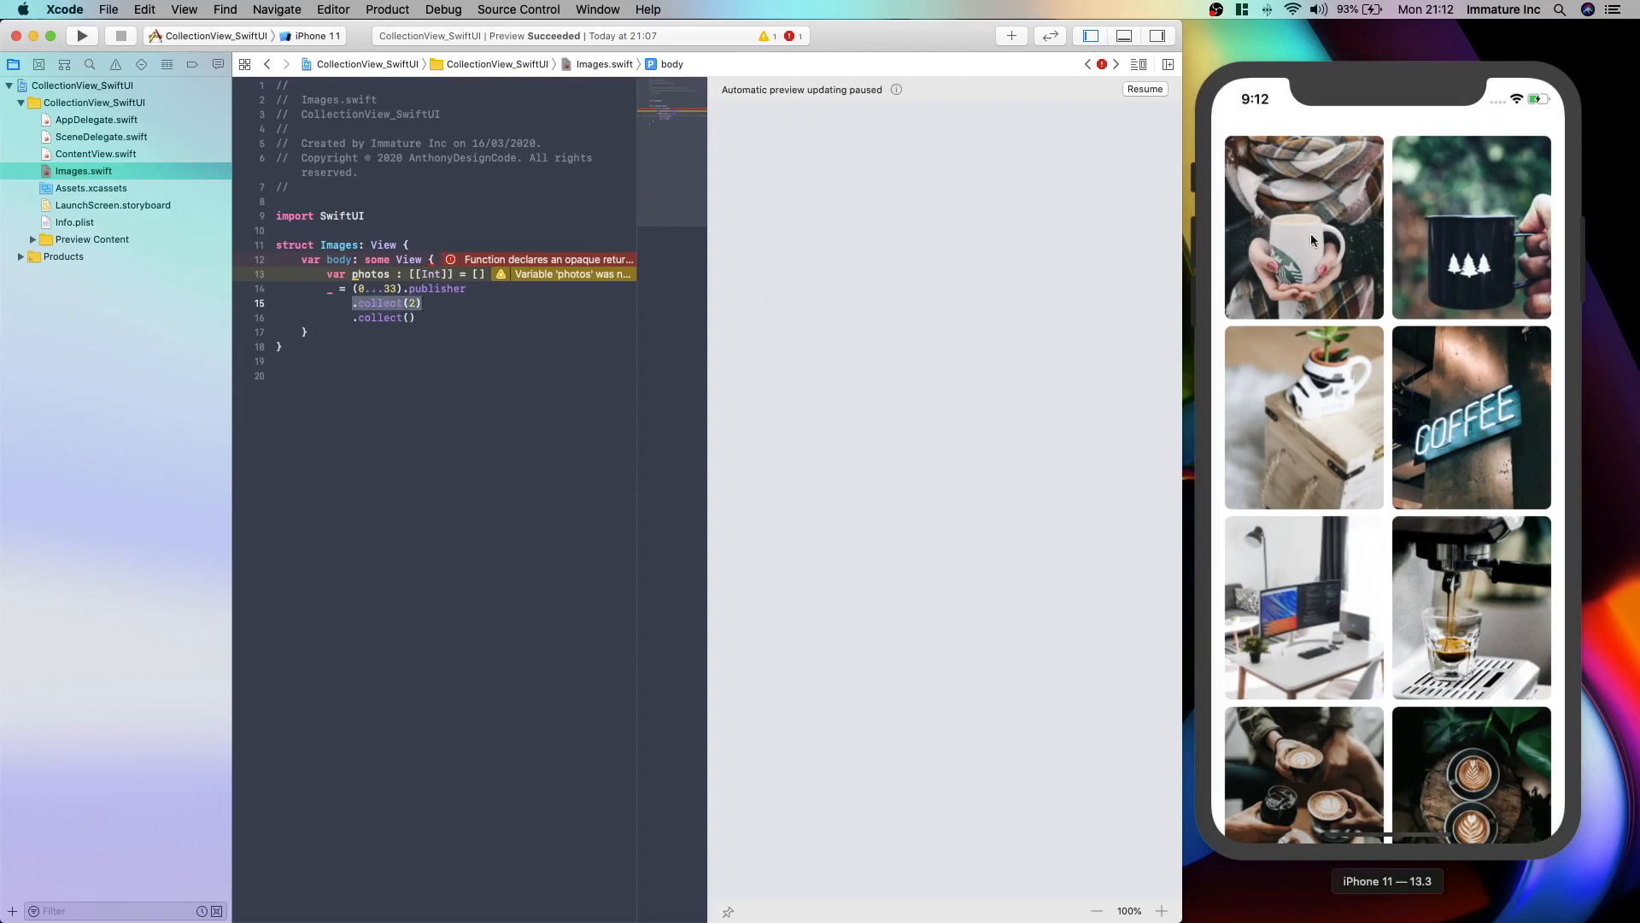
mouse_move(1491, 406)
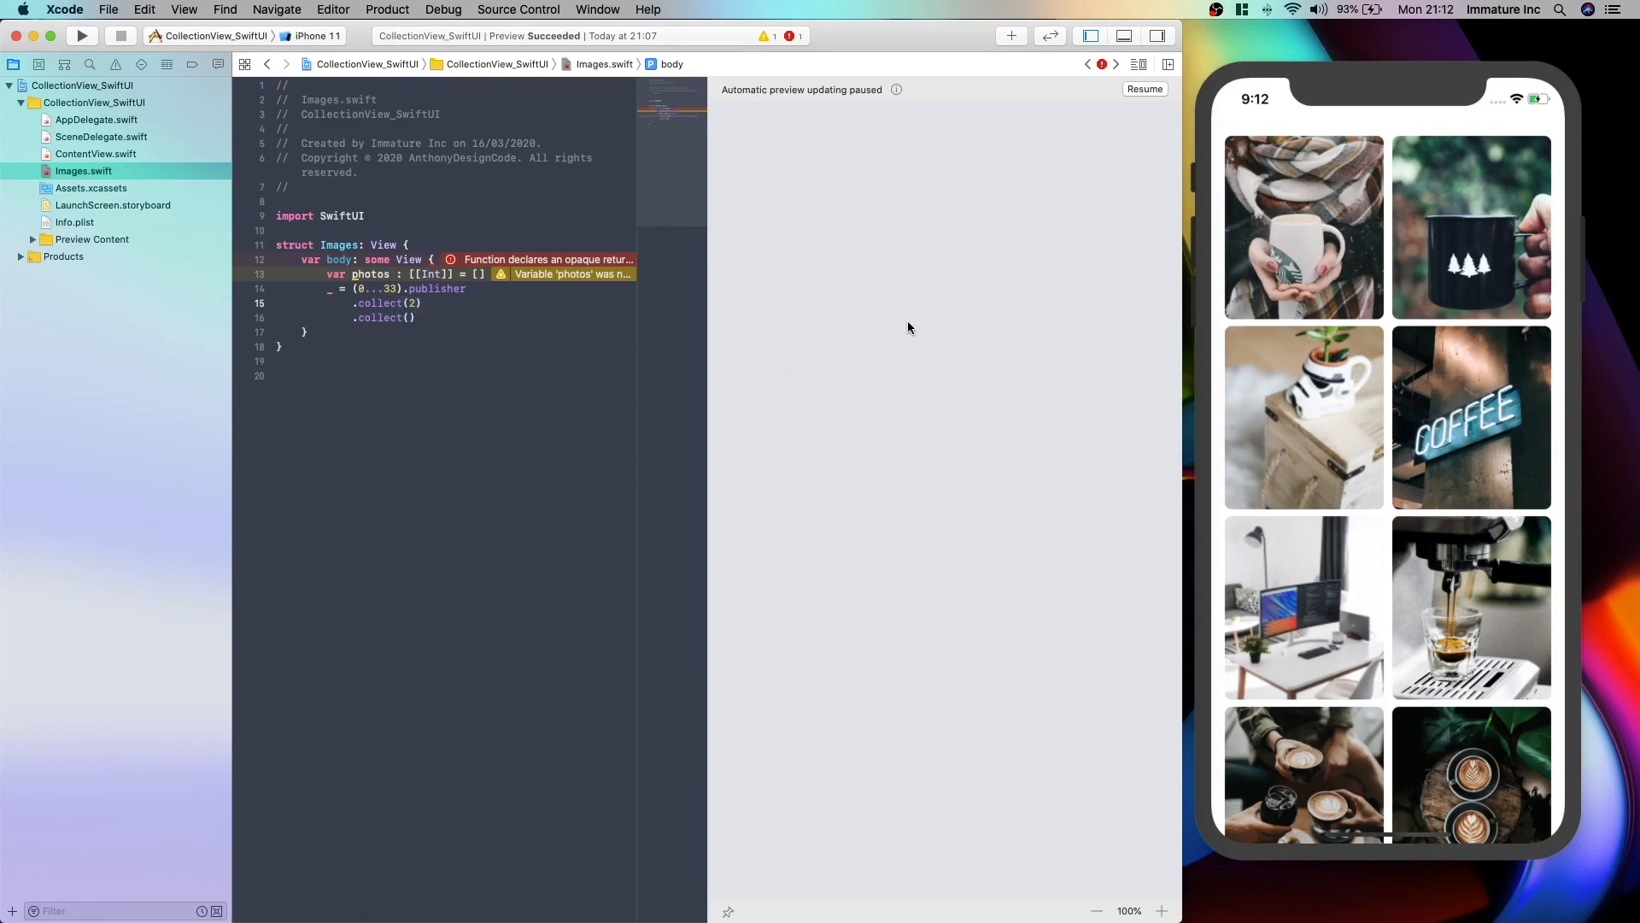
mouse_move(1400, 519)
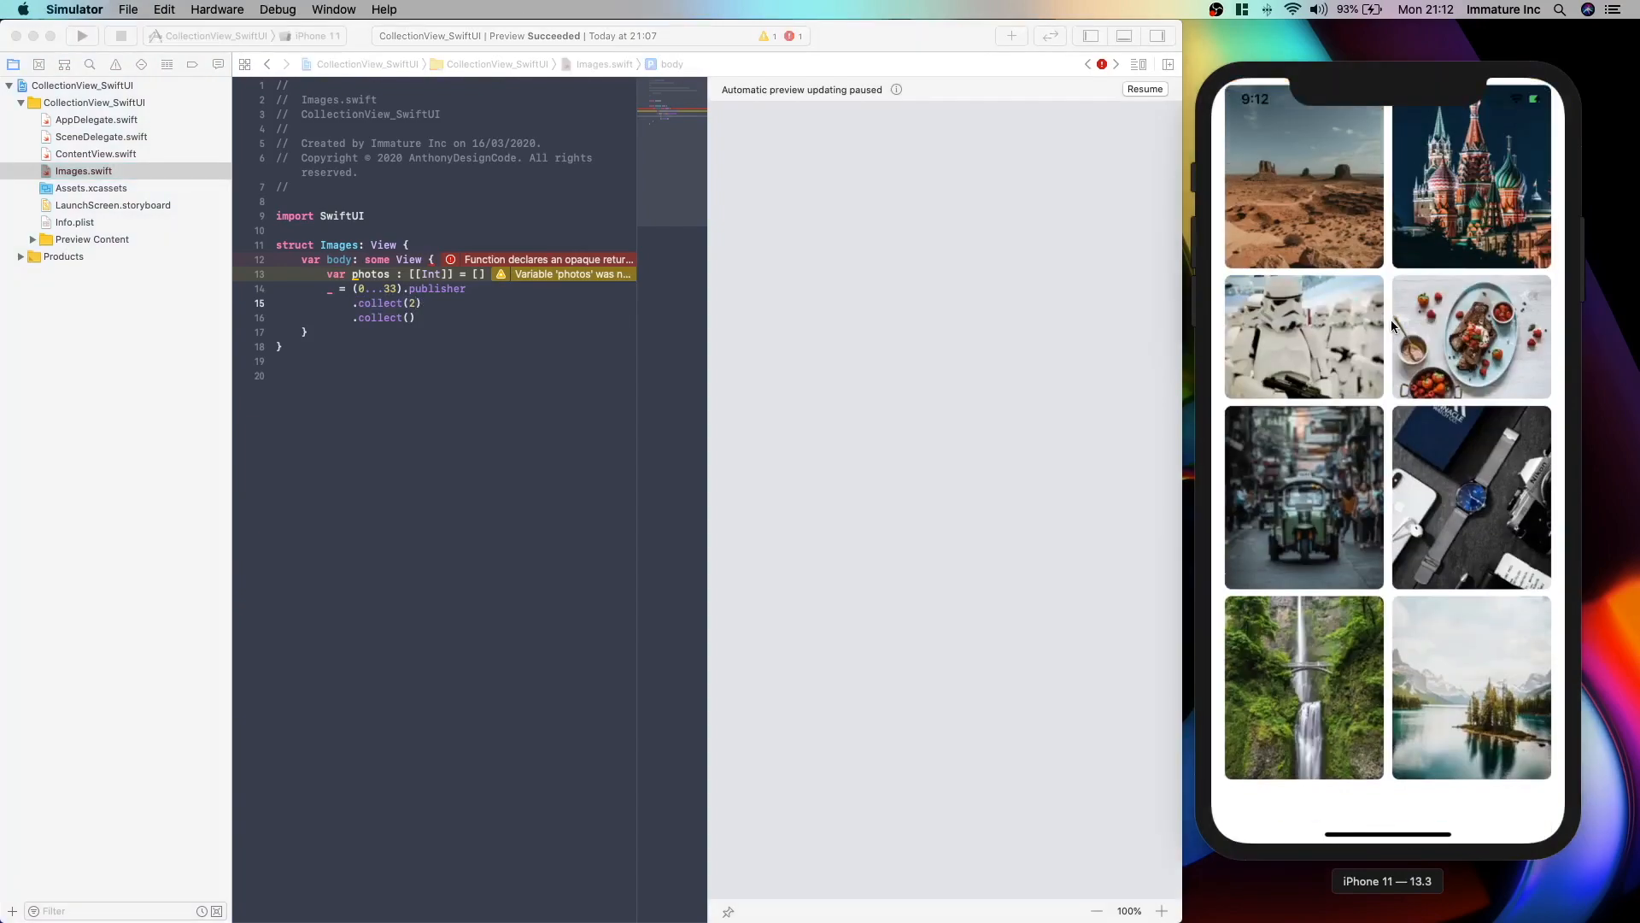
Step: Append .sink(receiveValue:) after the second collect() in the chain
scroll(down, 3)
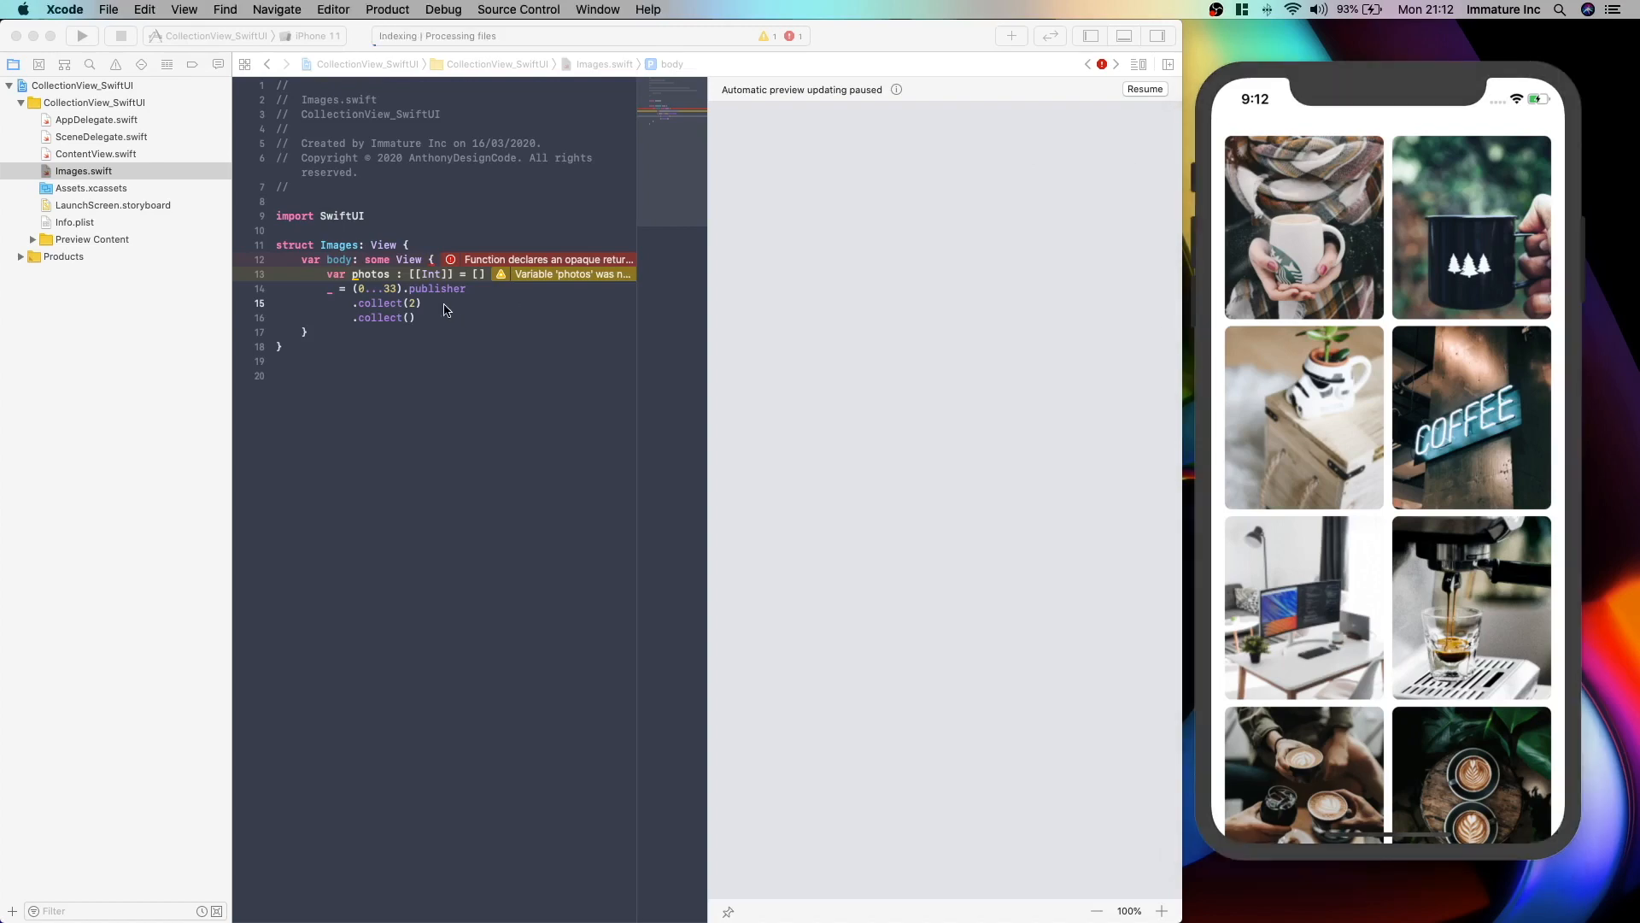
click(424, 302)
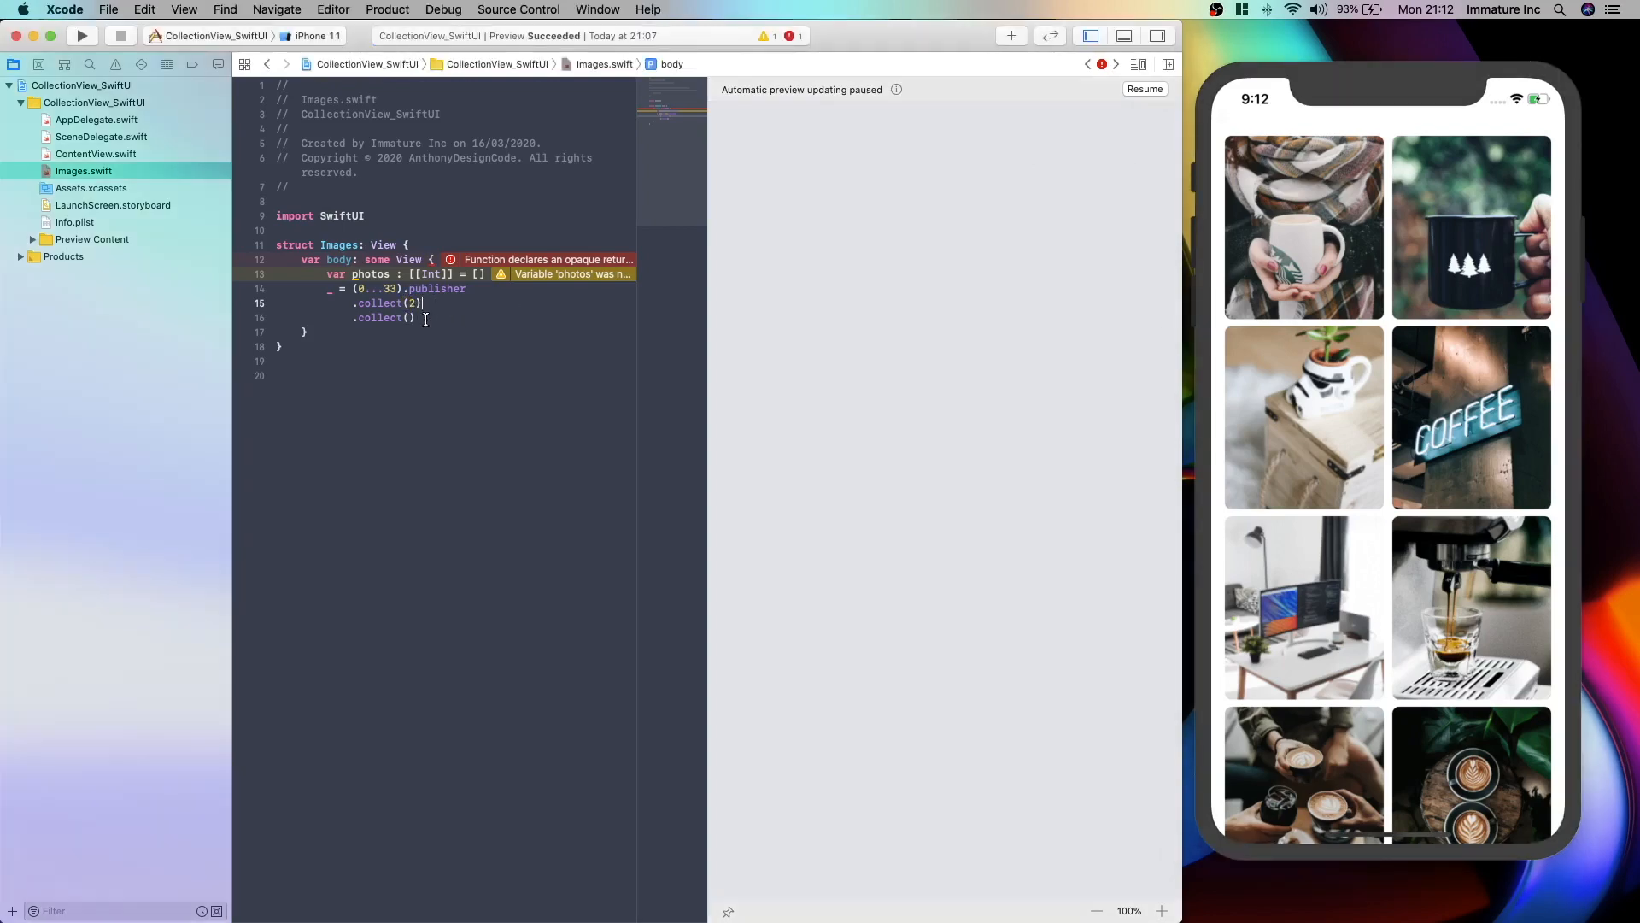
text(.)
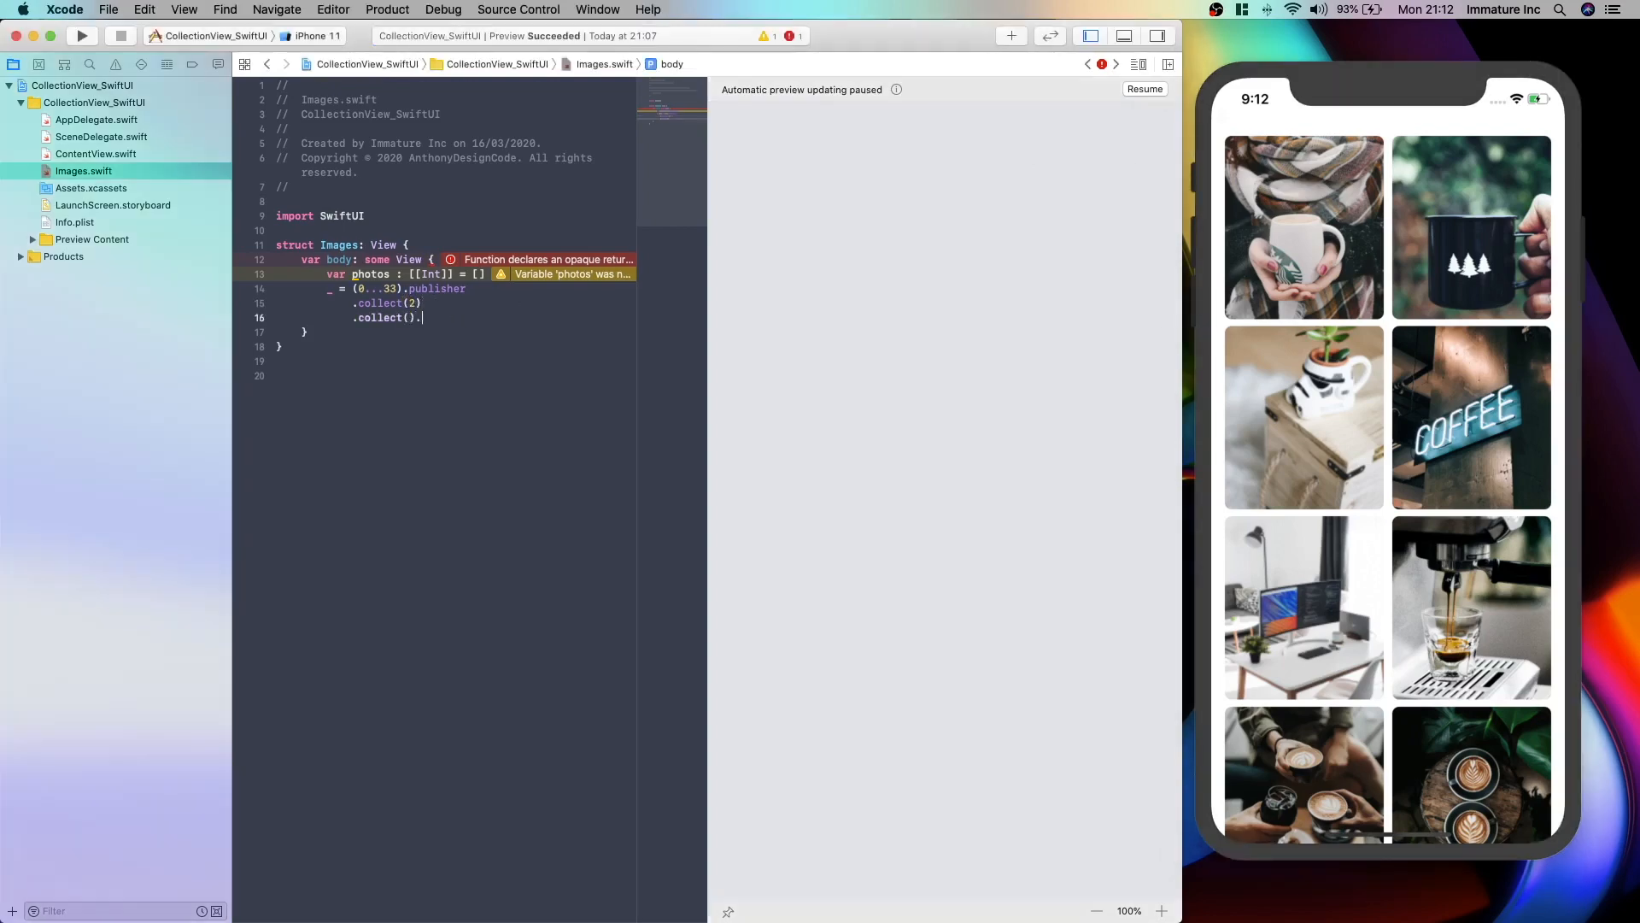
text(sink(receiveValue: {)
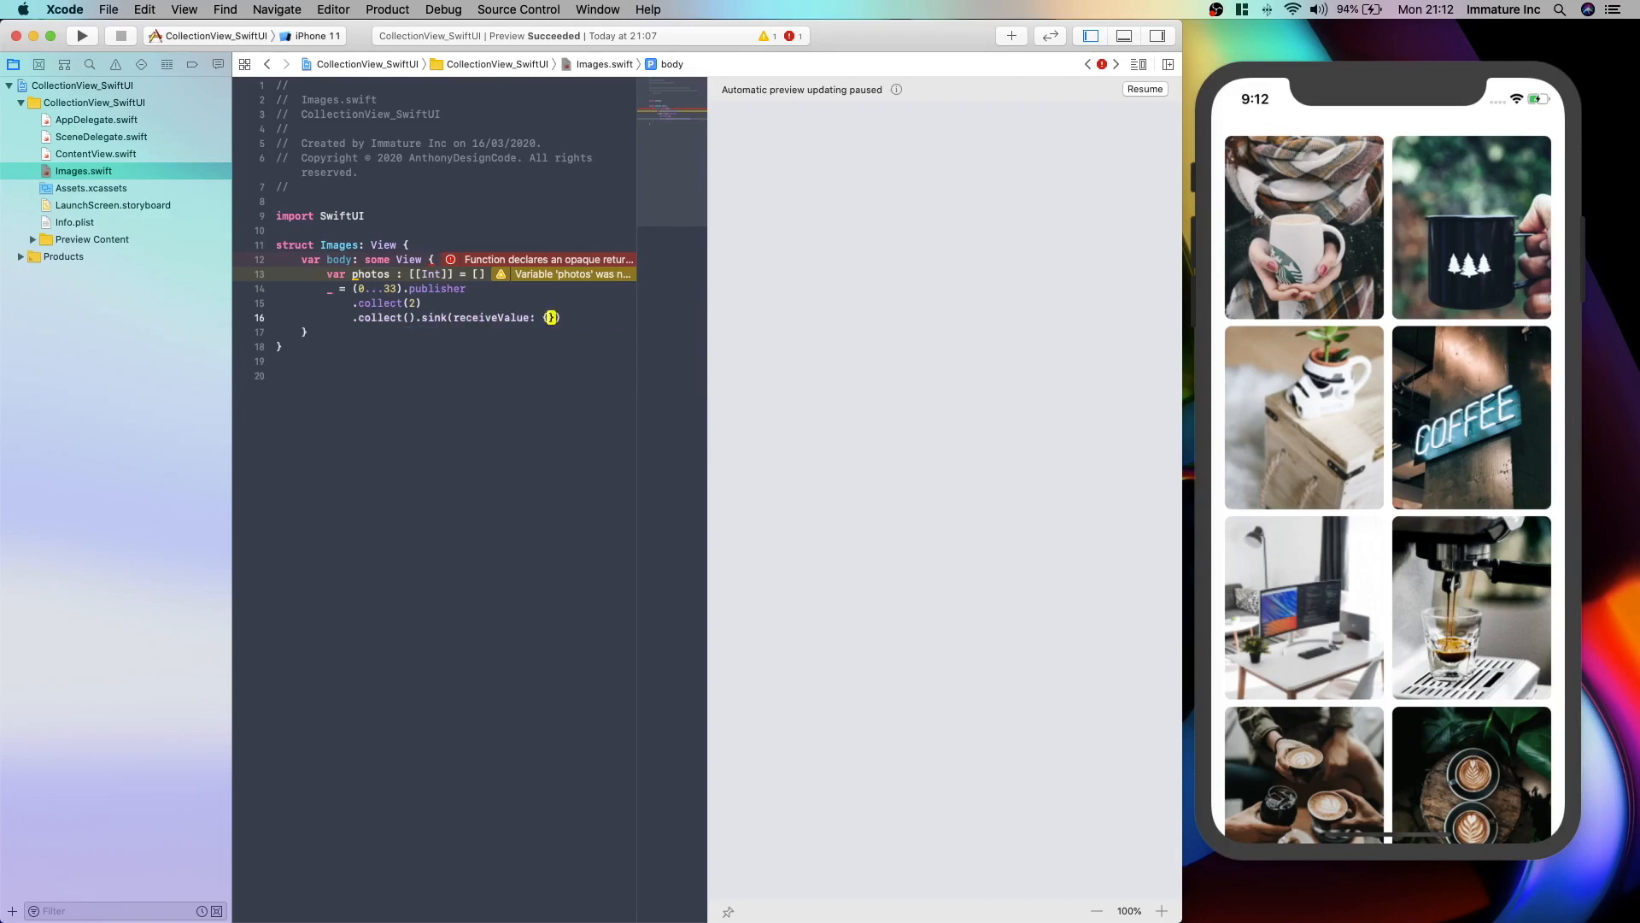
Step: Complete the sink with { photos = $0 } and begin return ForEach() below it
text(photos = $0)
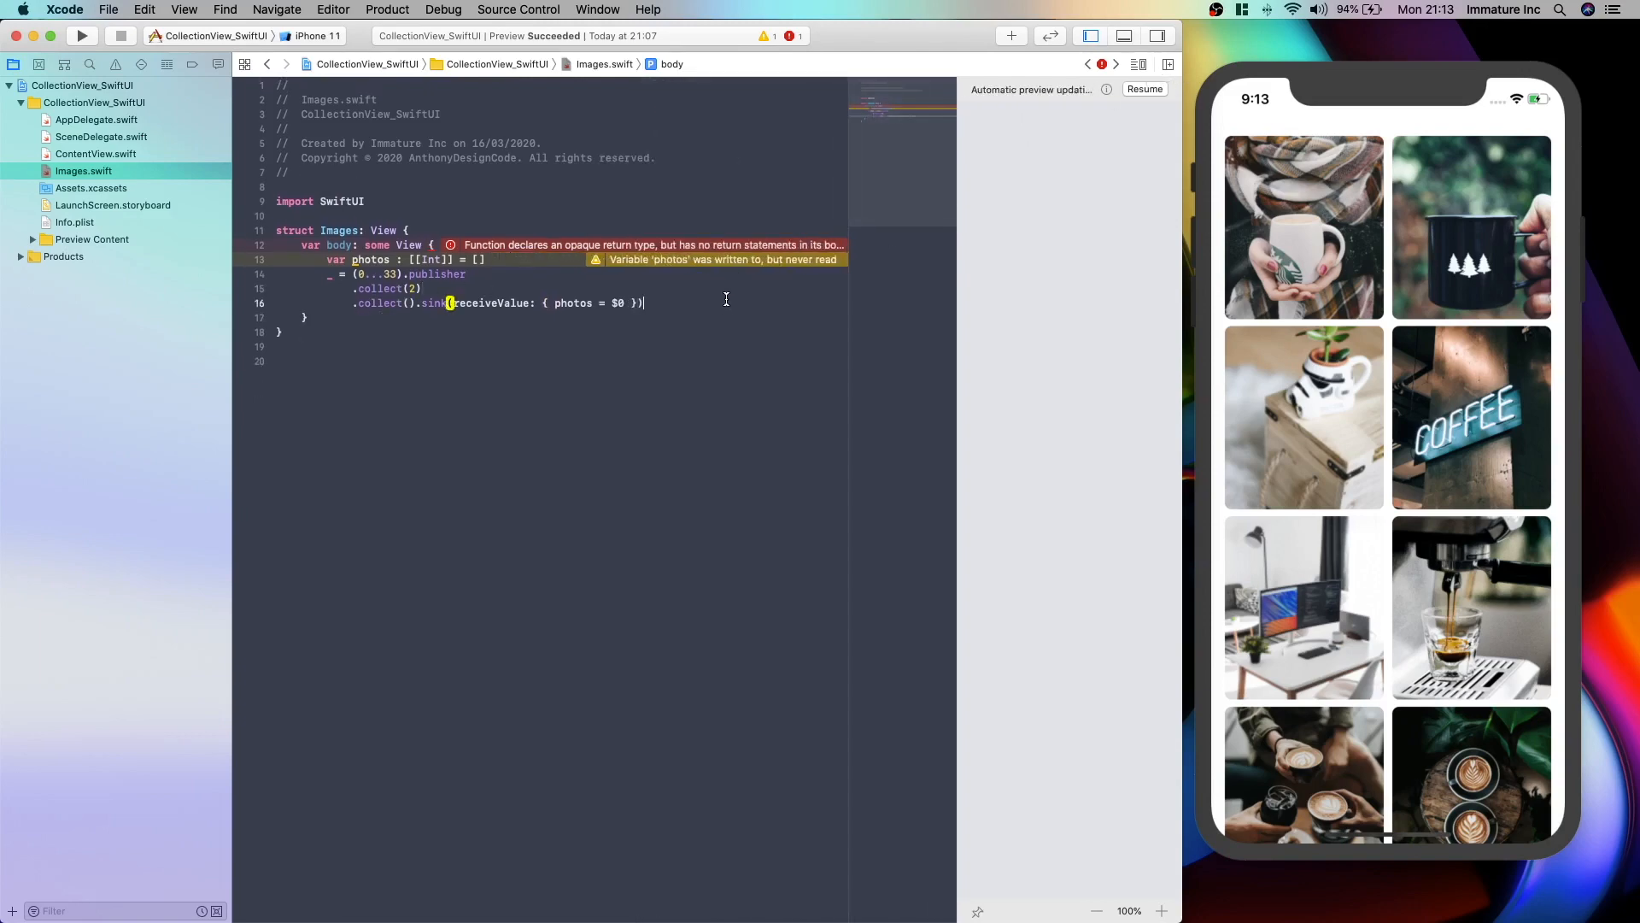
key(Return)
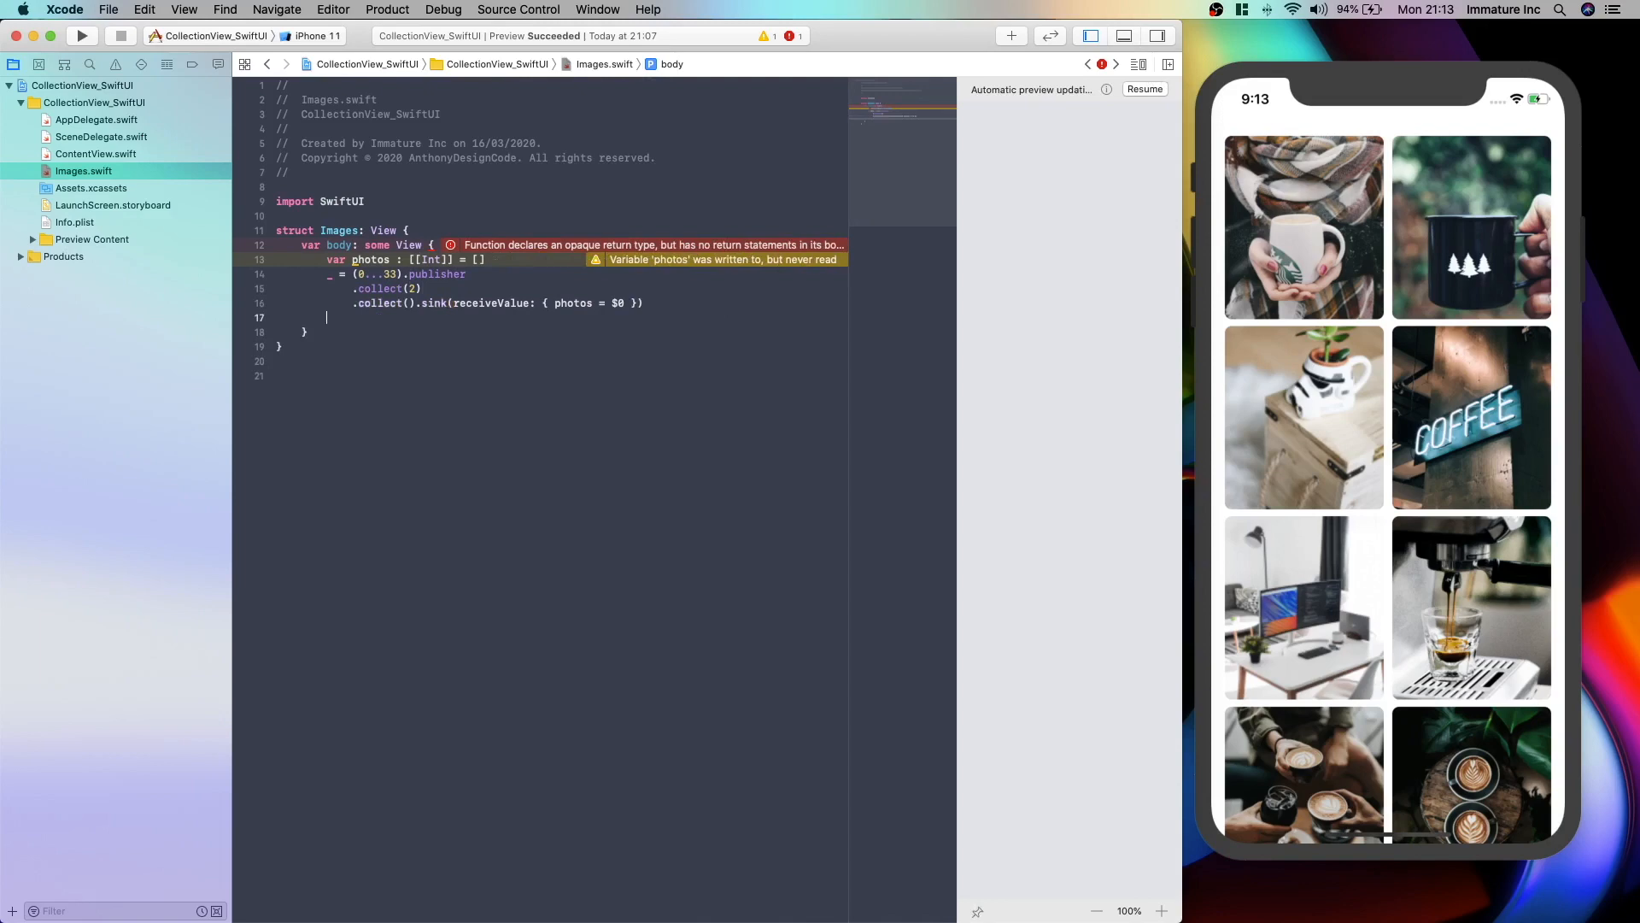
text(ret)
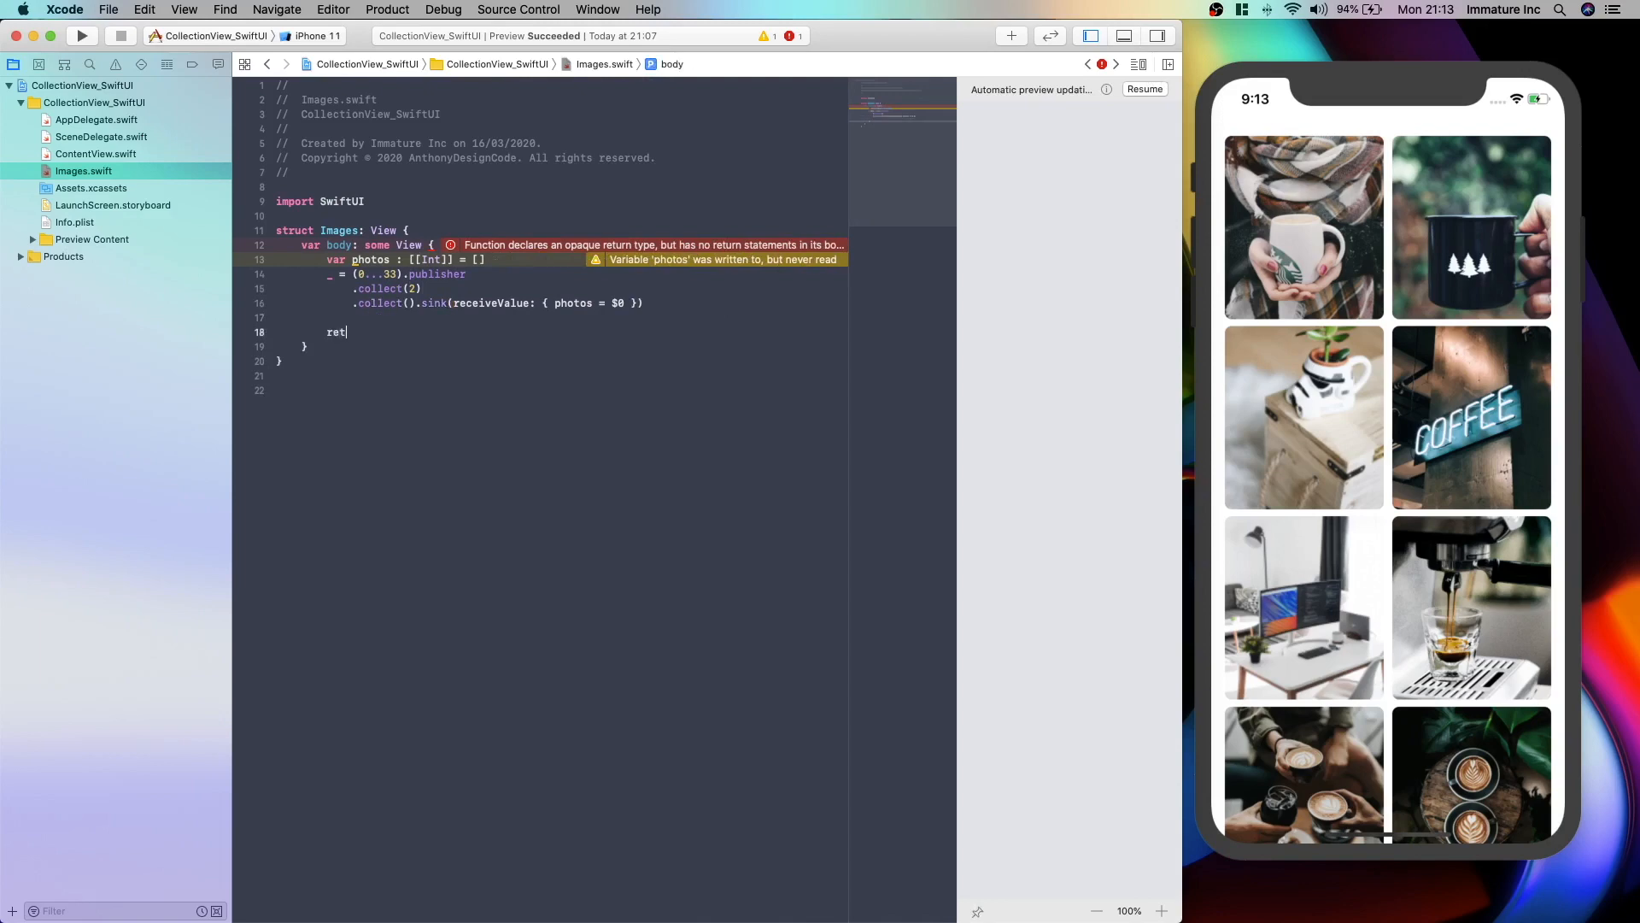
text(e)
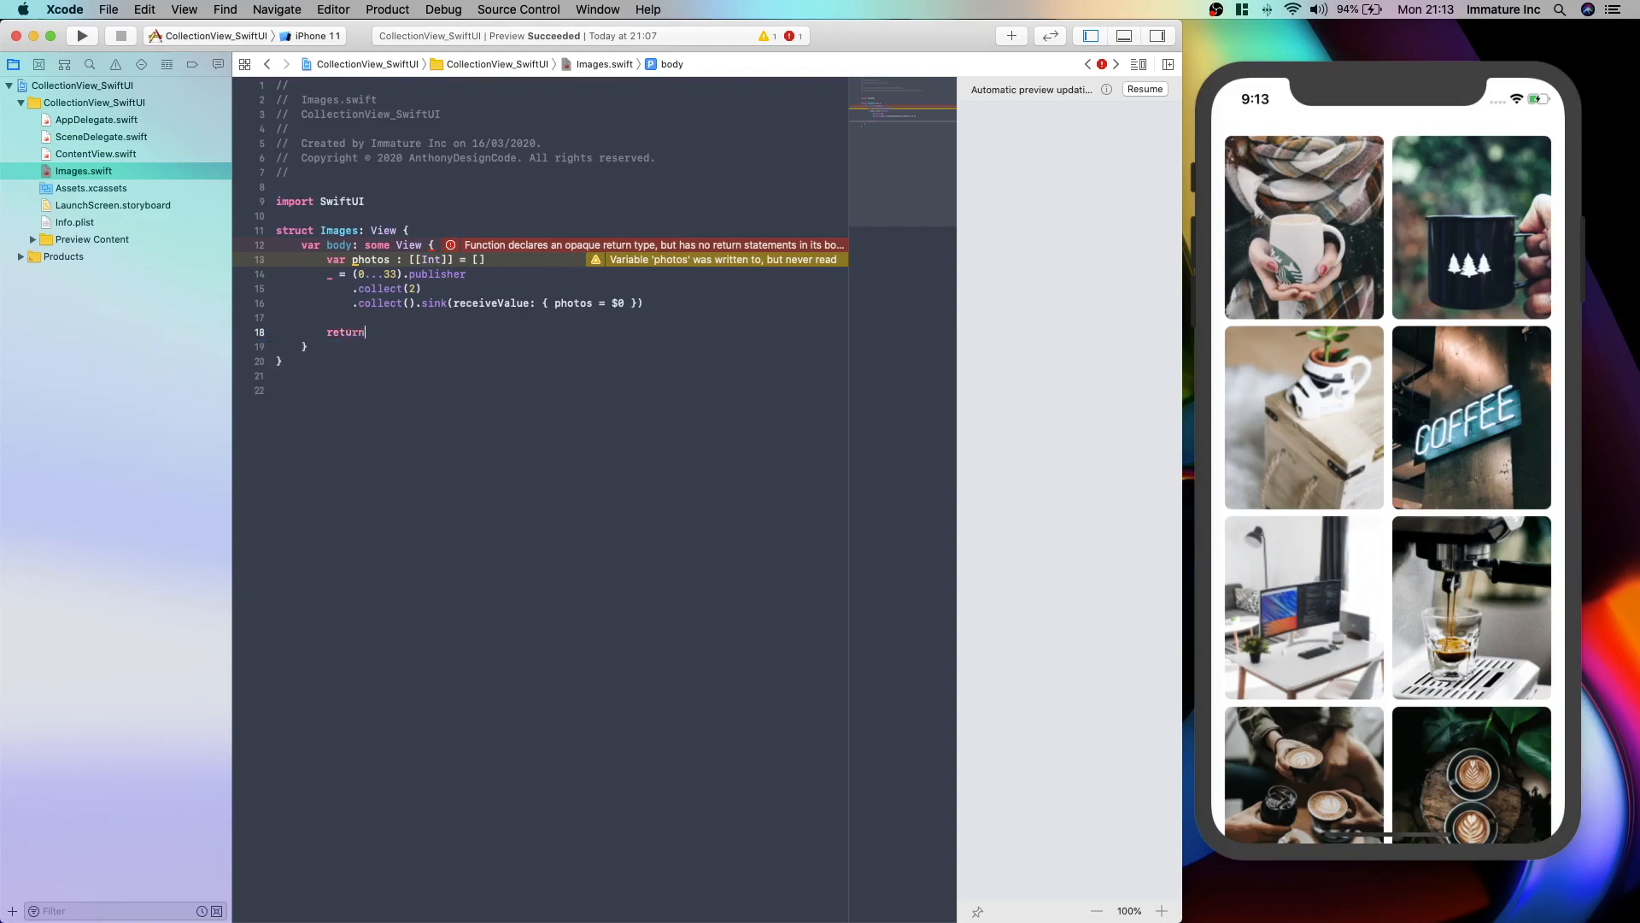
text(F)
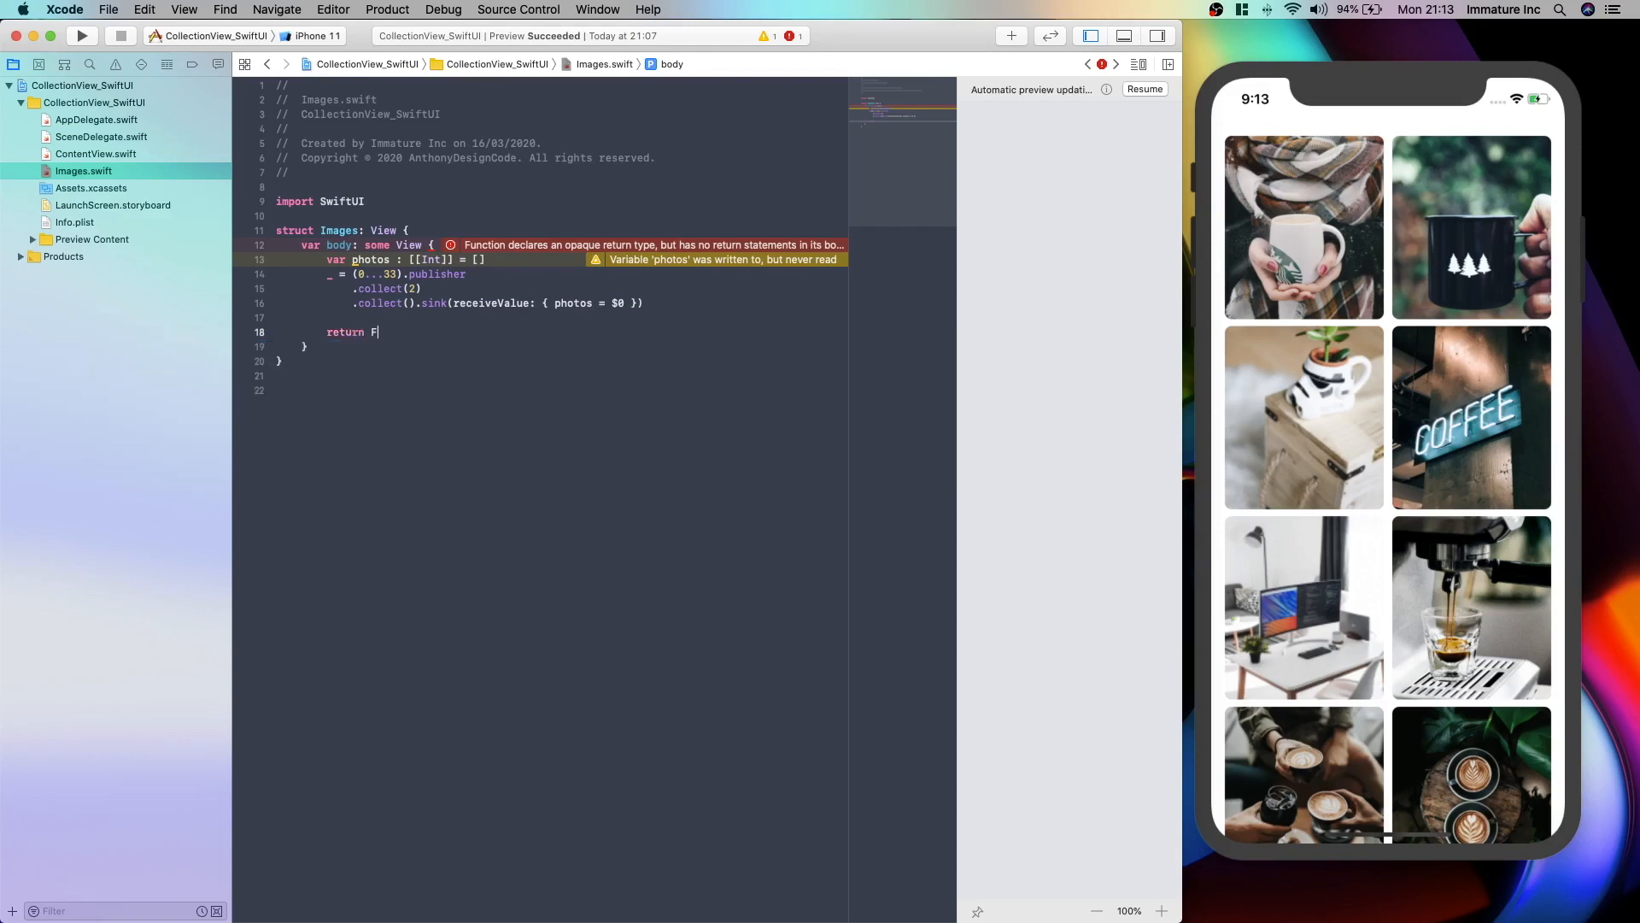
text(orEach)
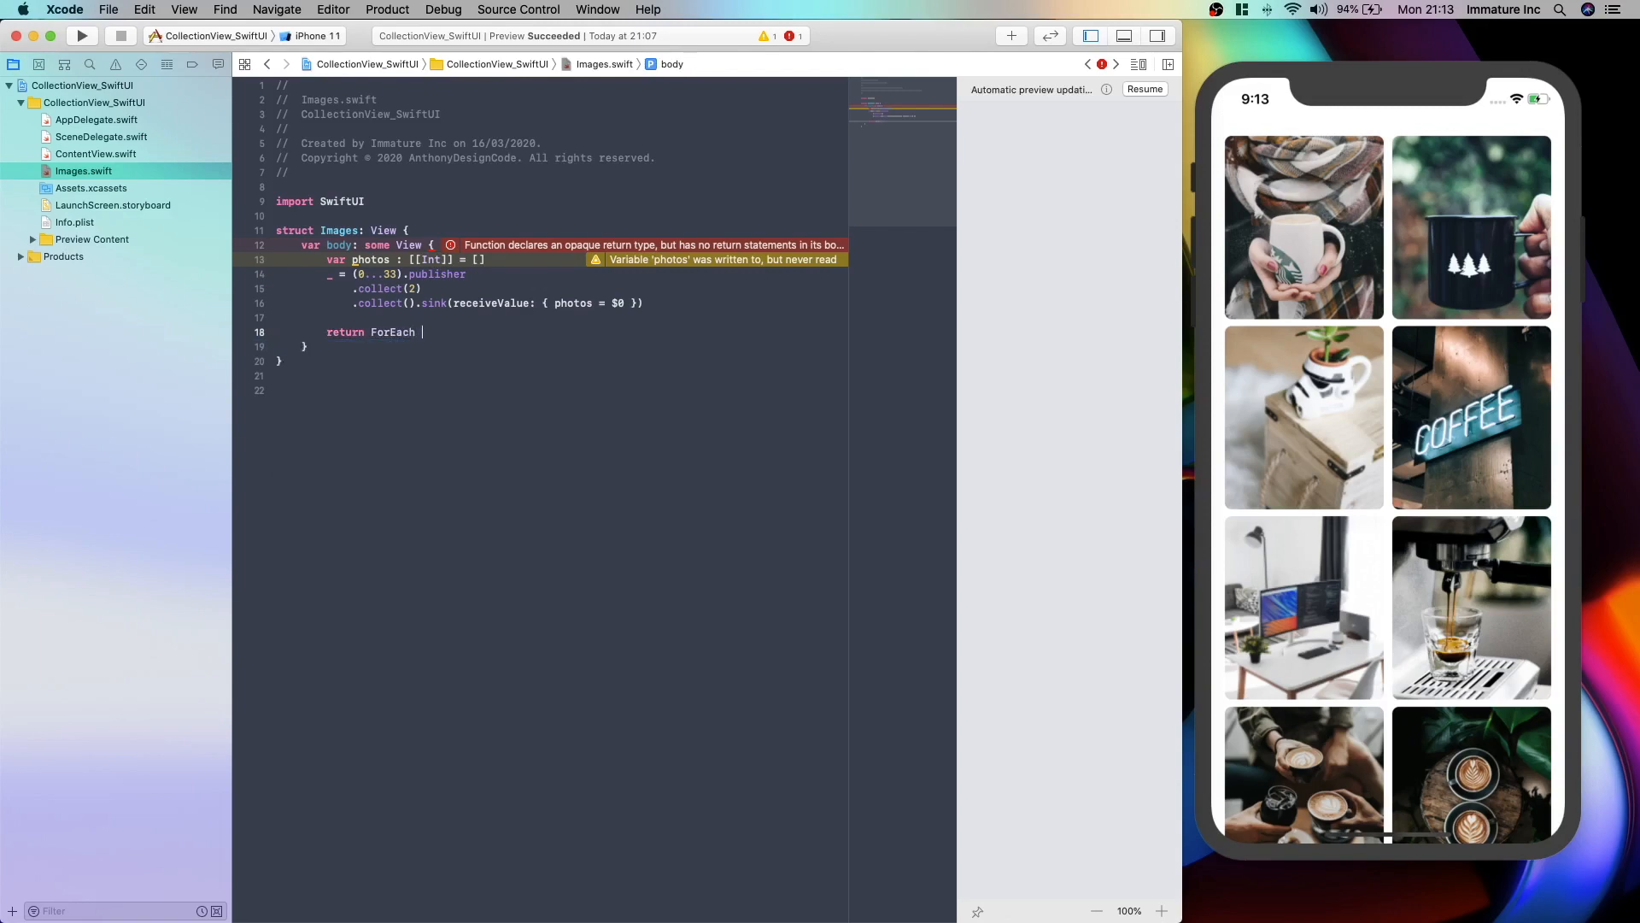
text(())
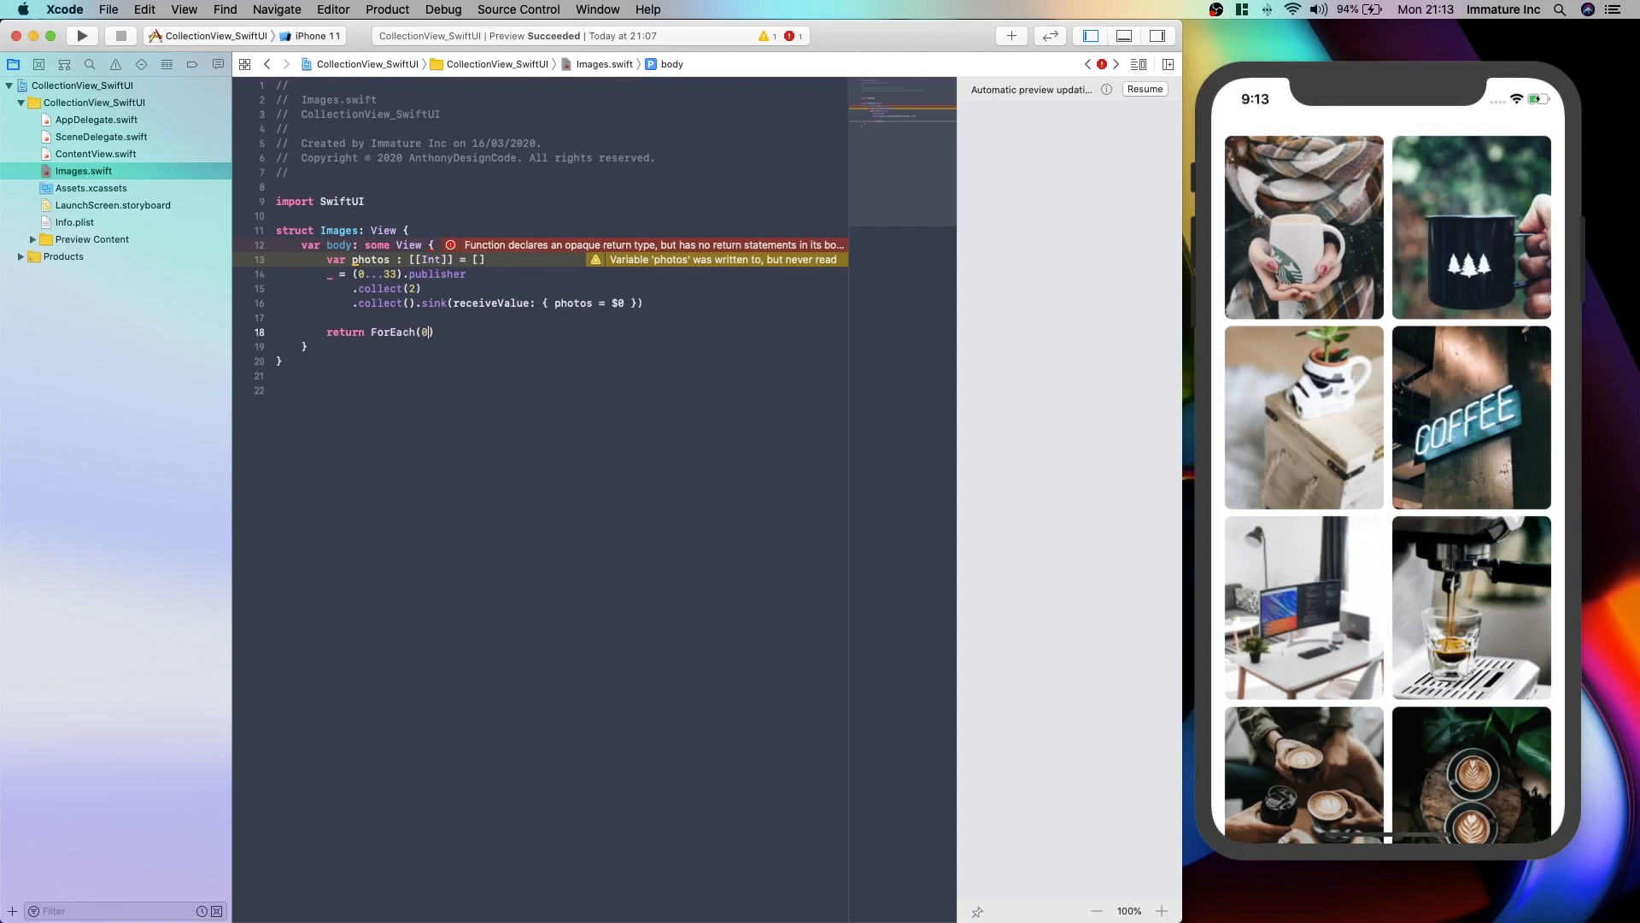
Step: Make the ForEach range 0..<photos.count with id: \.self and open its collect closure
text(..)
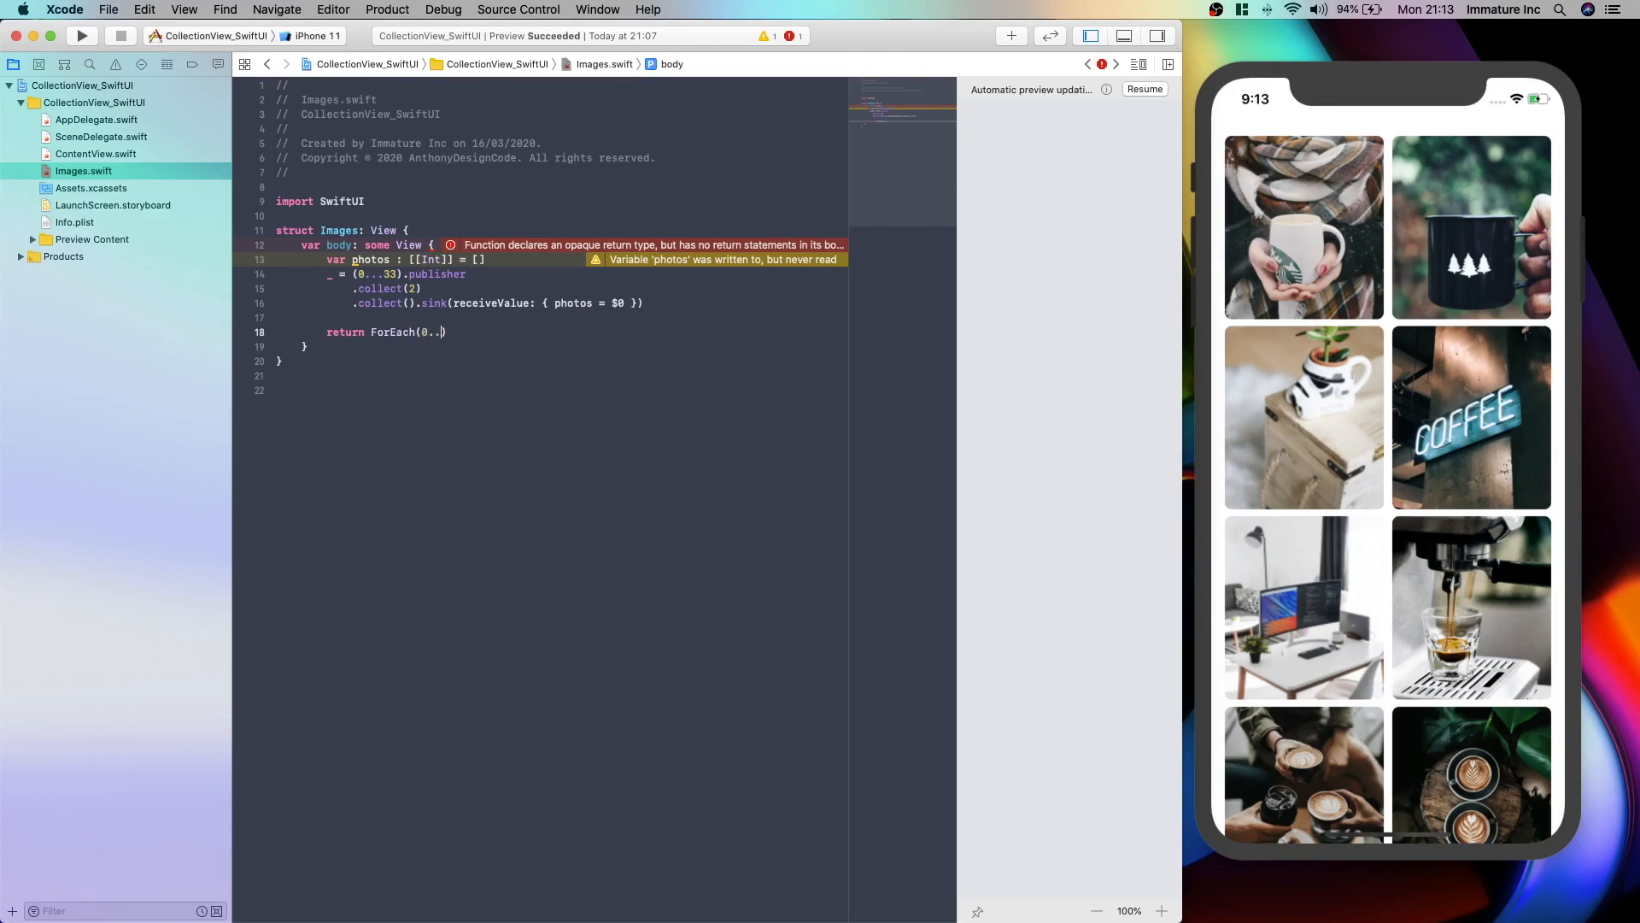
text(<)
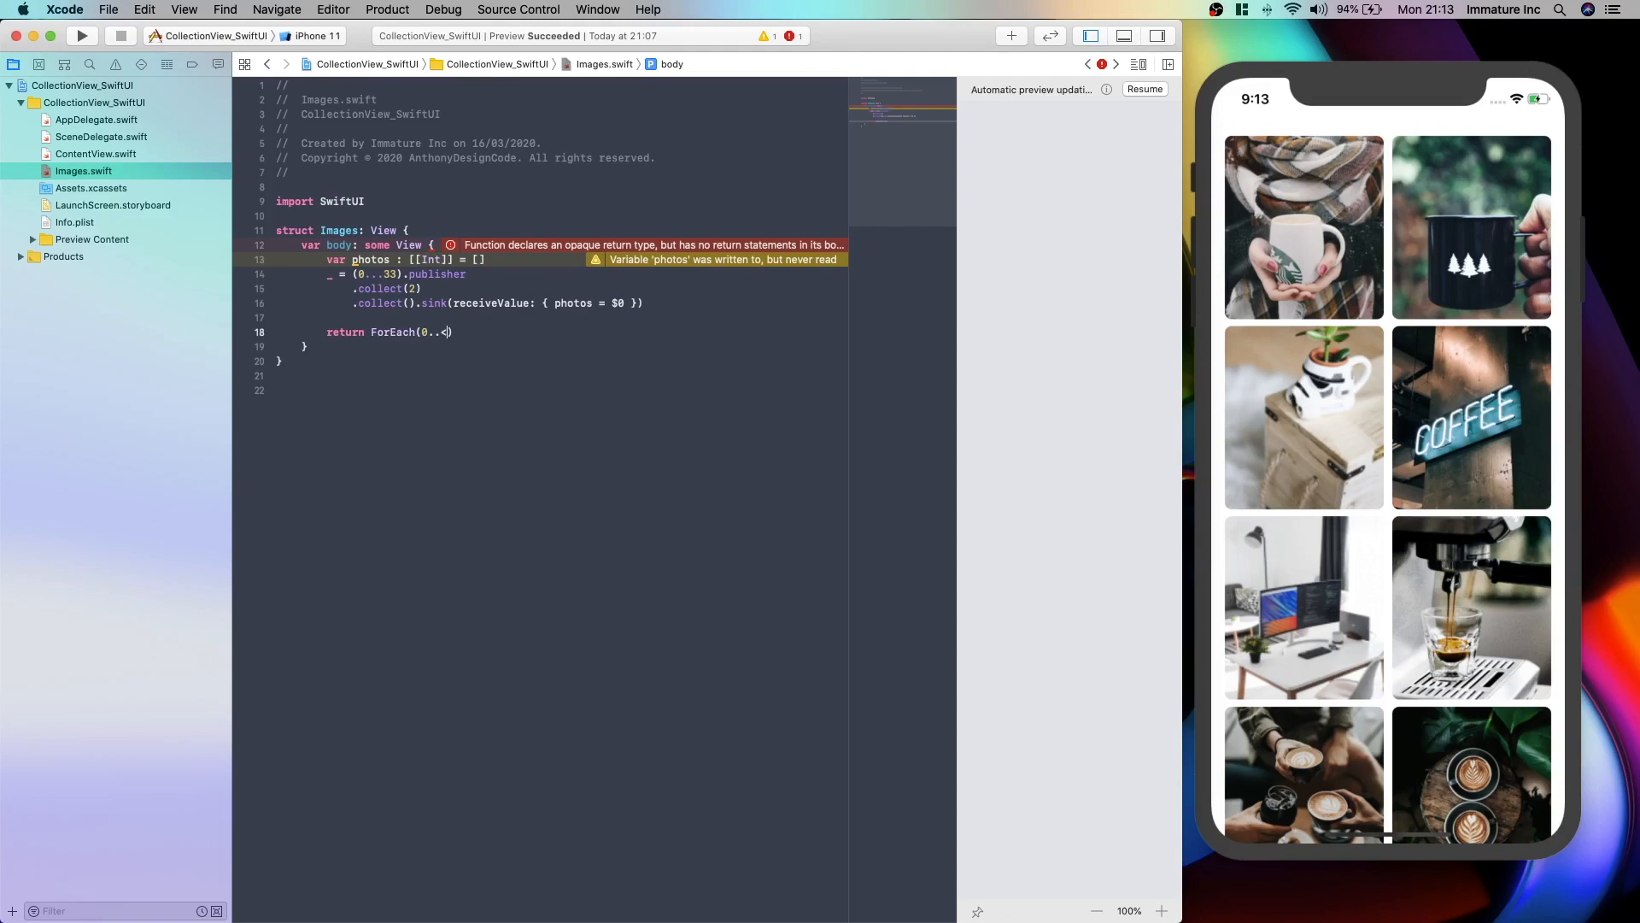
text(photos)
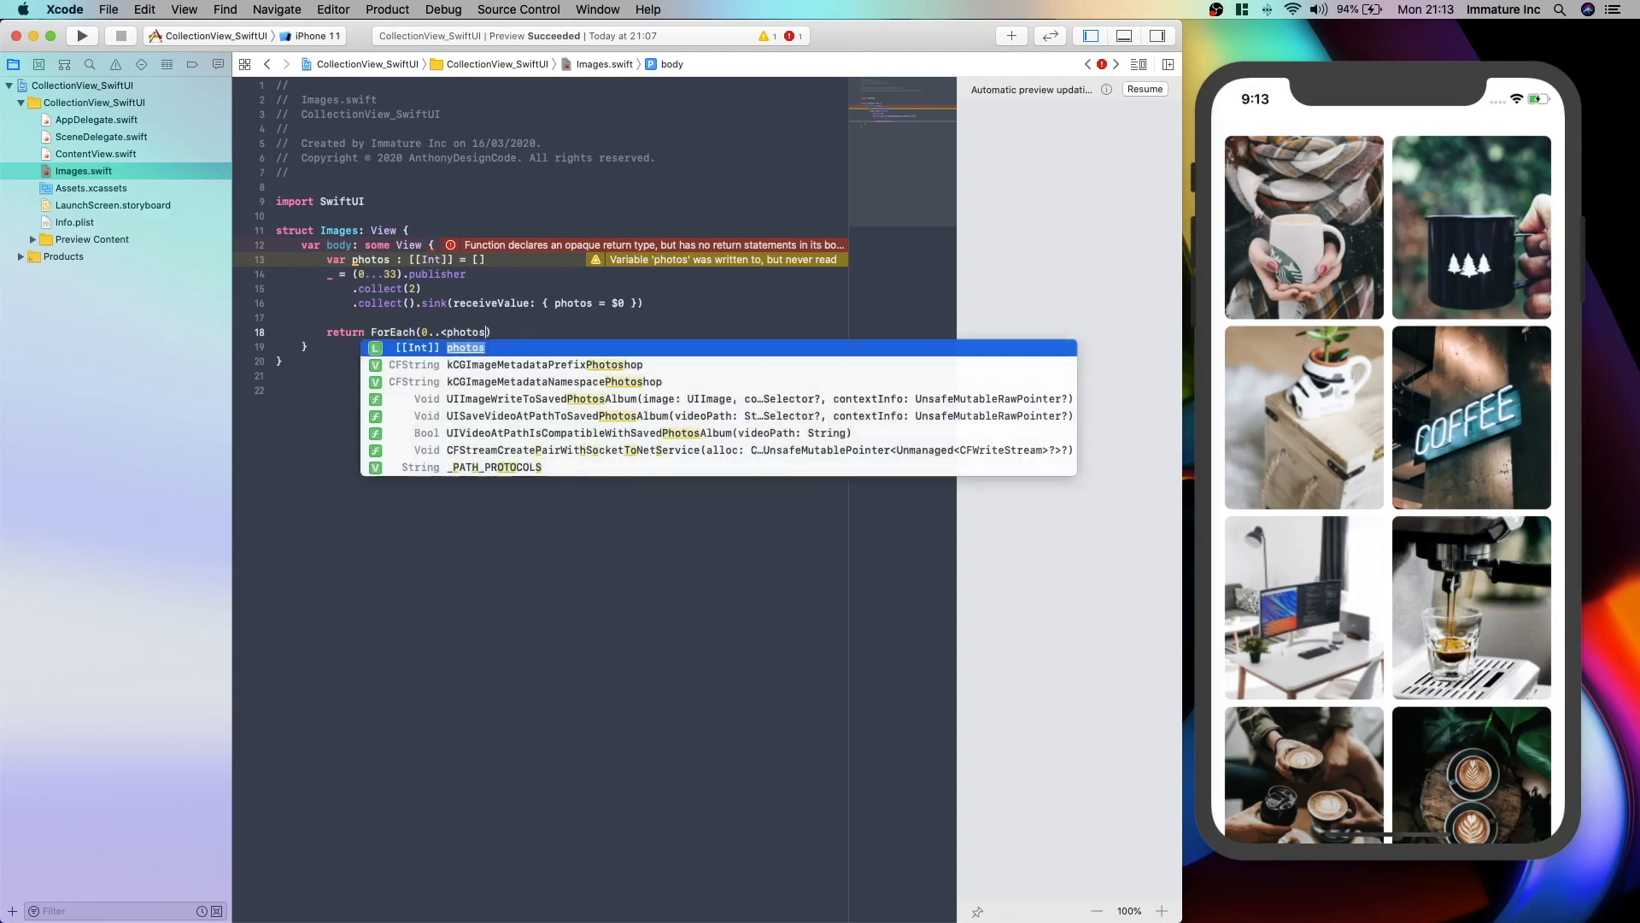
key(Escape)
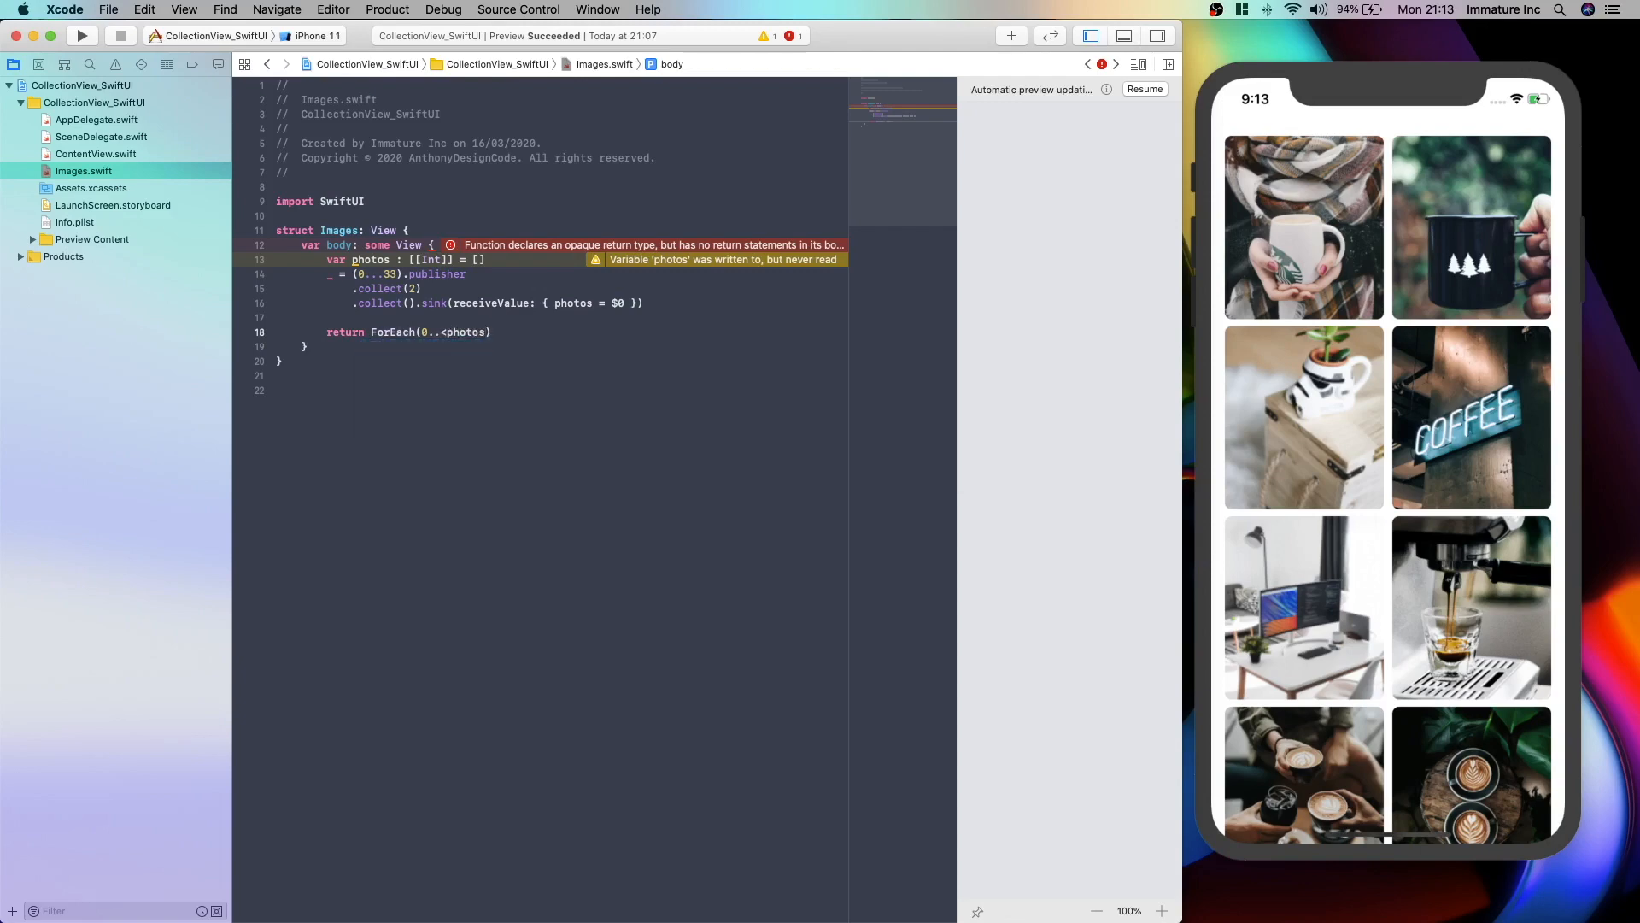
text(.count)
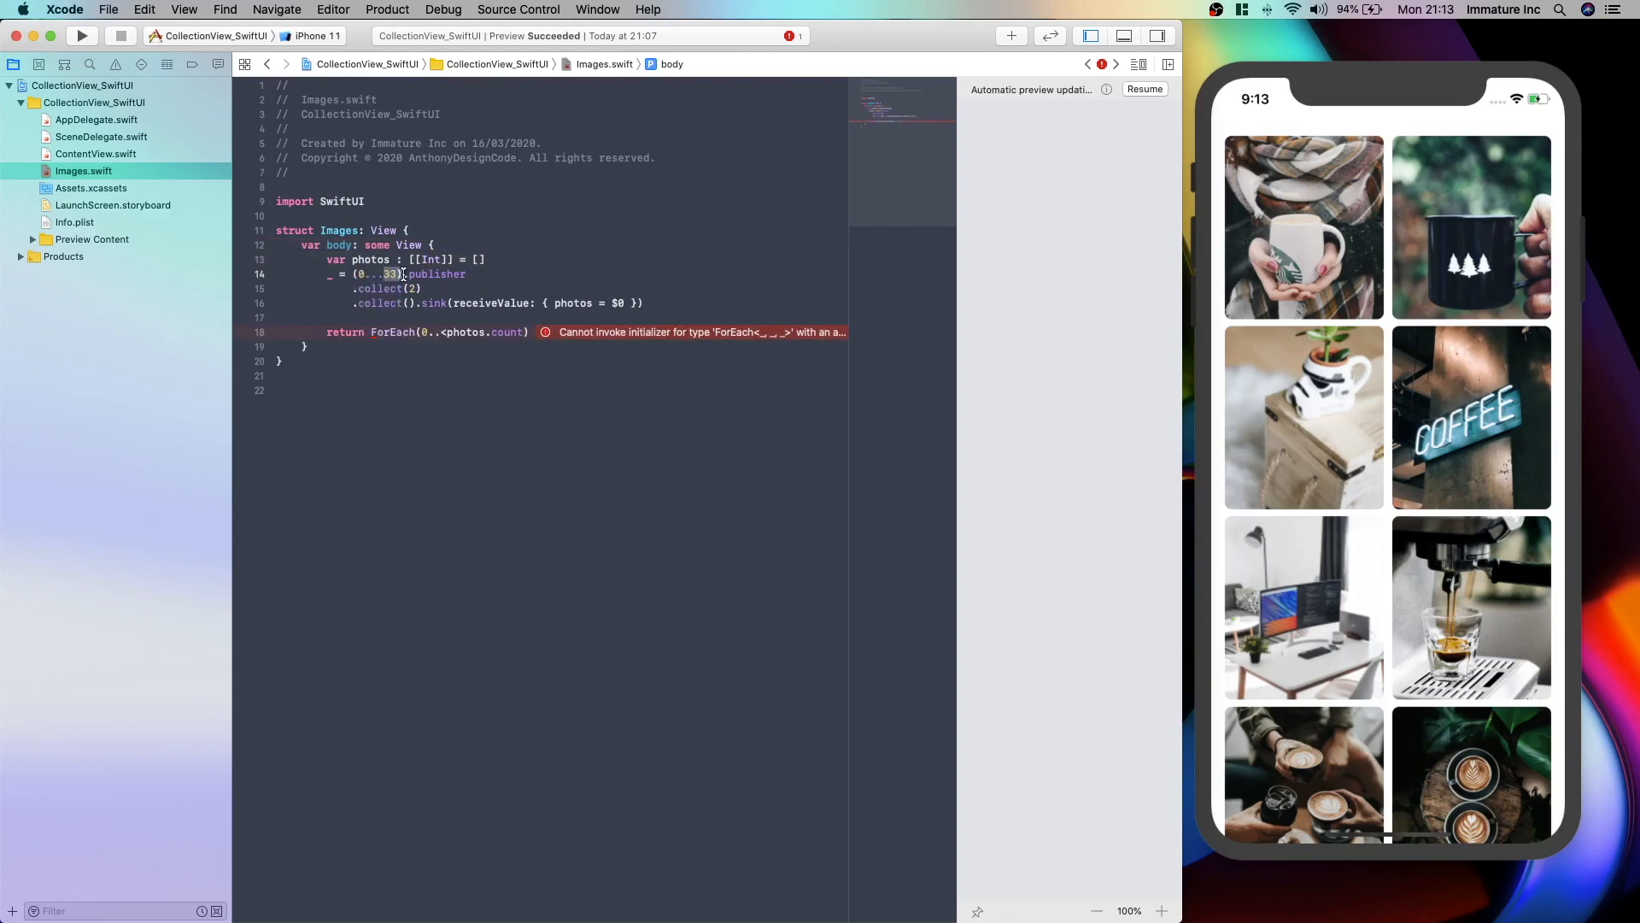
click(528, 332)
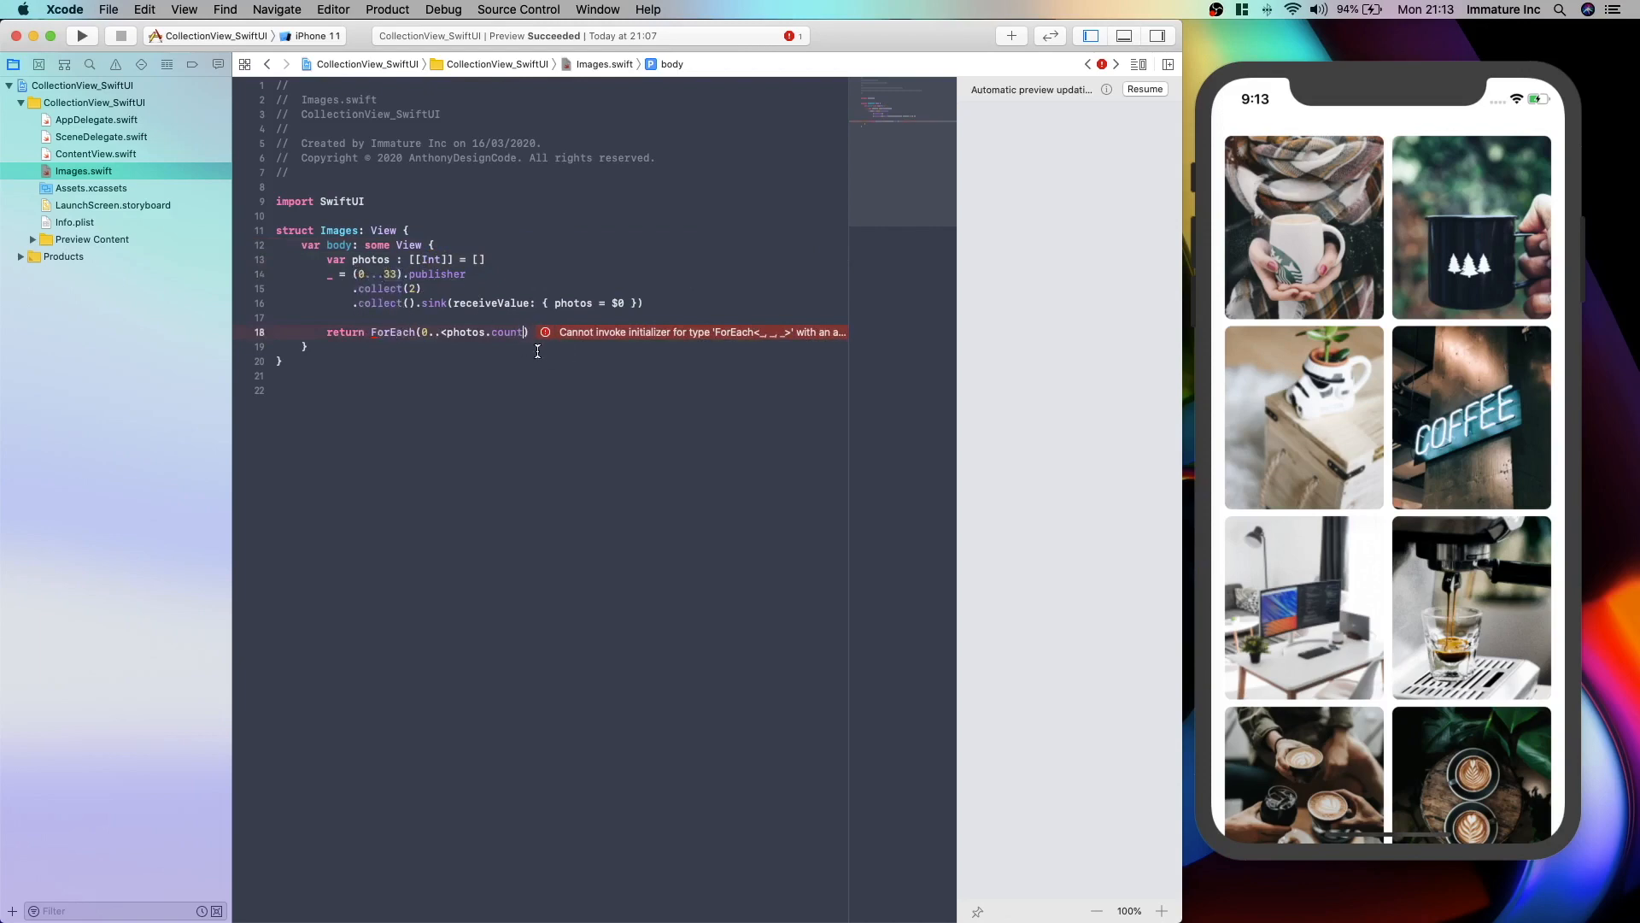
text(, id:)
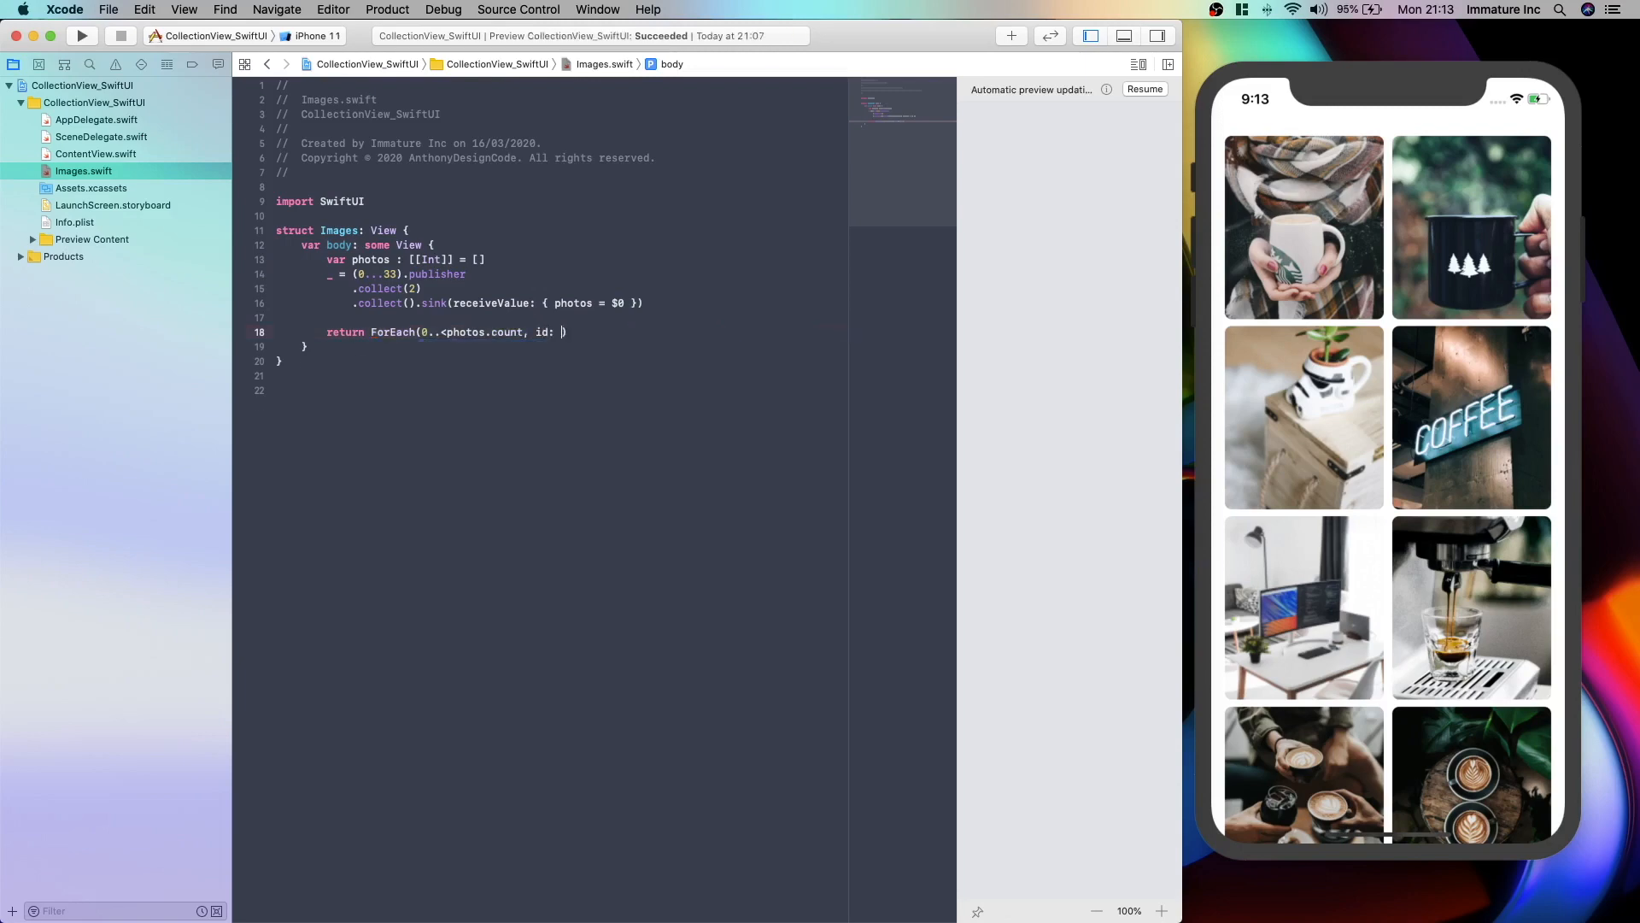
text(\.self)
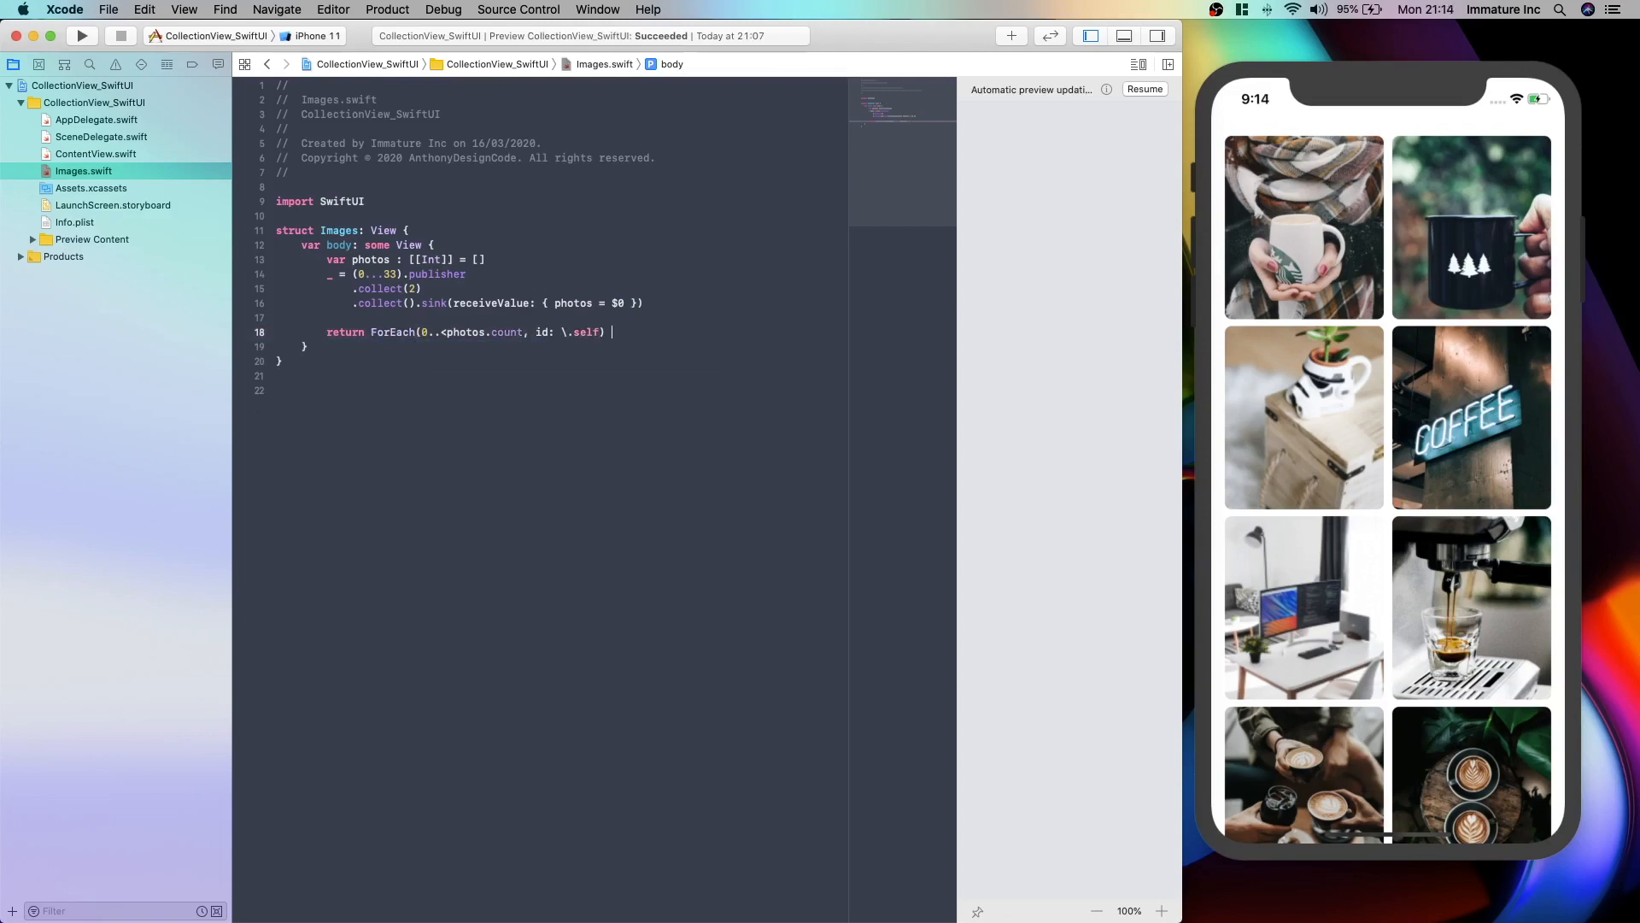
text({})
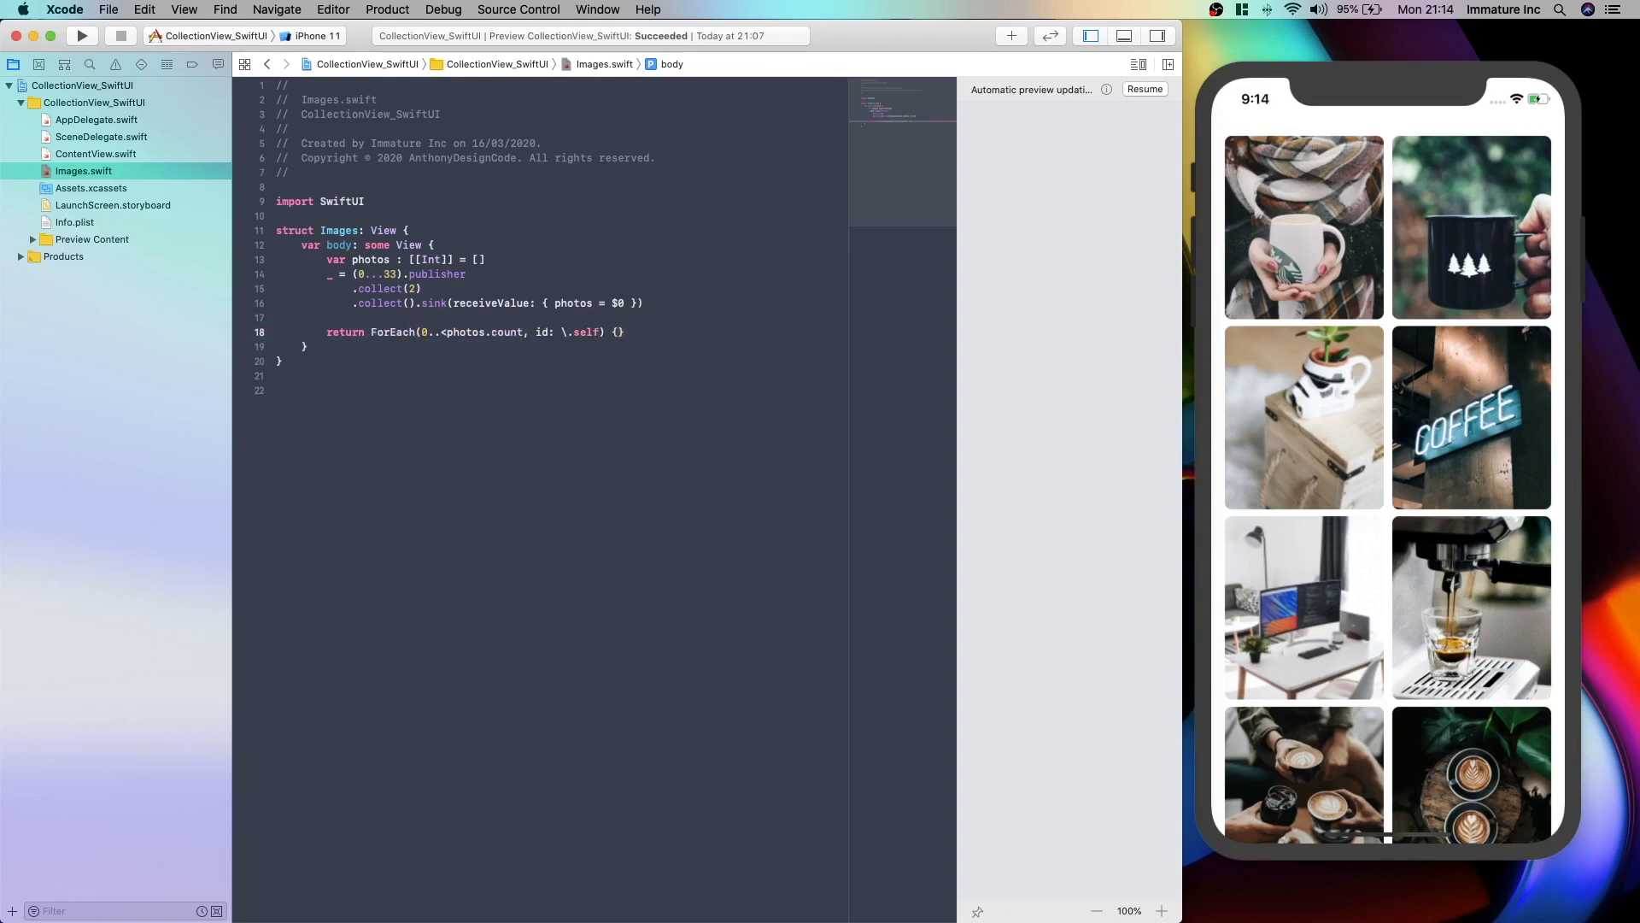
text(collect)
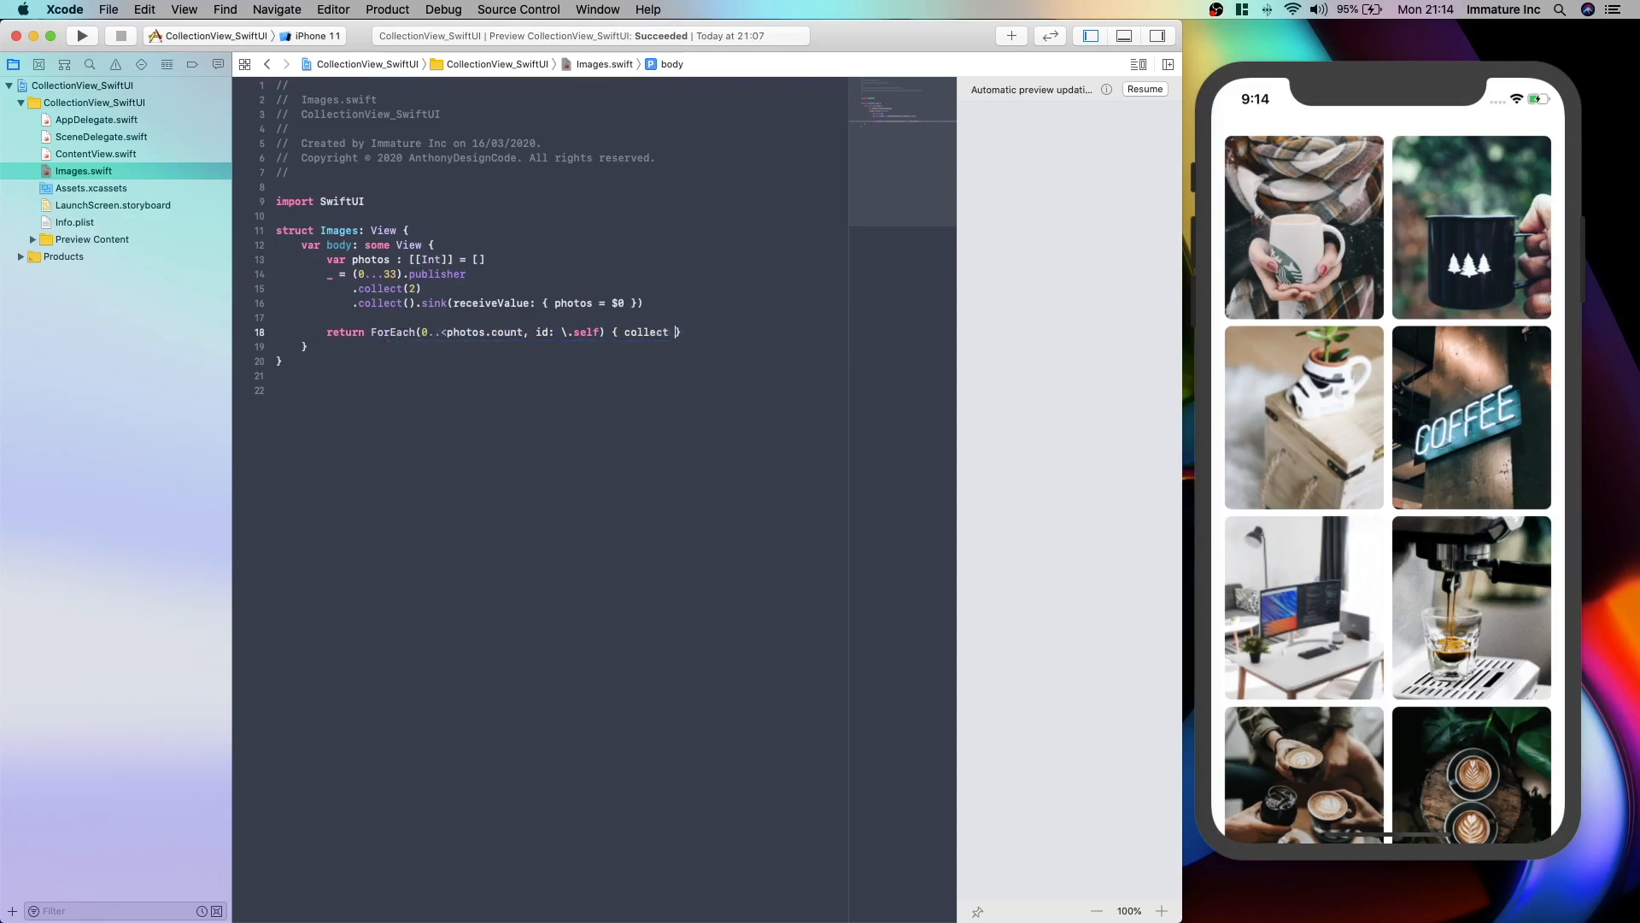
Step: Finish collect in and add HStack(spacing: 10) { inside the closure
text(in)
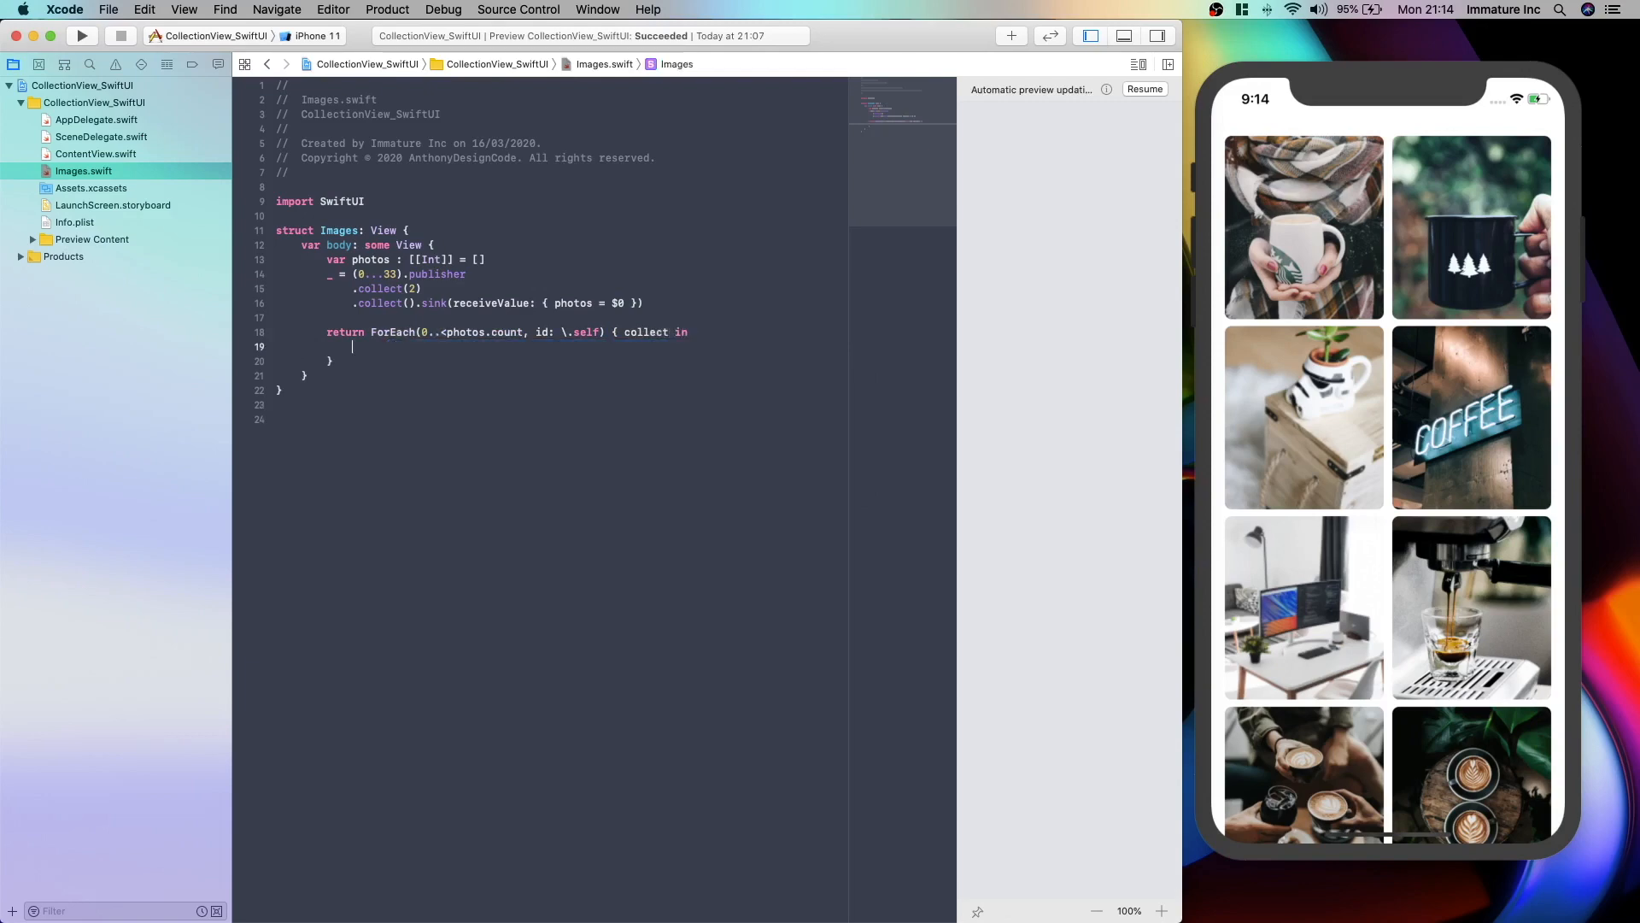
text(HStack)
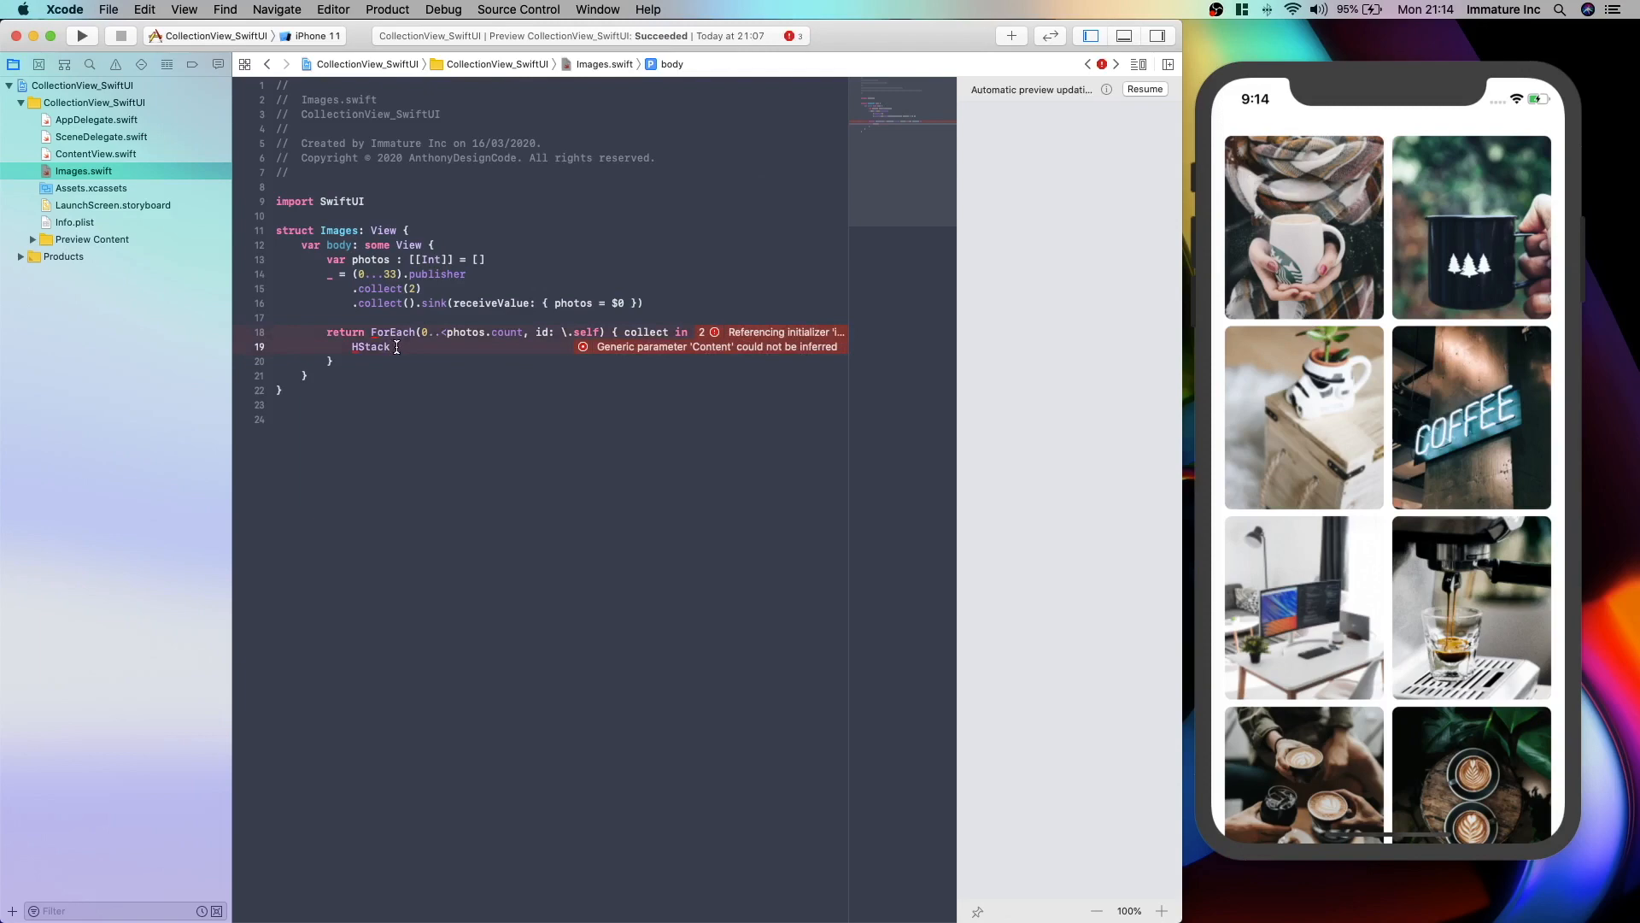
text((spacing: 1)
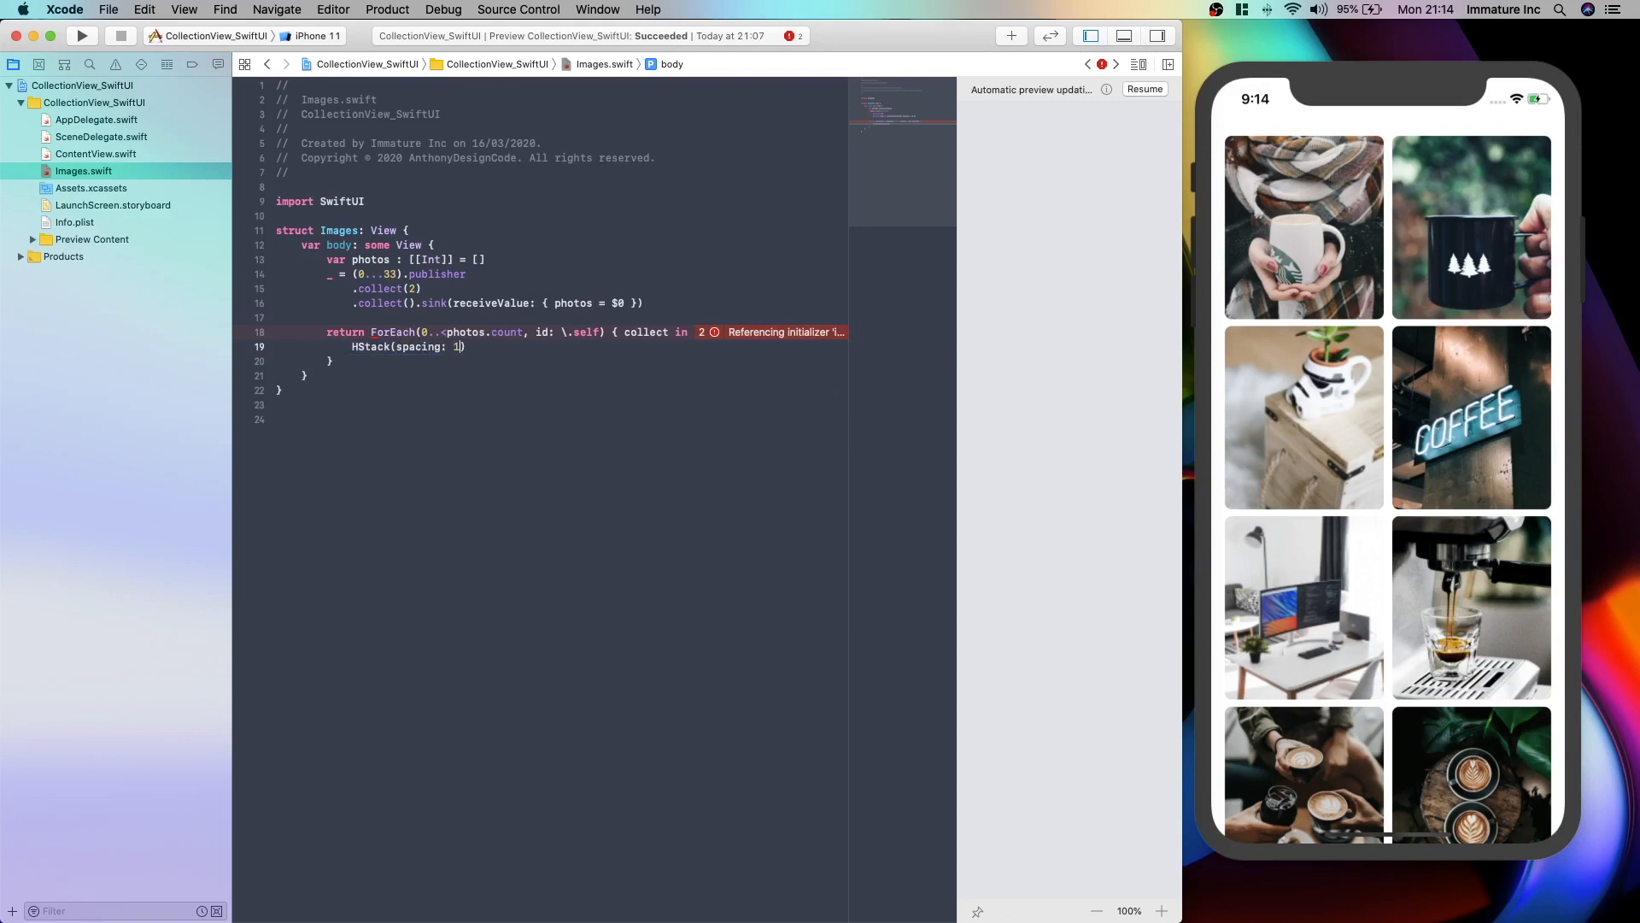
text(0) {)
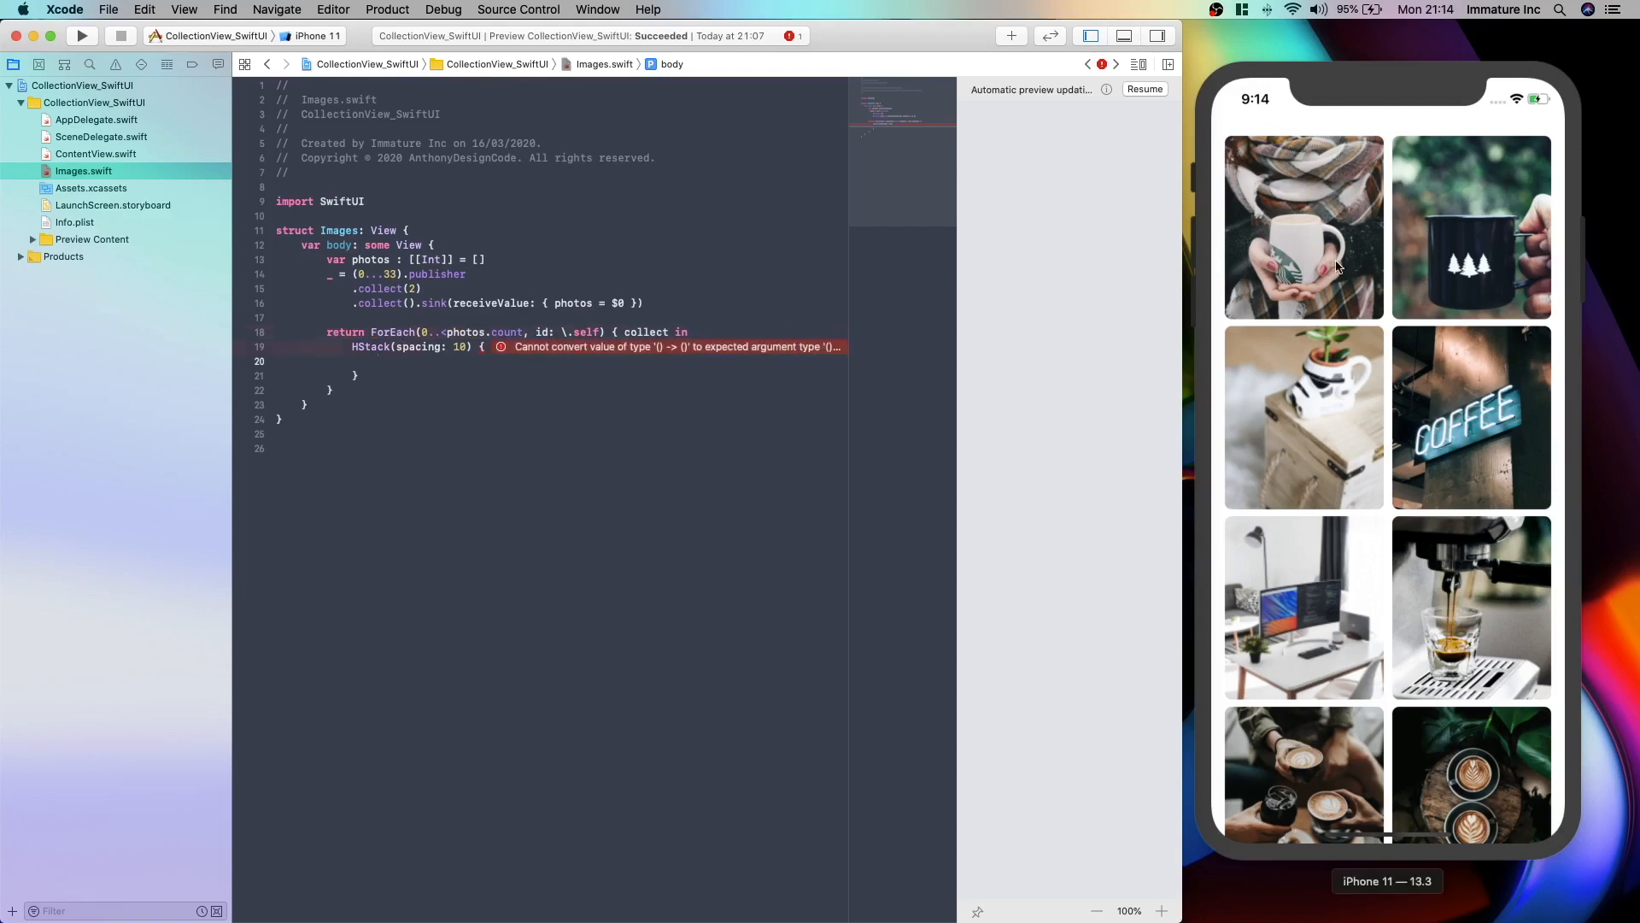
mouse_move(1431, 319)
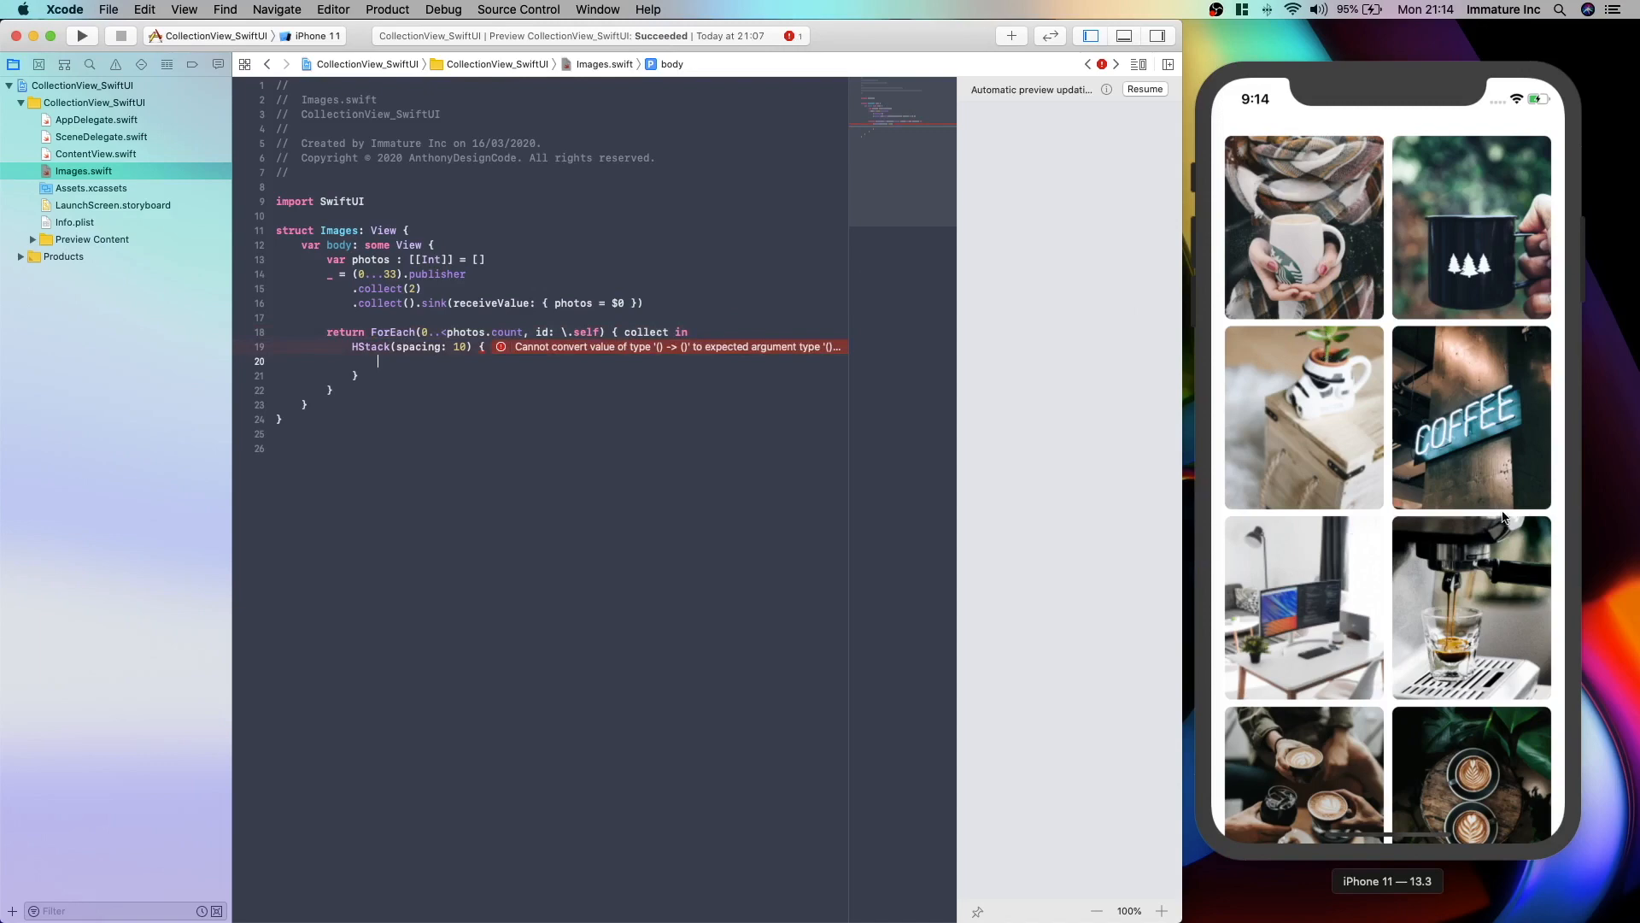
mouse_move(830, 398)
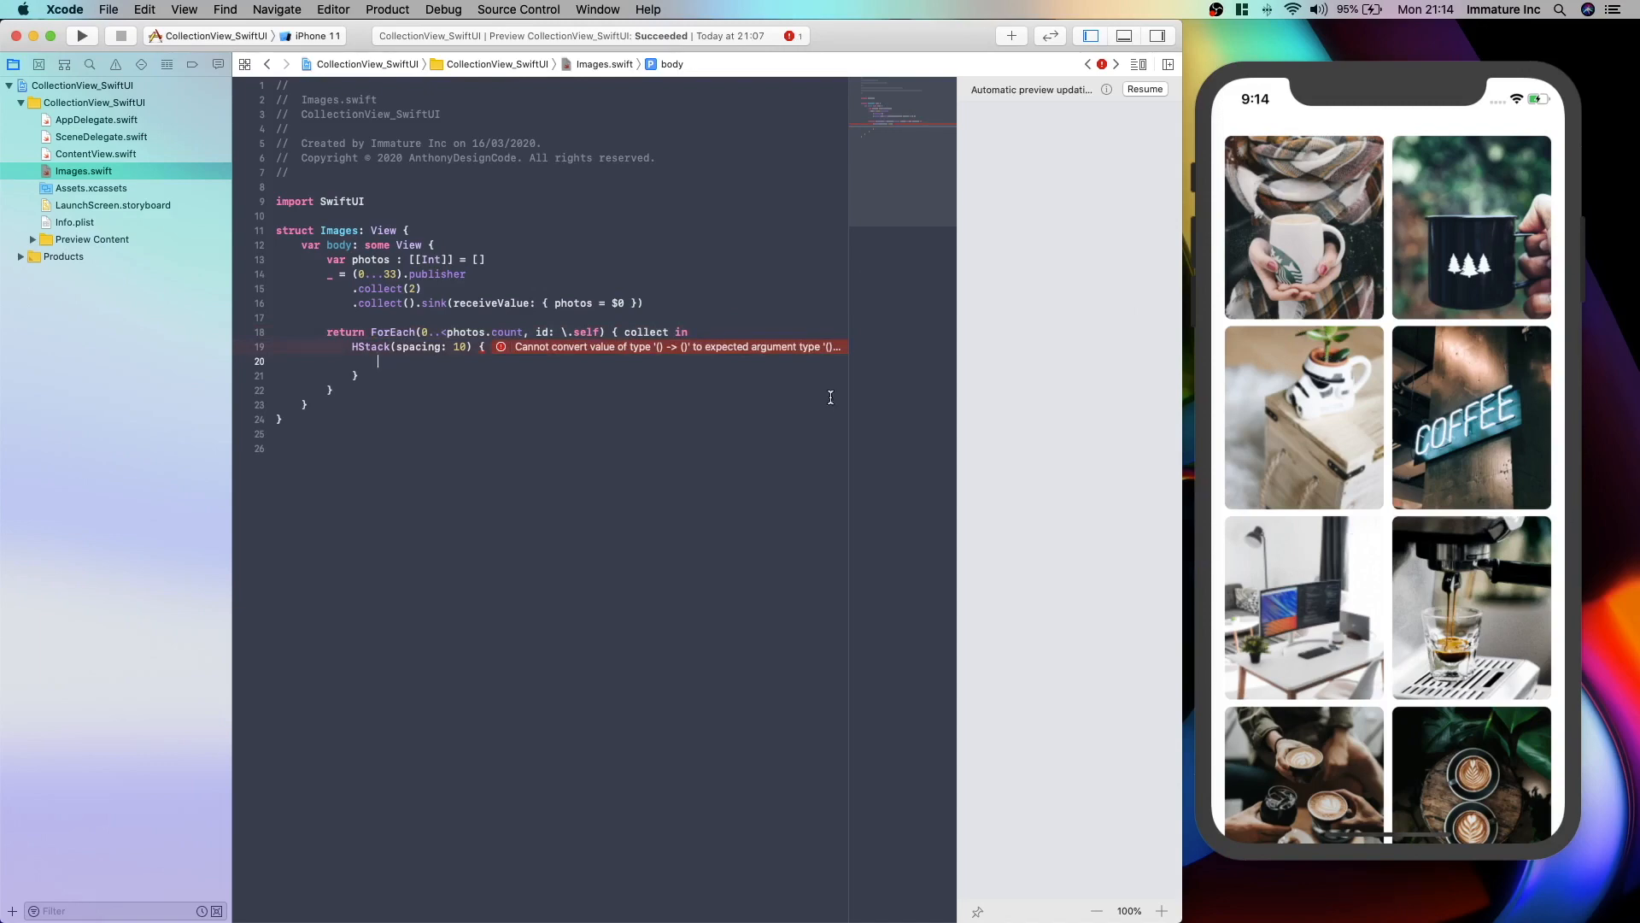
mouse_move(388, 355)
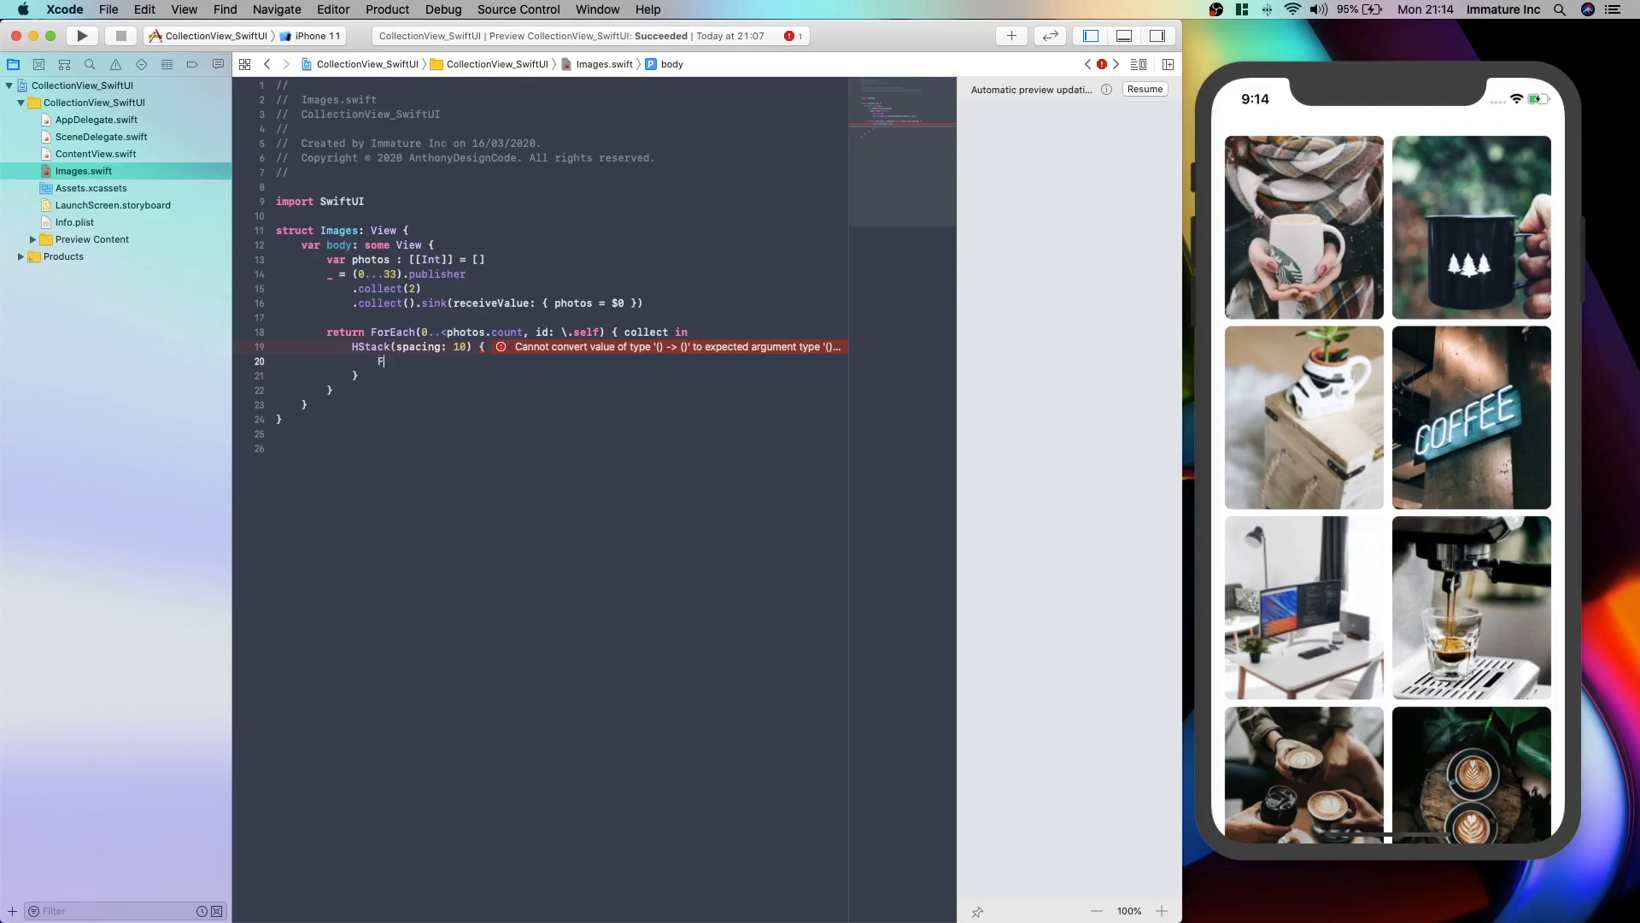
Step: Nest a ForEach over photos[collect] inside the HStack
text(ForEach)
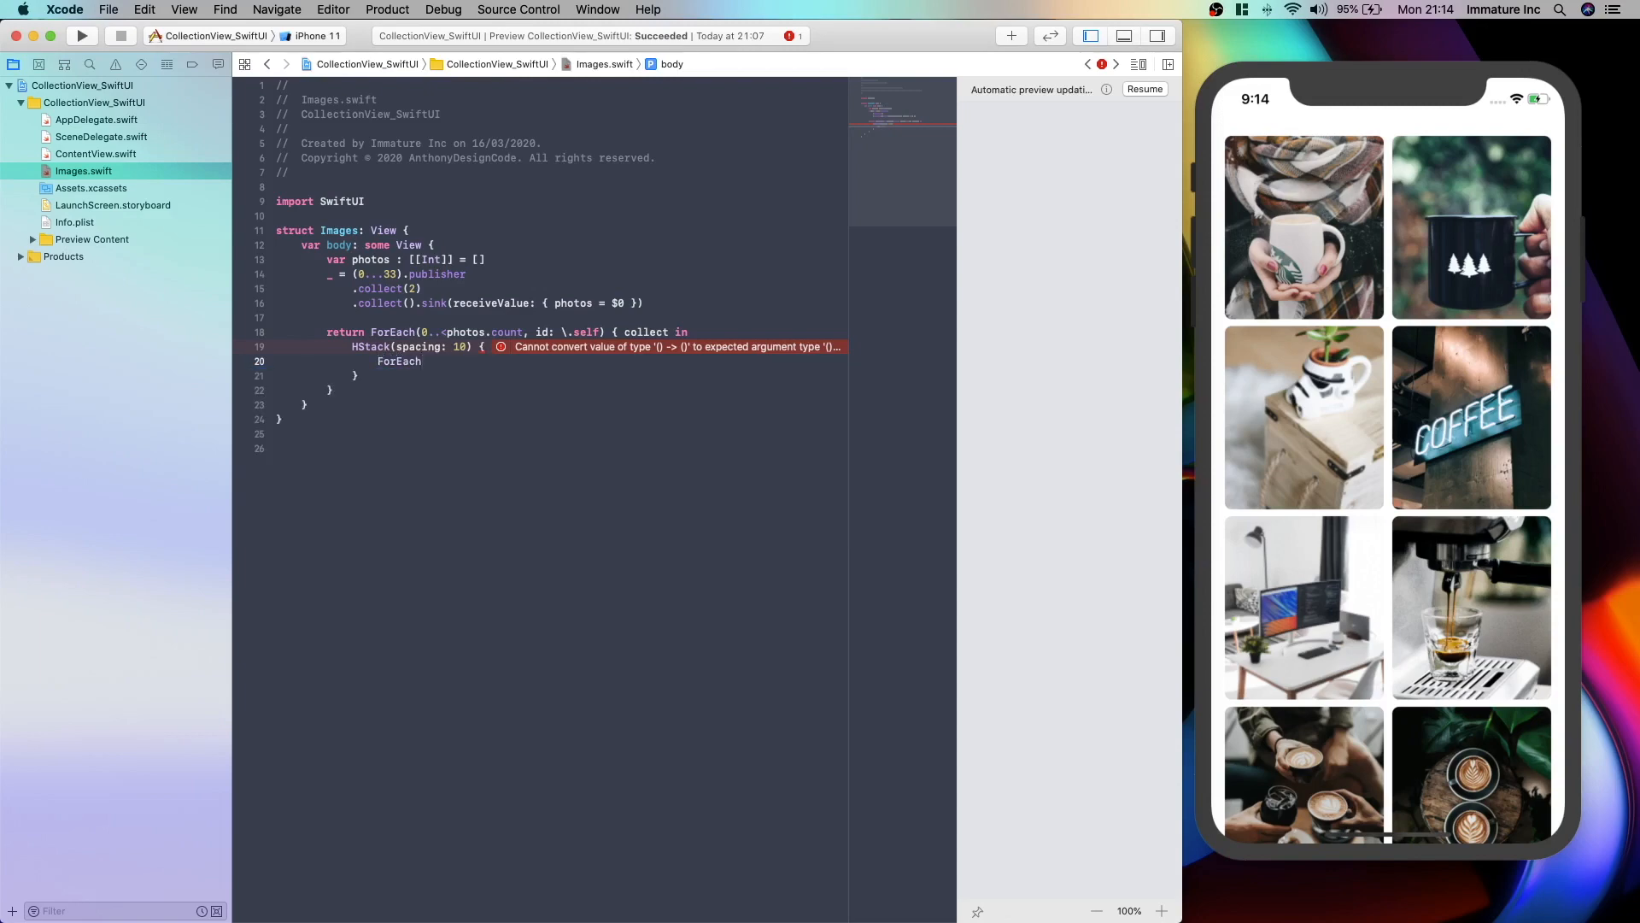
text((photo)
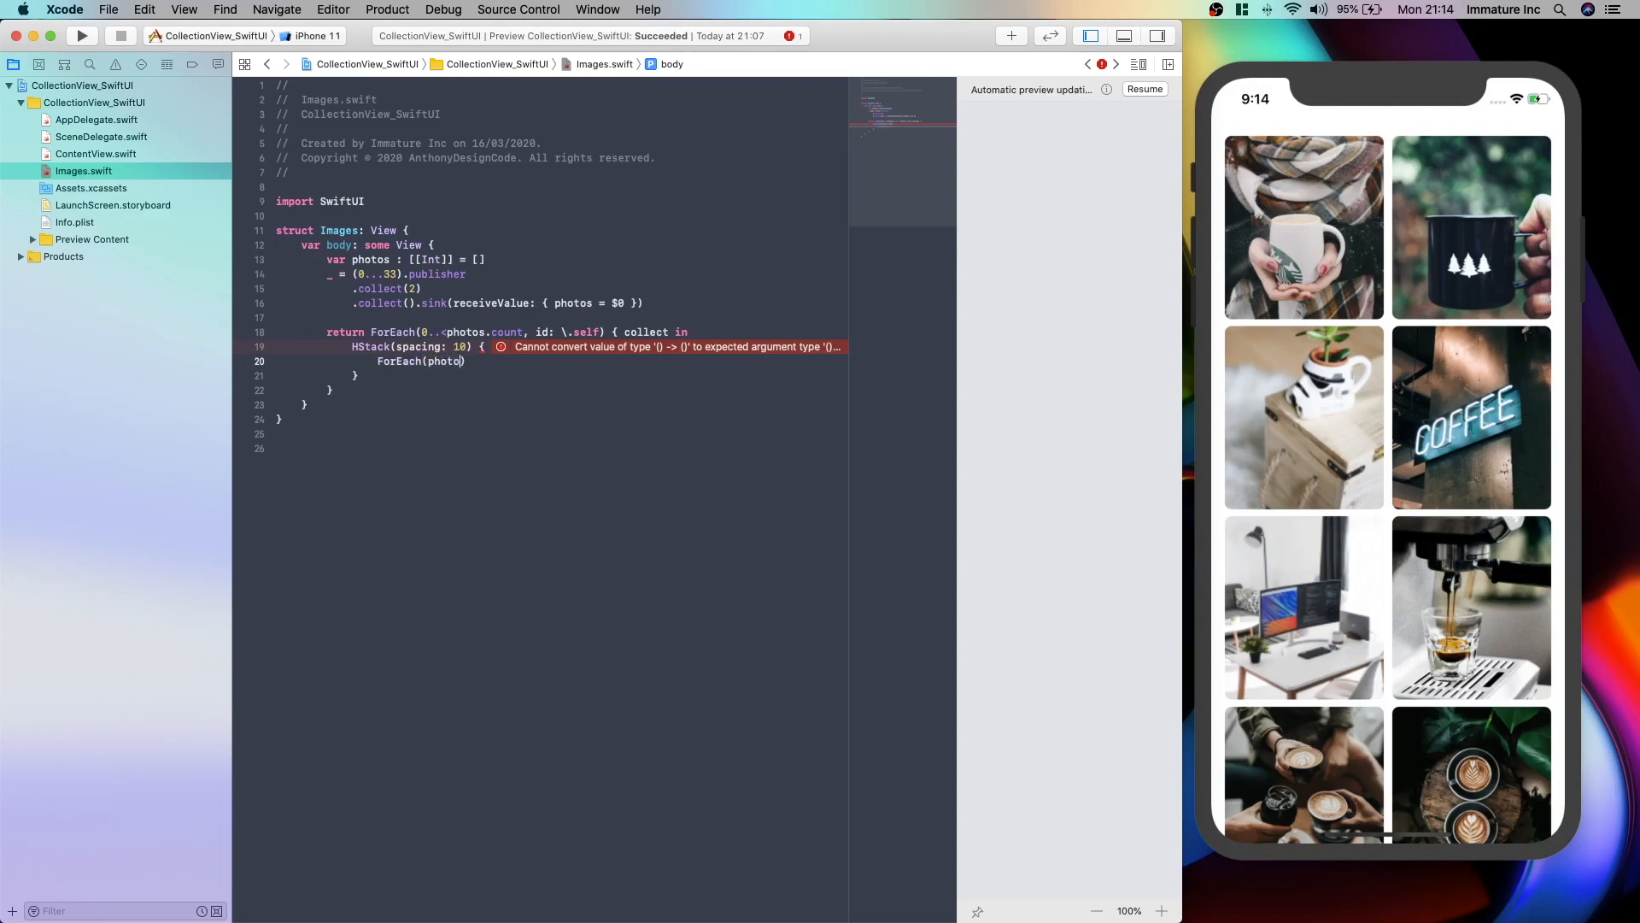
text(s)
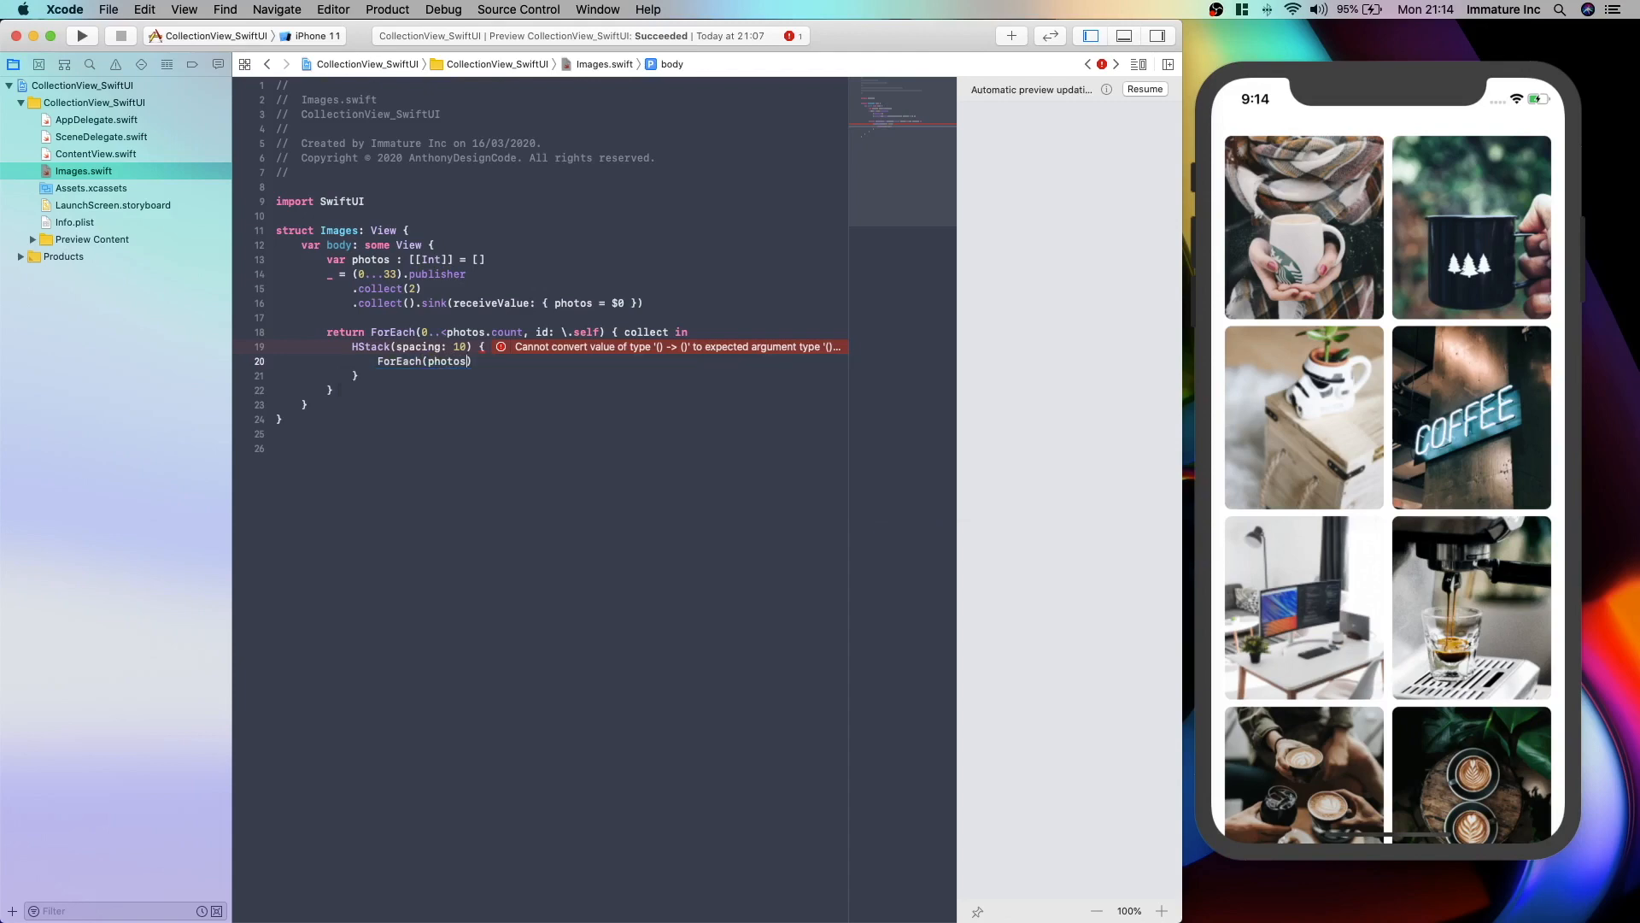
text([])
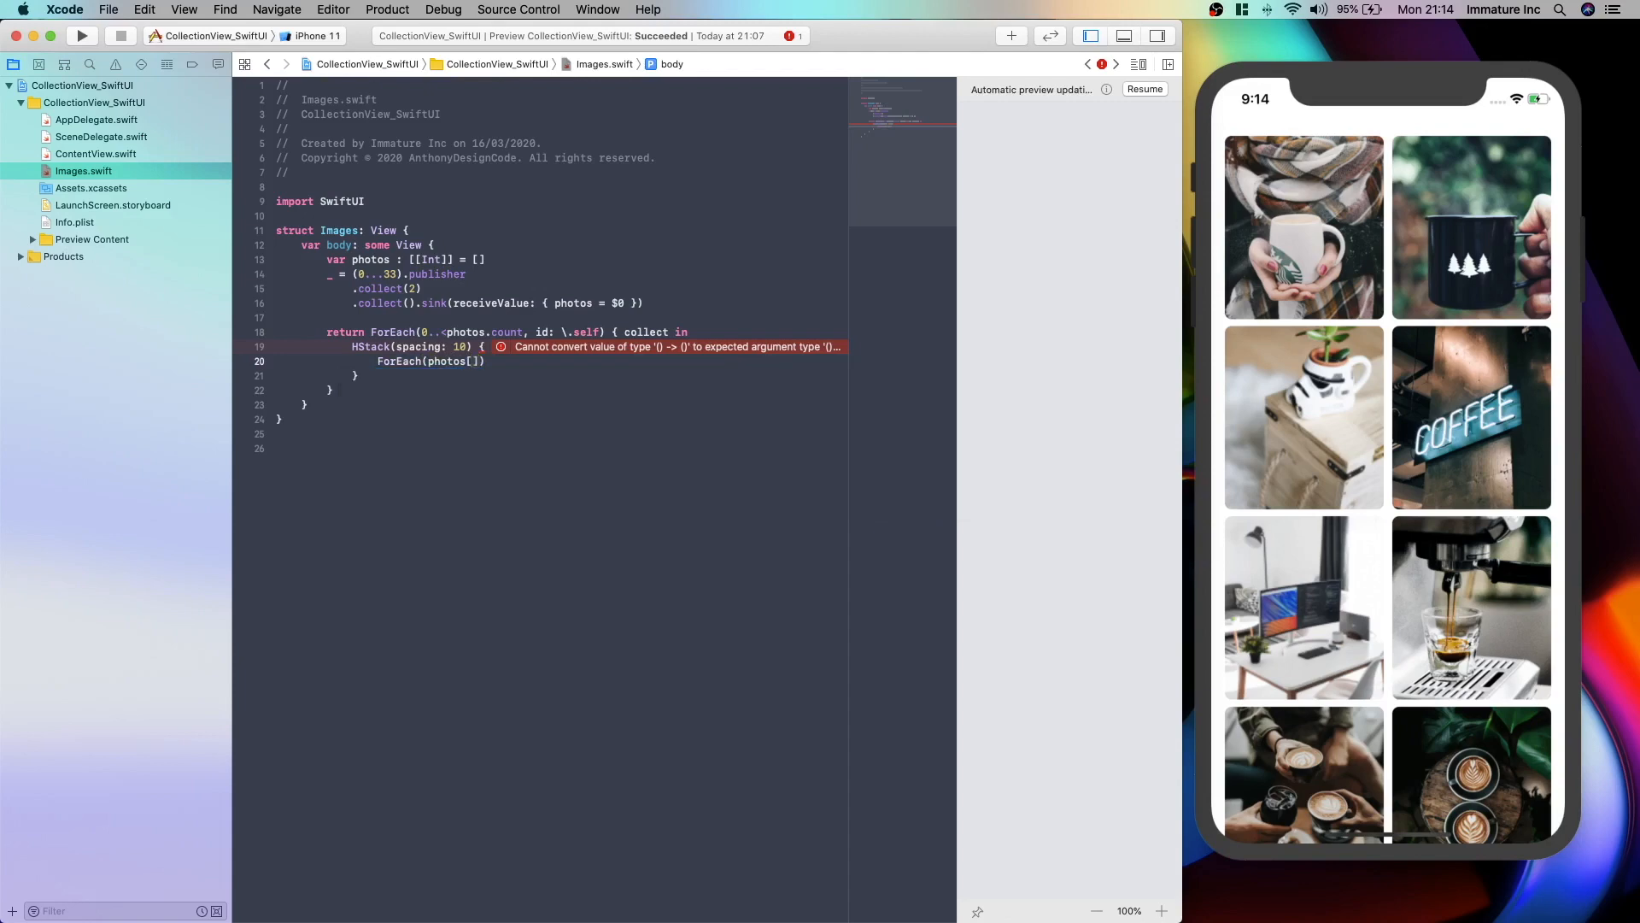
text(coll)
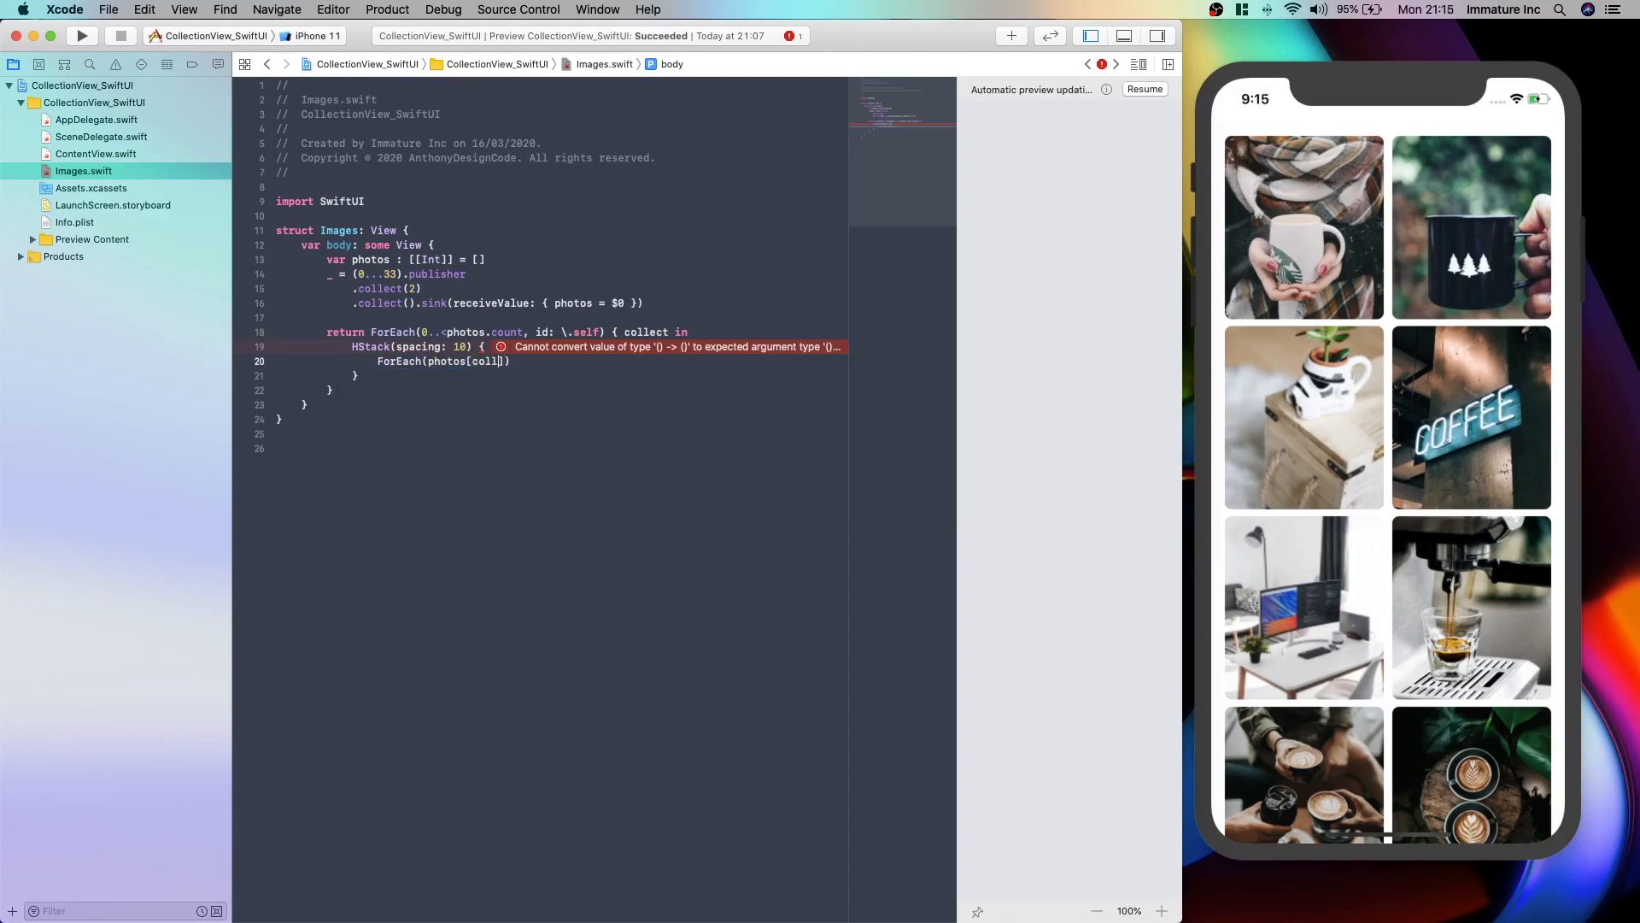
text(ect)
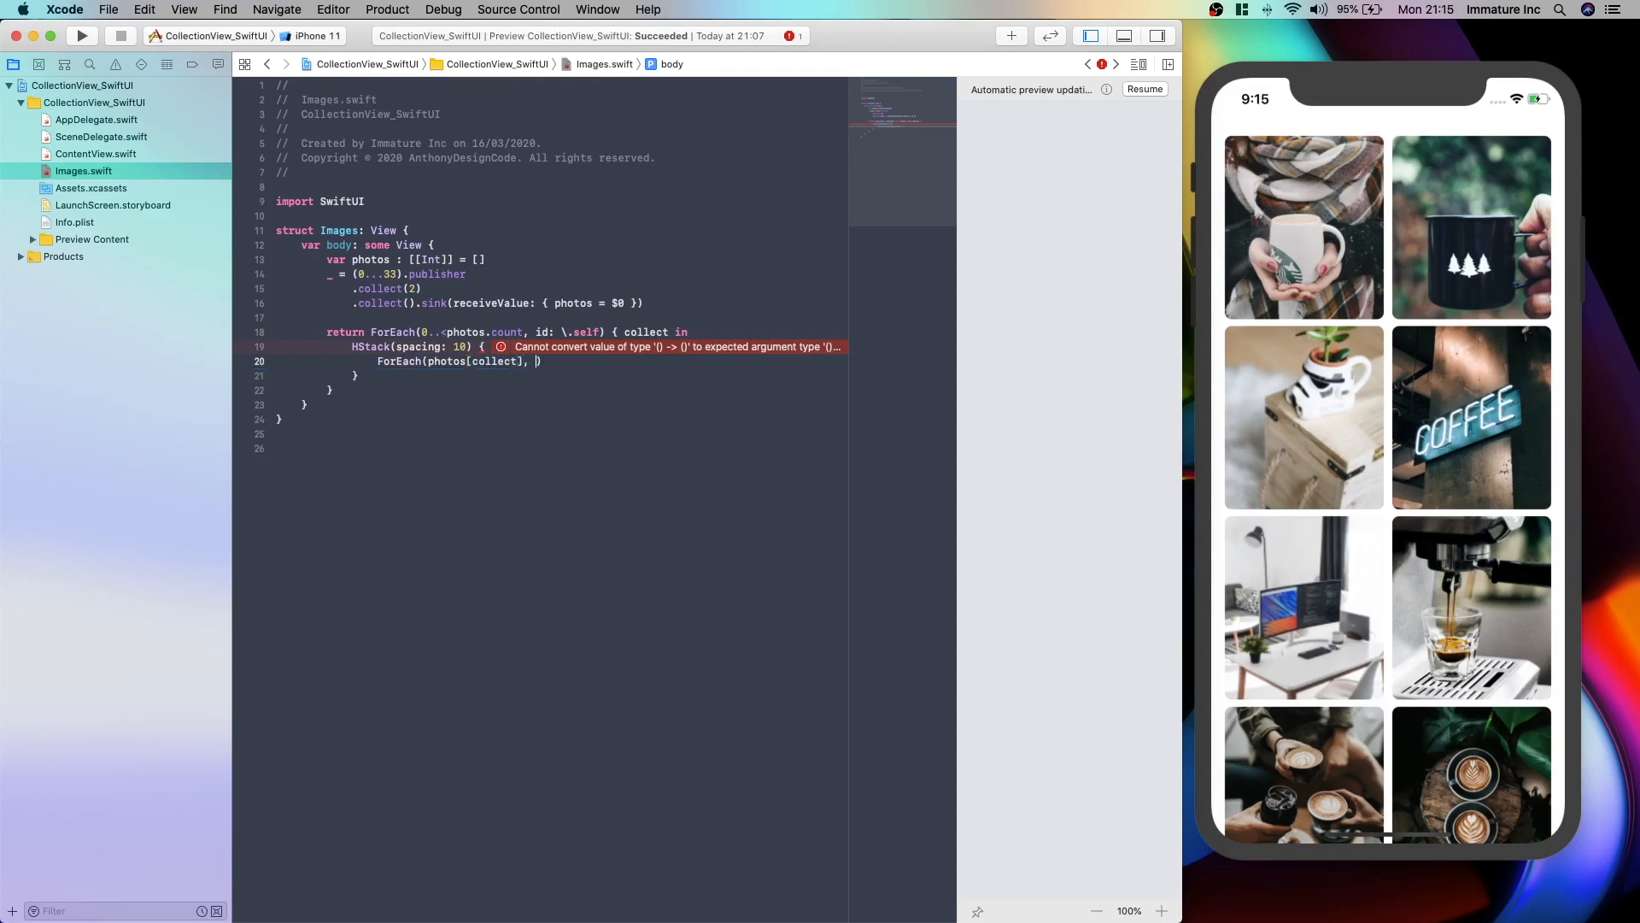
text(id:)
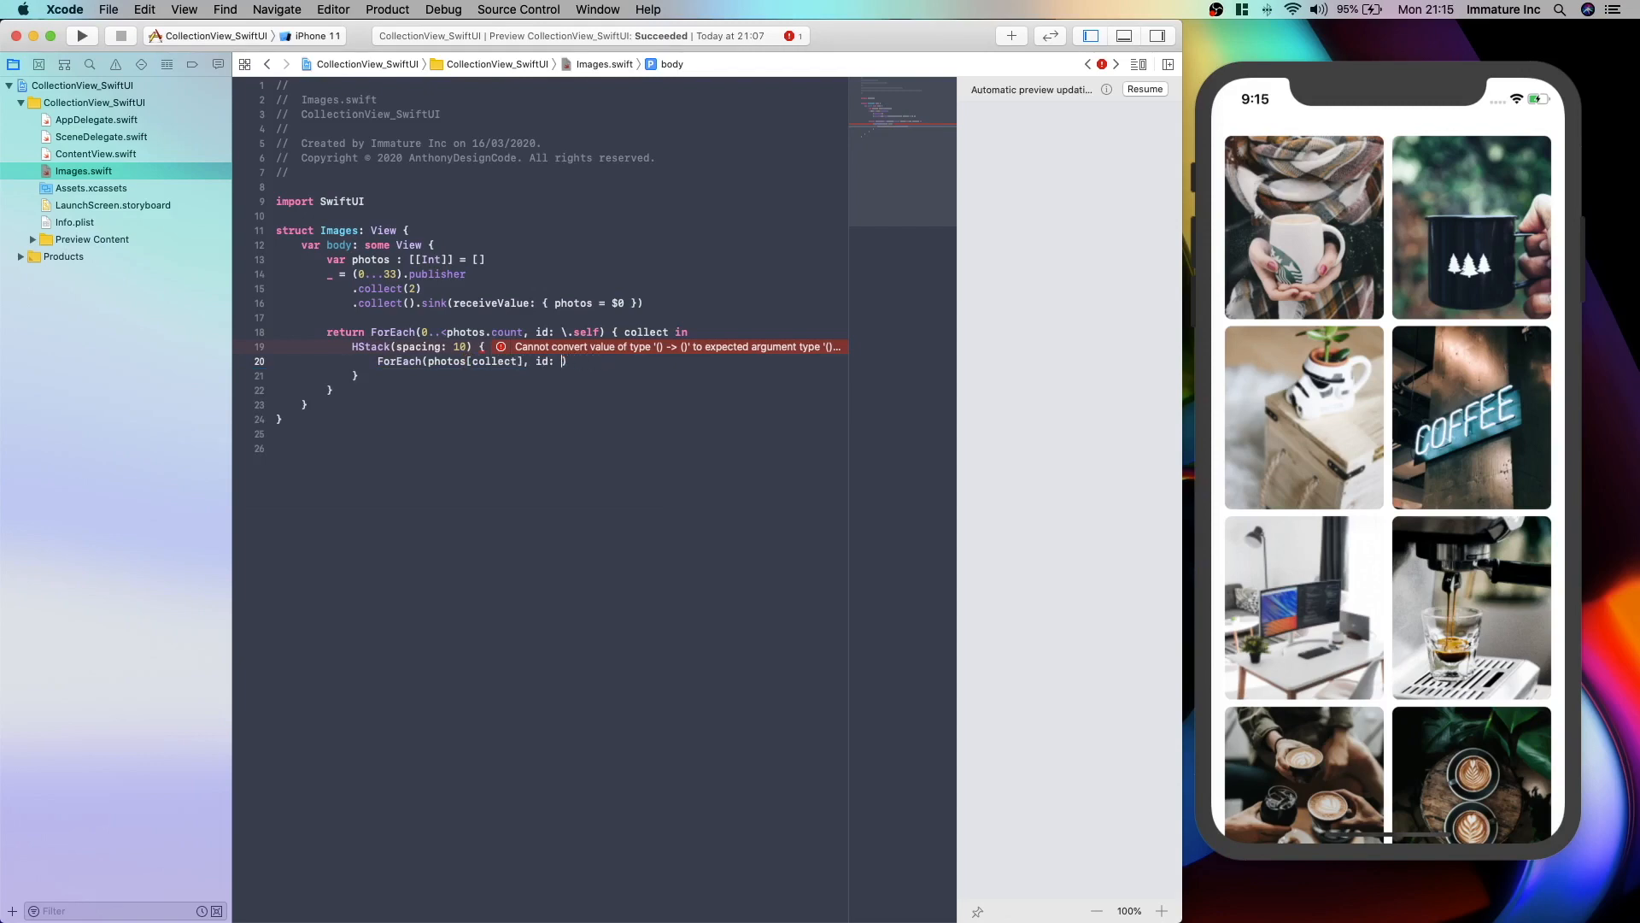
Step: Give it id: \.self and a collection in closure with an empty body line
text(\.self)
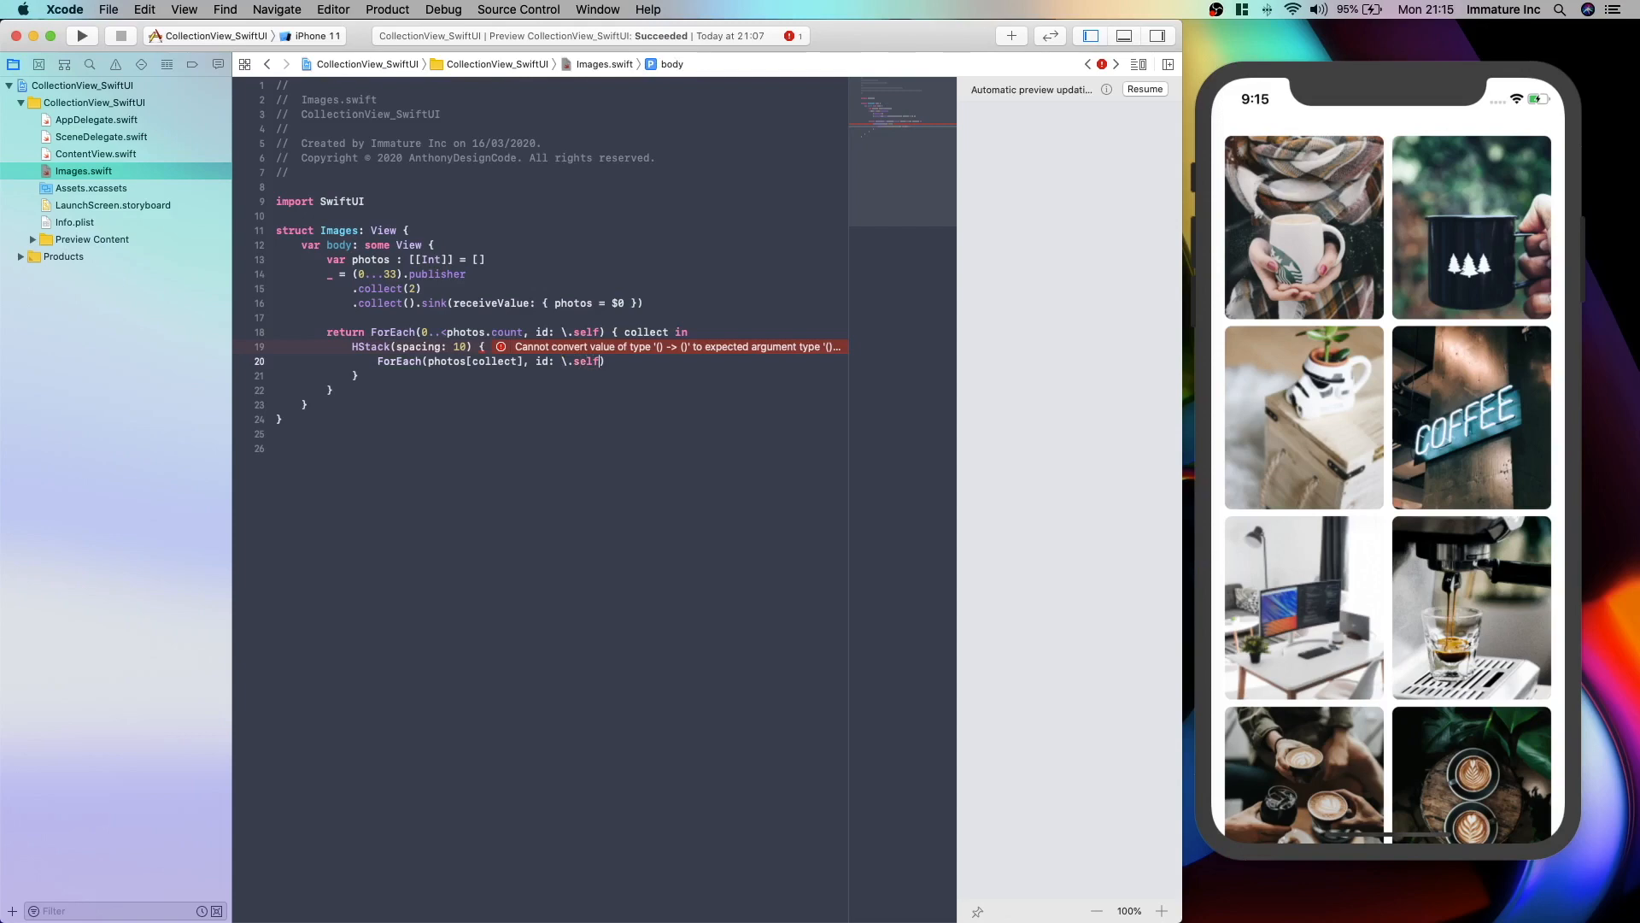
text({)
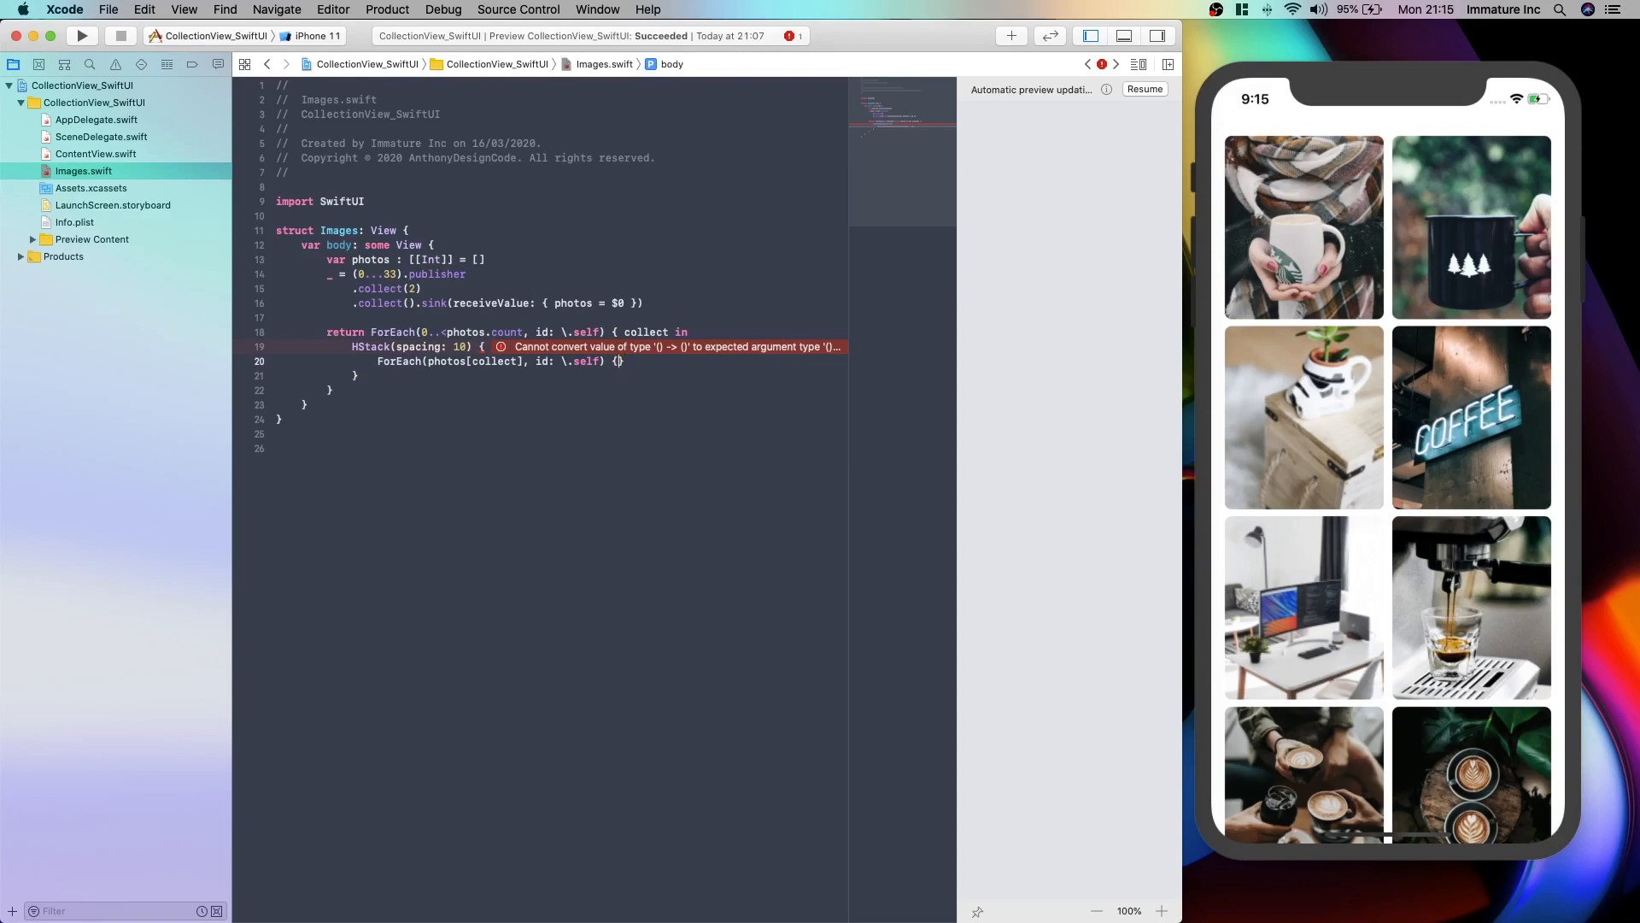
text(collectio)
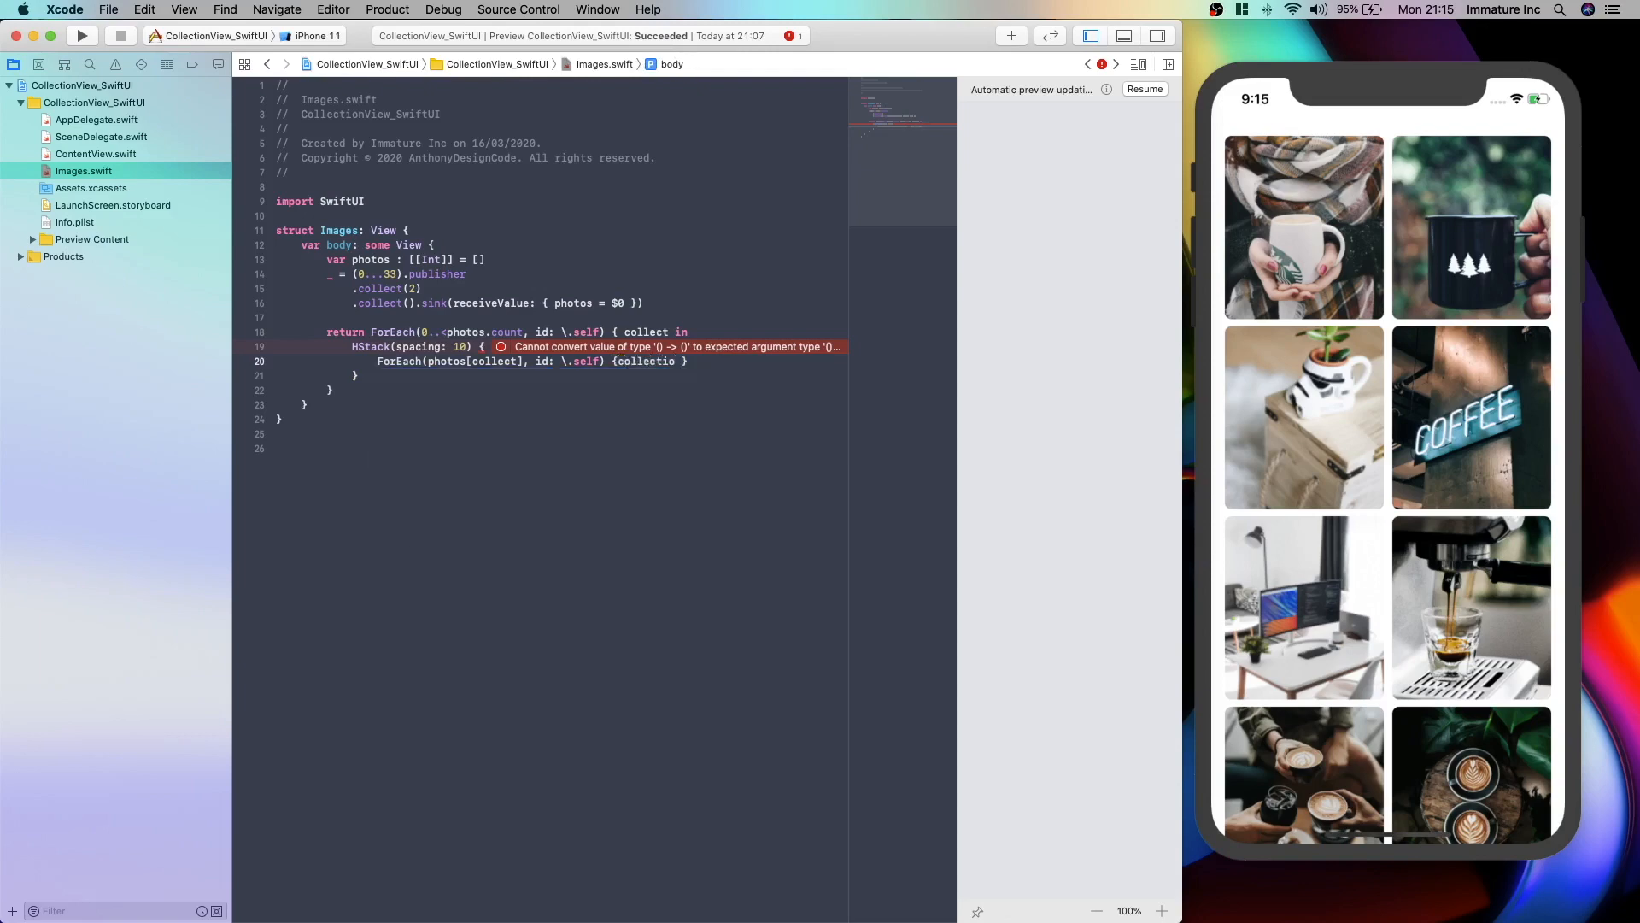
text(n in)
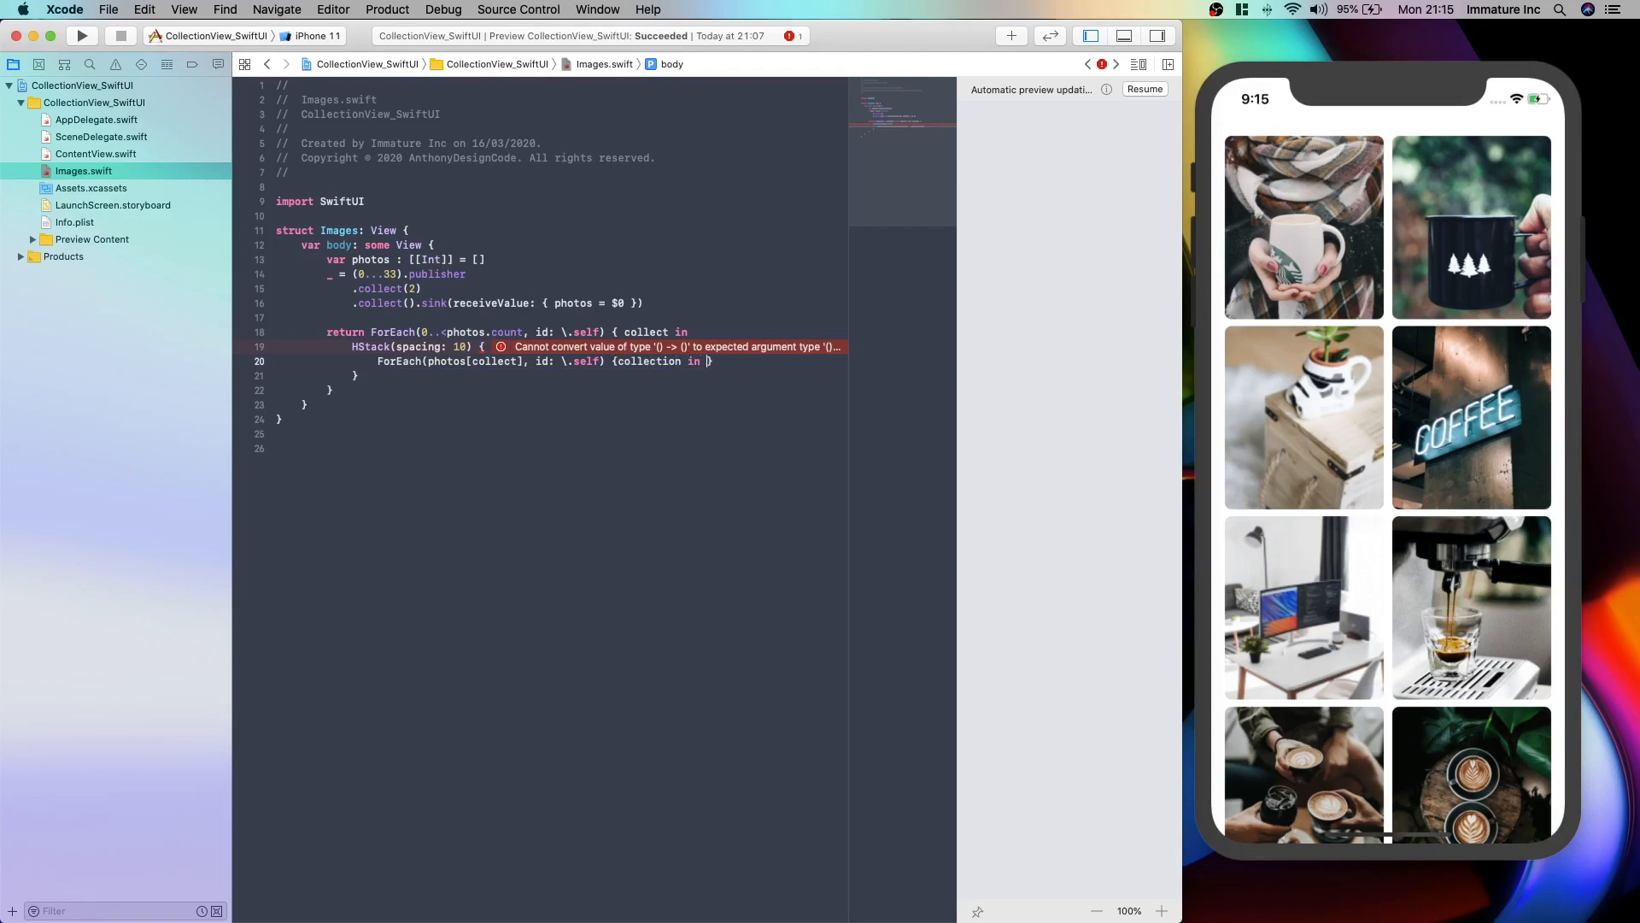
key(return)
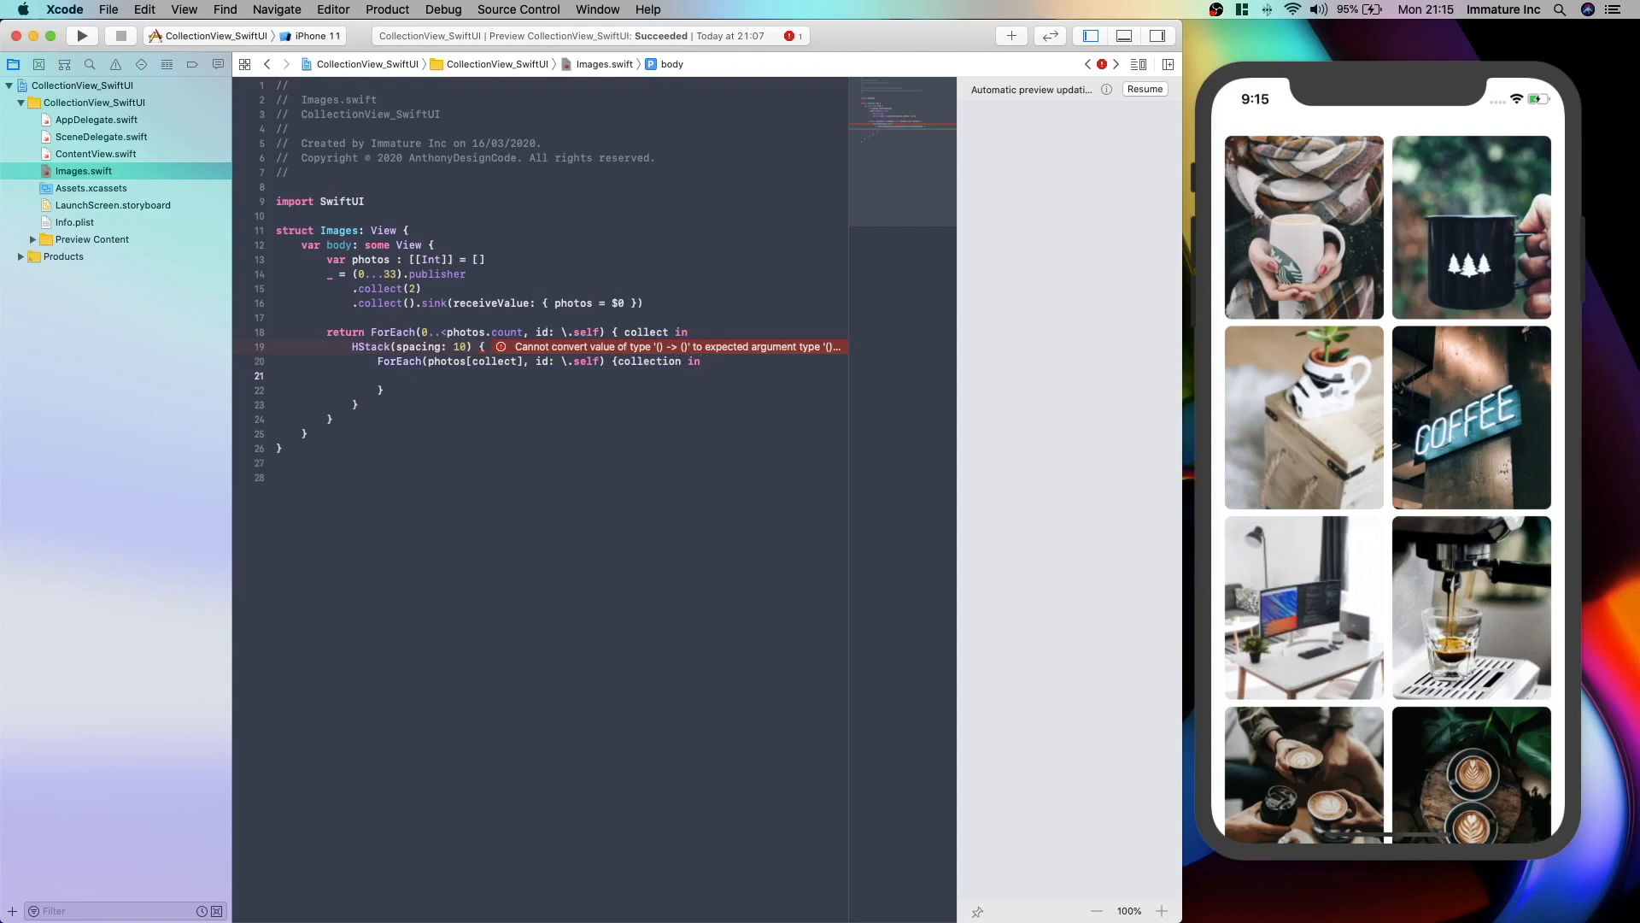
Step: Show Image("forYou\(collection)"), confirming the names in Assets.xcassets
text(Ima)
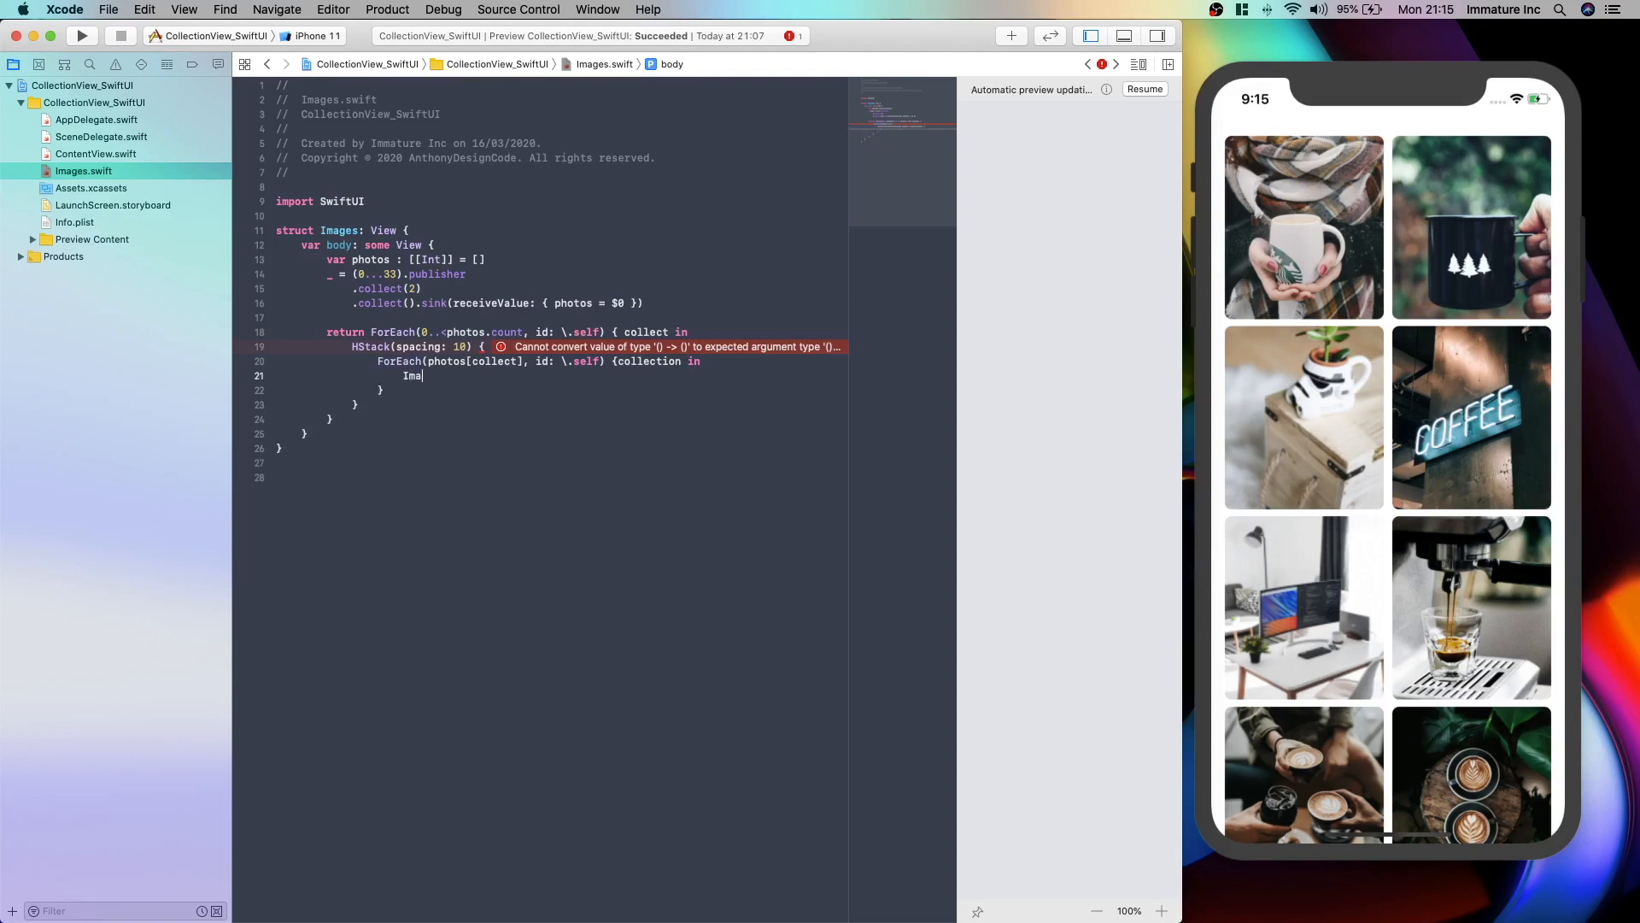
text(ge)
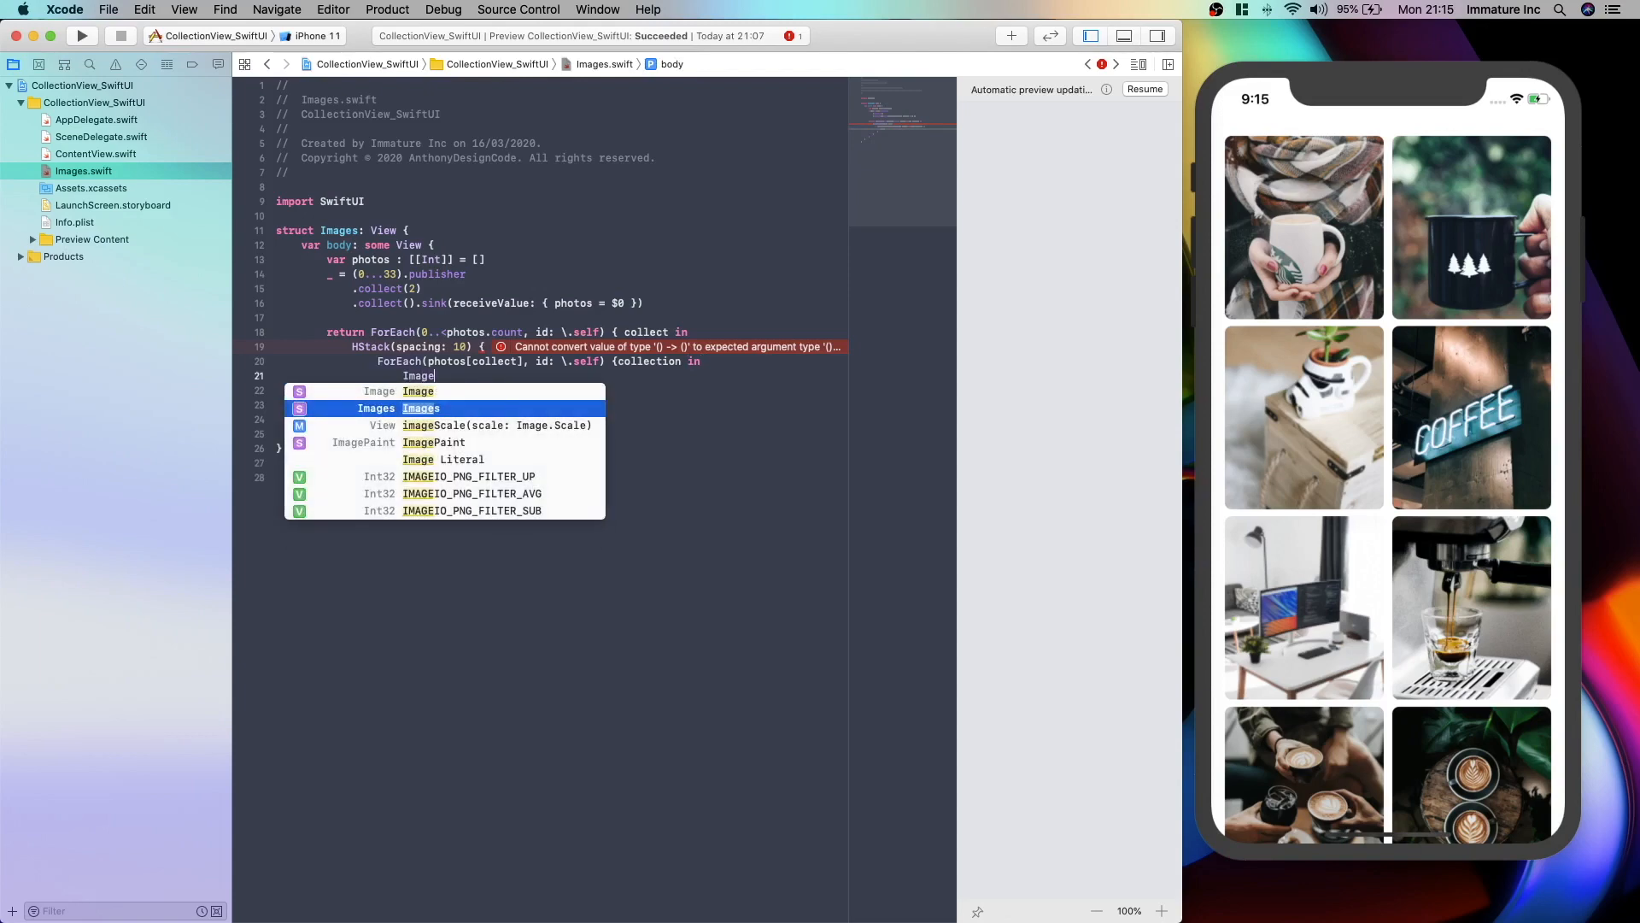
key(Escape)
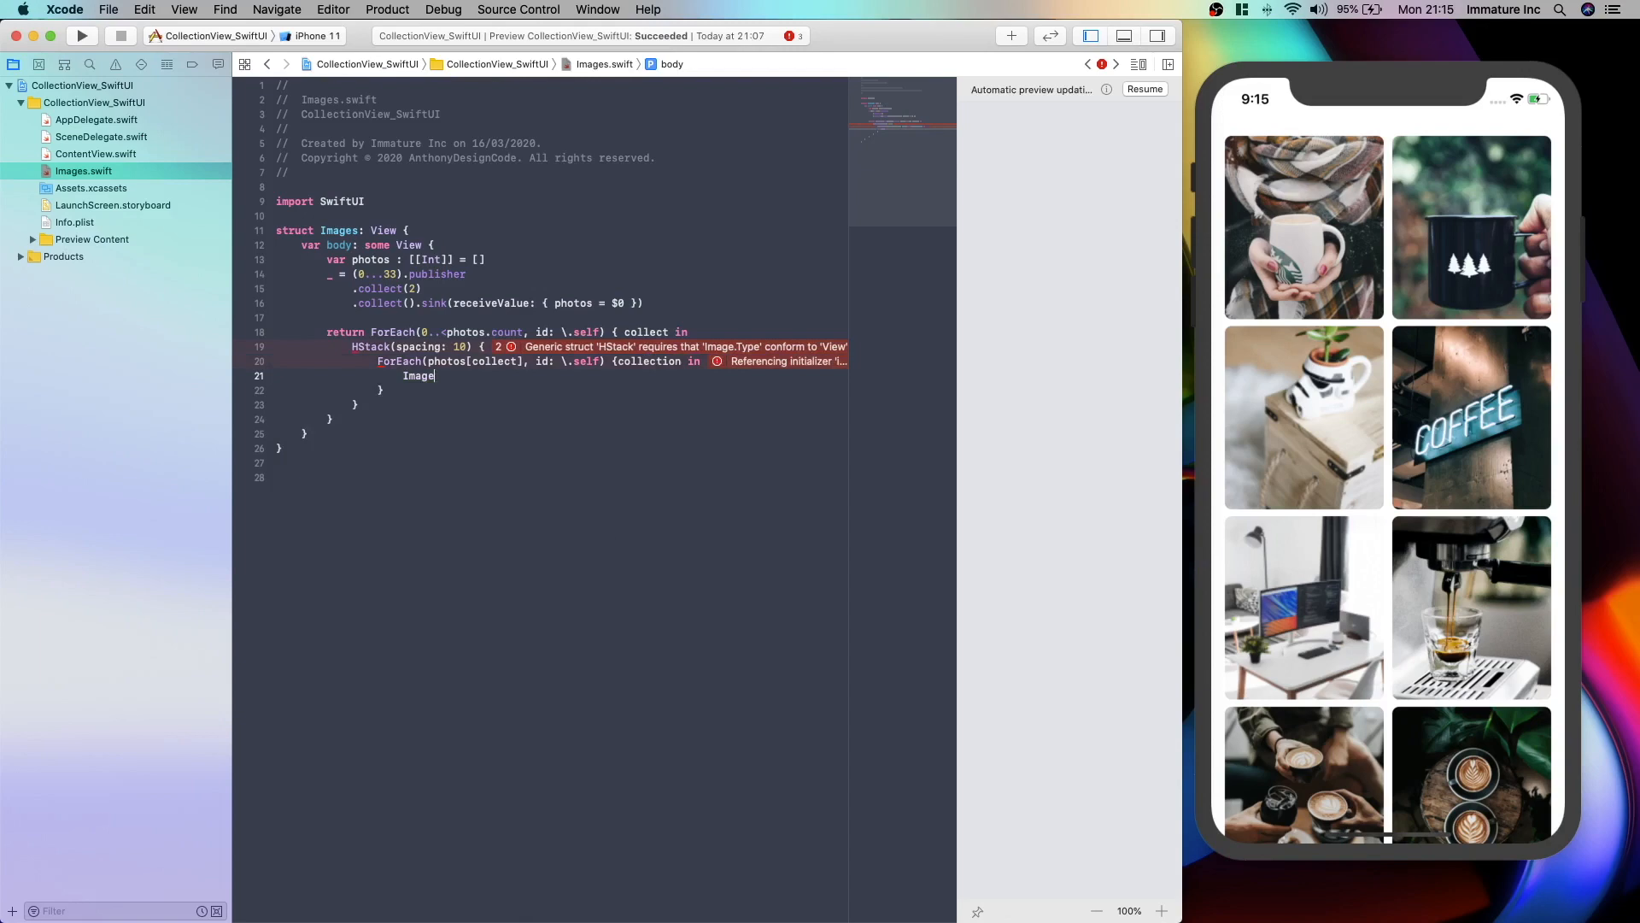
text(())
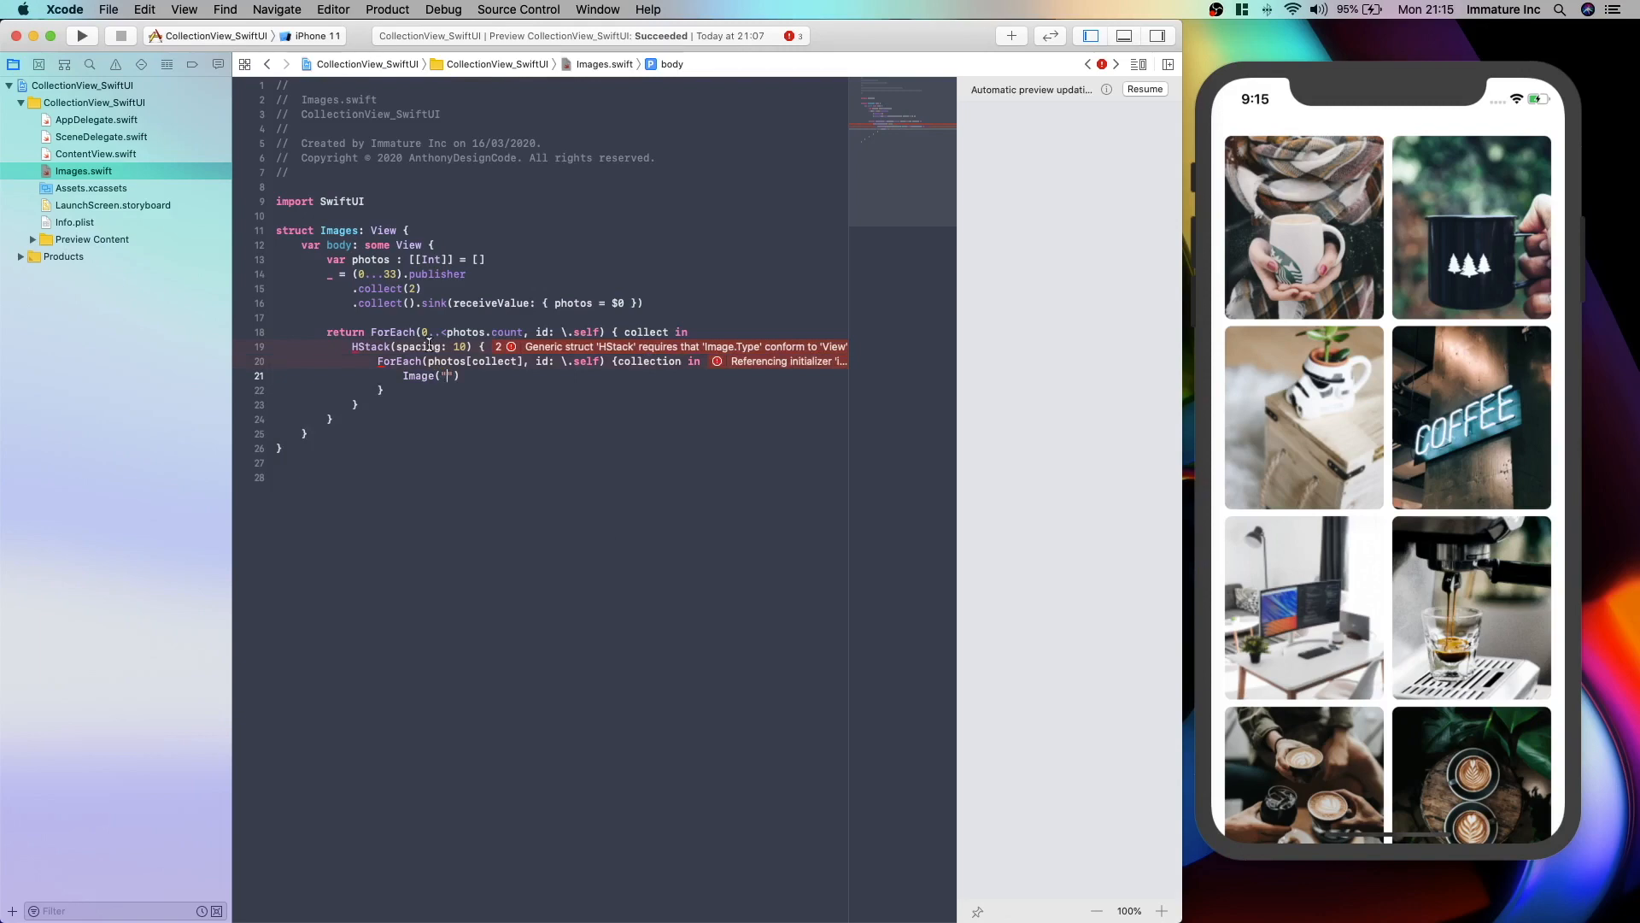
click(90, 188)
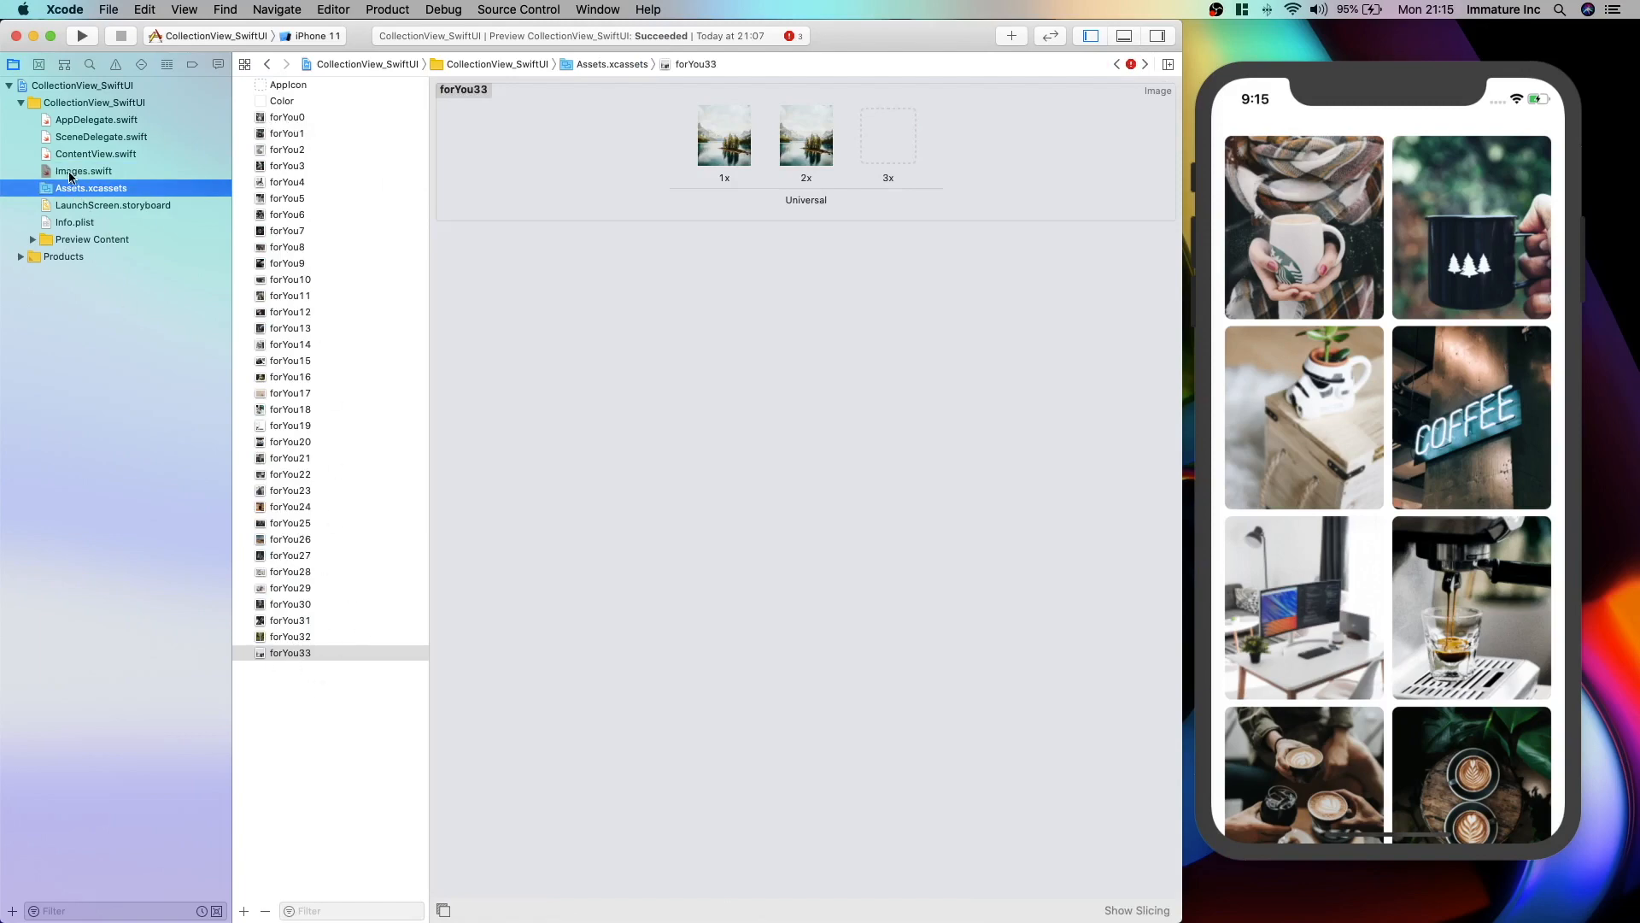
click(83, 170)
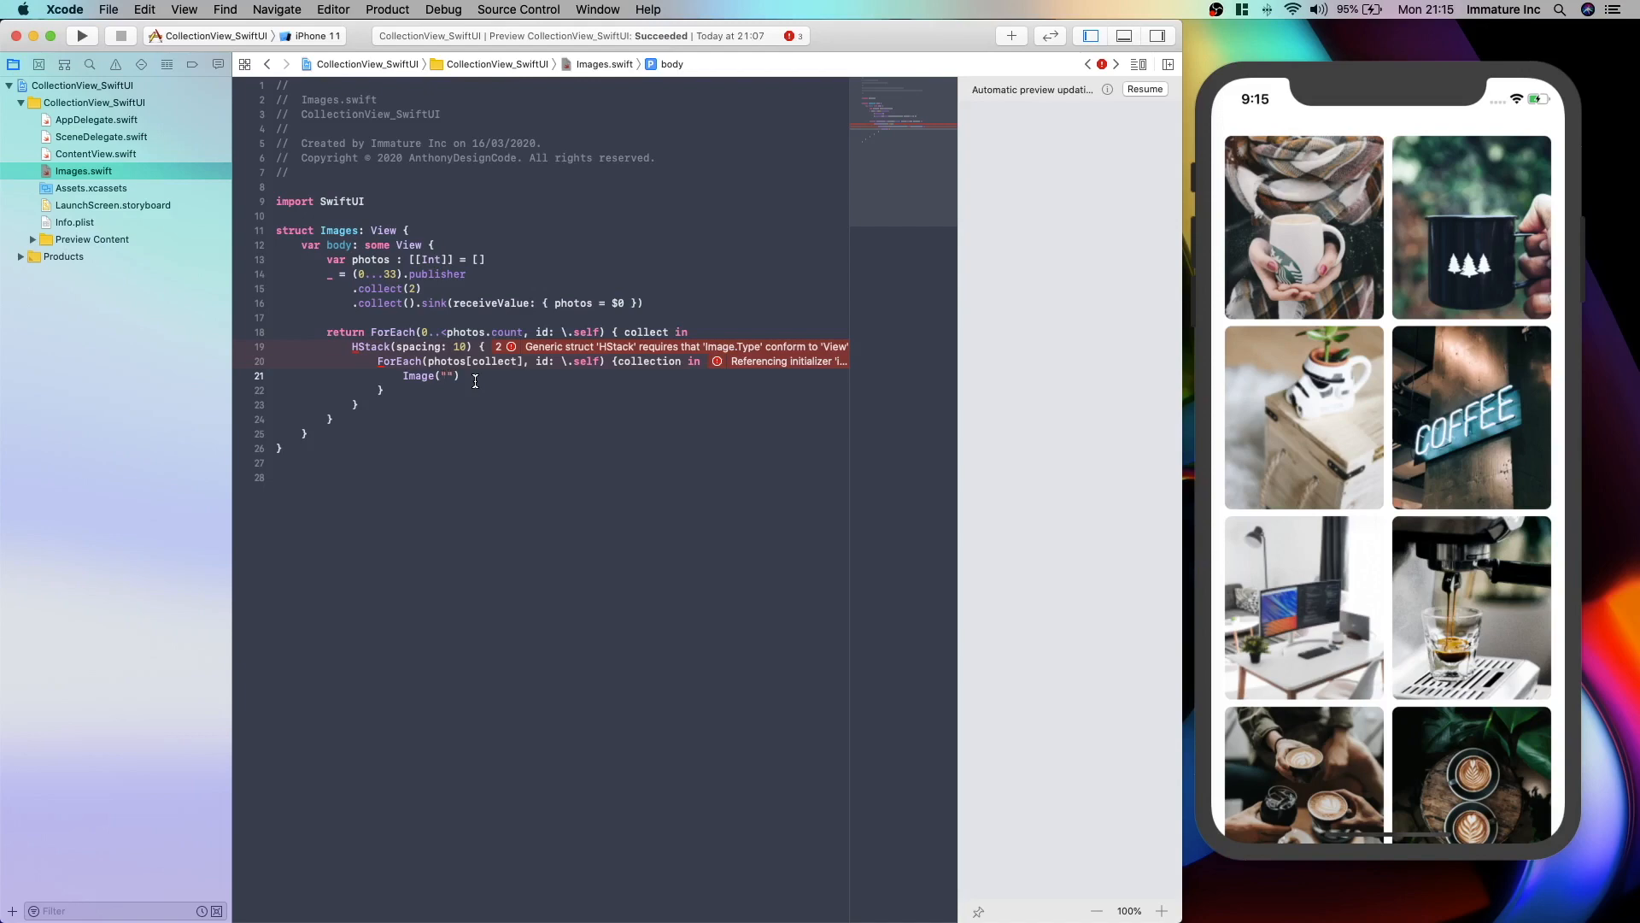
text(forYou)
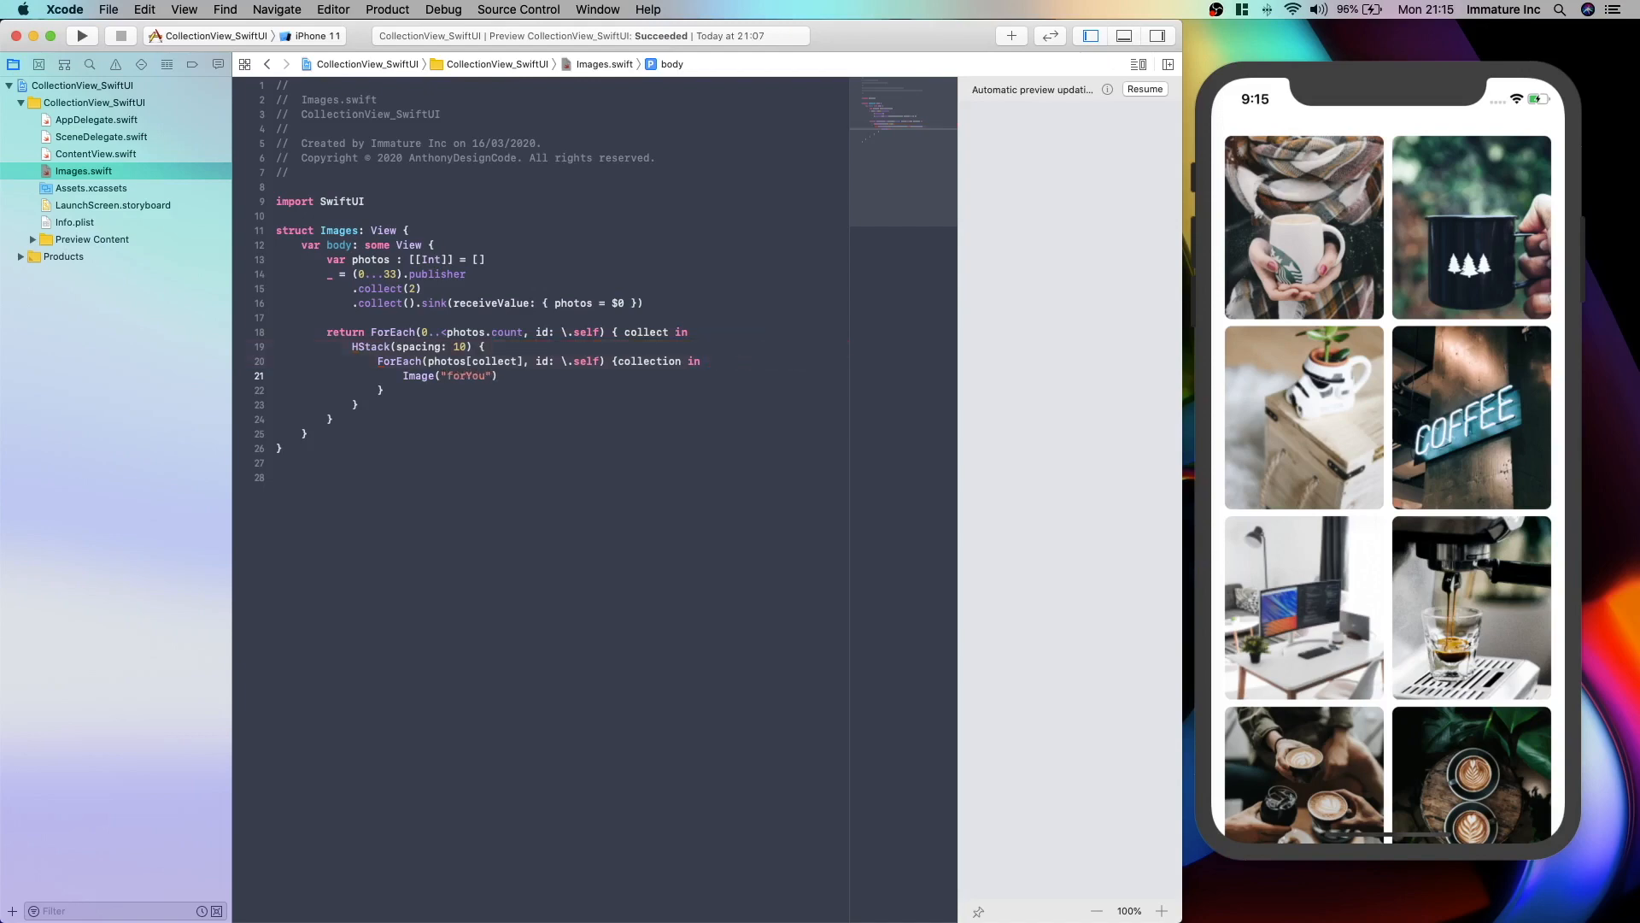
text(\()
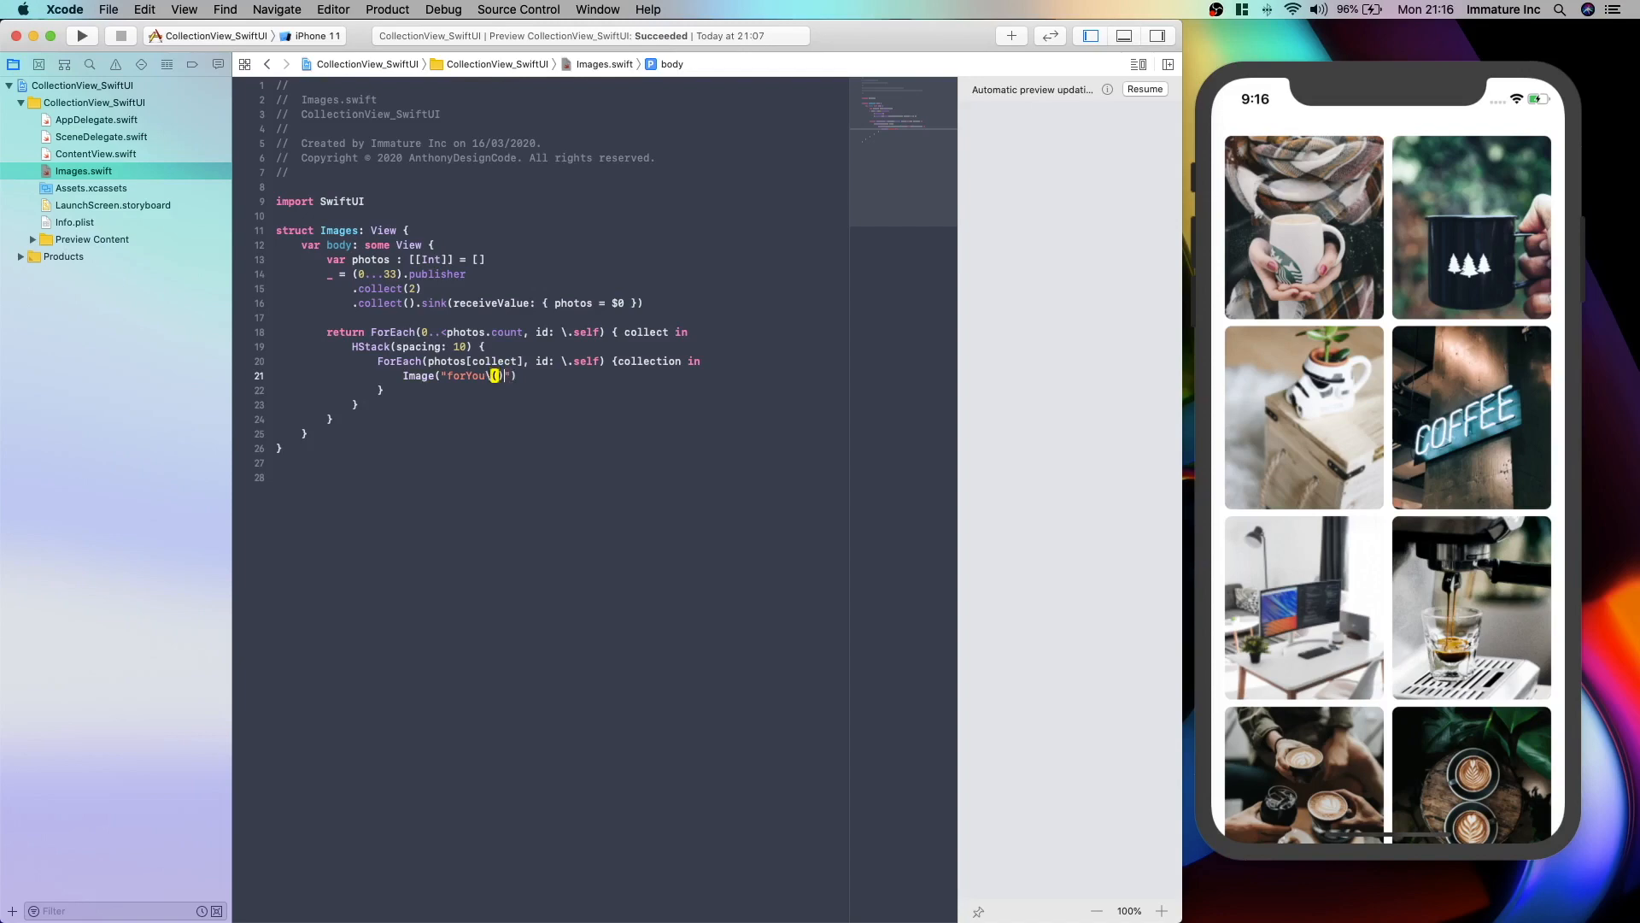
text(collection)
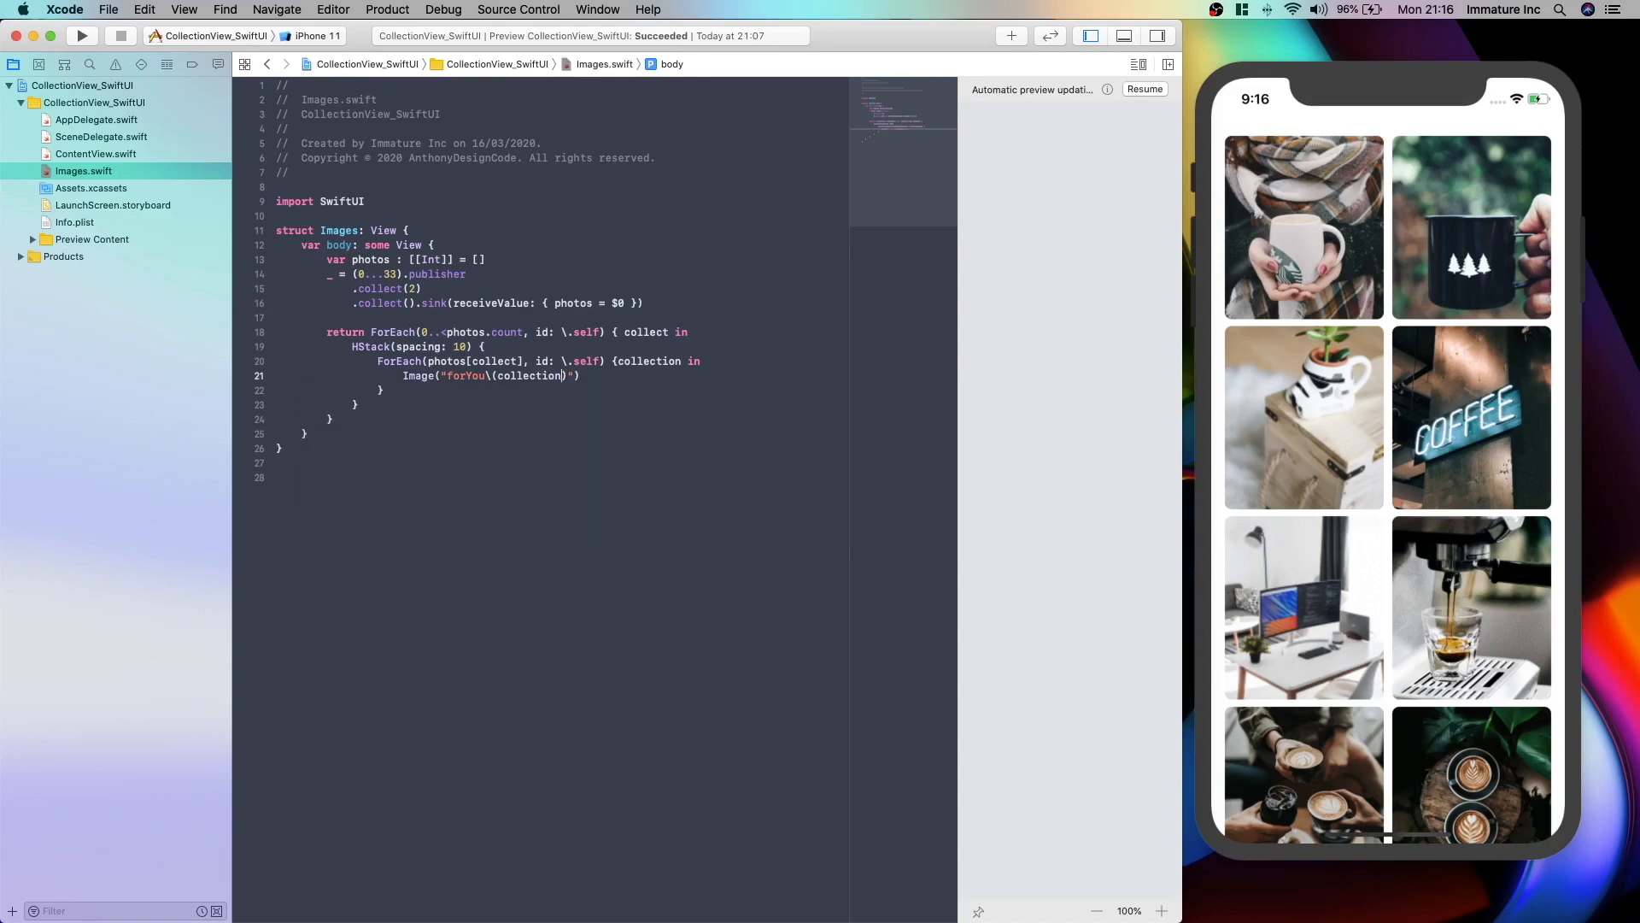
Step: Chain .resizable(), .scaledToFit() and .cornerRadius(8), each on its own line, clearing the errors
text(.resizable()
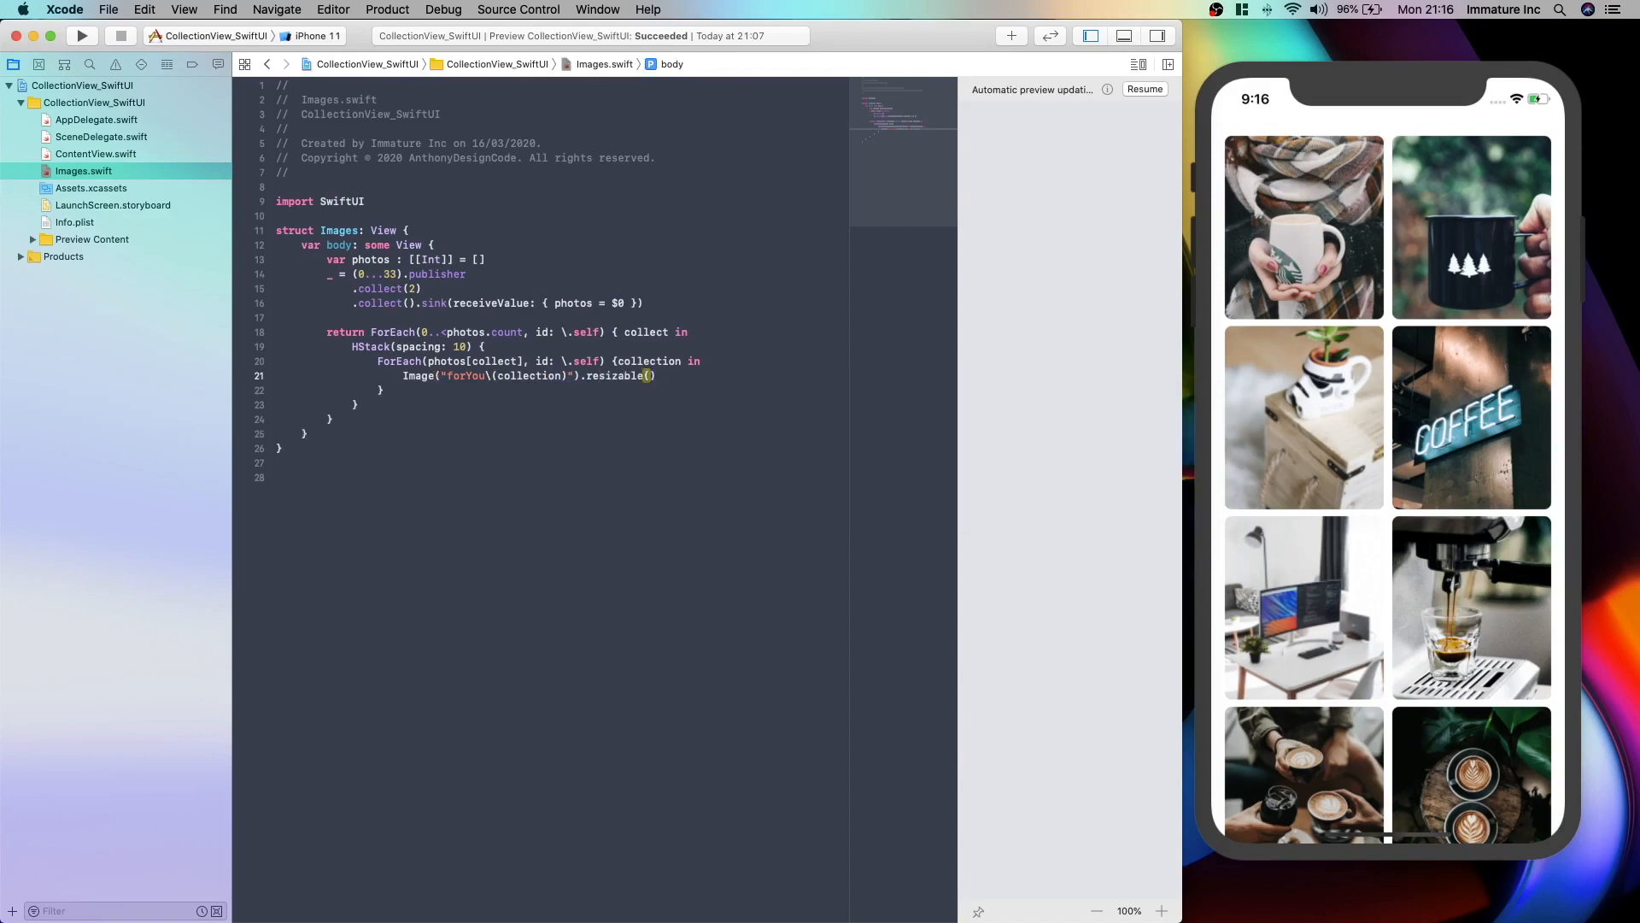
text(.)
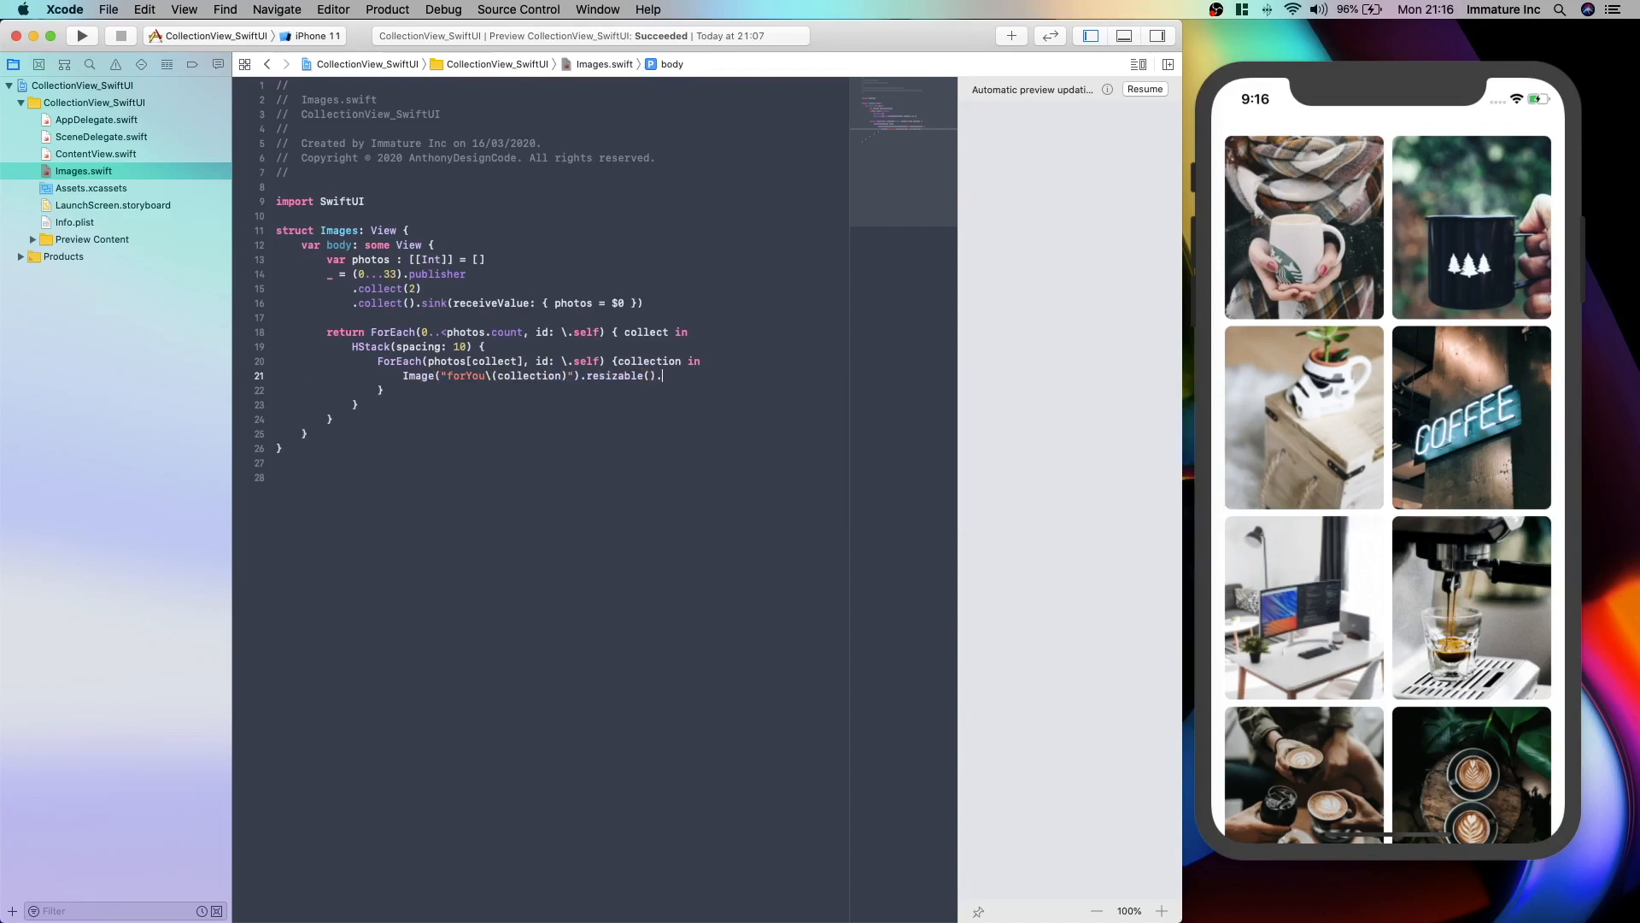
text(sca)
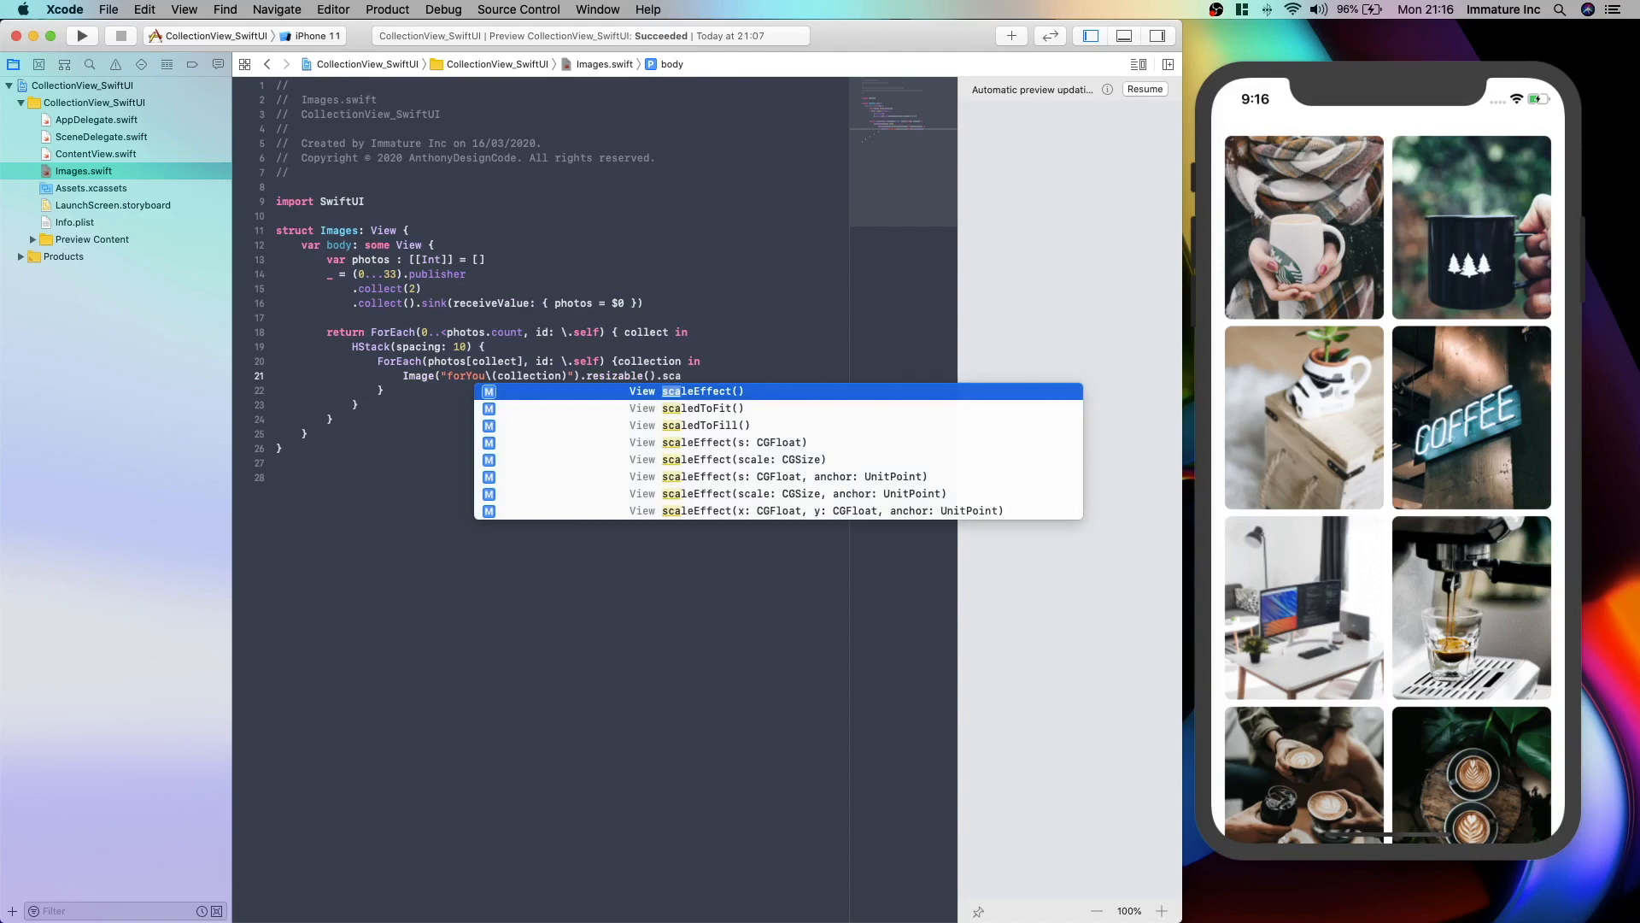
click(706, 409)
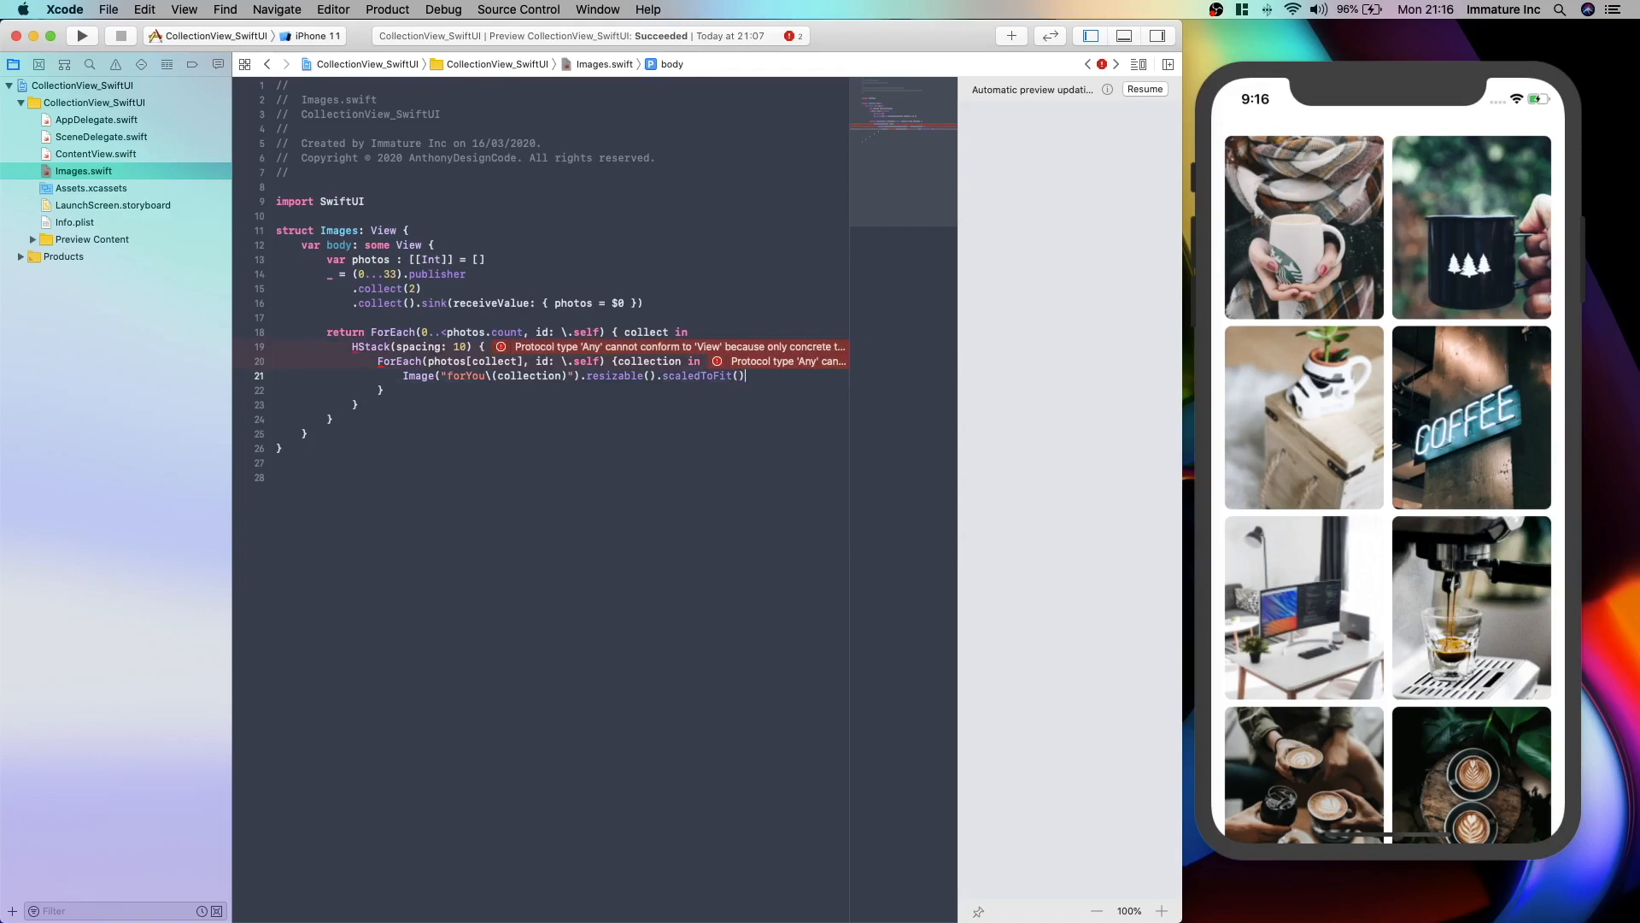
text(.cornerRadius(8)
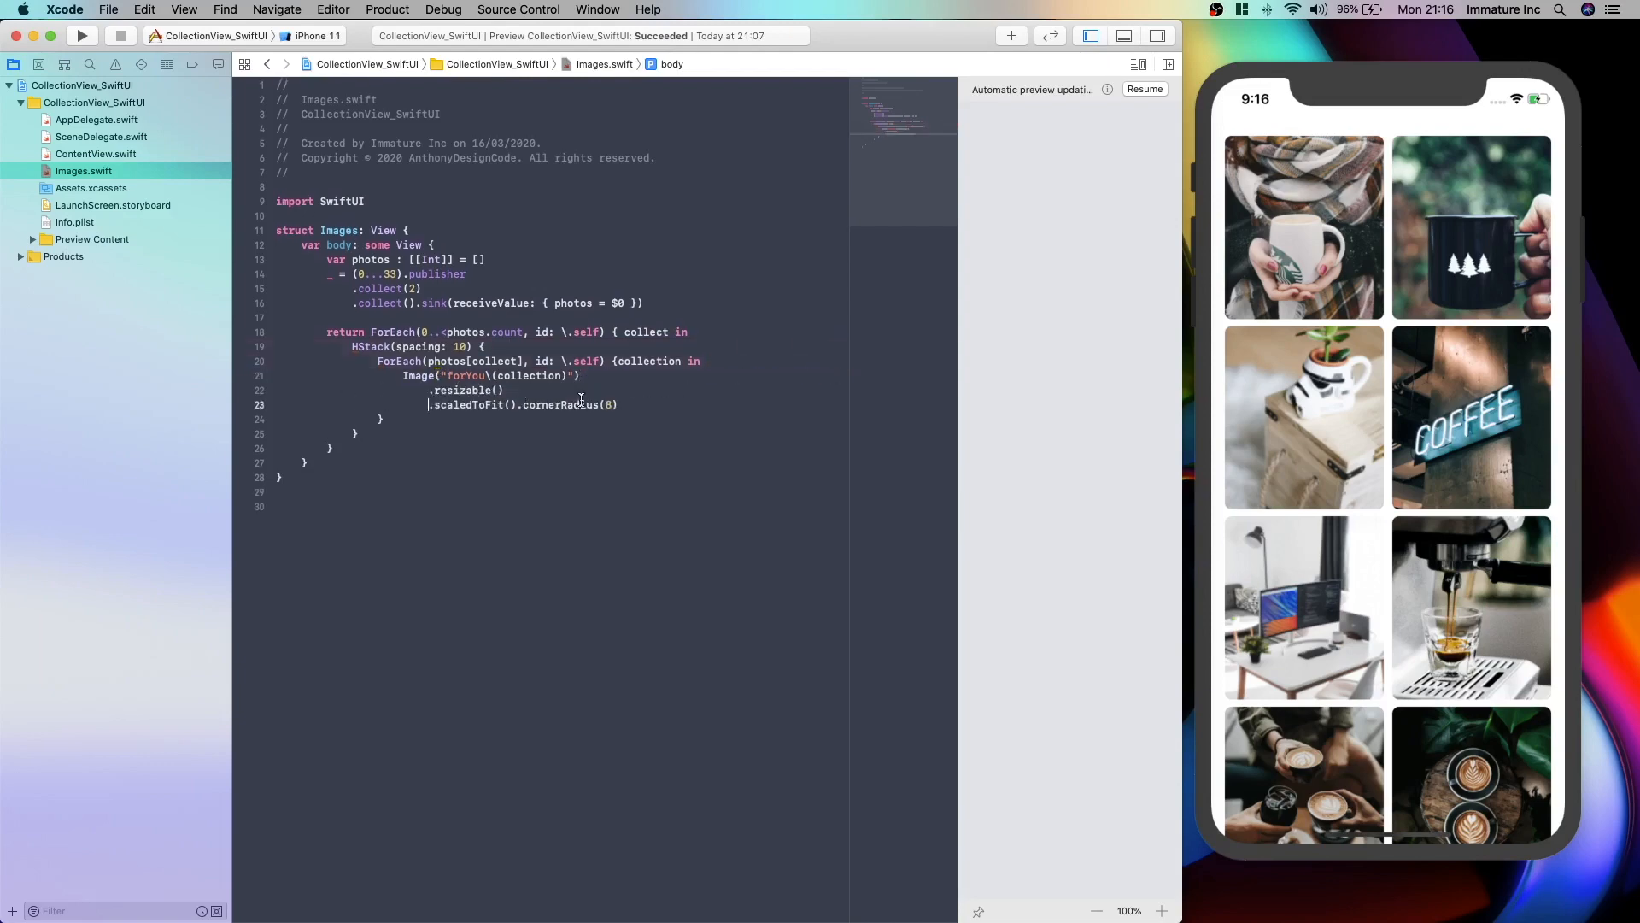
key(Return)
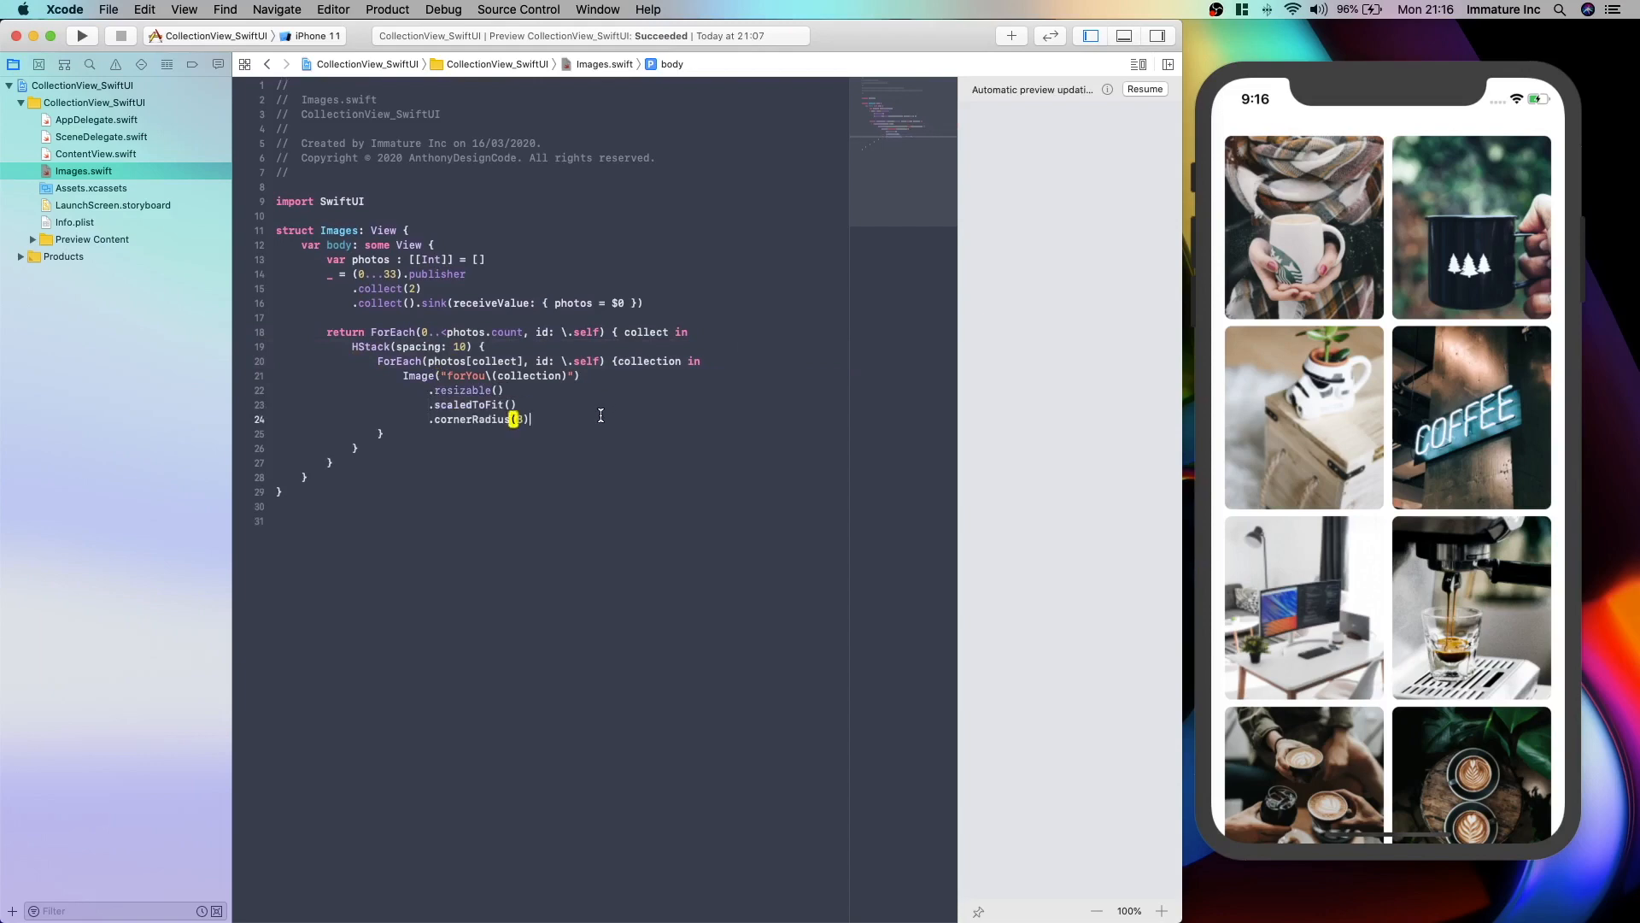
key(Return)
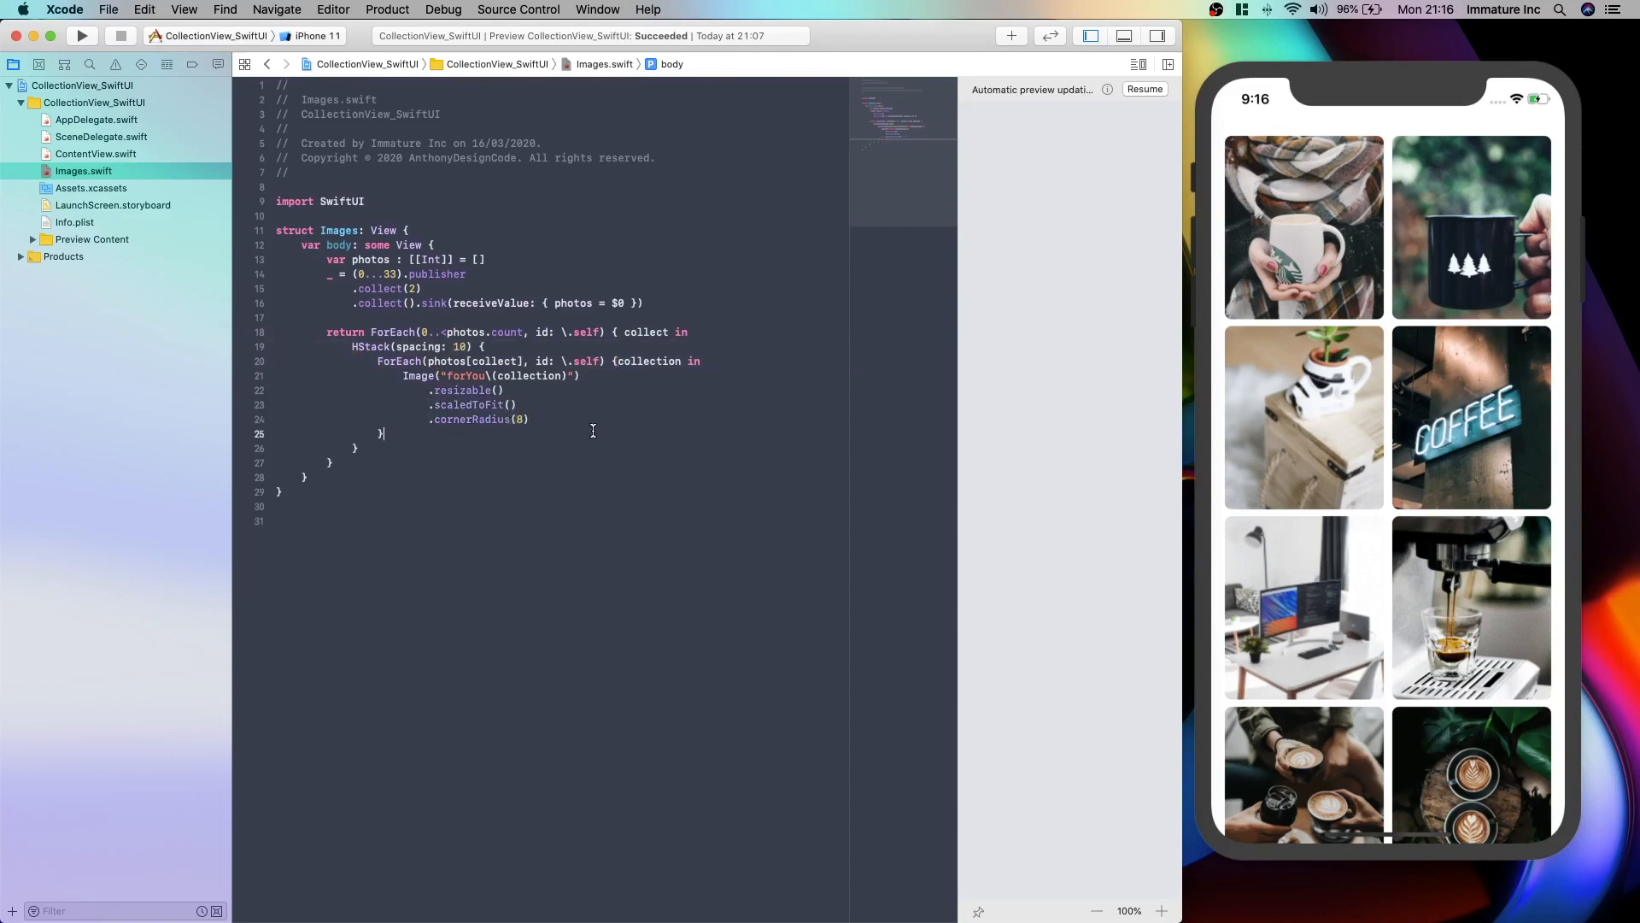
mouse_move(509, 328)
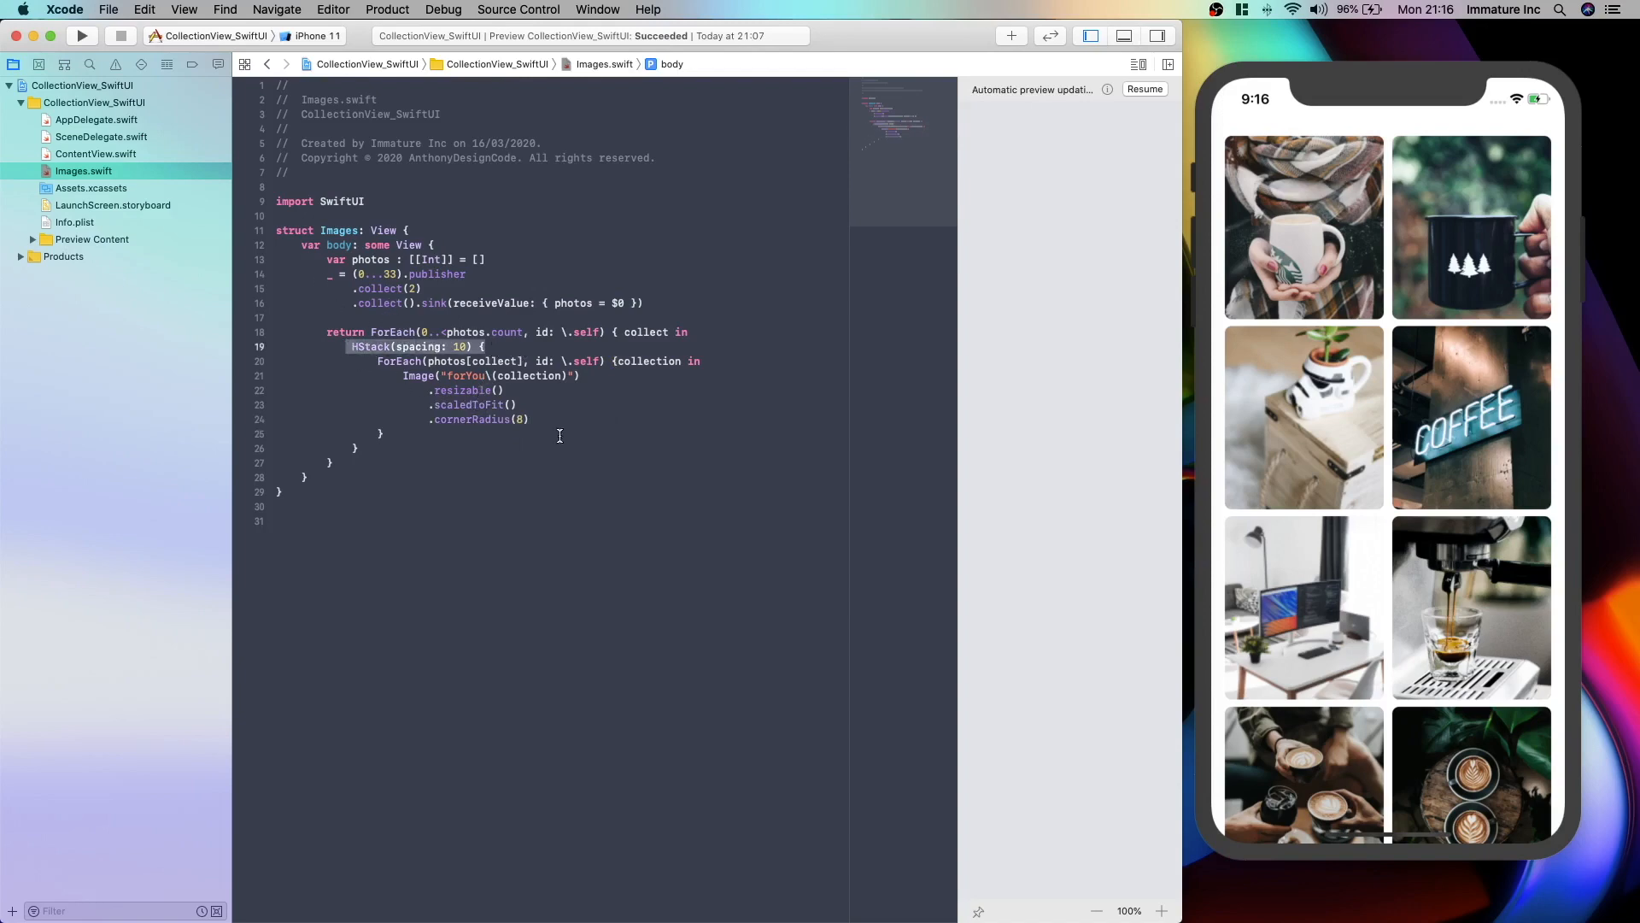
mouse_move(806, 248)
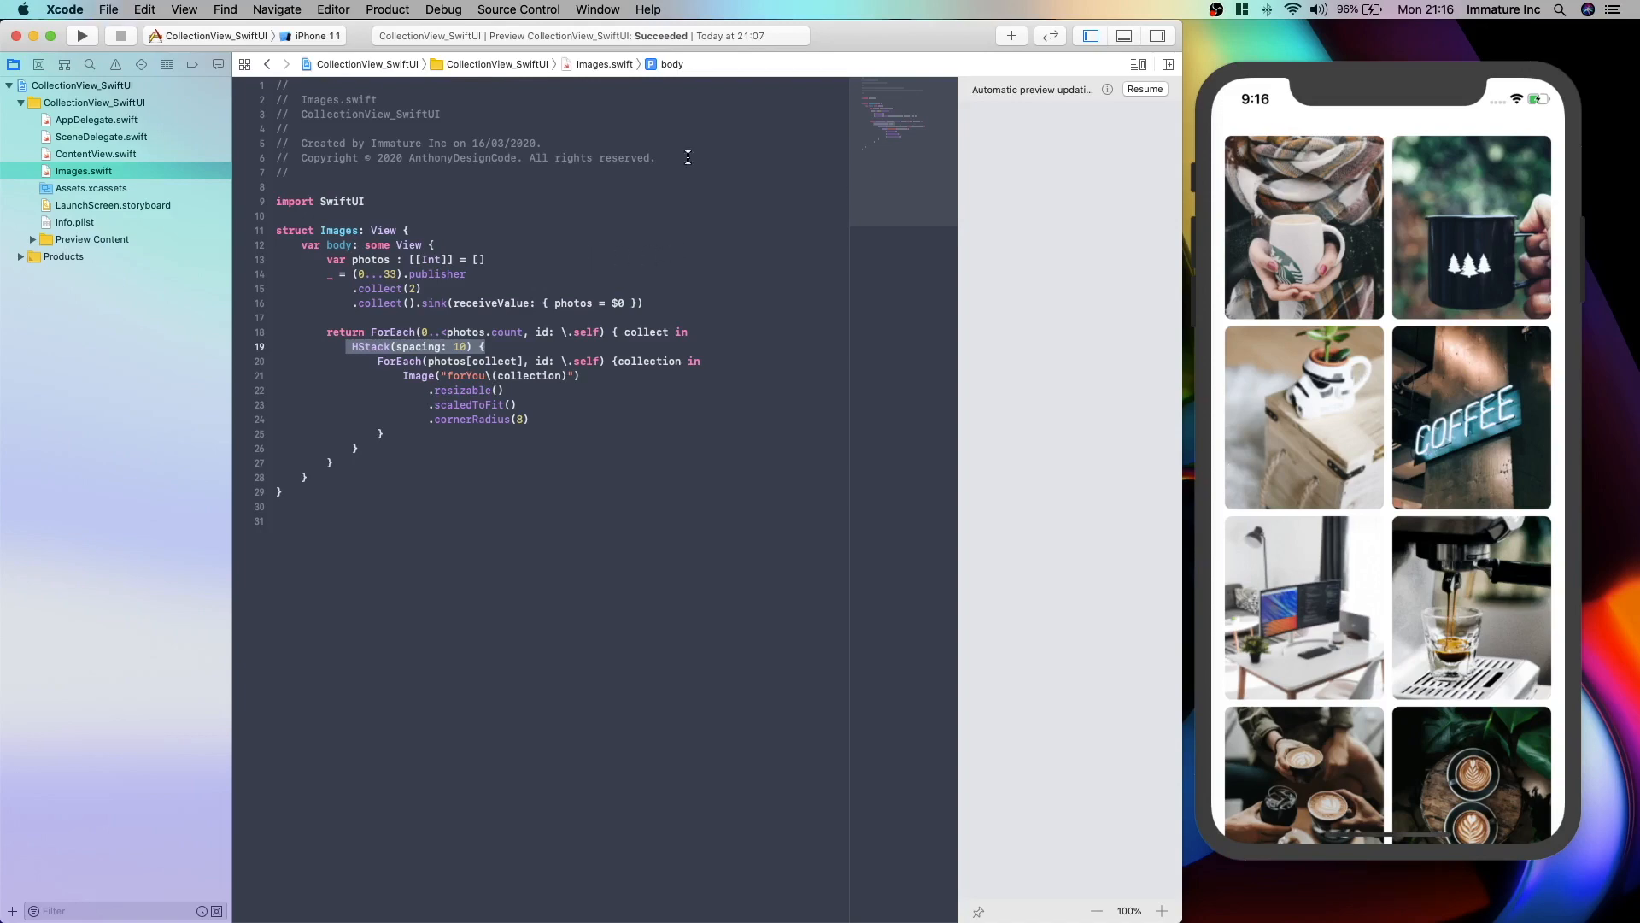
click(95, 154)
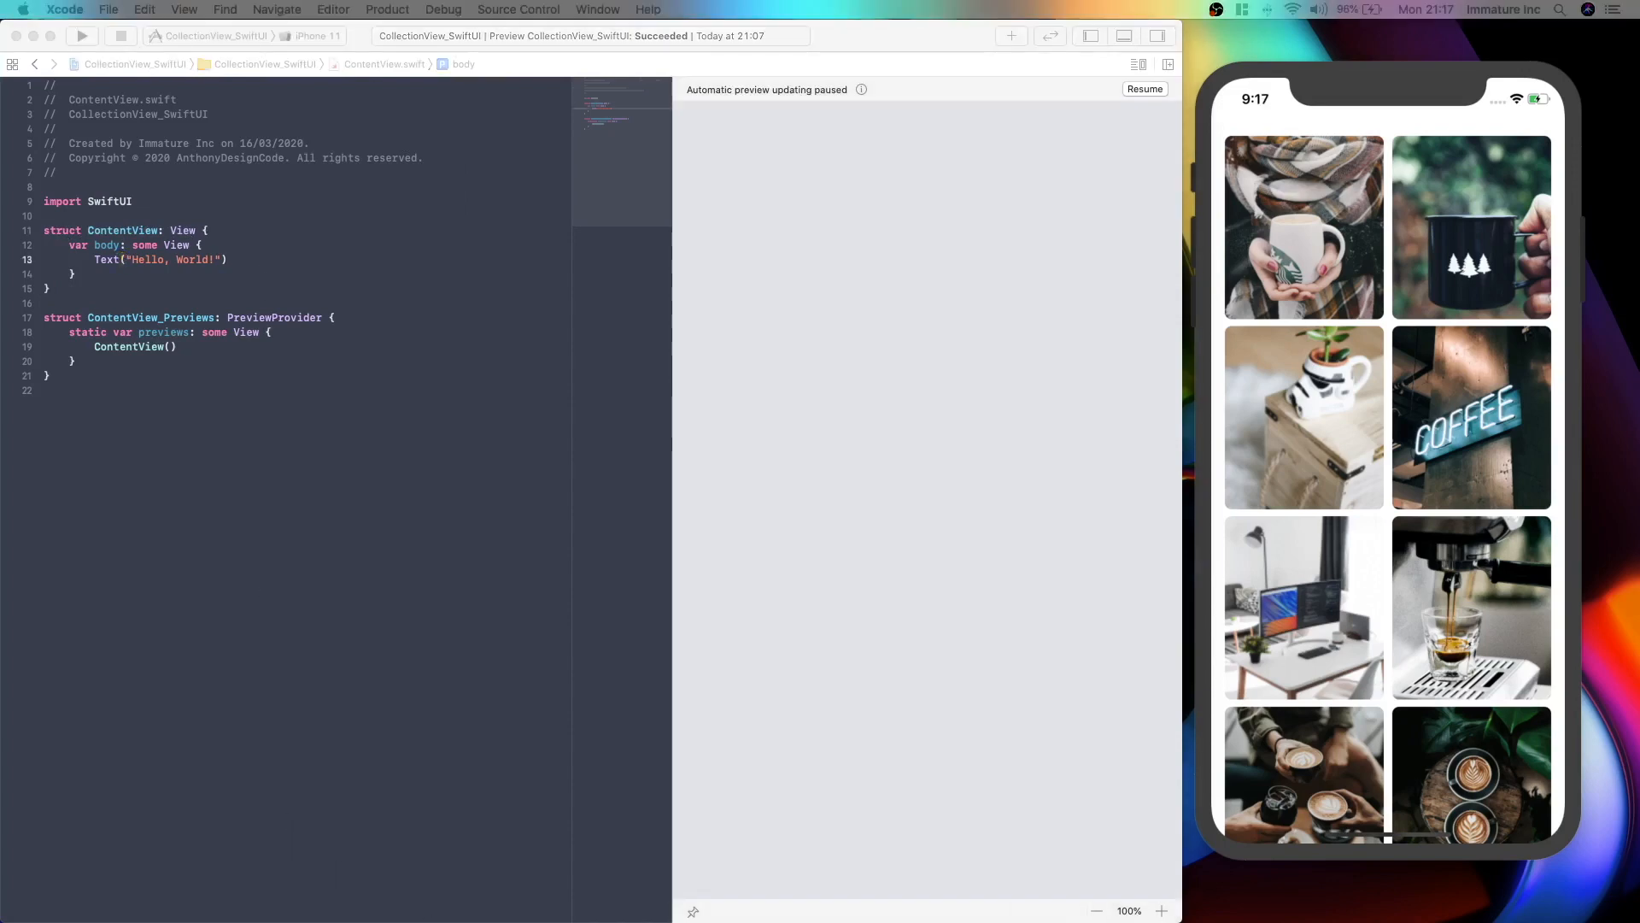
mouse_move(292, 324)
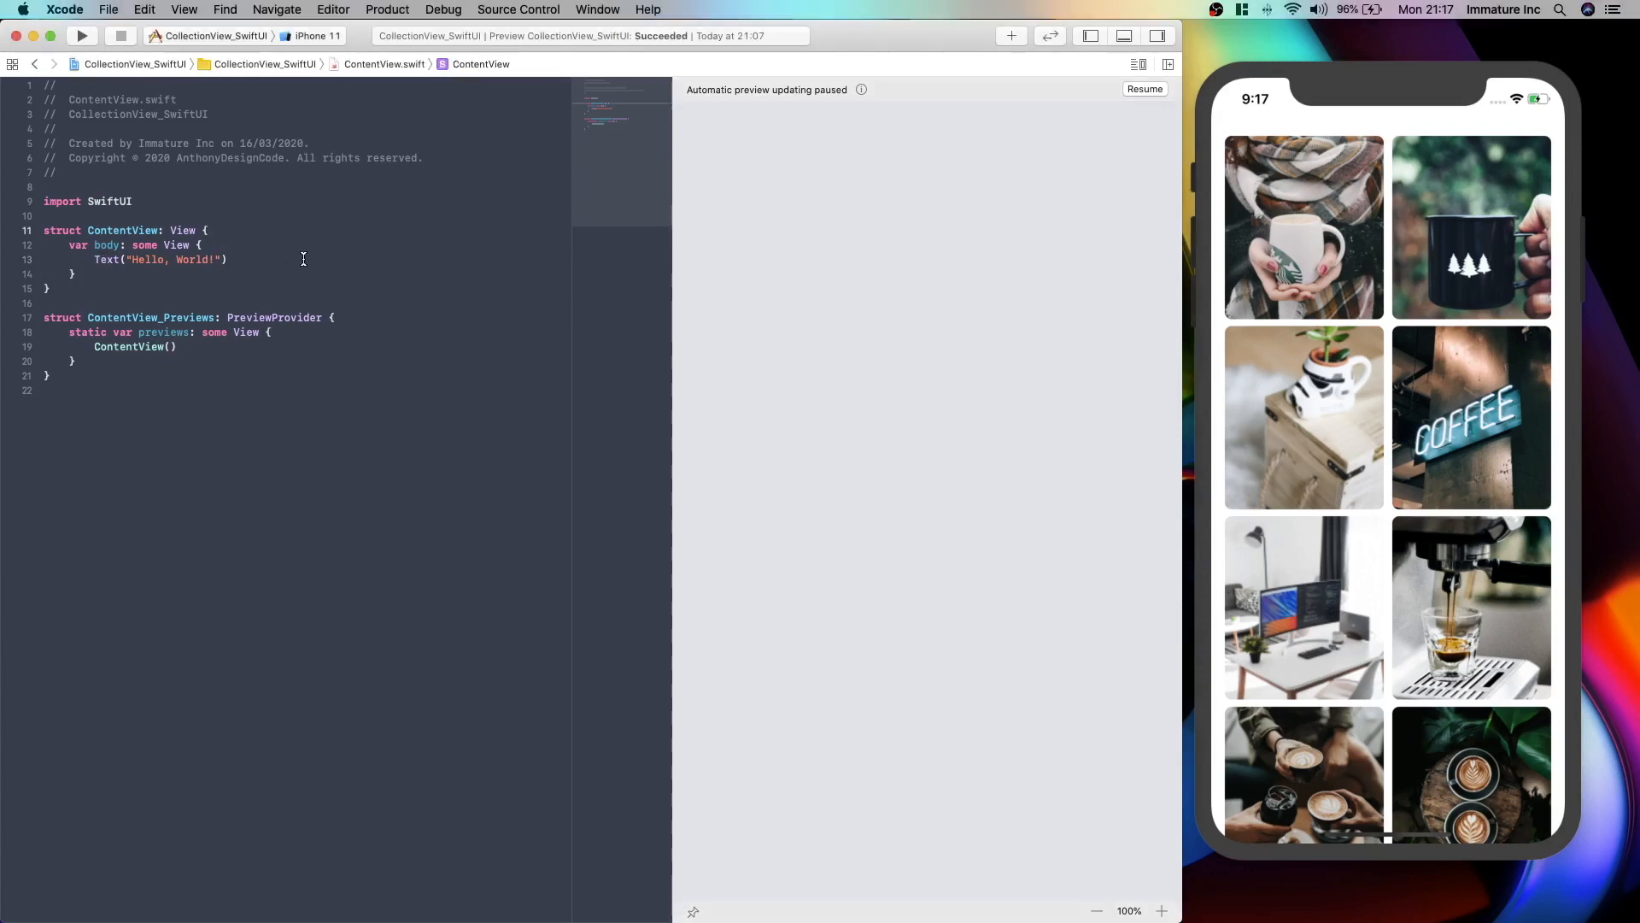
mouse_move(647, 345)
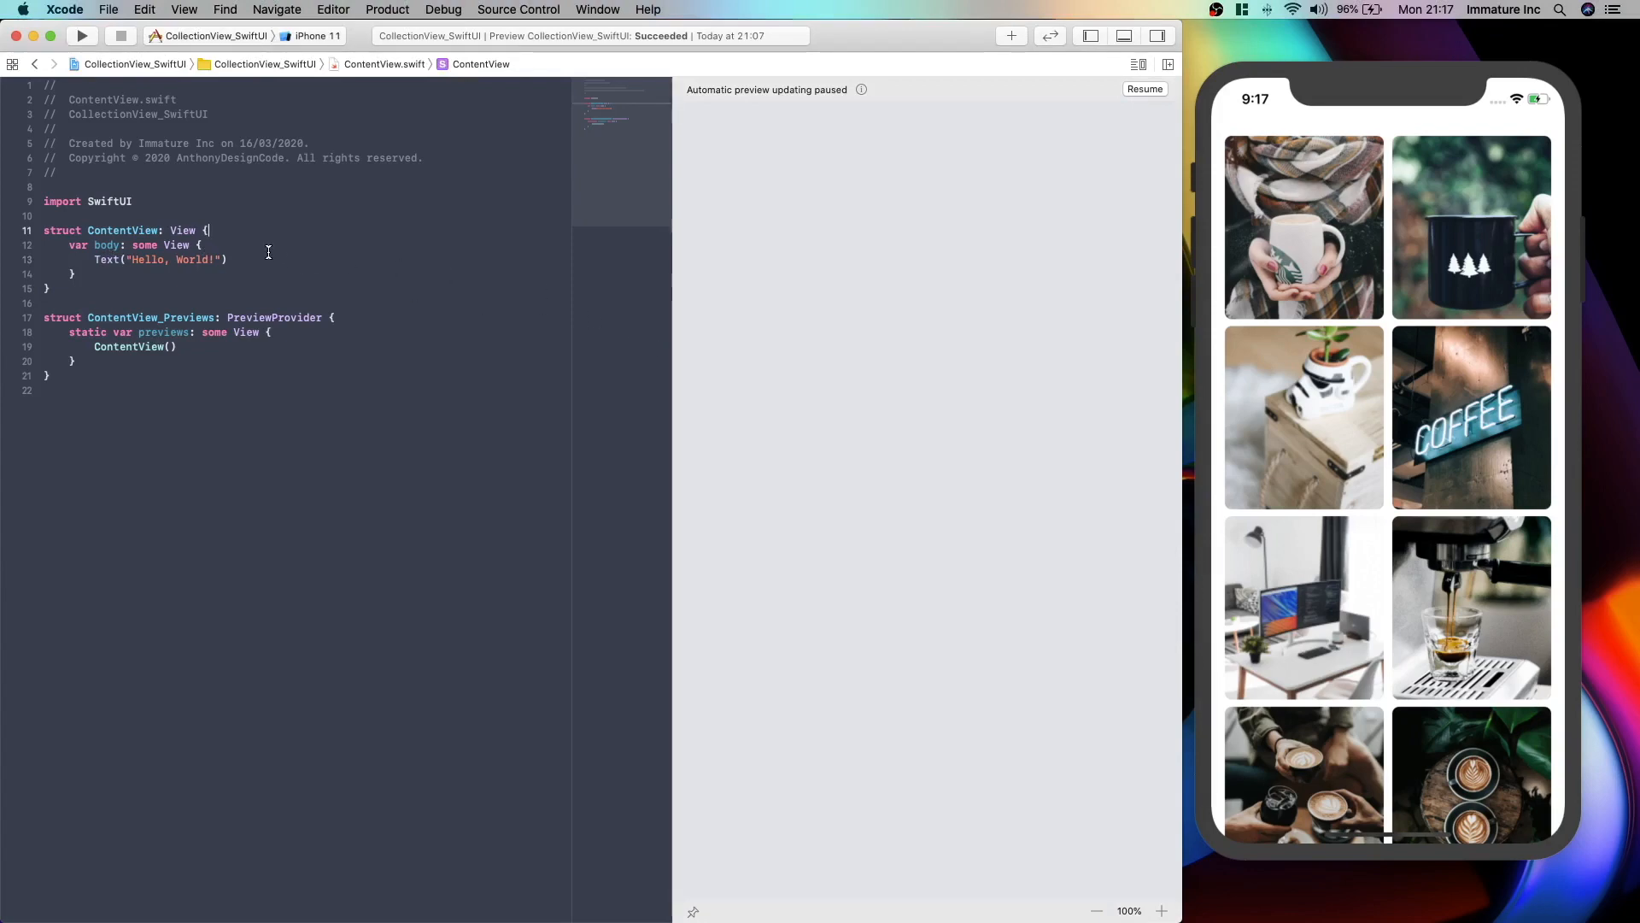
Step: Open blank lines above body in ContentView and start an @ property wrapper
key(return)
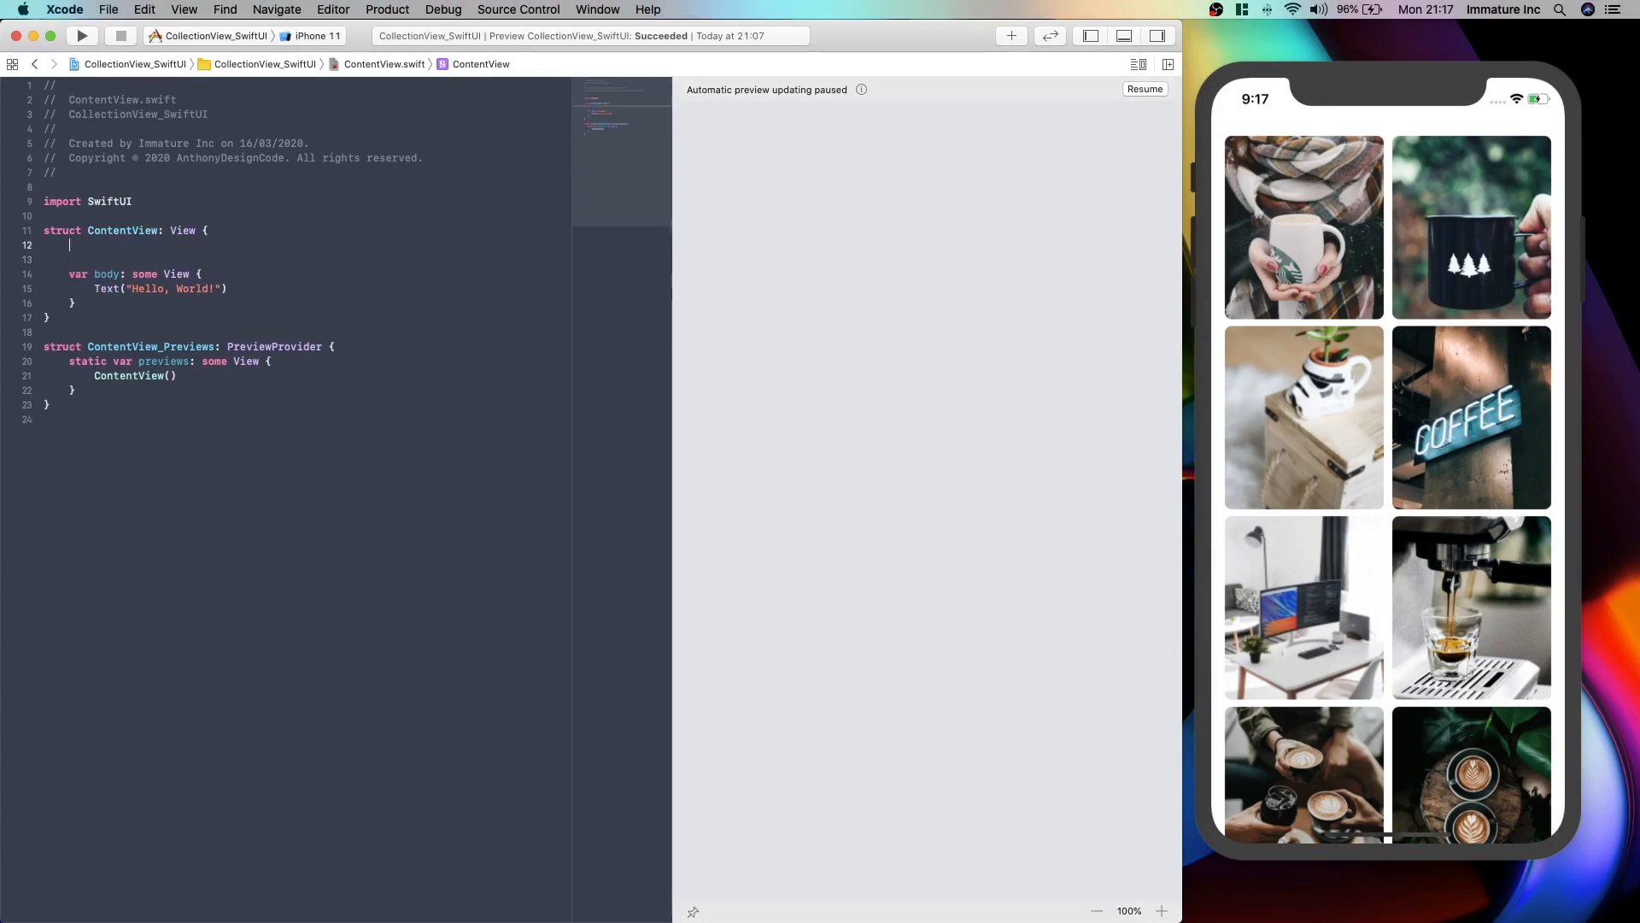
text(2)
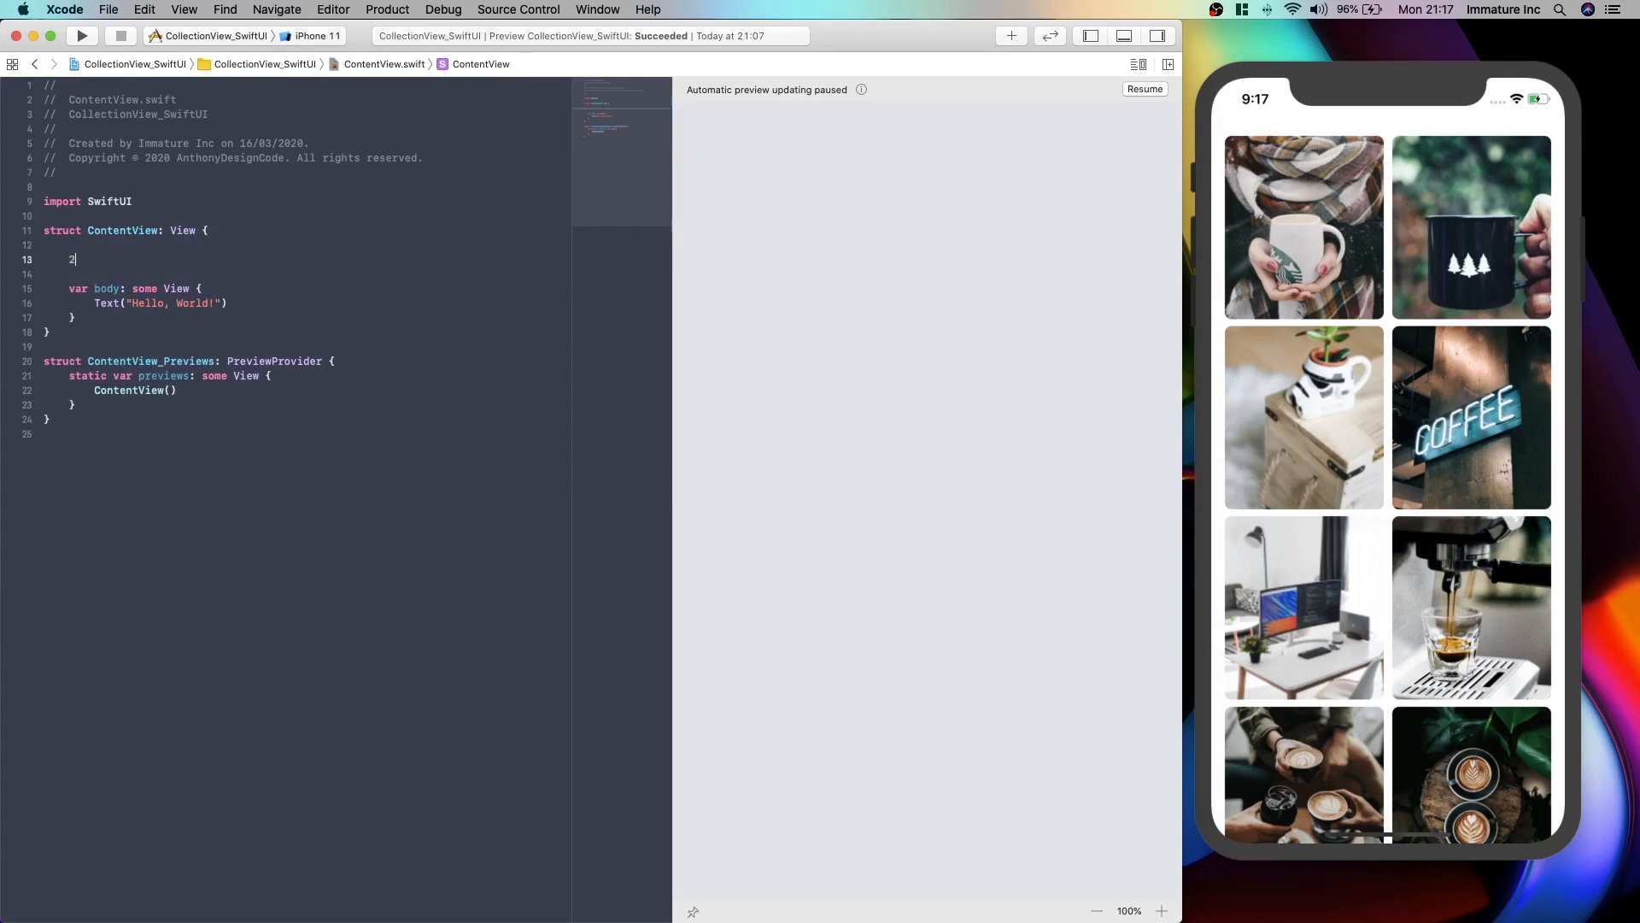
text(2)
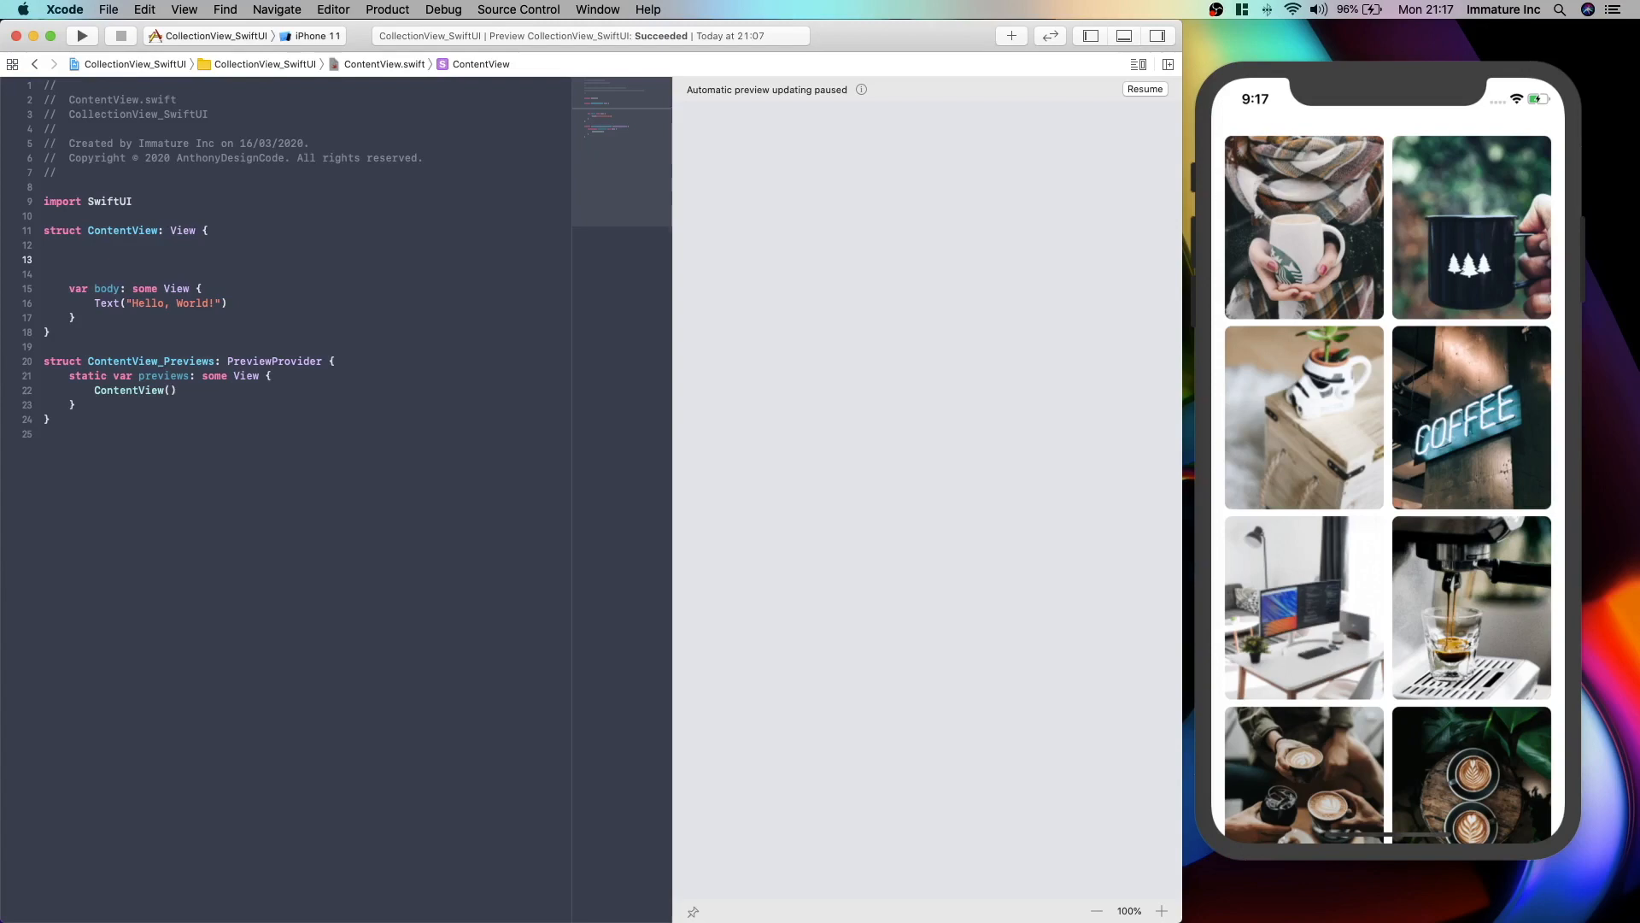
text(@)
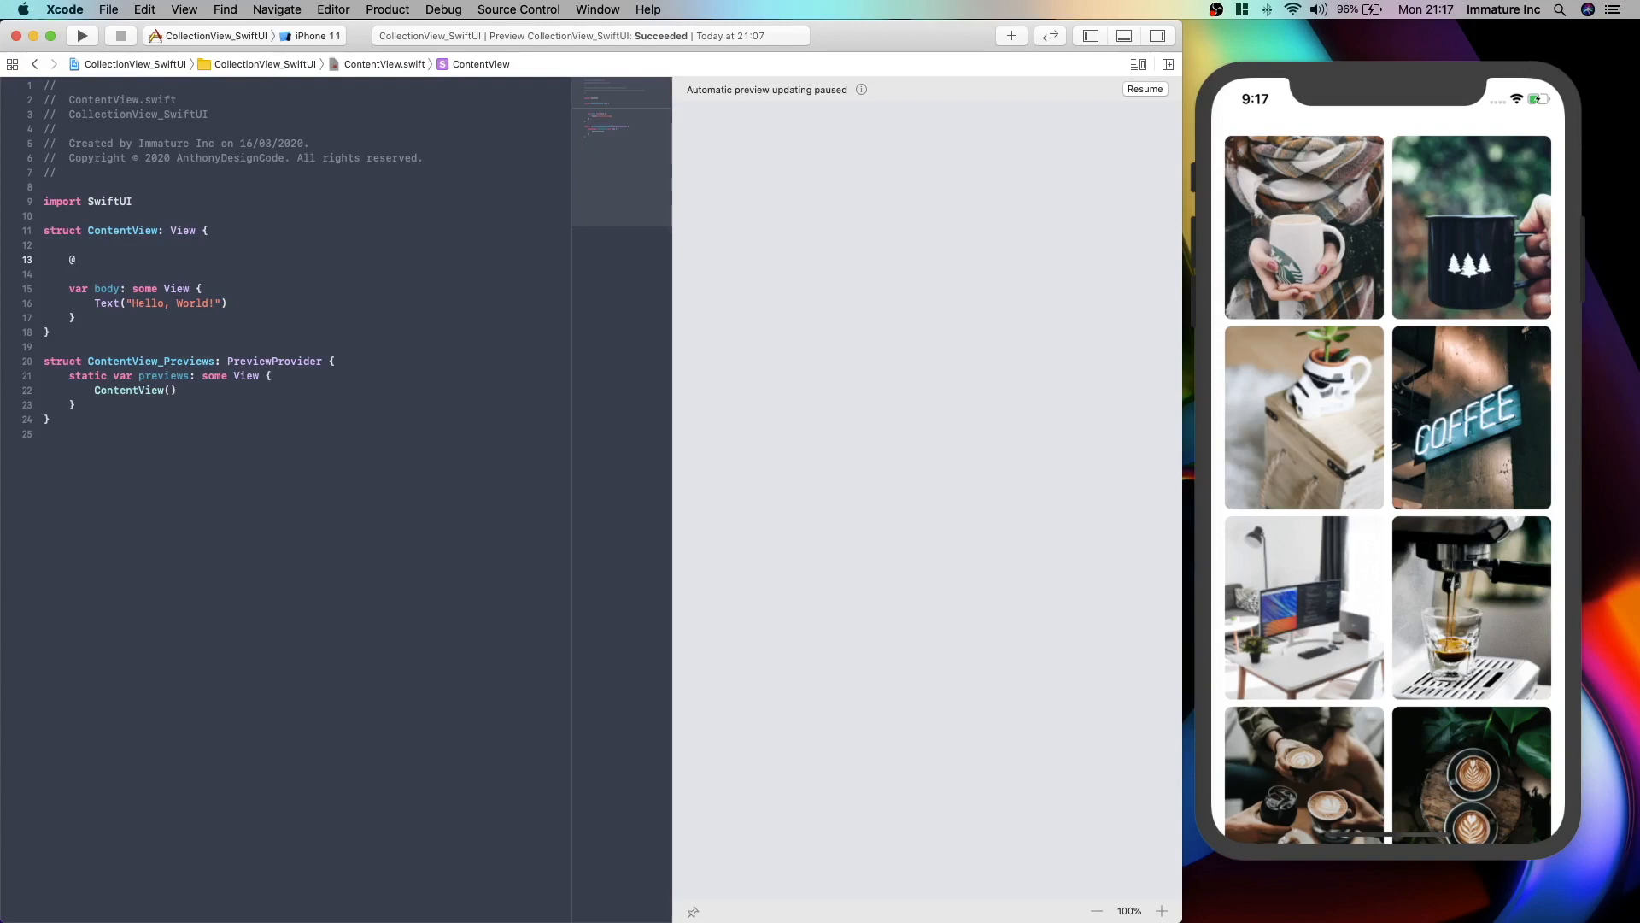
text(State)
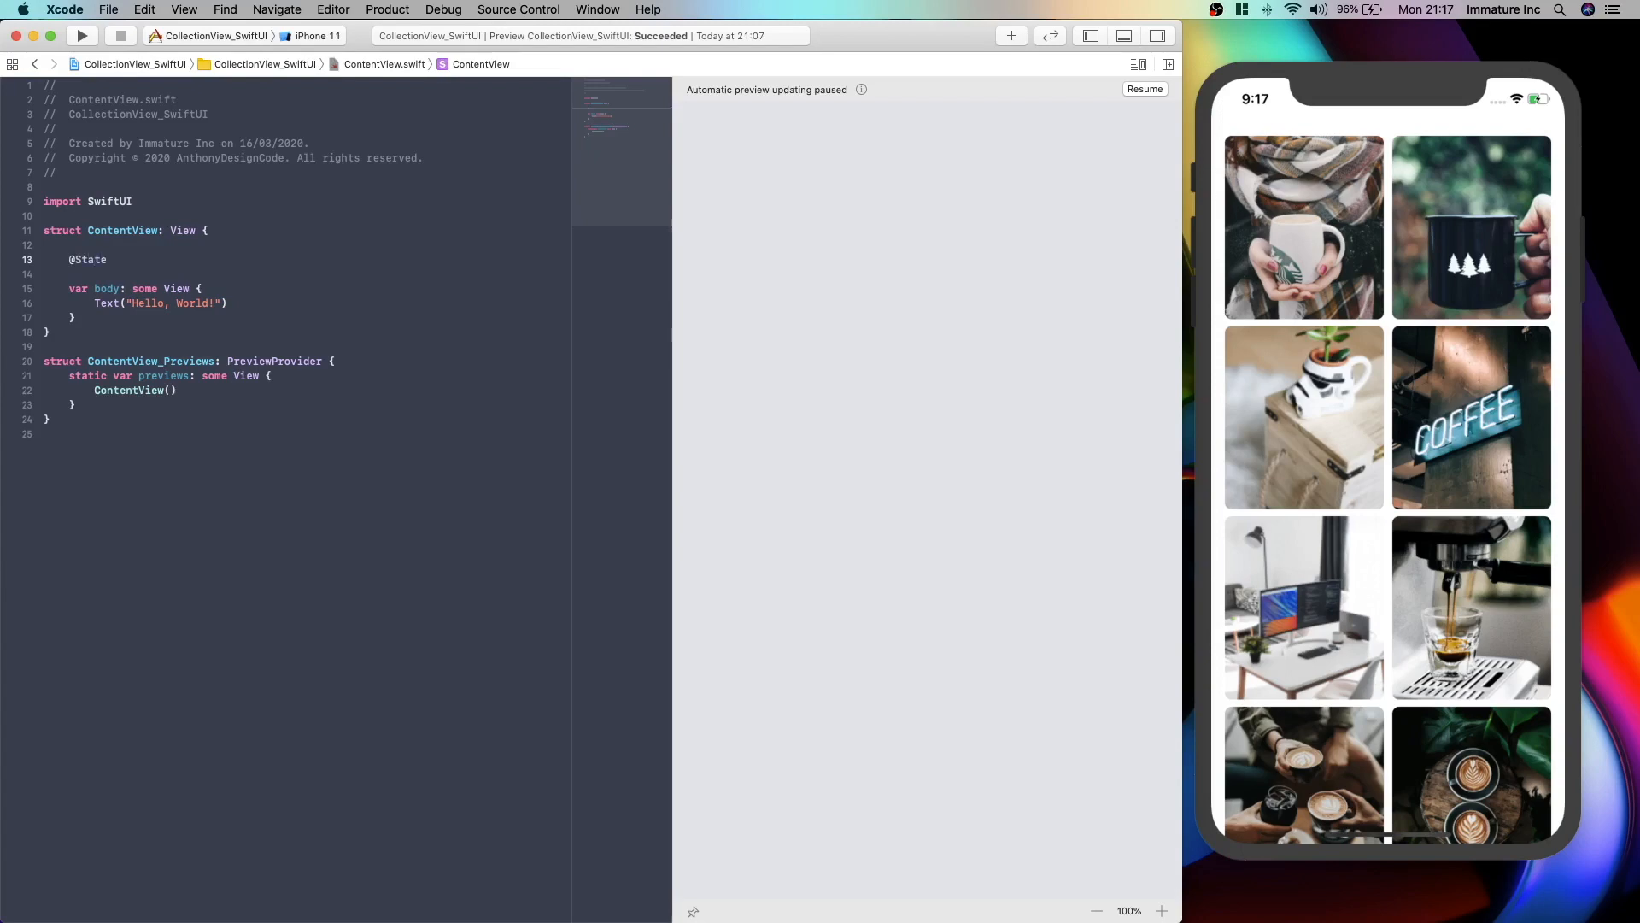
text(var s;)
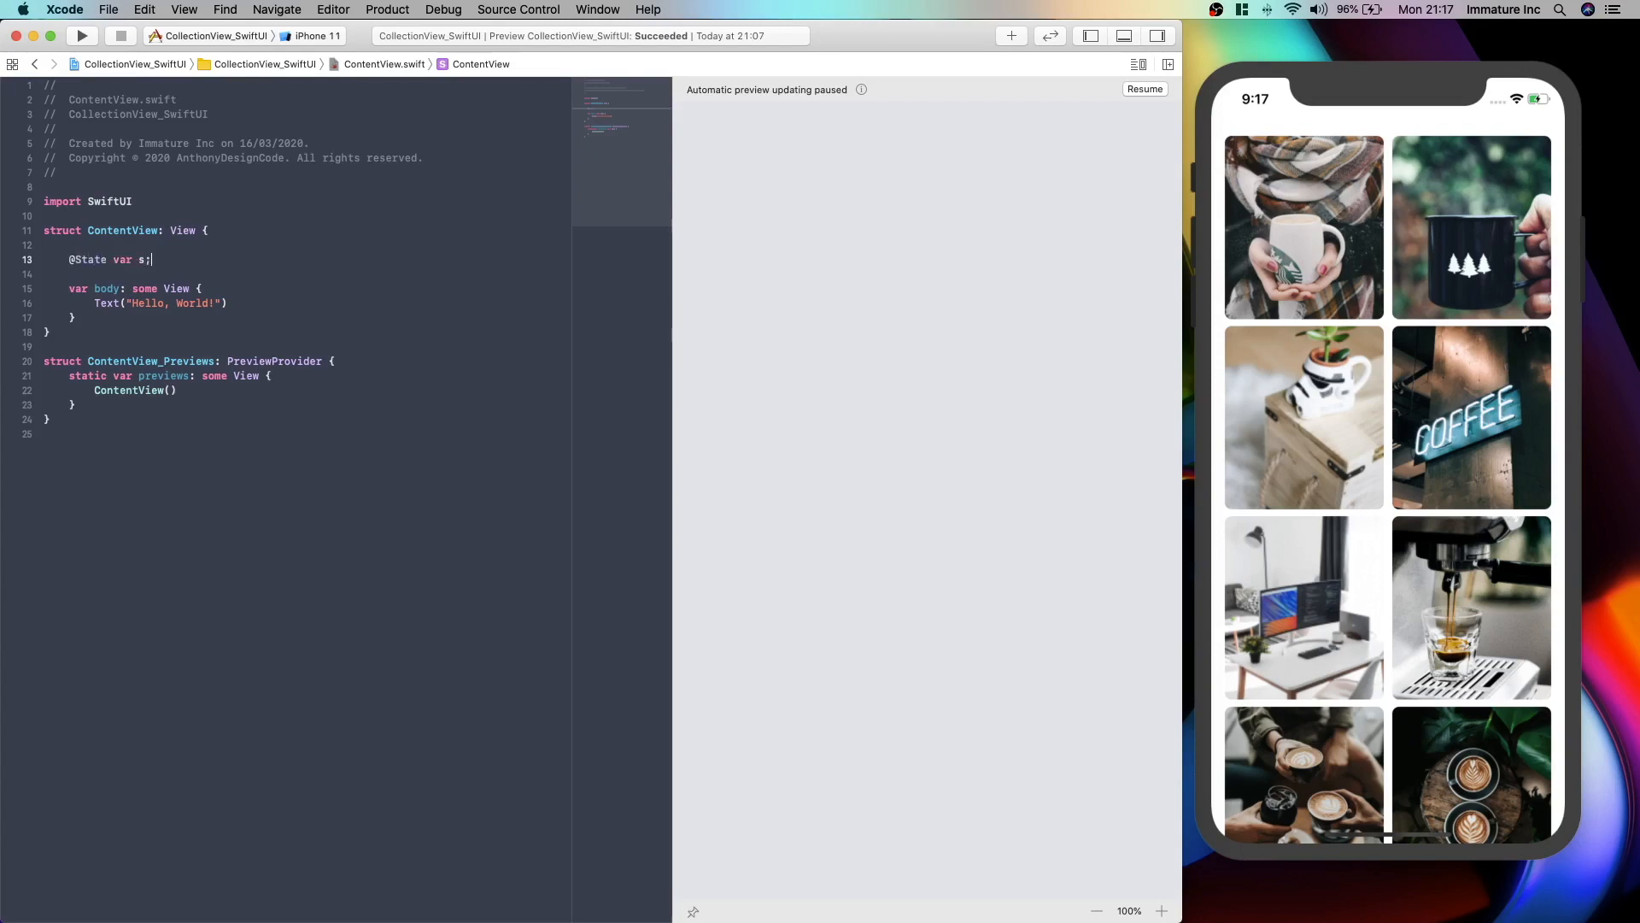
key(Backspace)
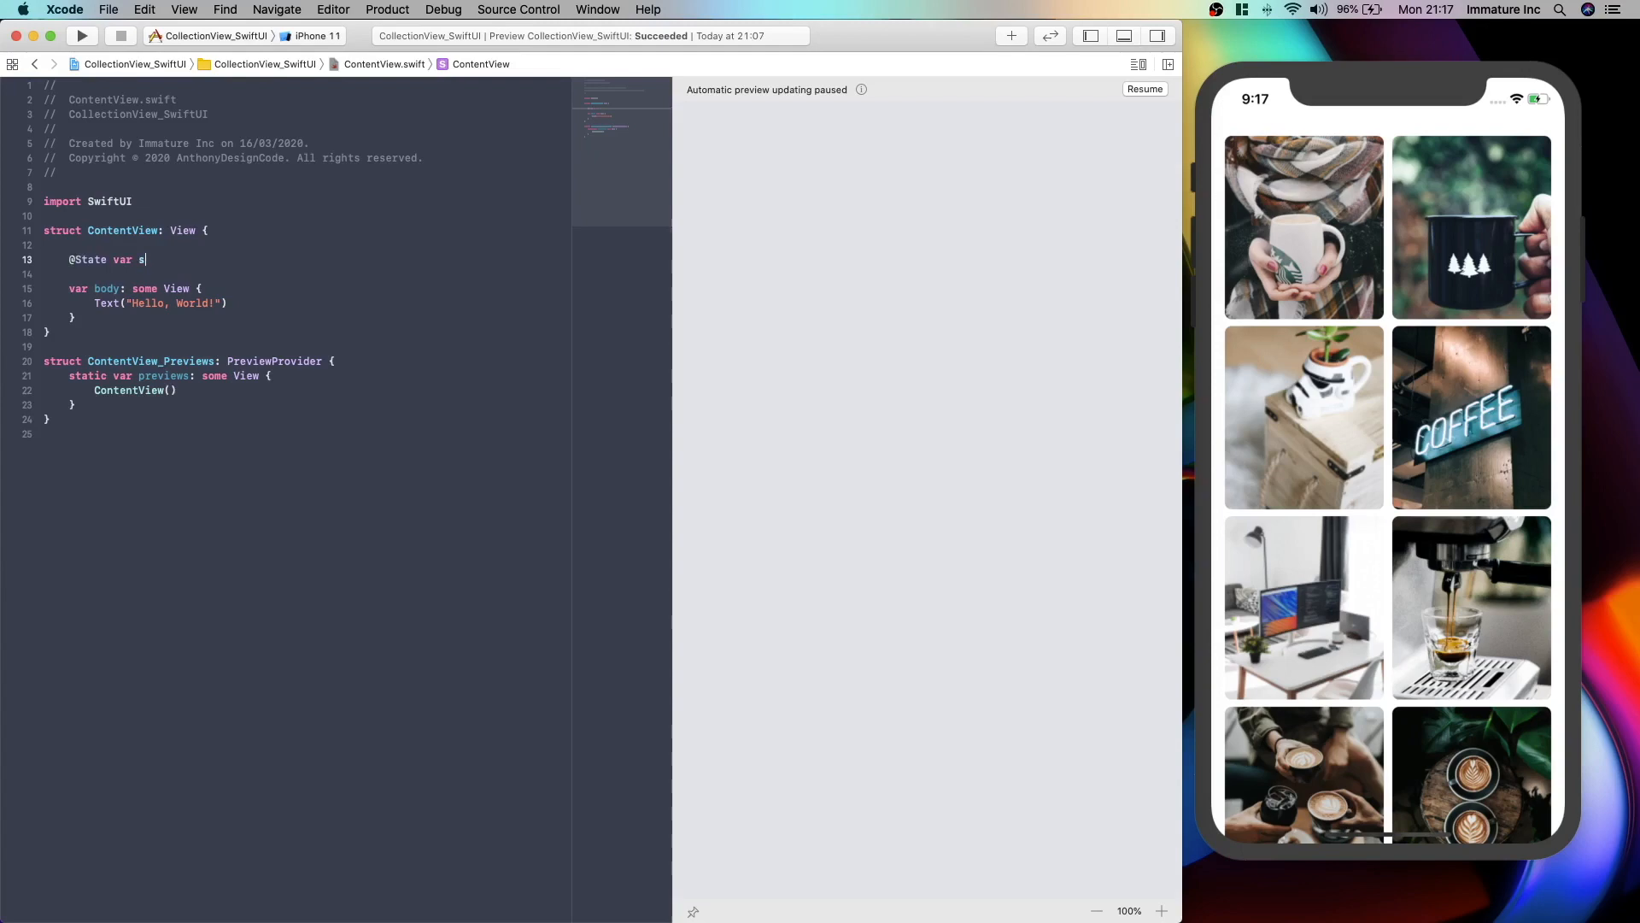
text(ep)
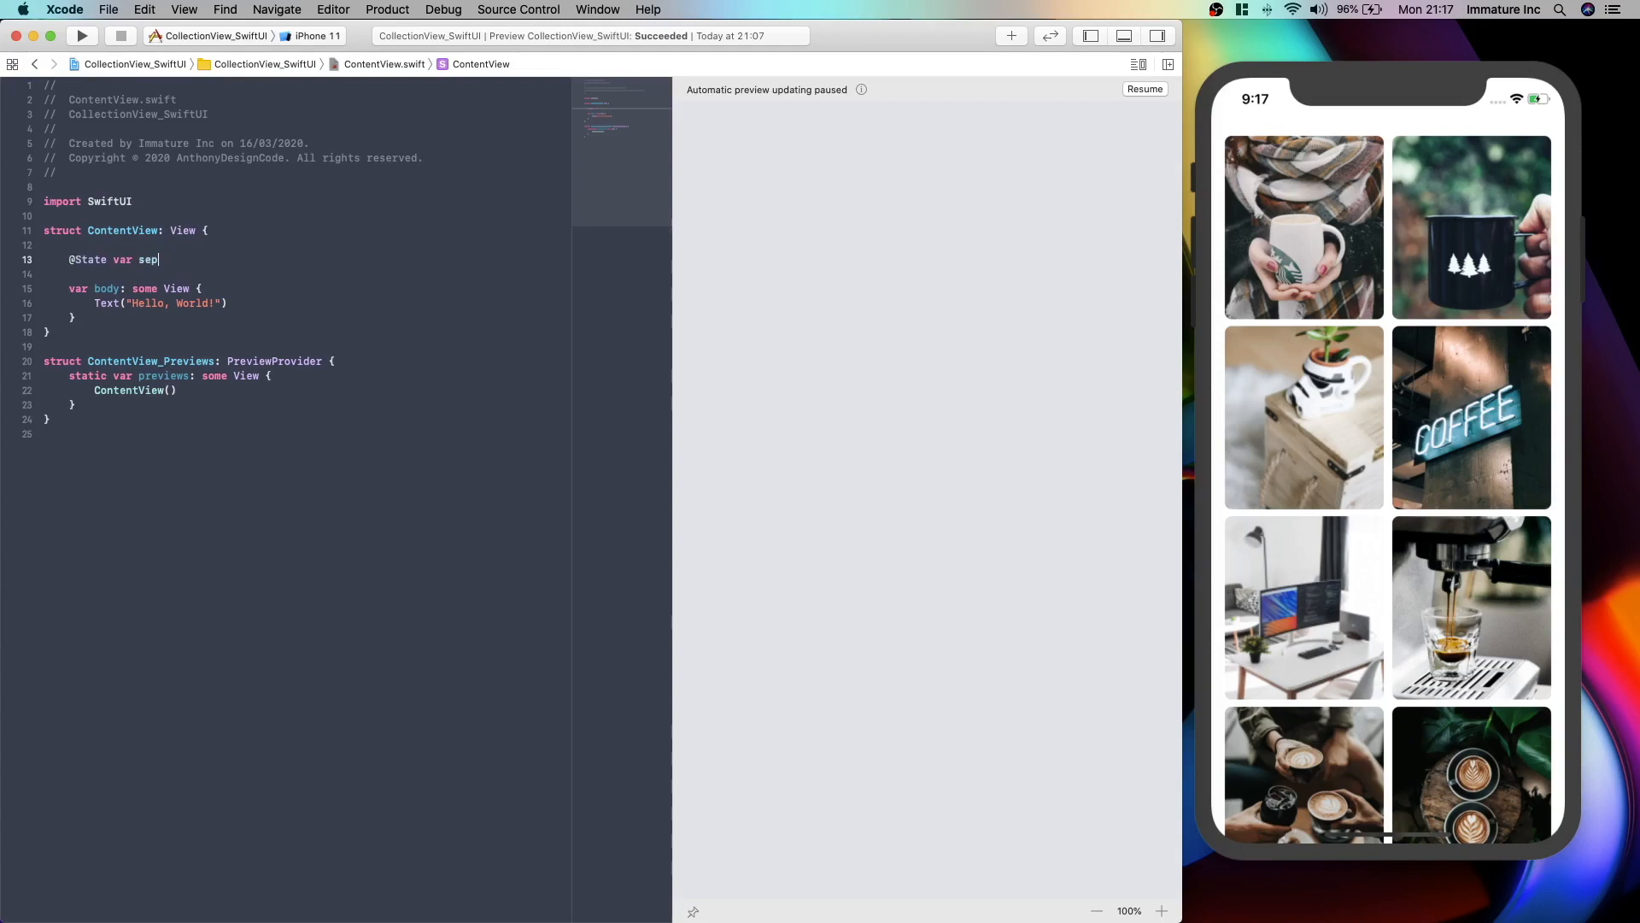
text(elec)
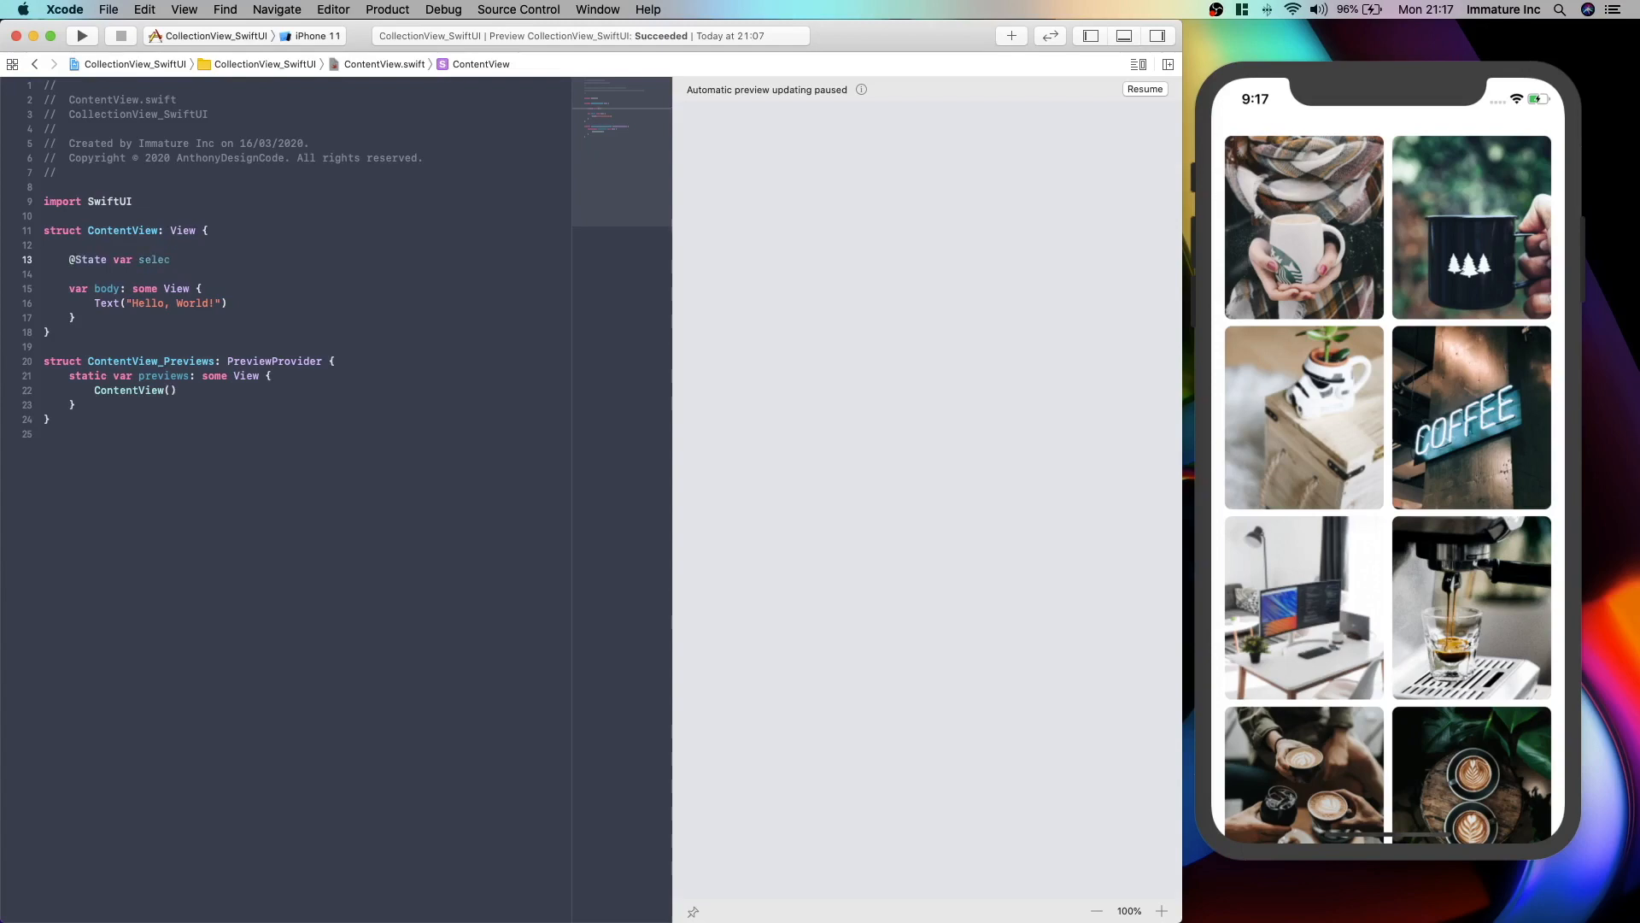
text(ted =)
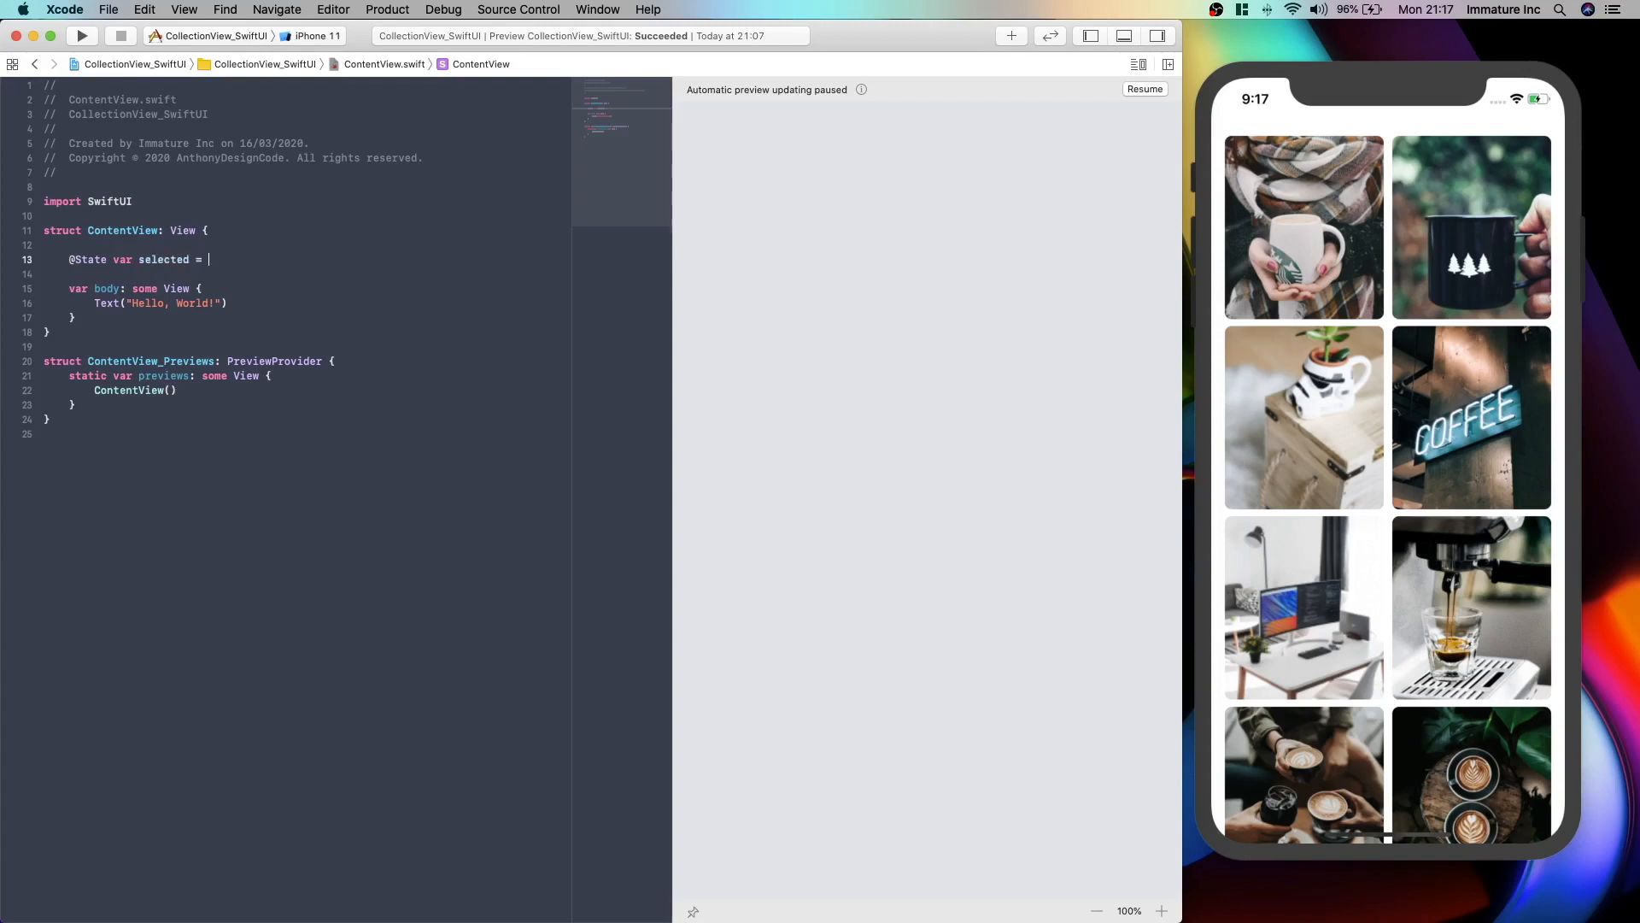
text(0)
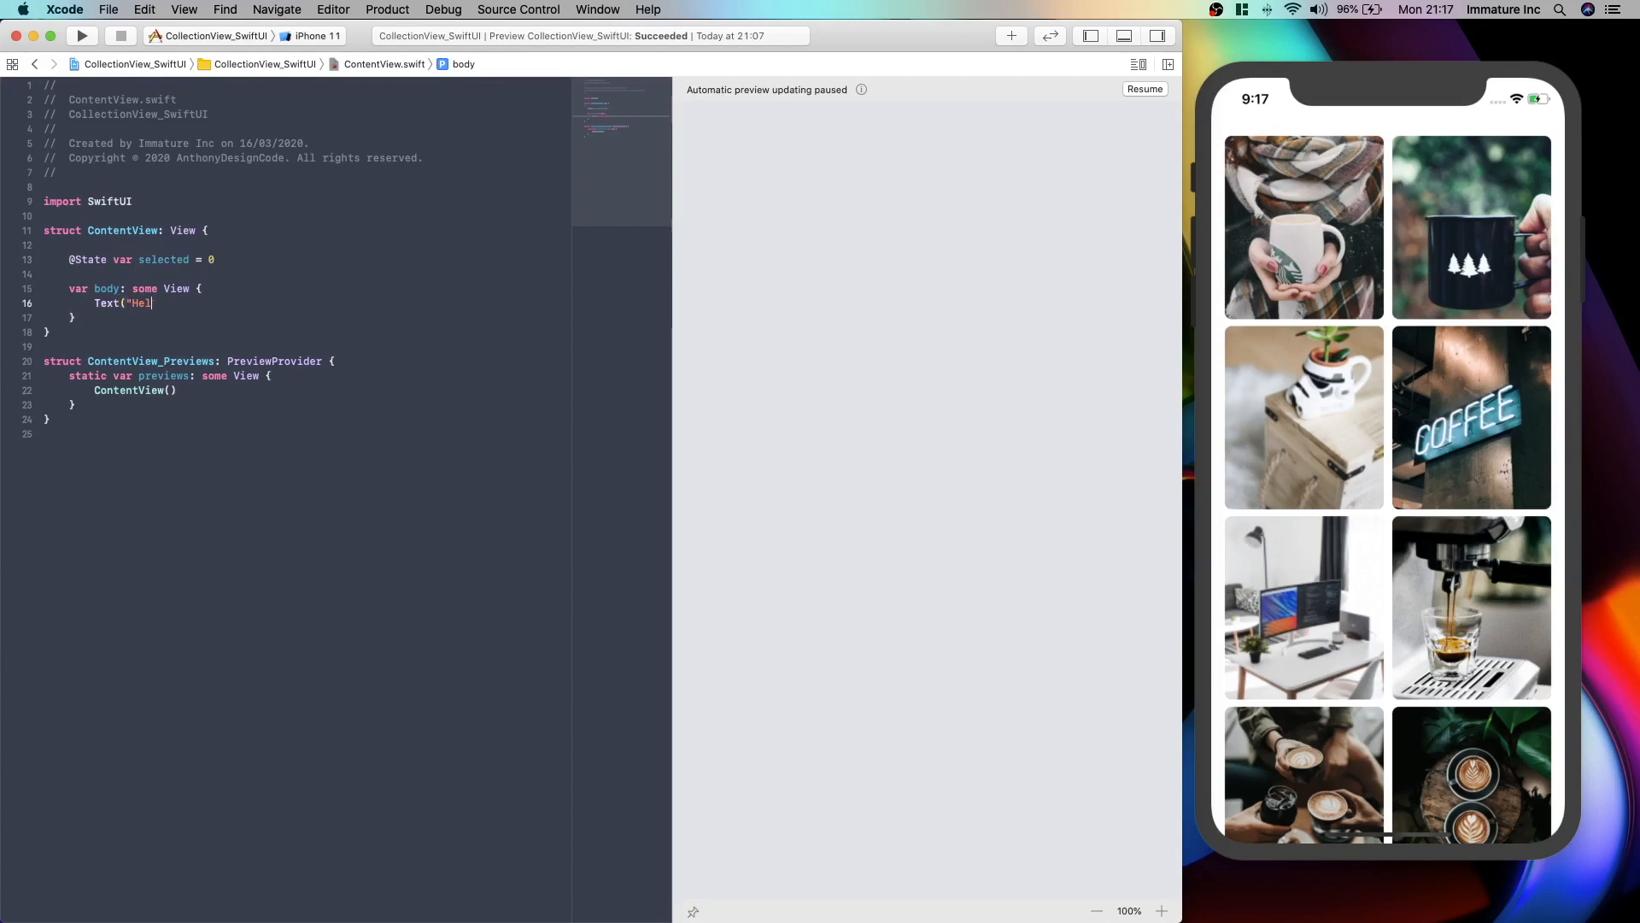
Step: Remove Text("Hello, World!") from body, leaving a blank line
key(Backspace)
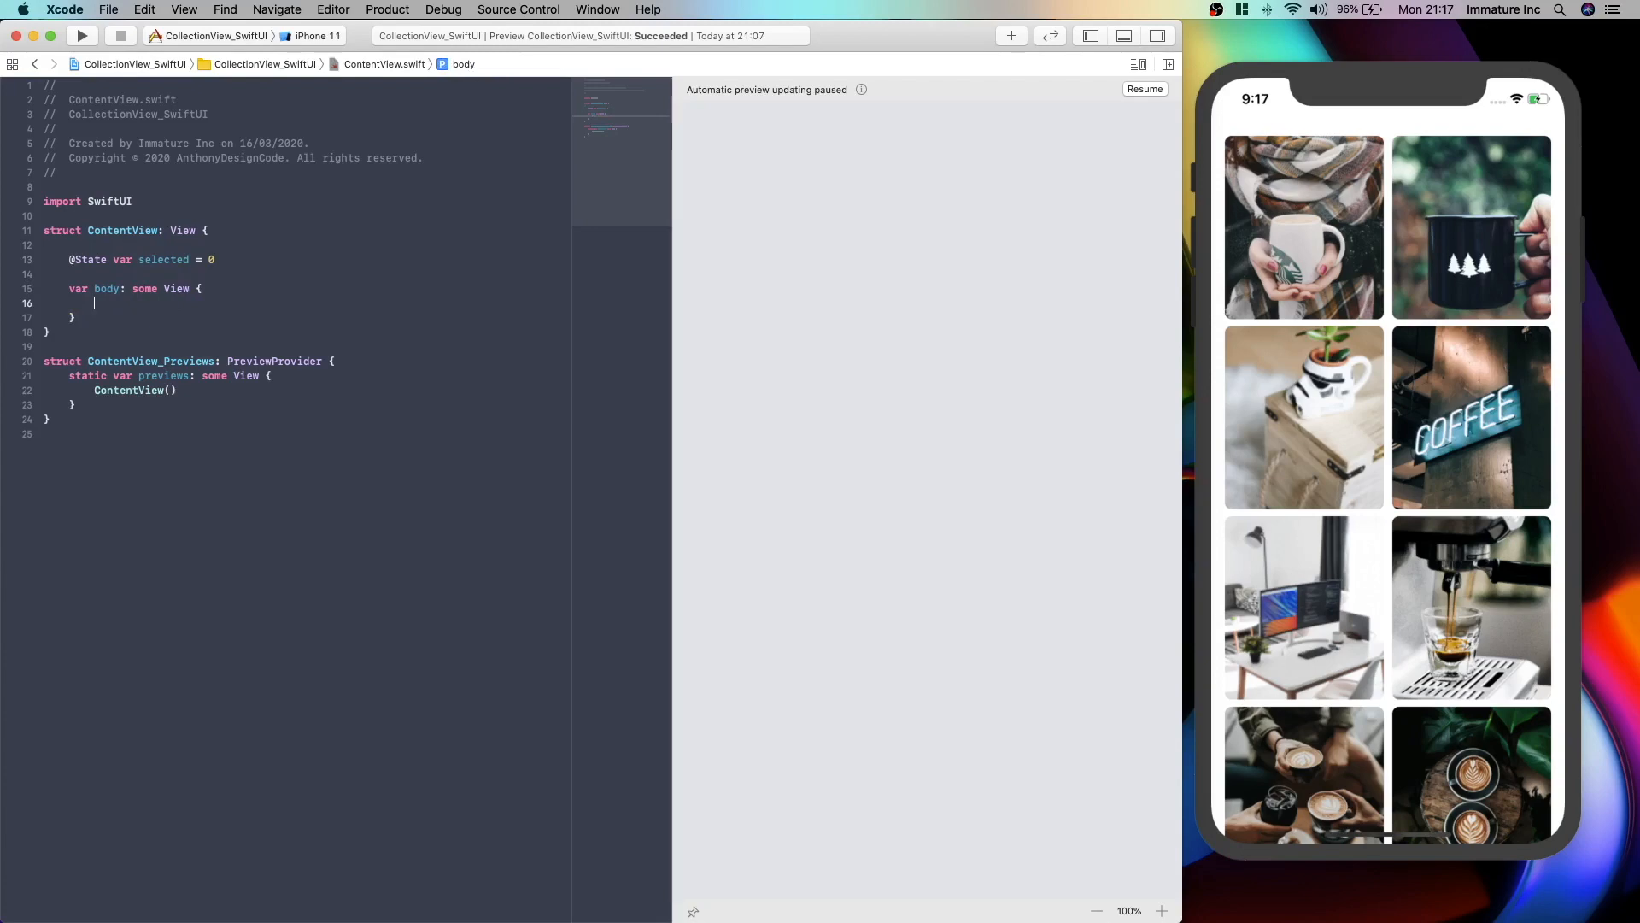
key(return)
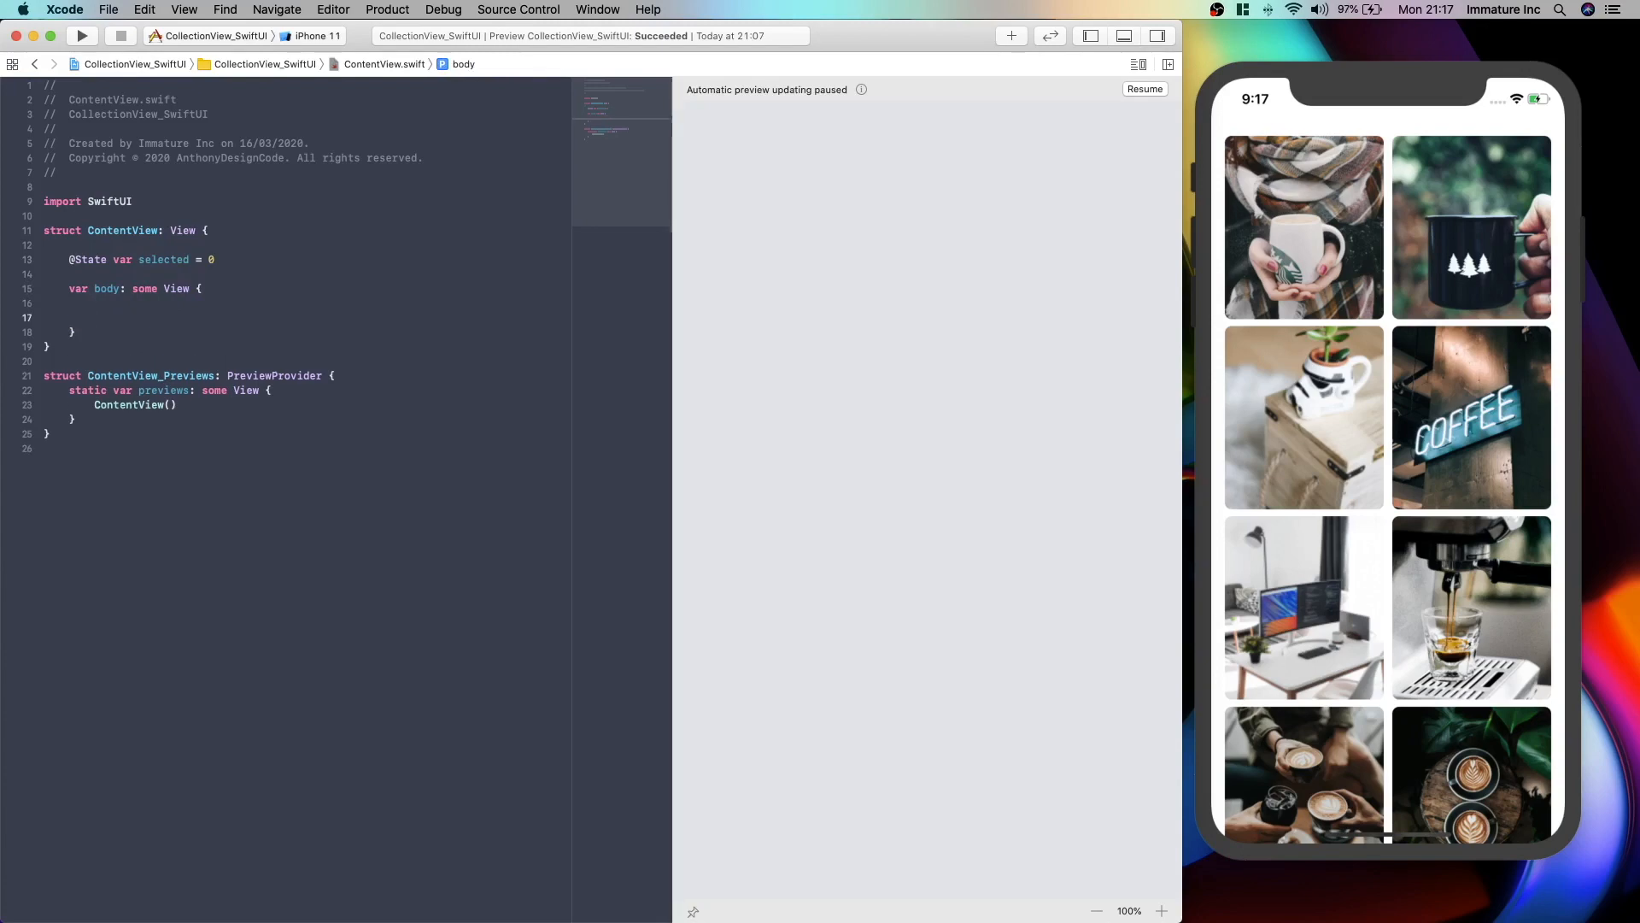
Step: Wrap the body in a VStack with an if self.selected == 0 branch
text(V)
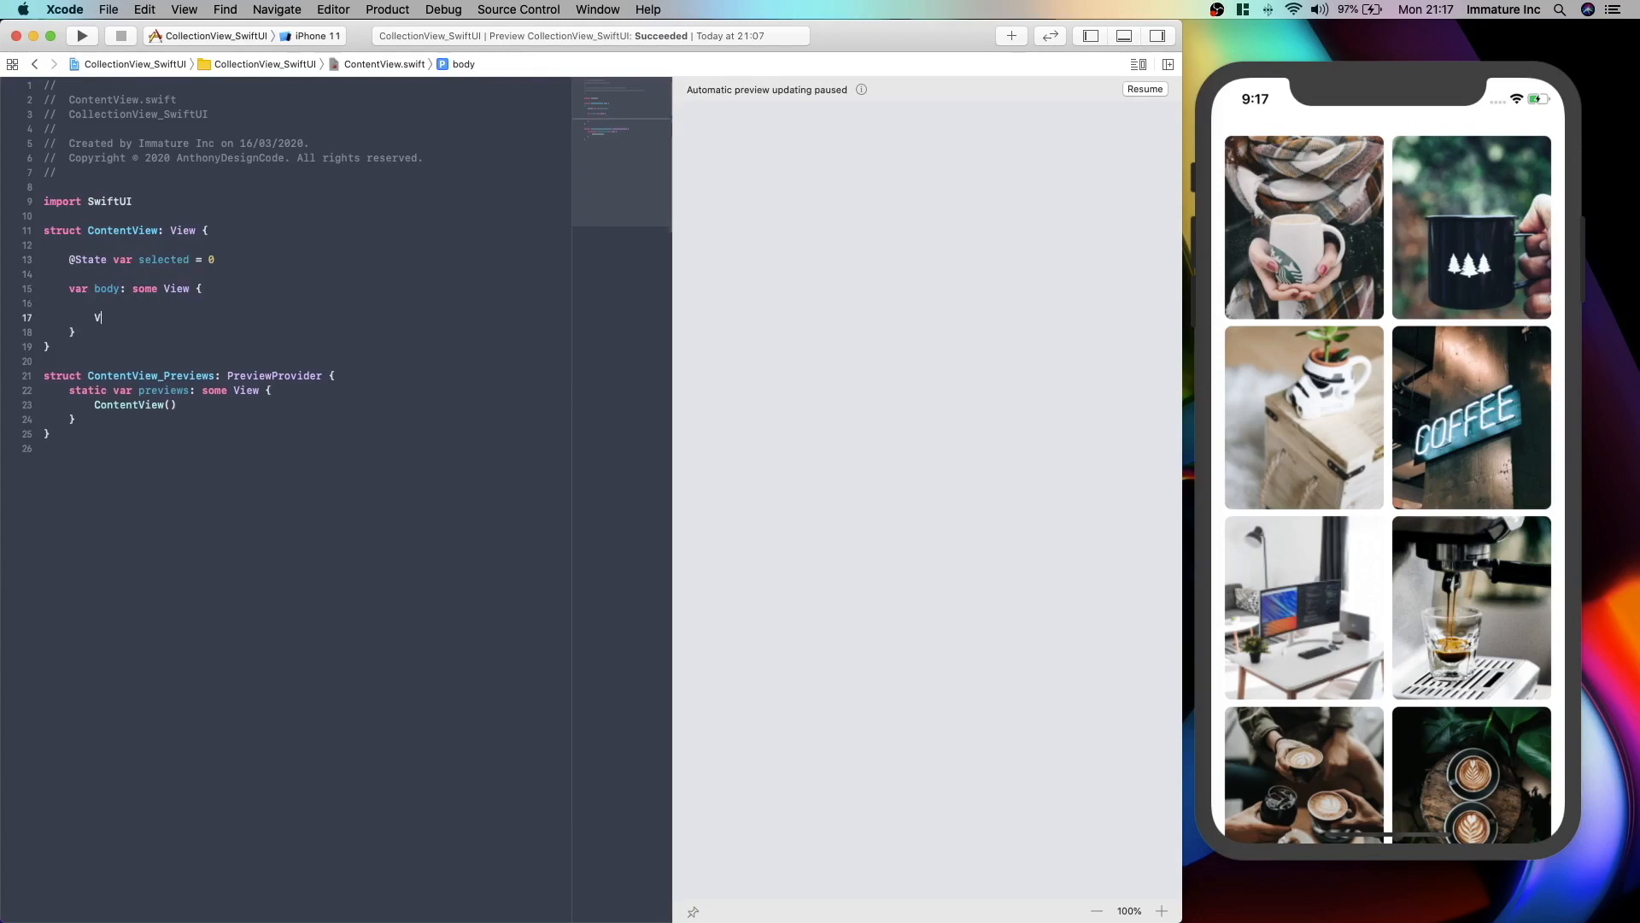
text(Stack)
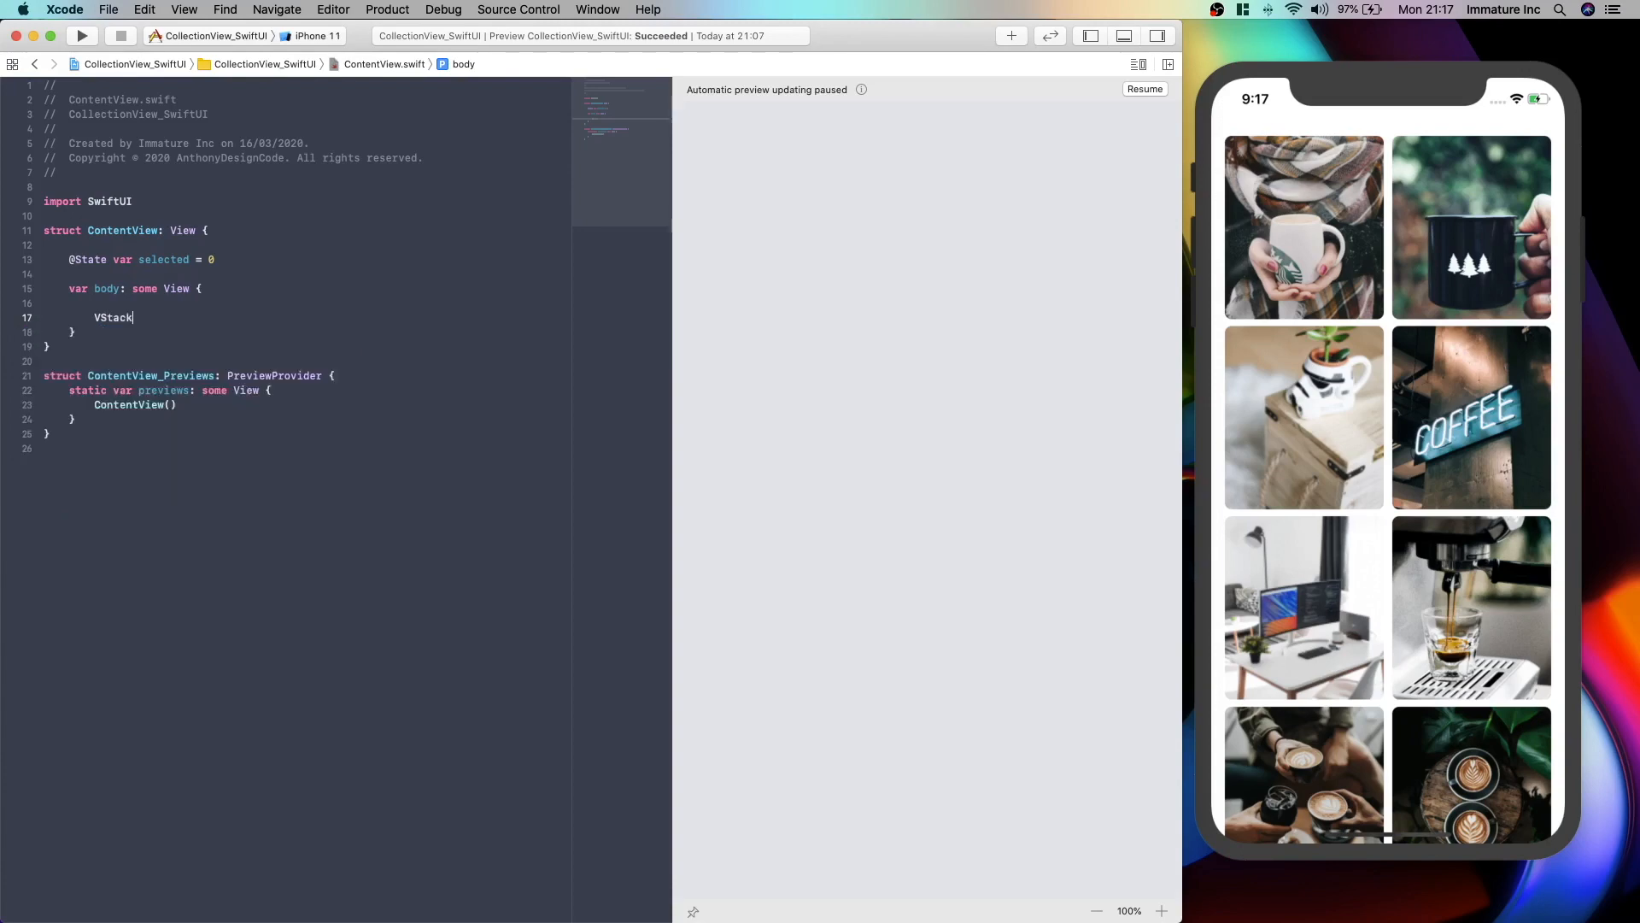
text({)
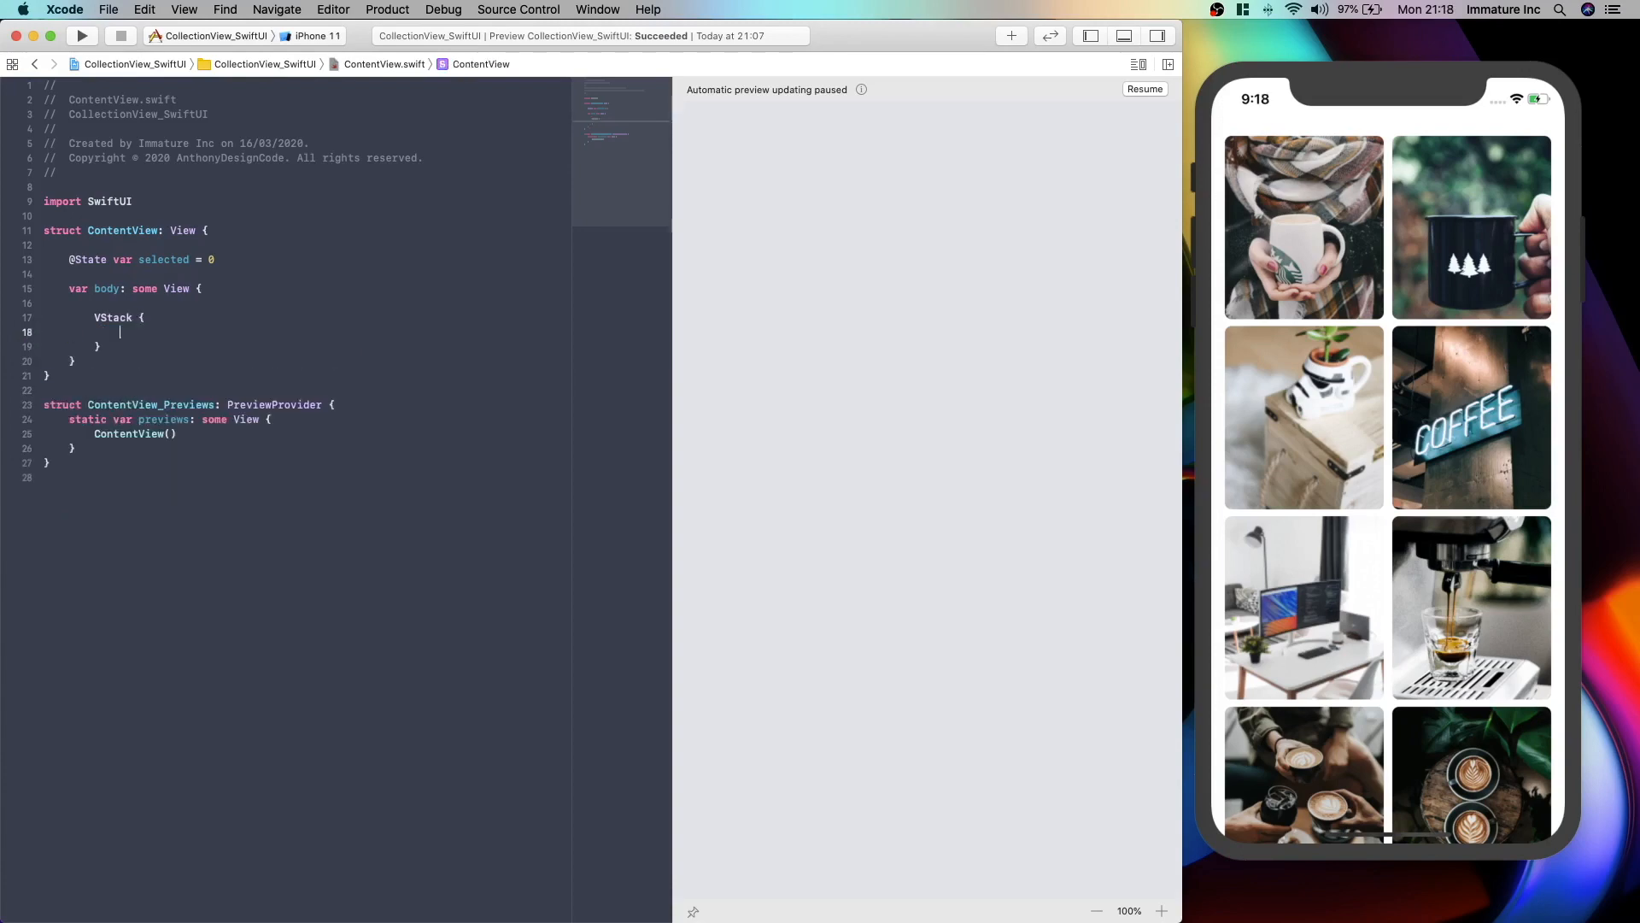
text(if)
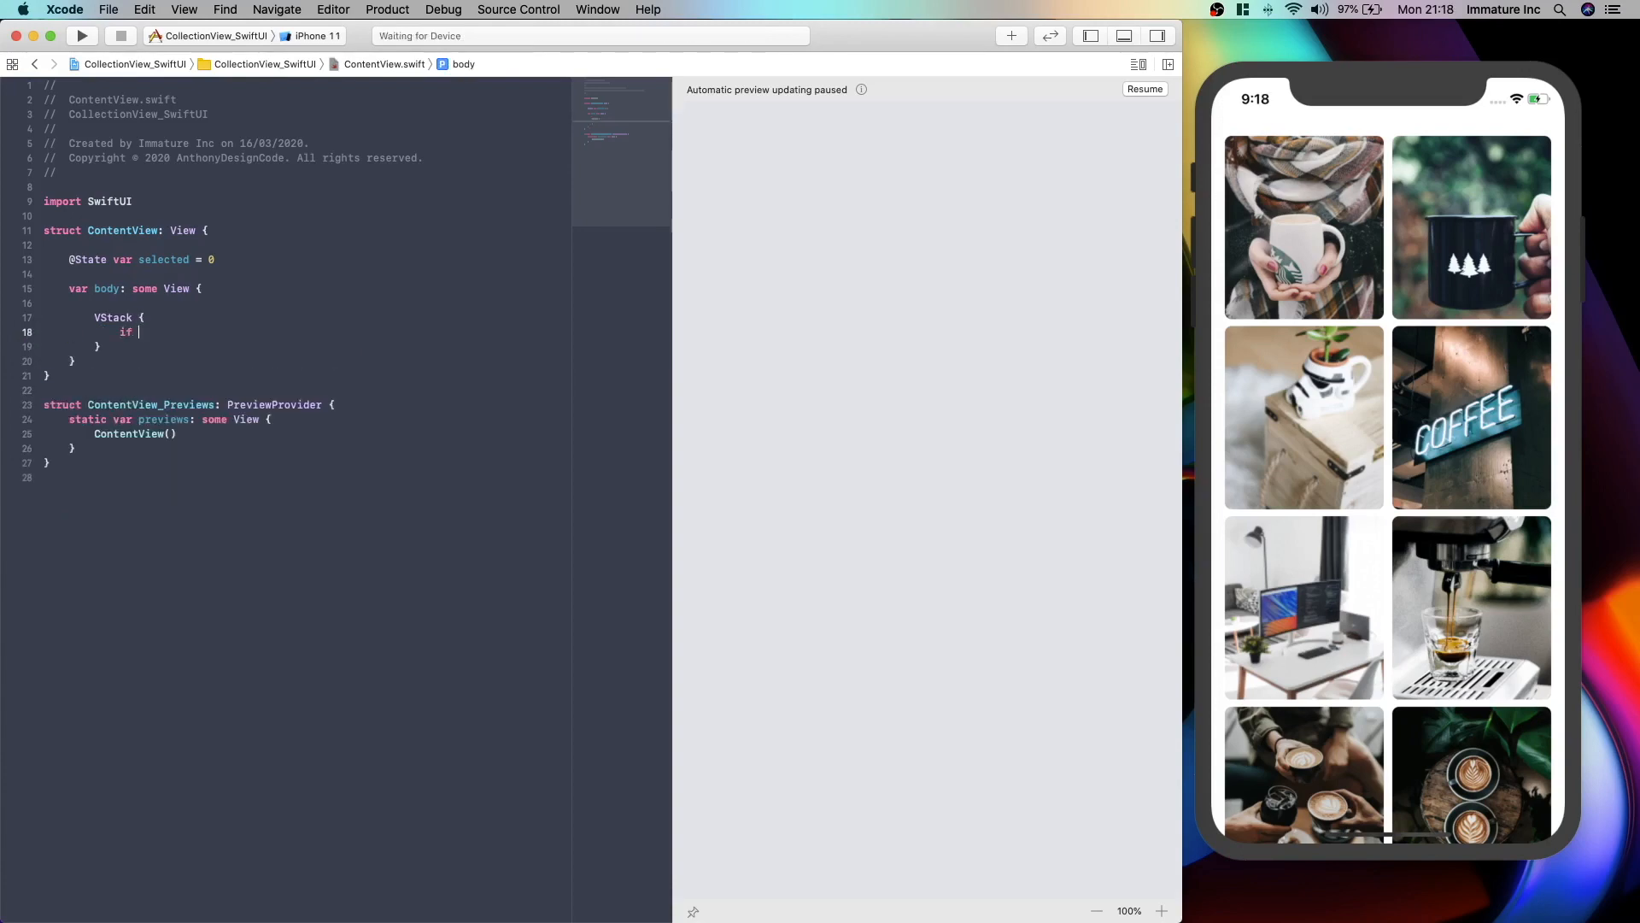
text(self)
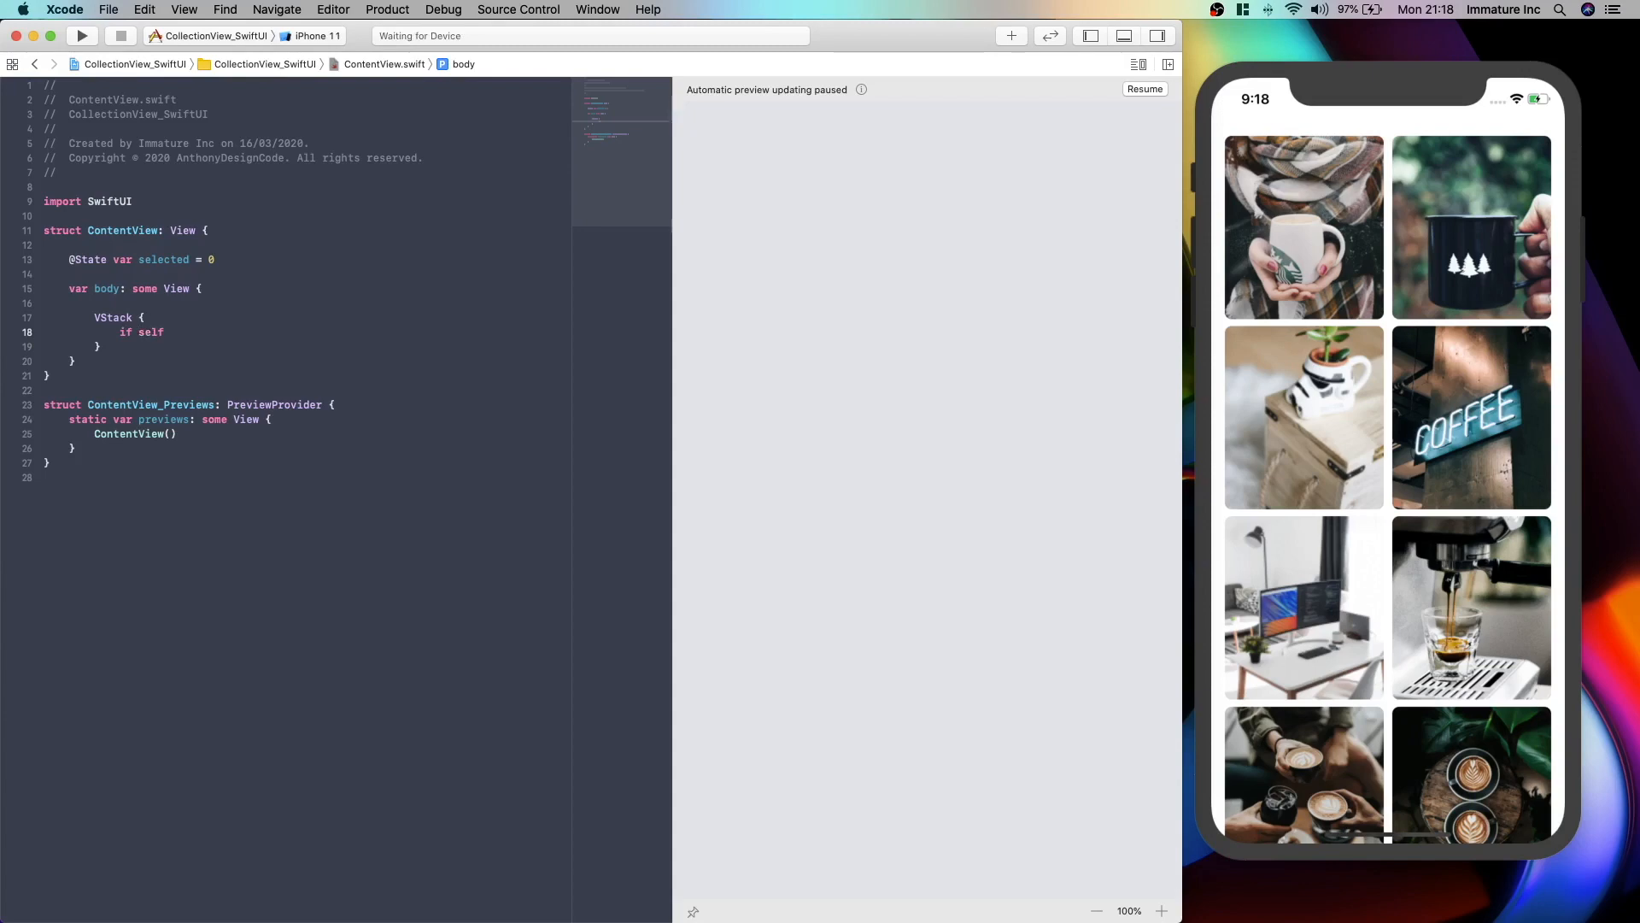
text(.sel)
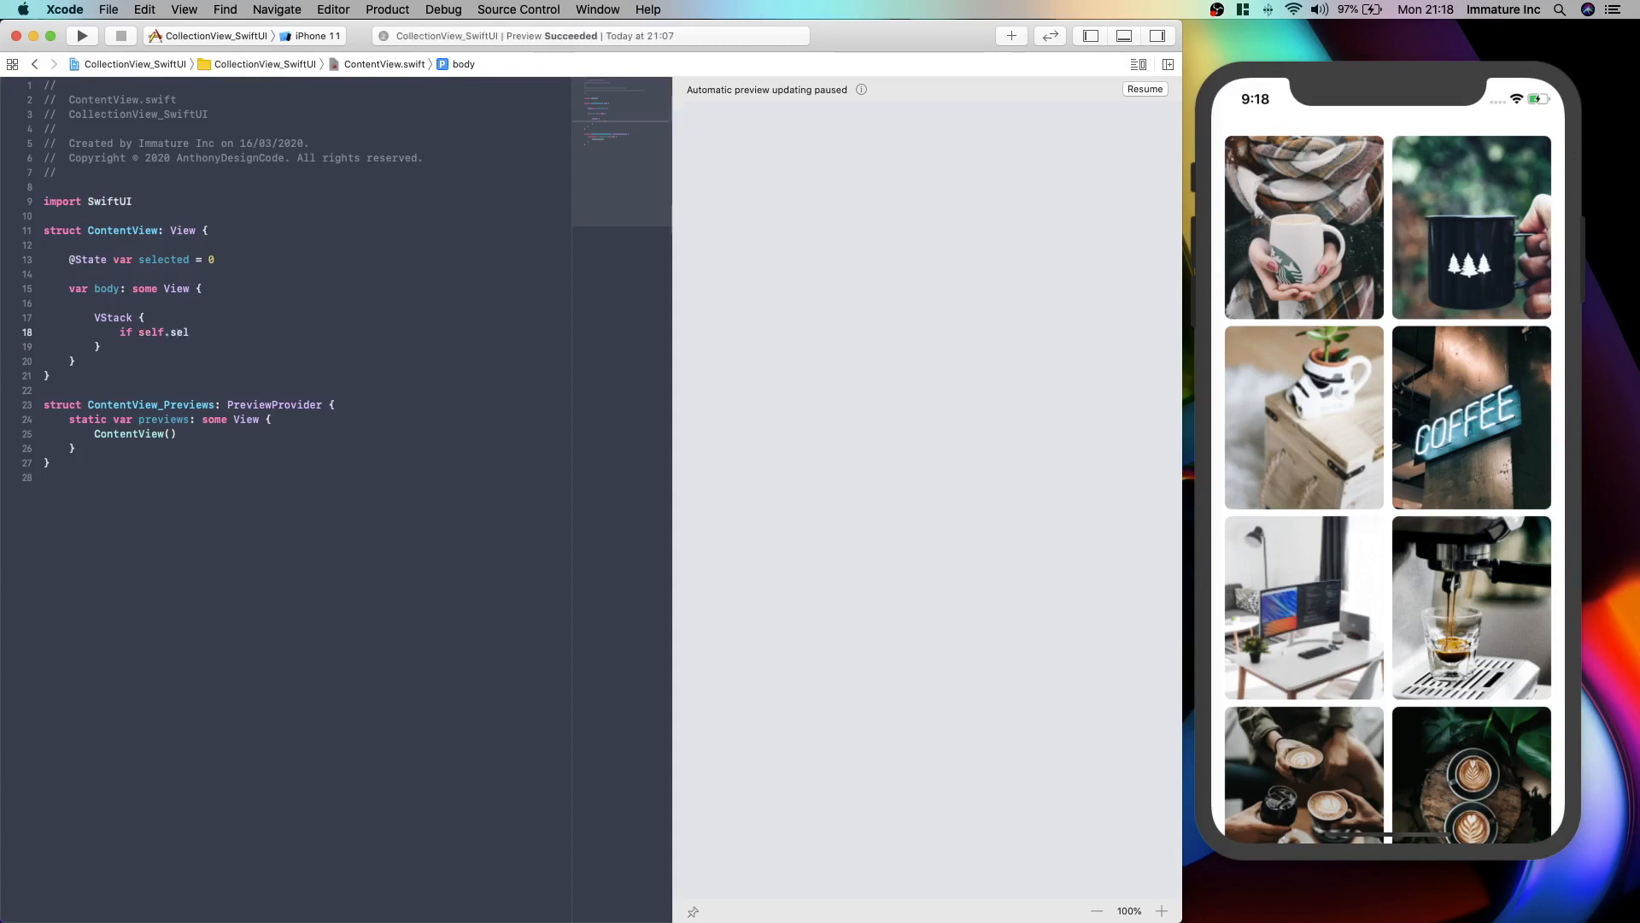
text(ected)
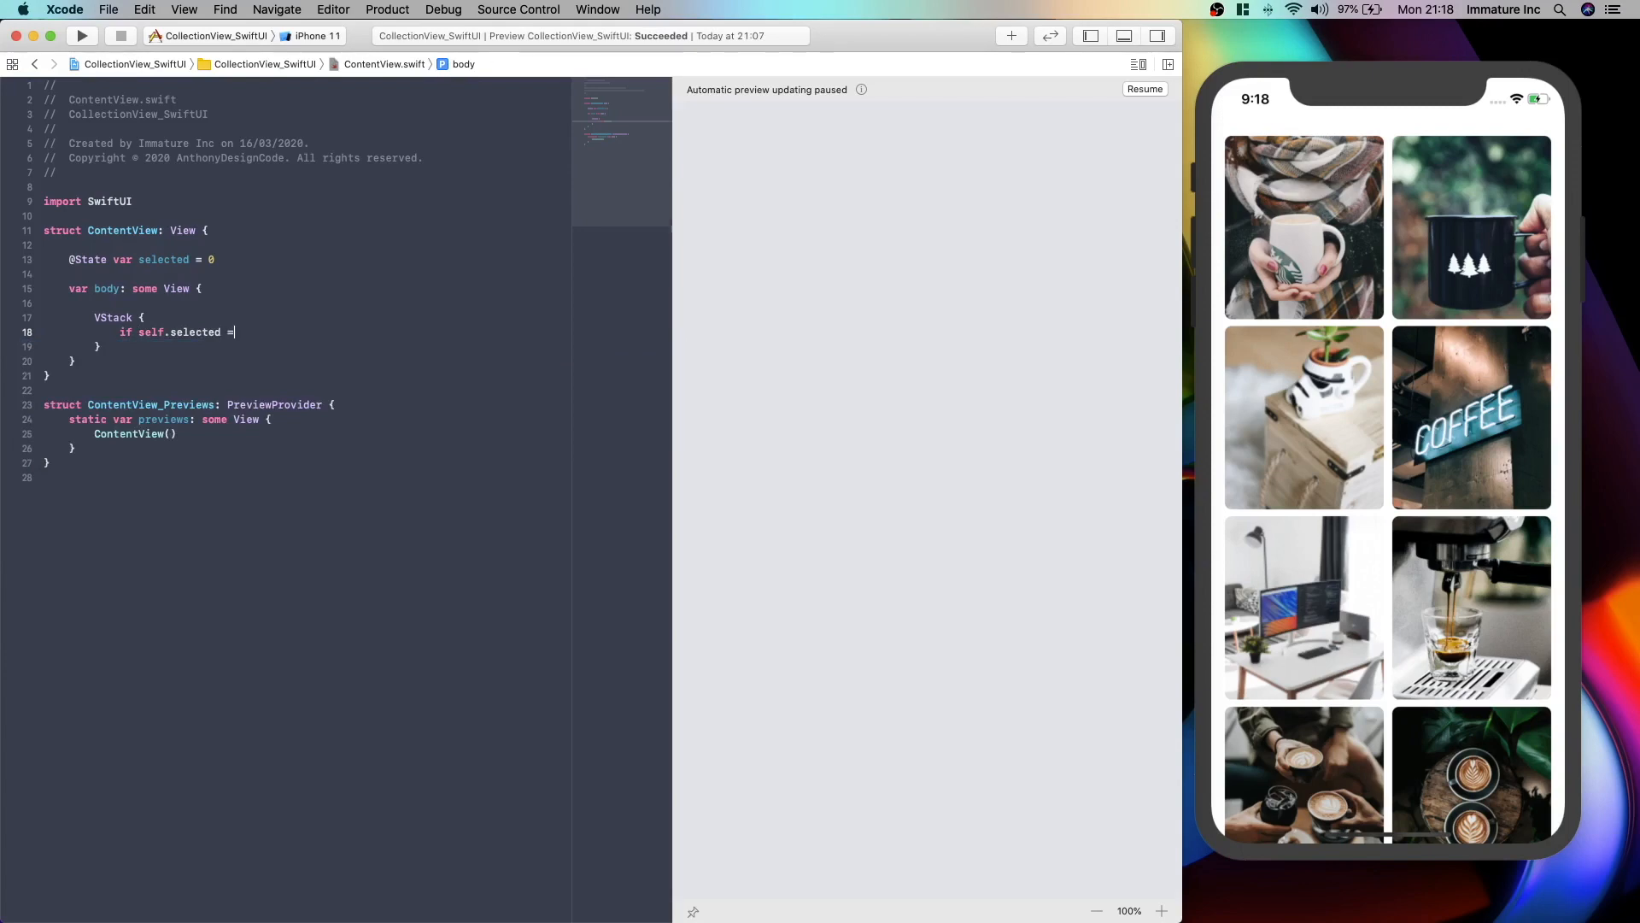
text(= 0 {)
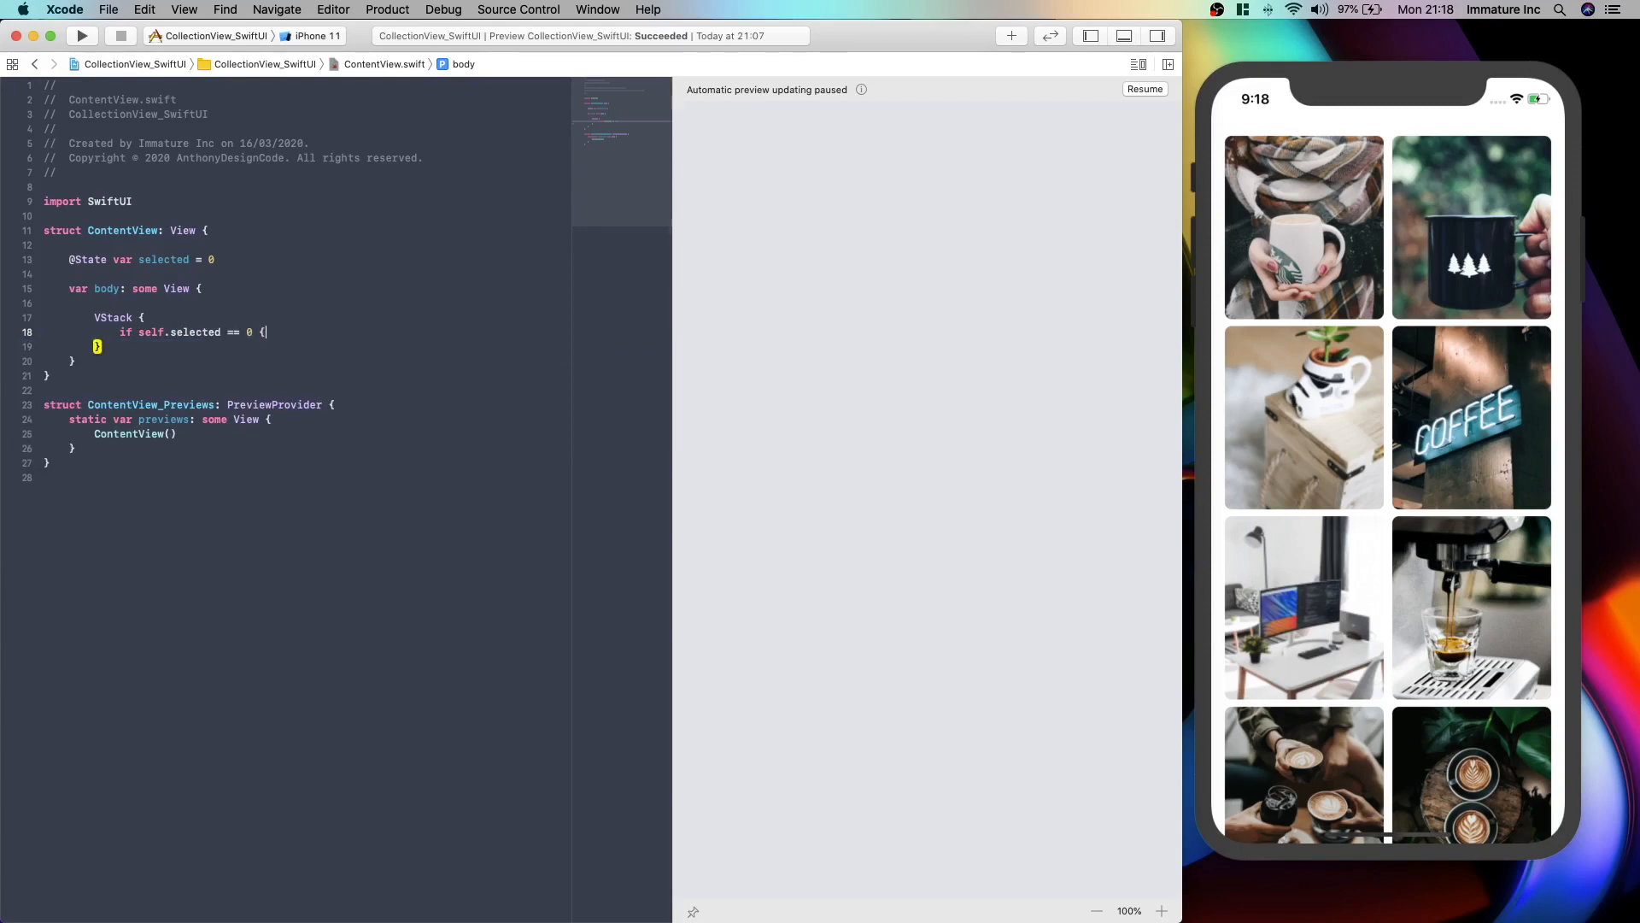
key(Return)
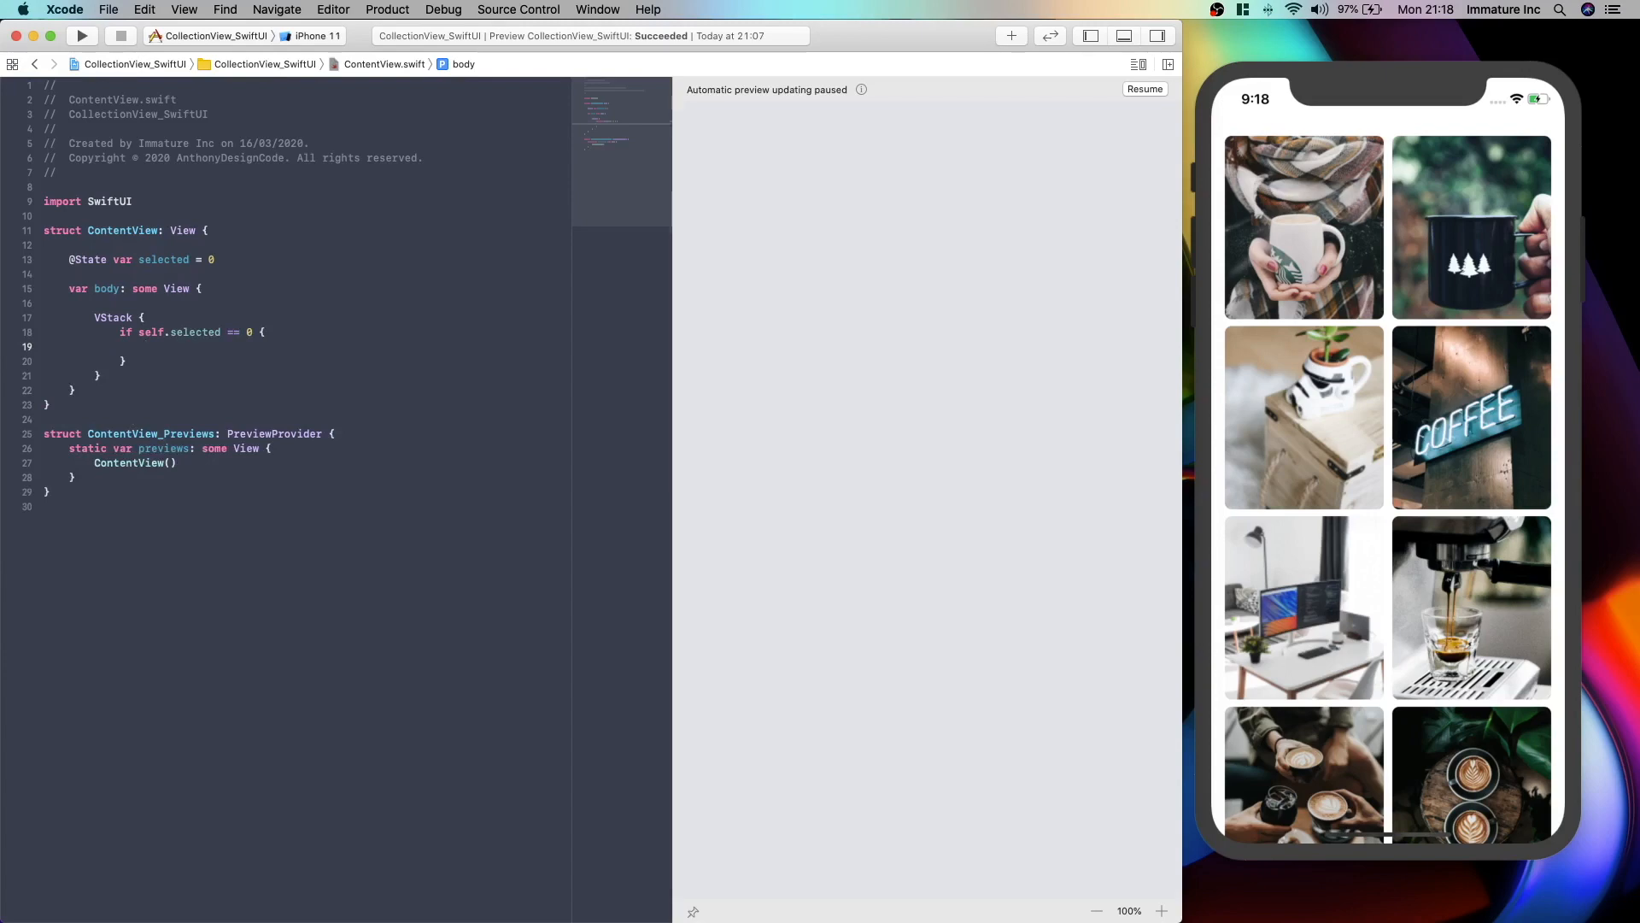
Step: Inside the branch add ScrollView(.vertical, showsIndicators: false) containing a VStack
text(ScrollView)
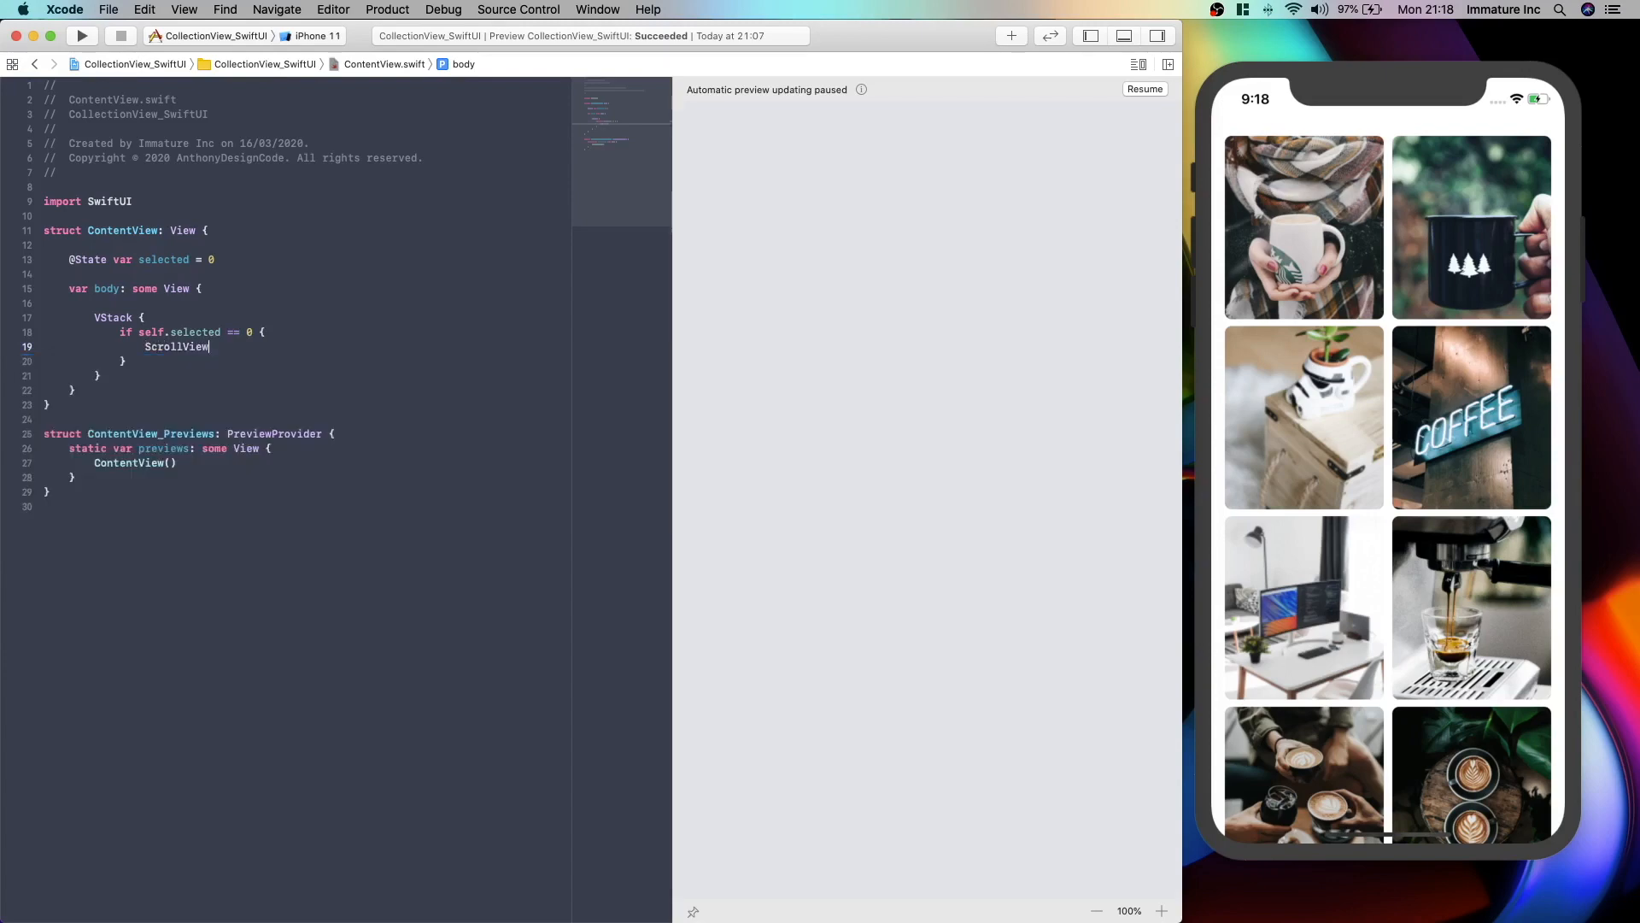
text((.vertical)
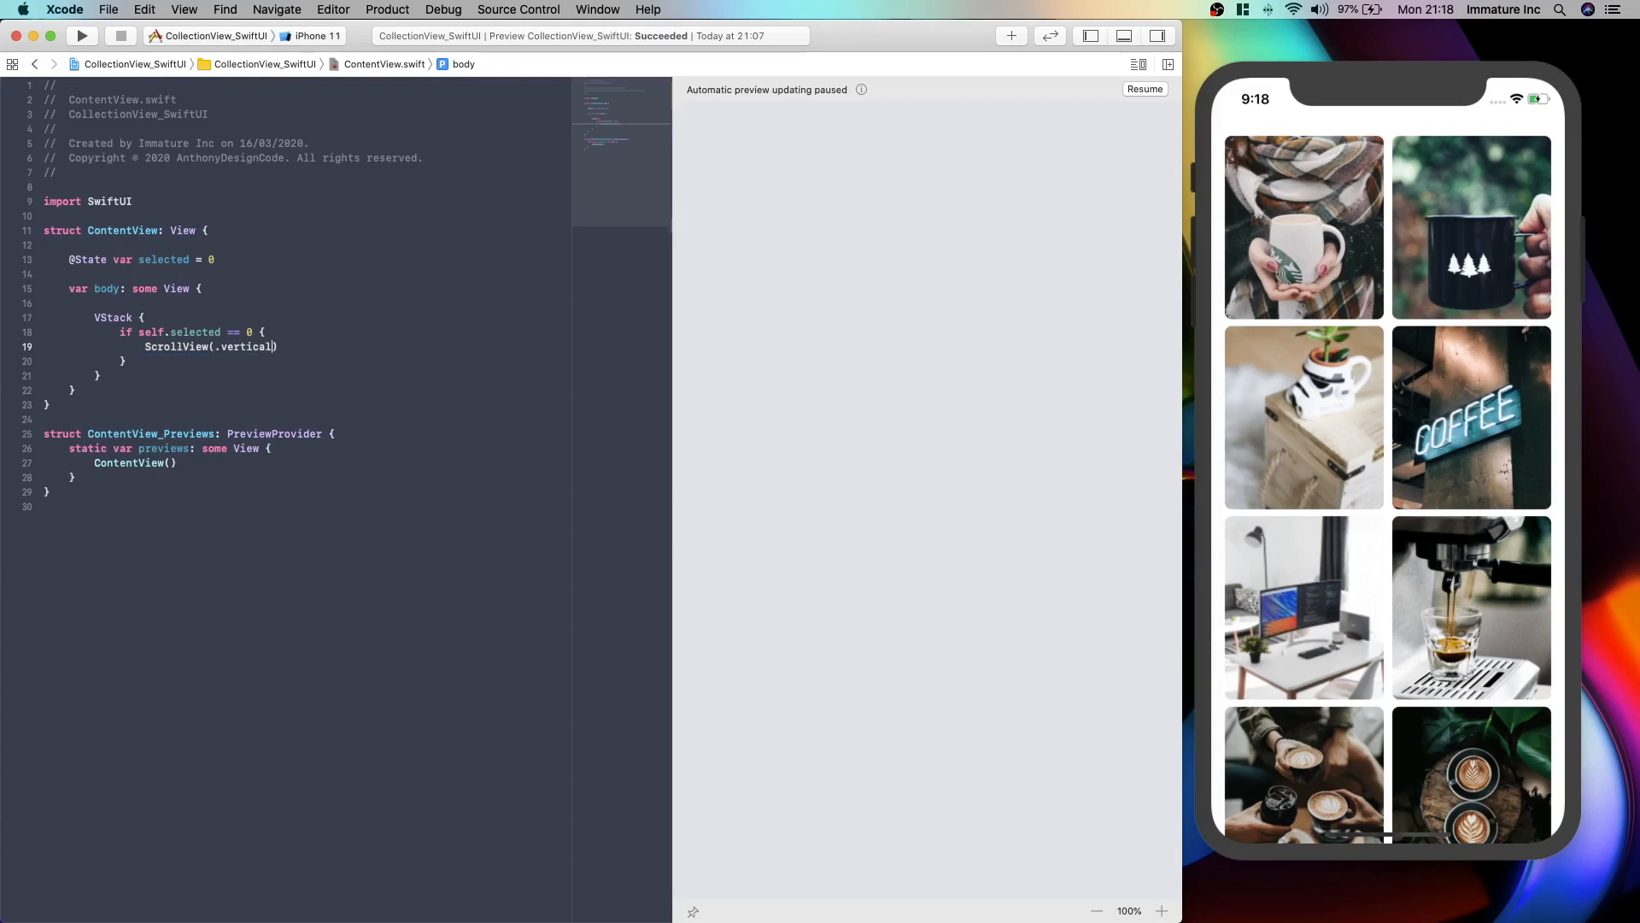
text(, show)
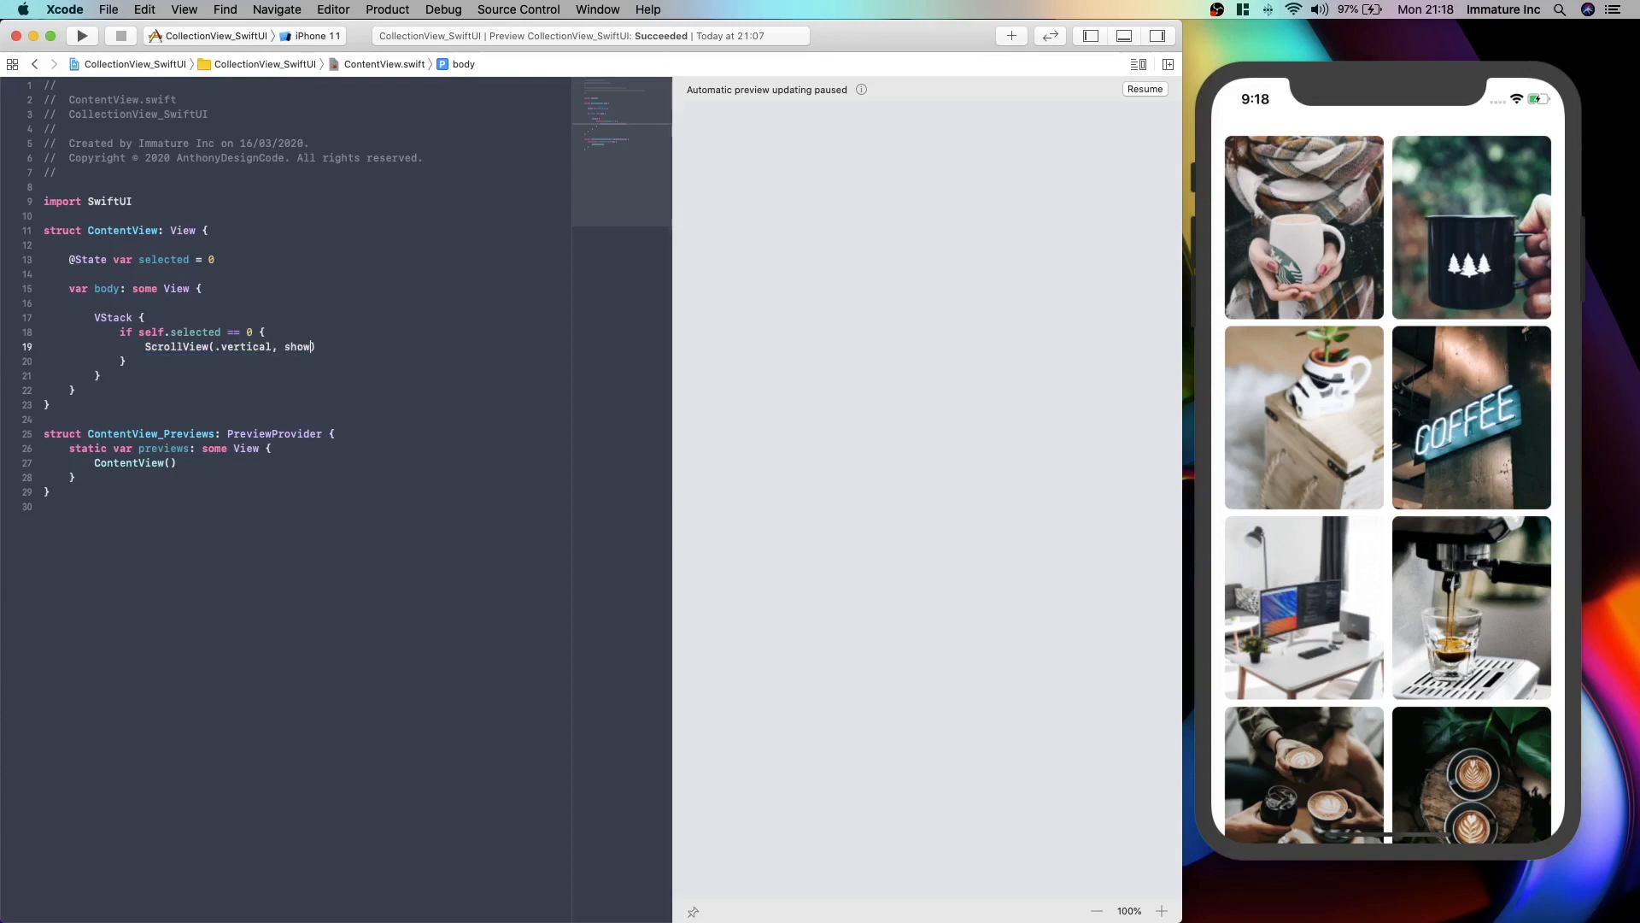
text(sIn)
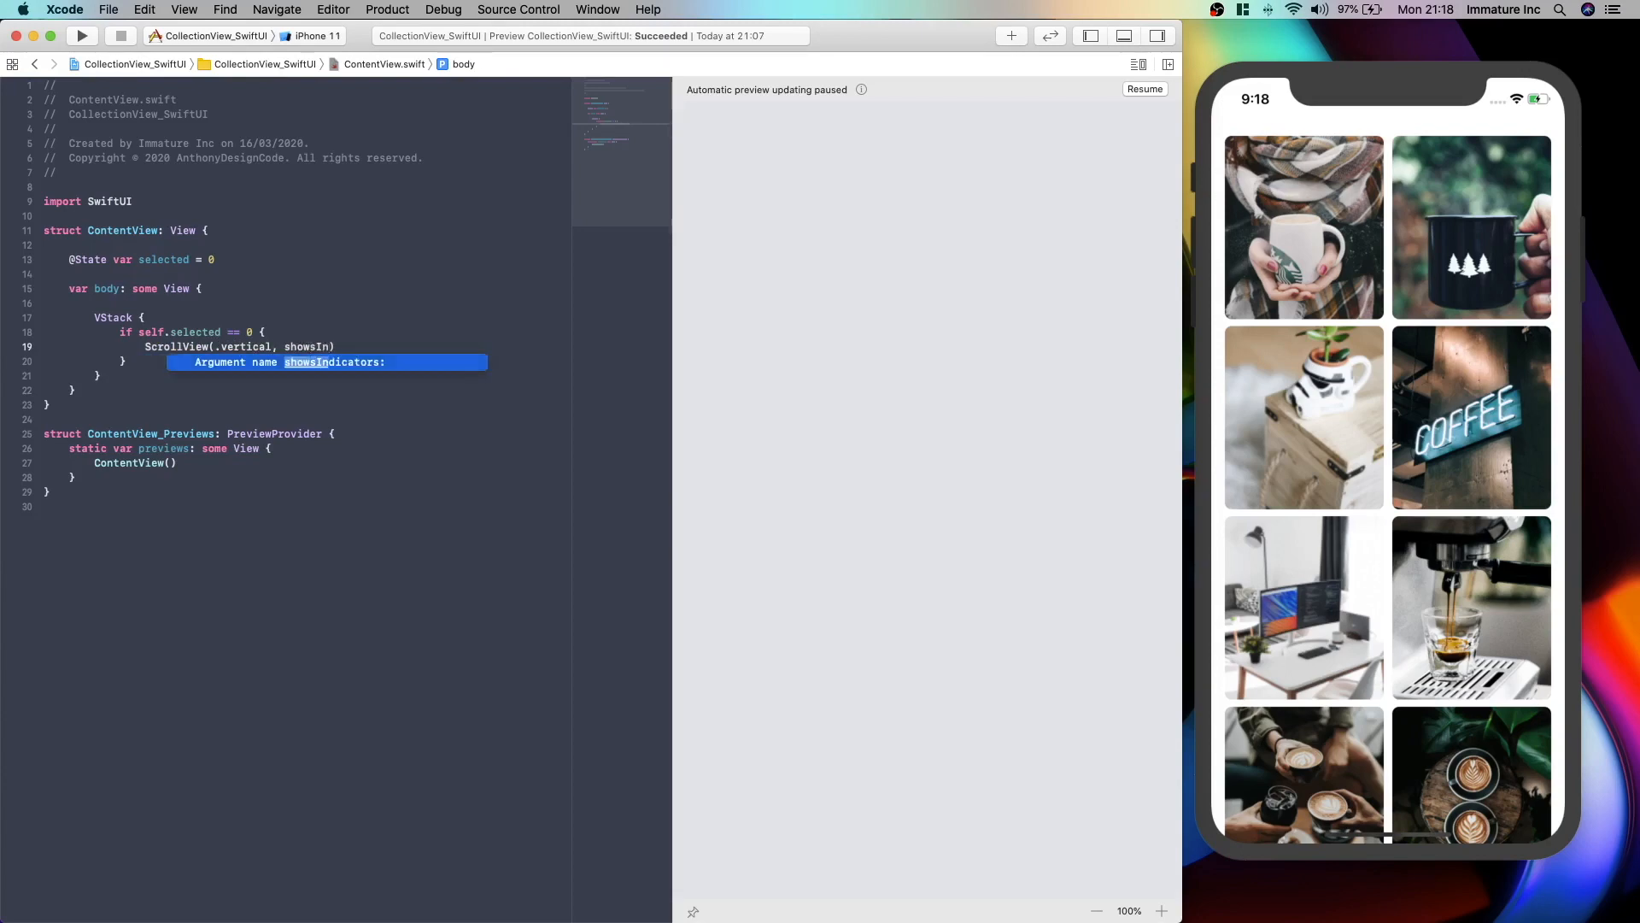
text(false)
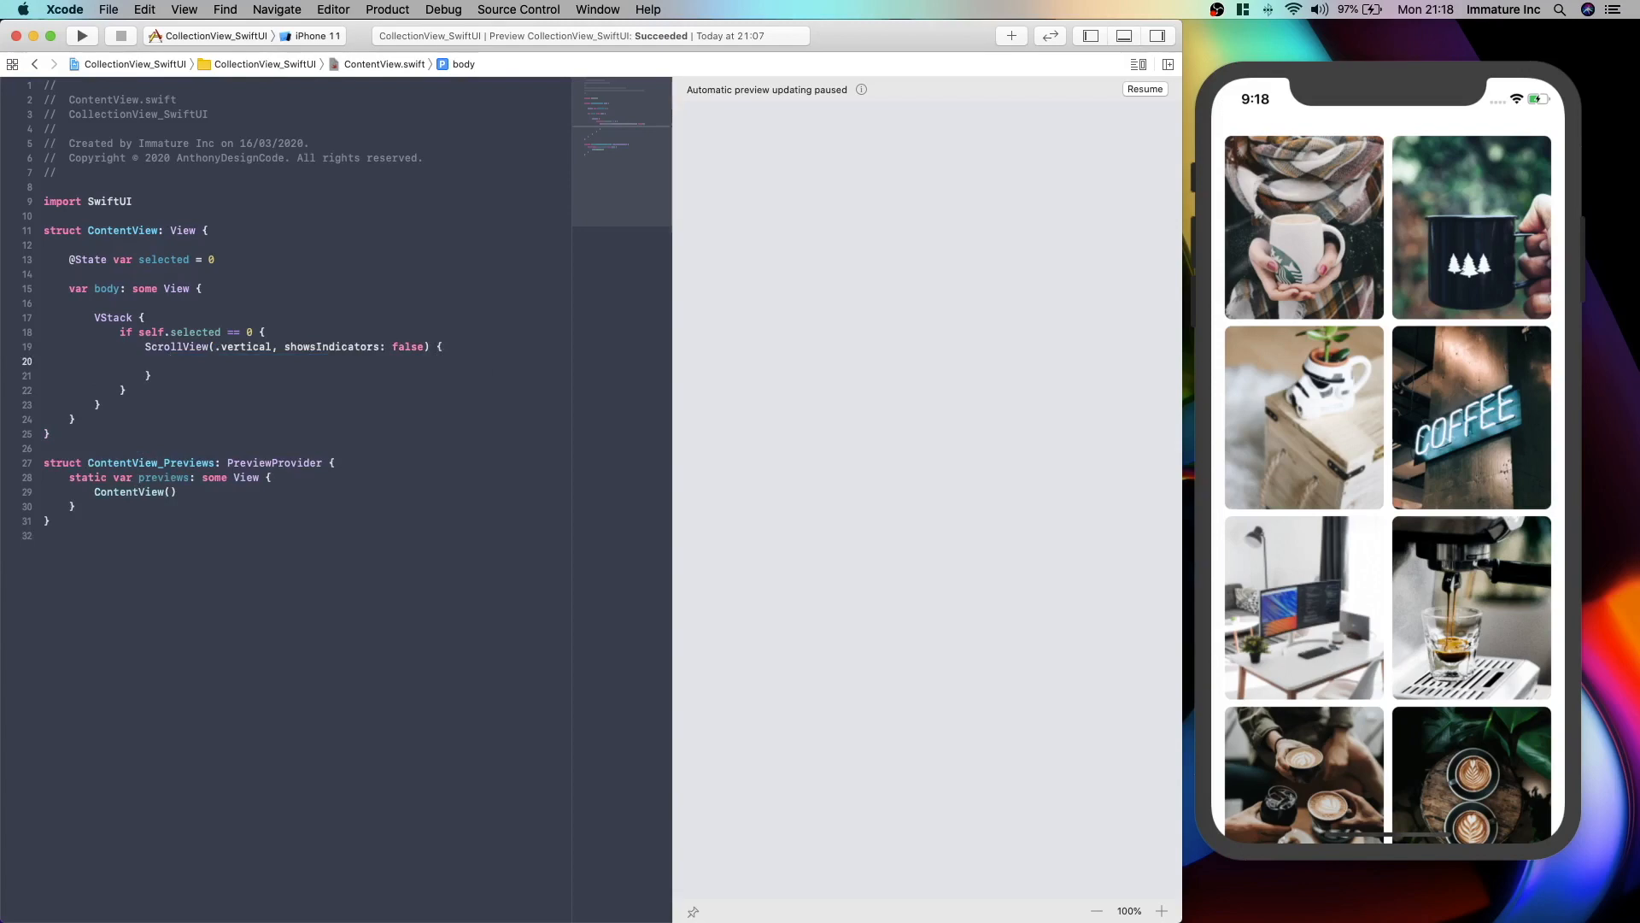
text(VStack)
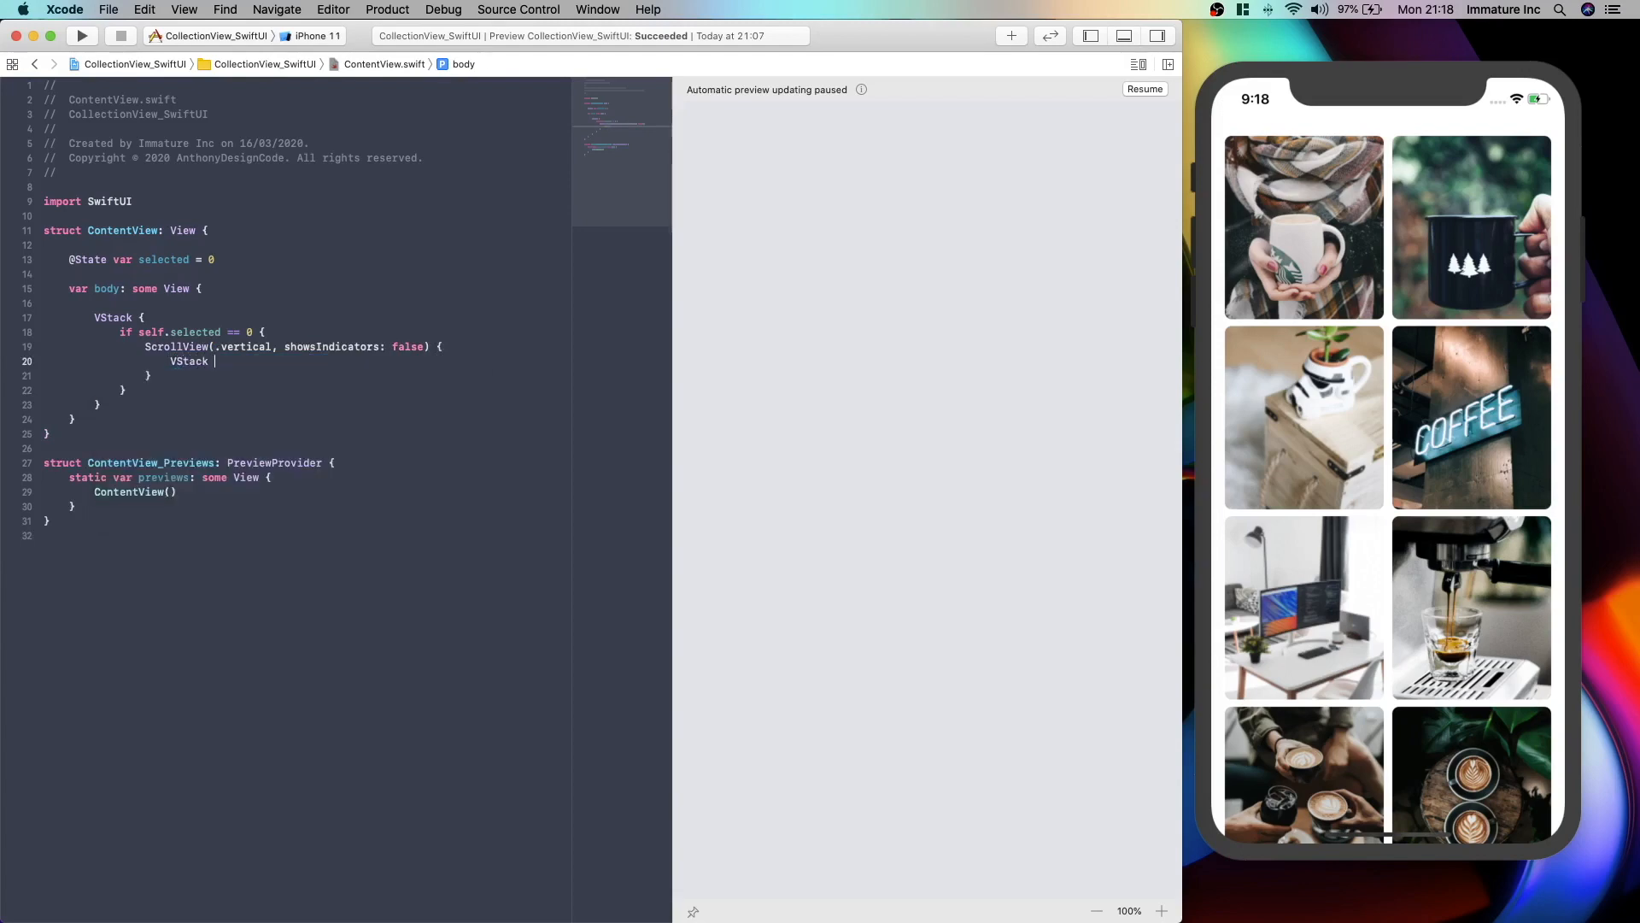
key(return)
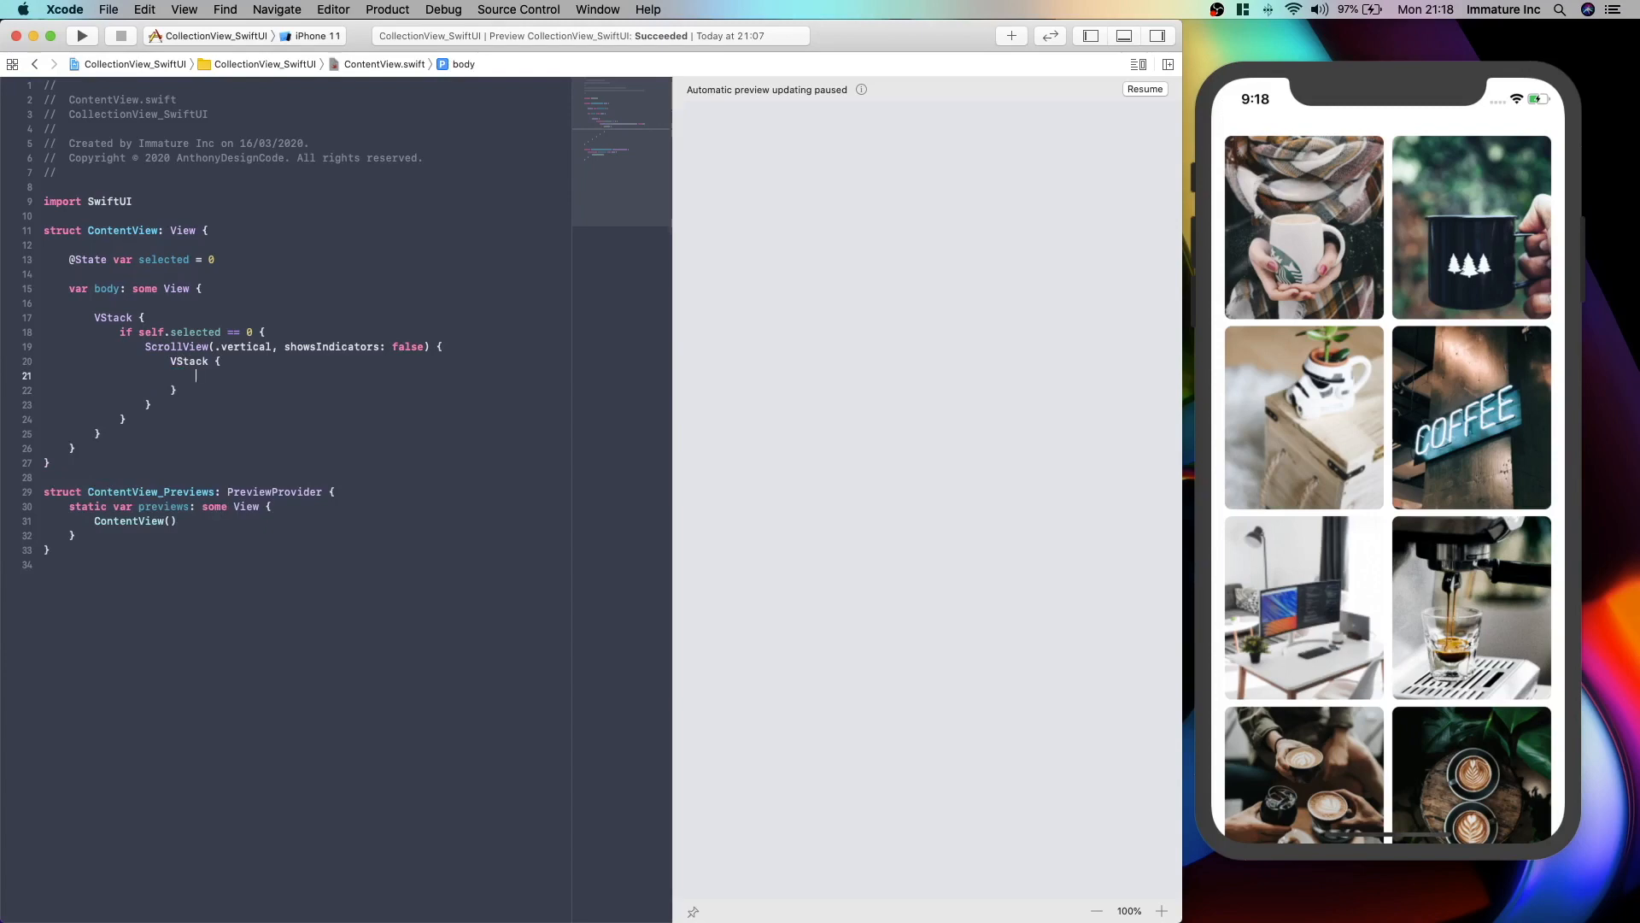
text(Spacer()
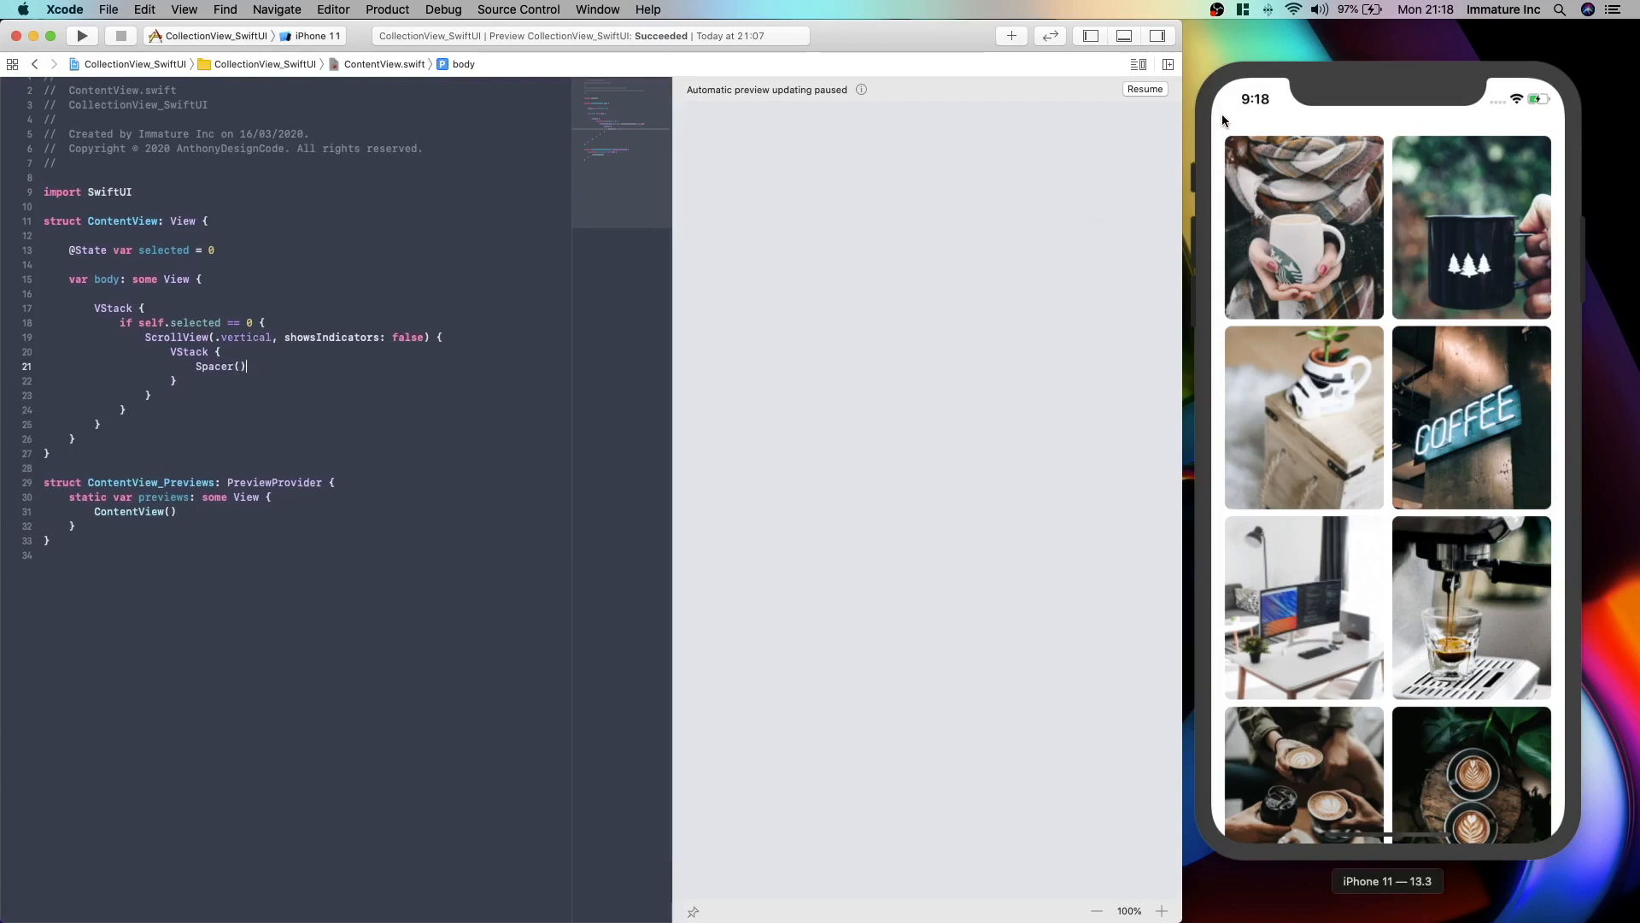
mouse_move(1540, 123)
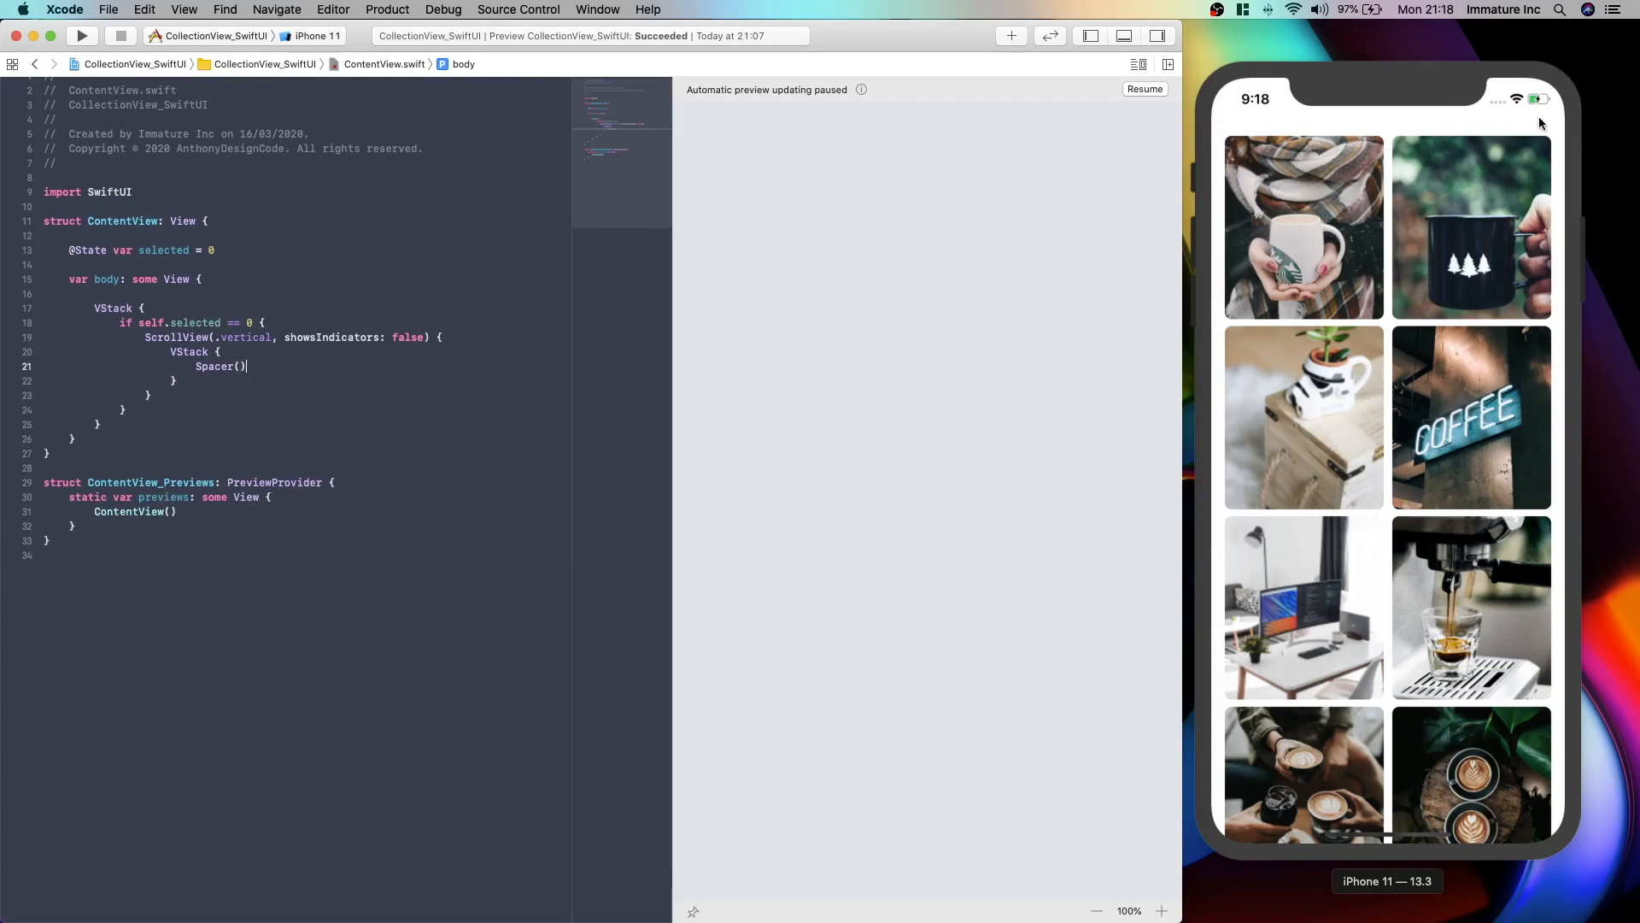
mouse_move(1278, 121)
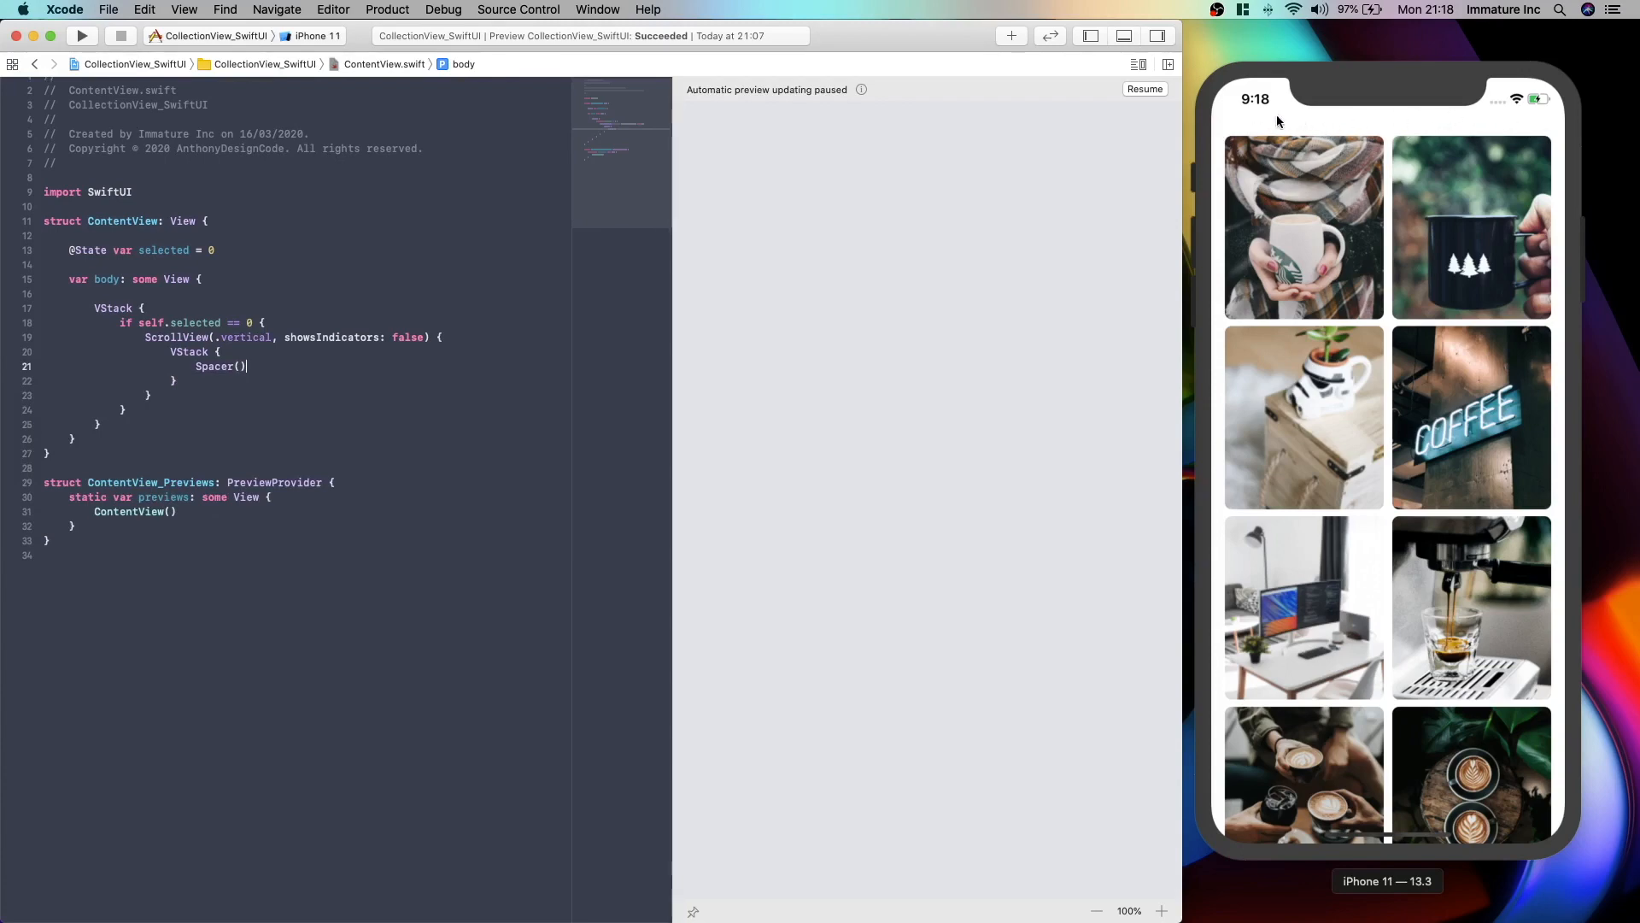
mouse_move(1427, 120)
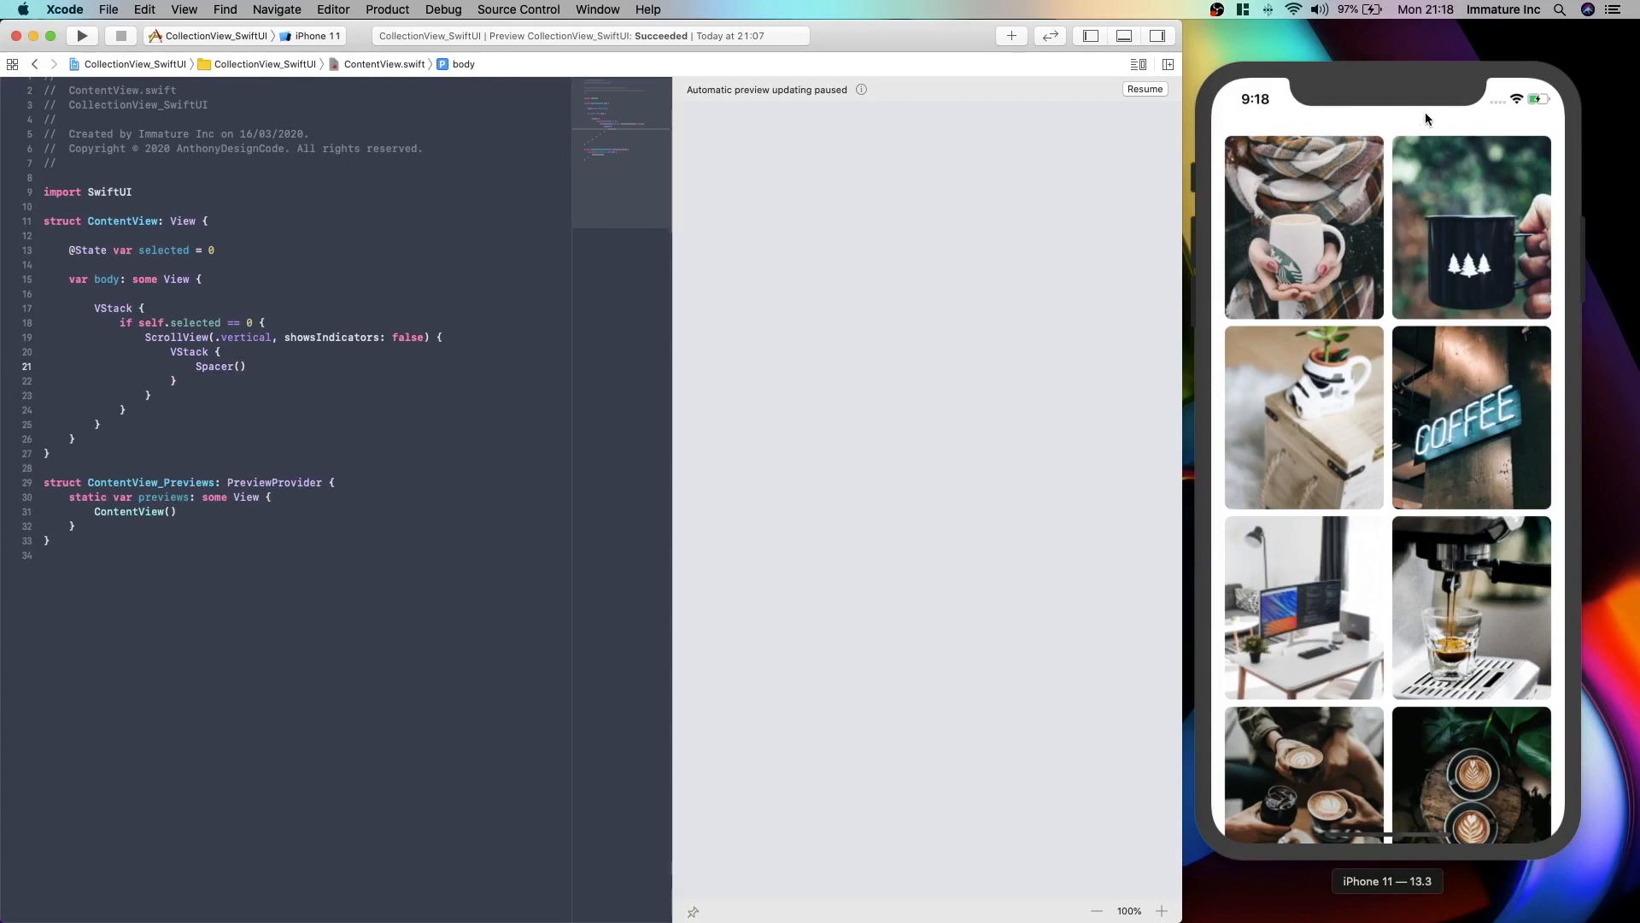
mouse_move(1324, 120)
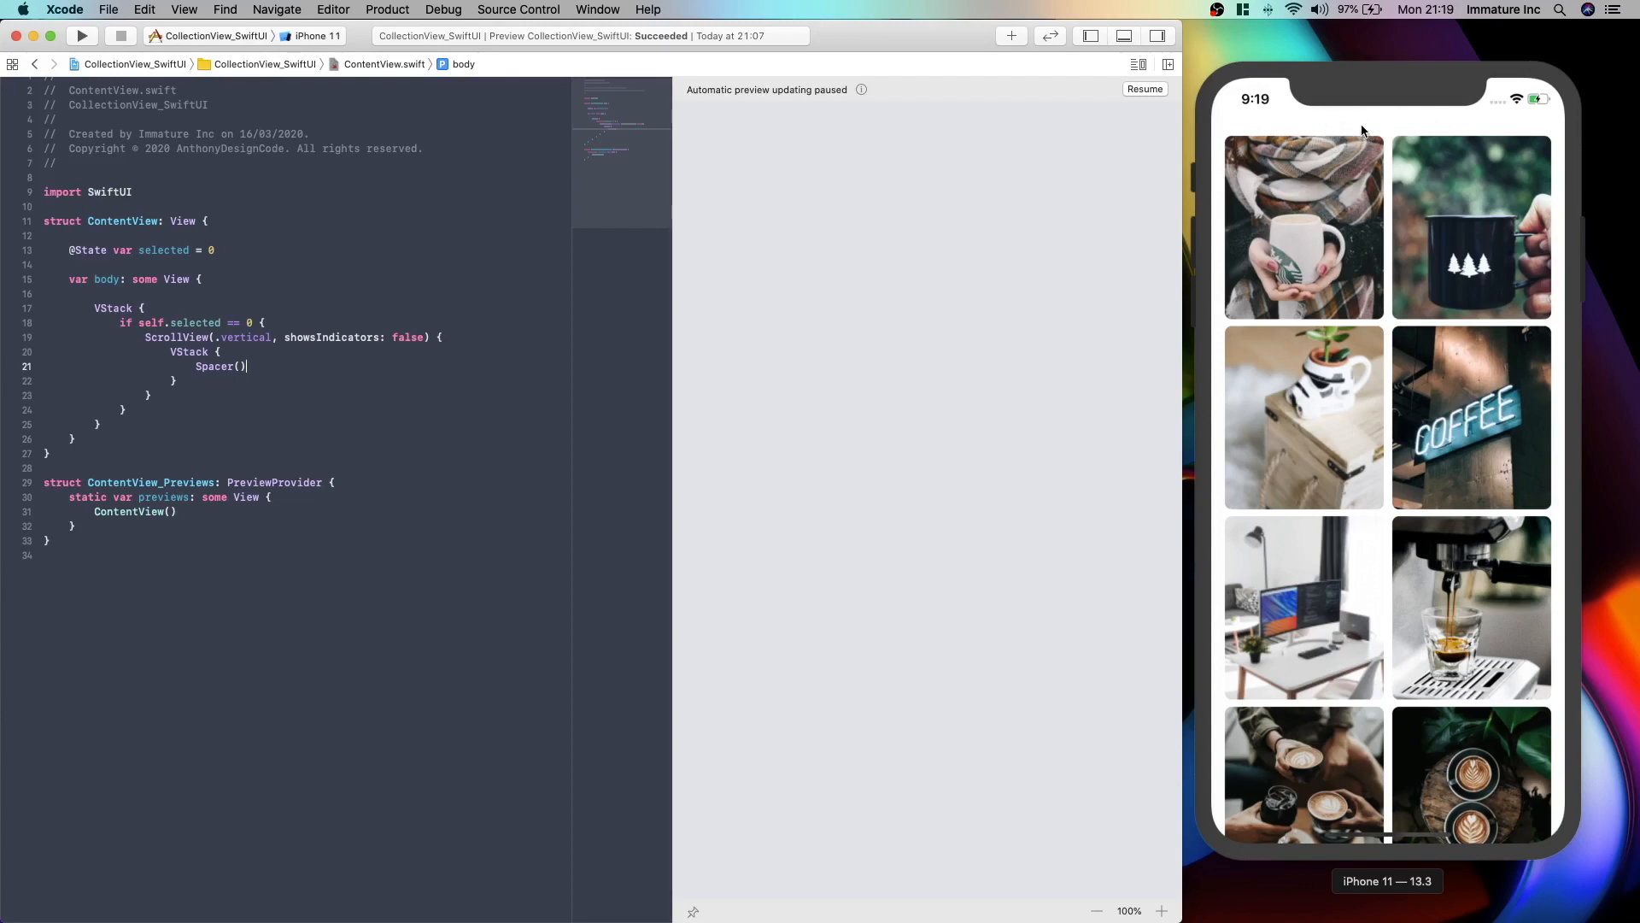
mouse_move(1436, 121)
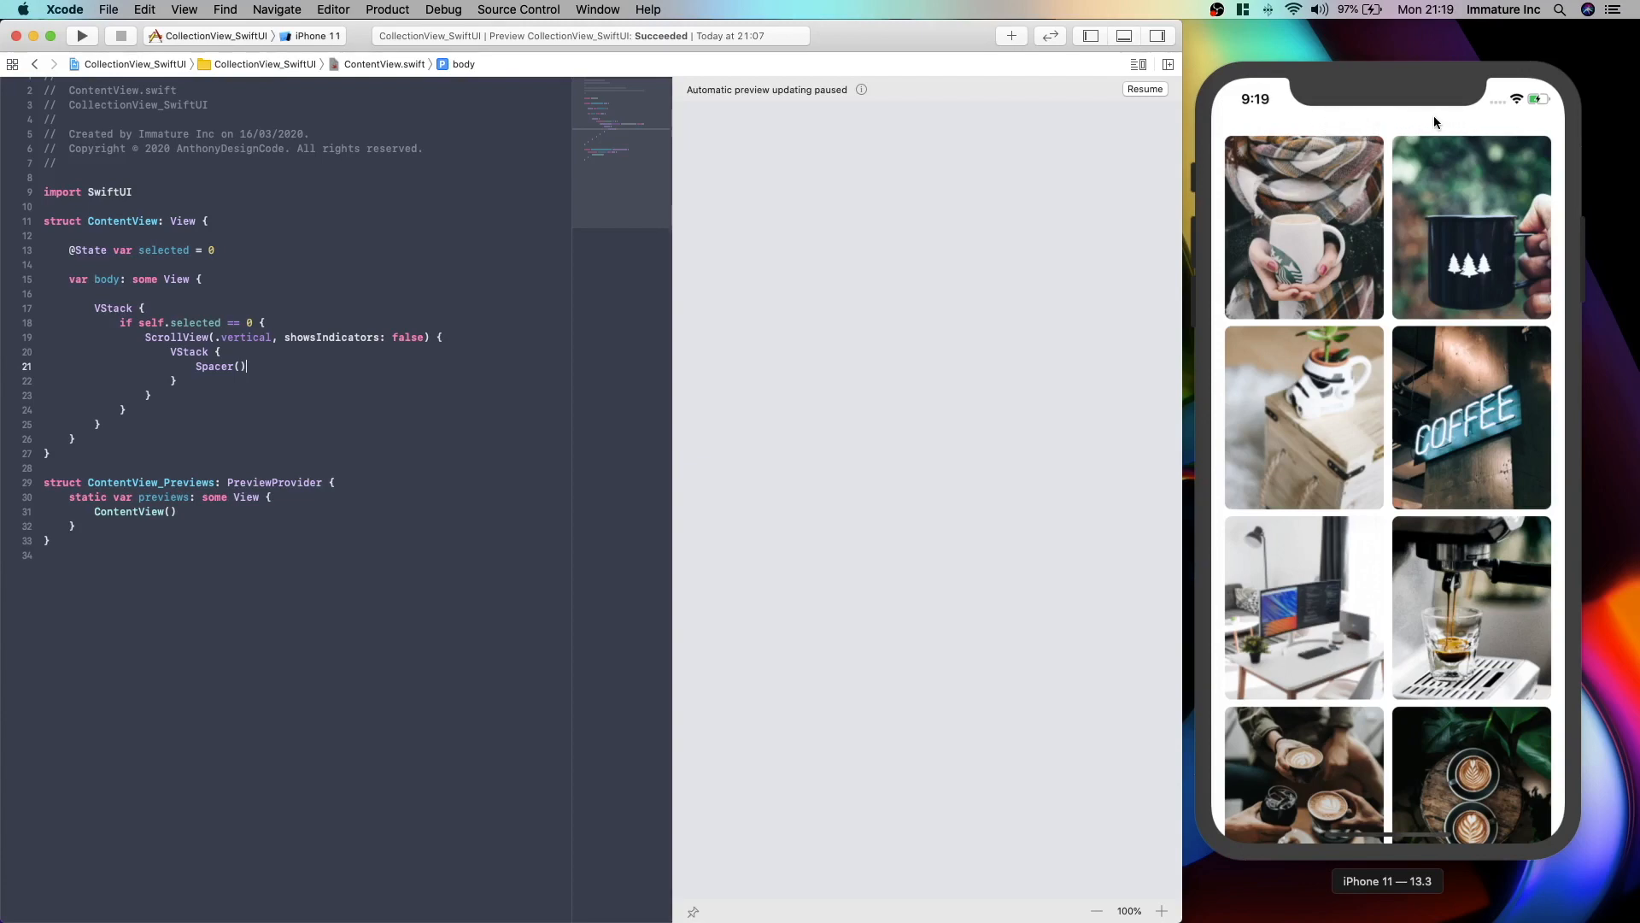
mouse_move(1317, 128)
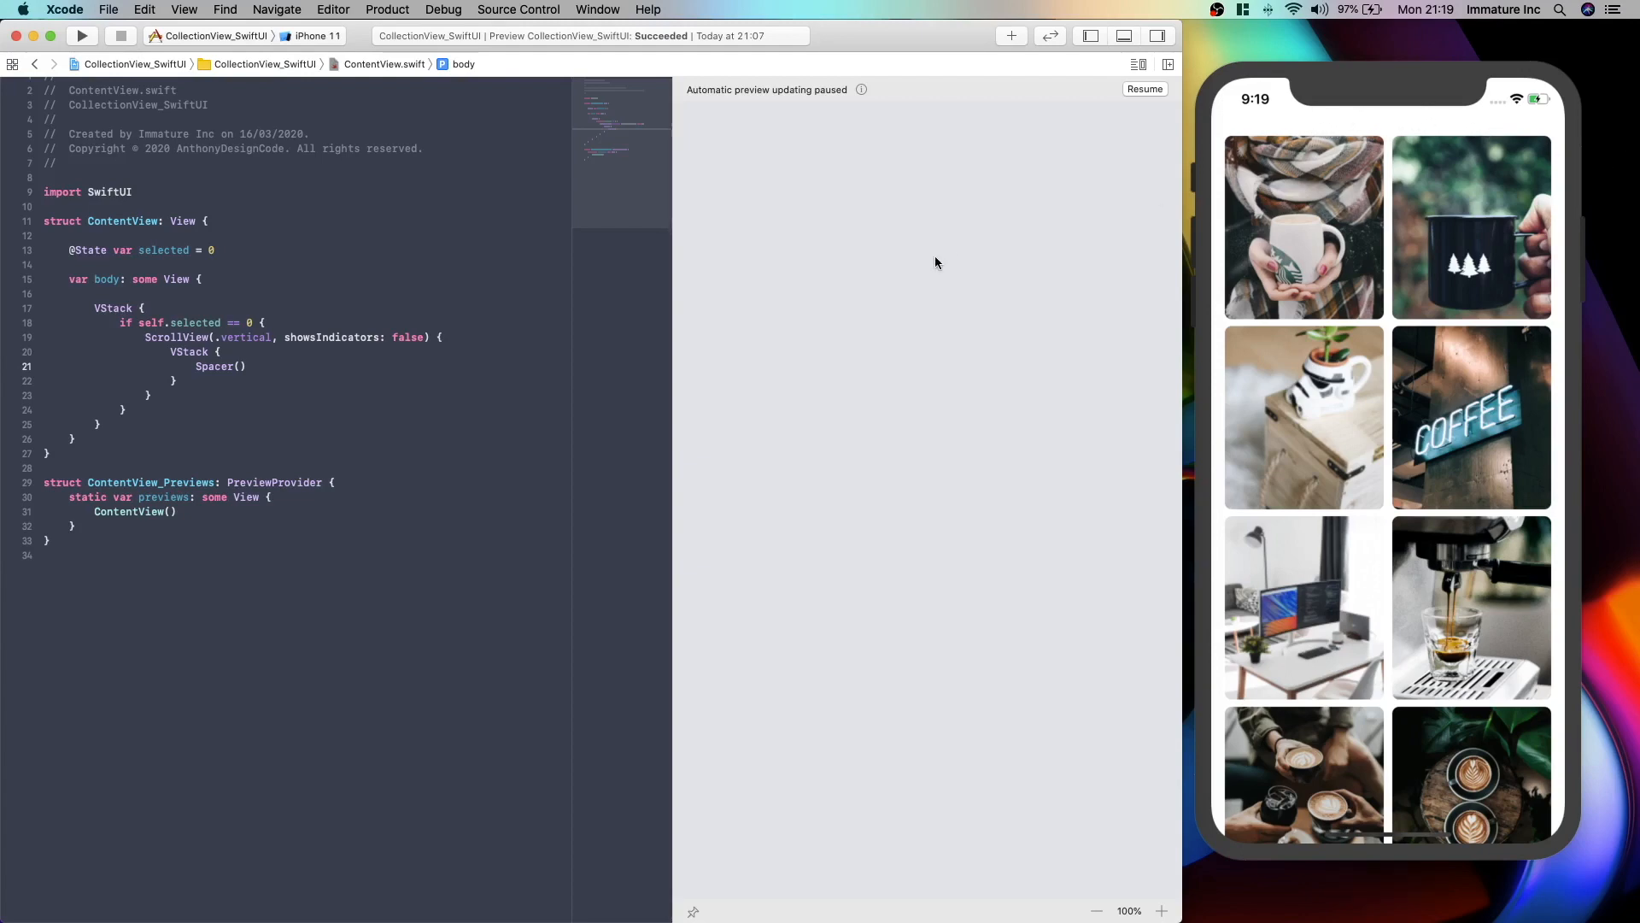
mouse_move(1360, 157)
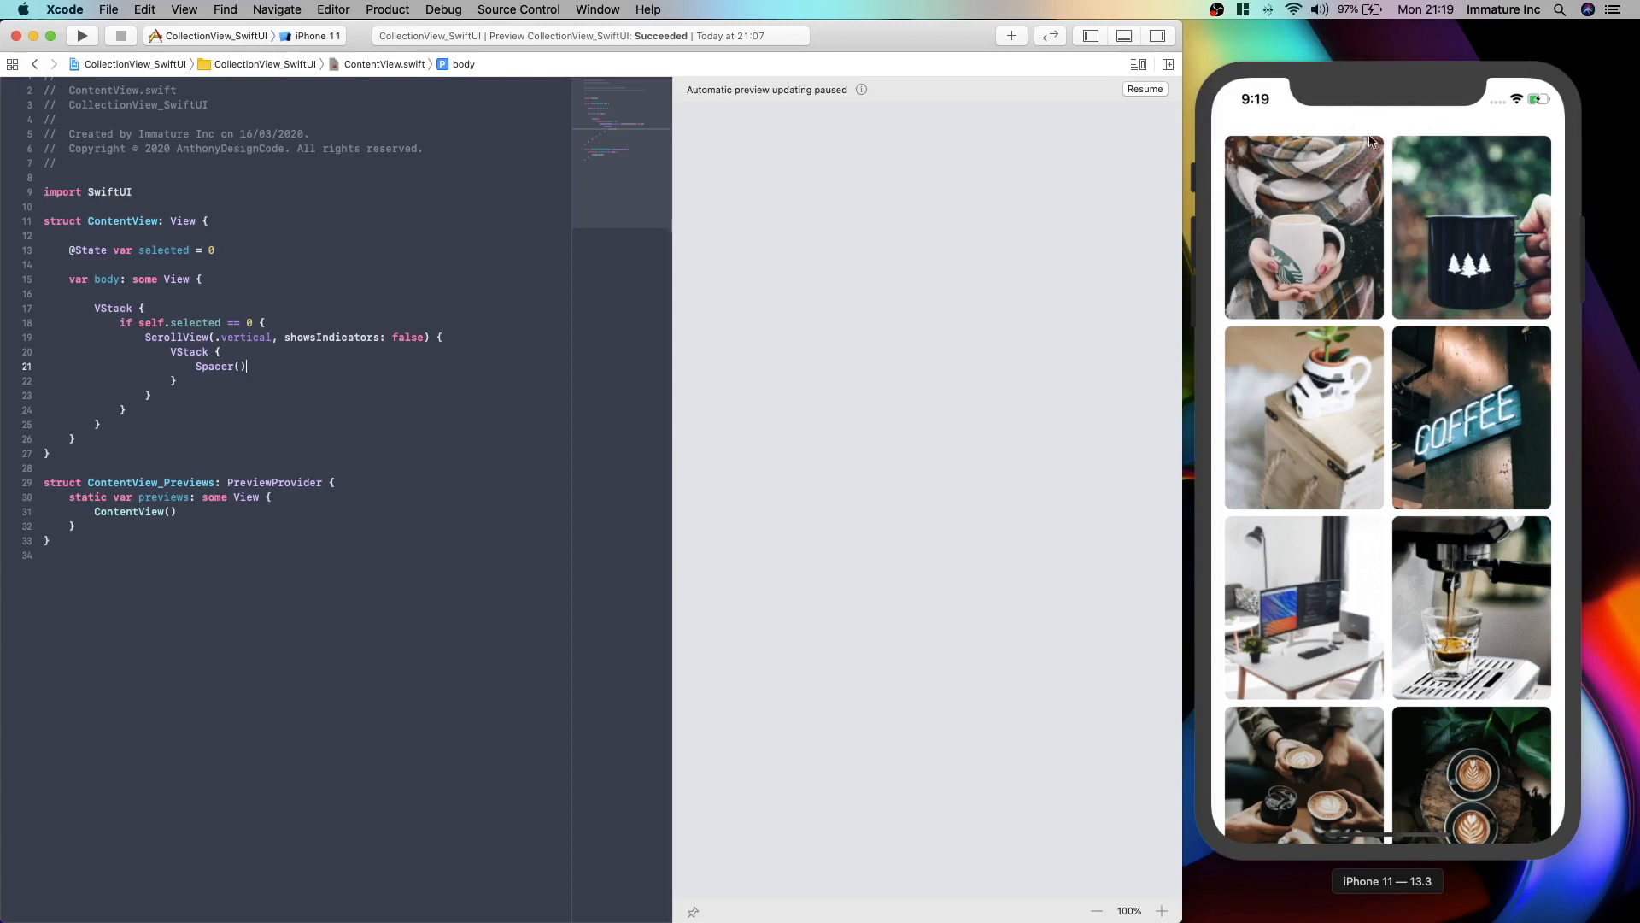
mouse_move(329, 266)
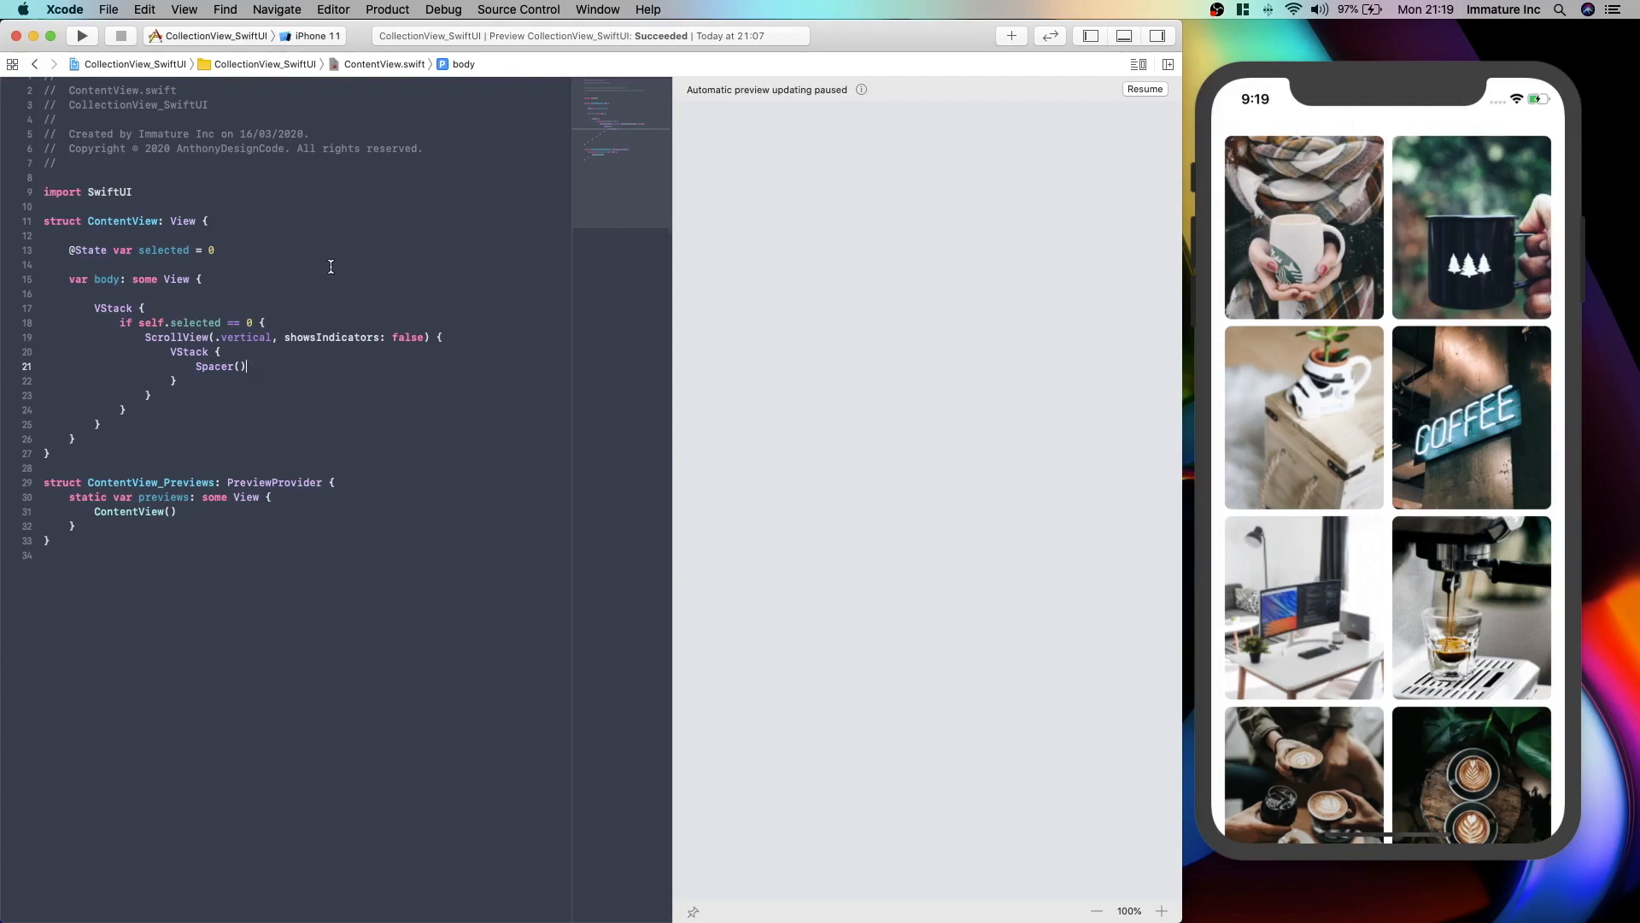
double_click(87, 249)
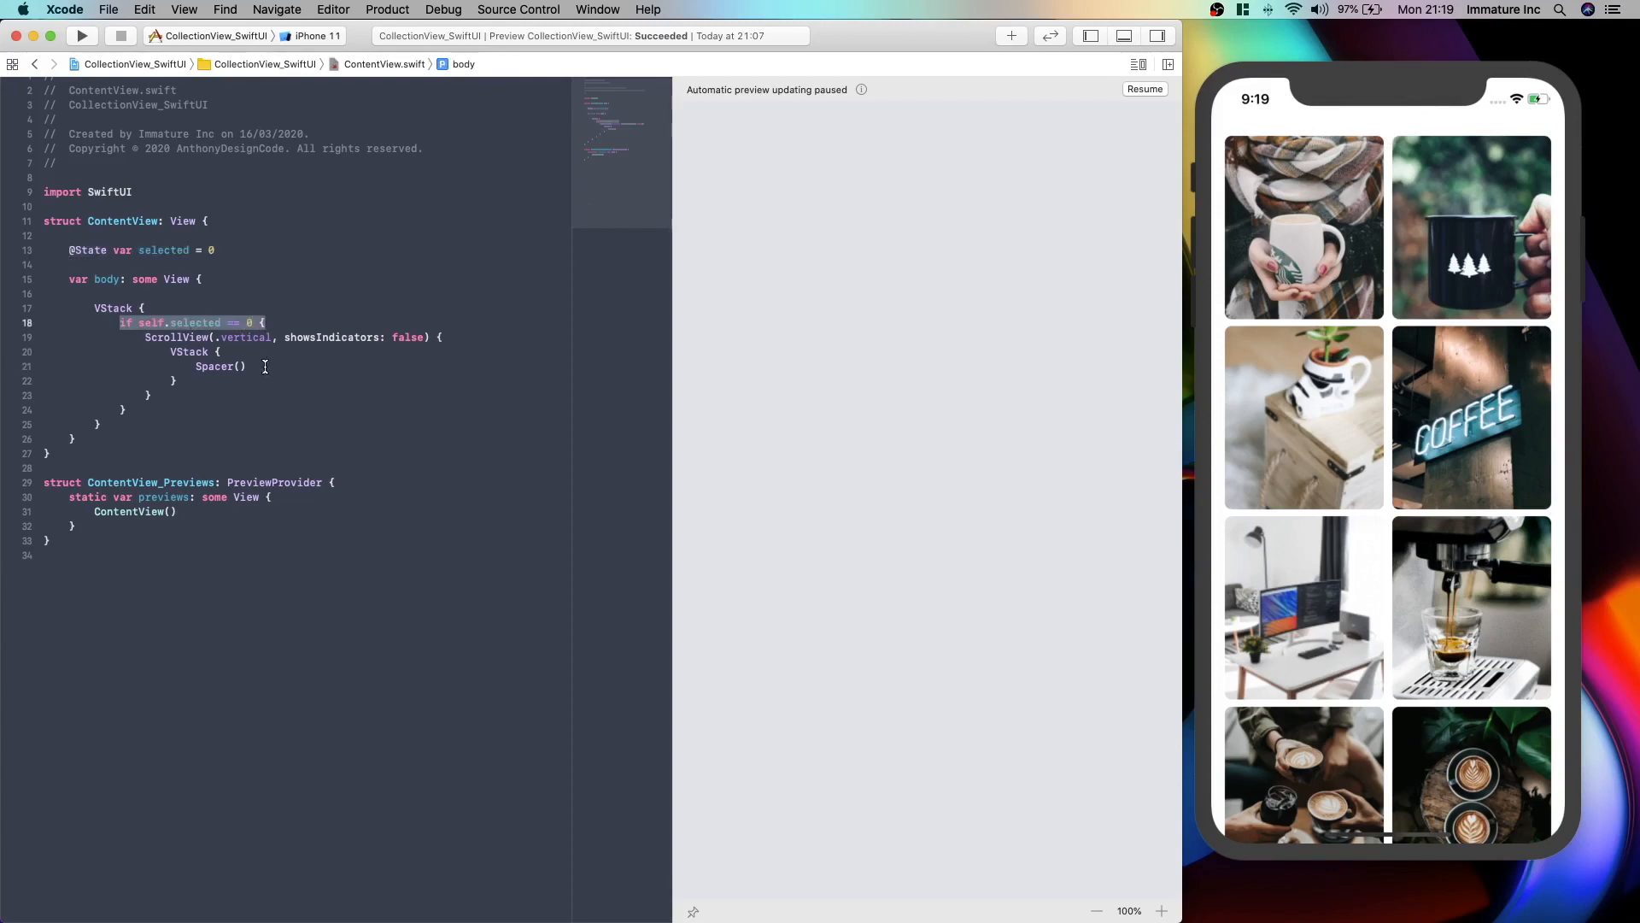
click(251, 365)
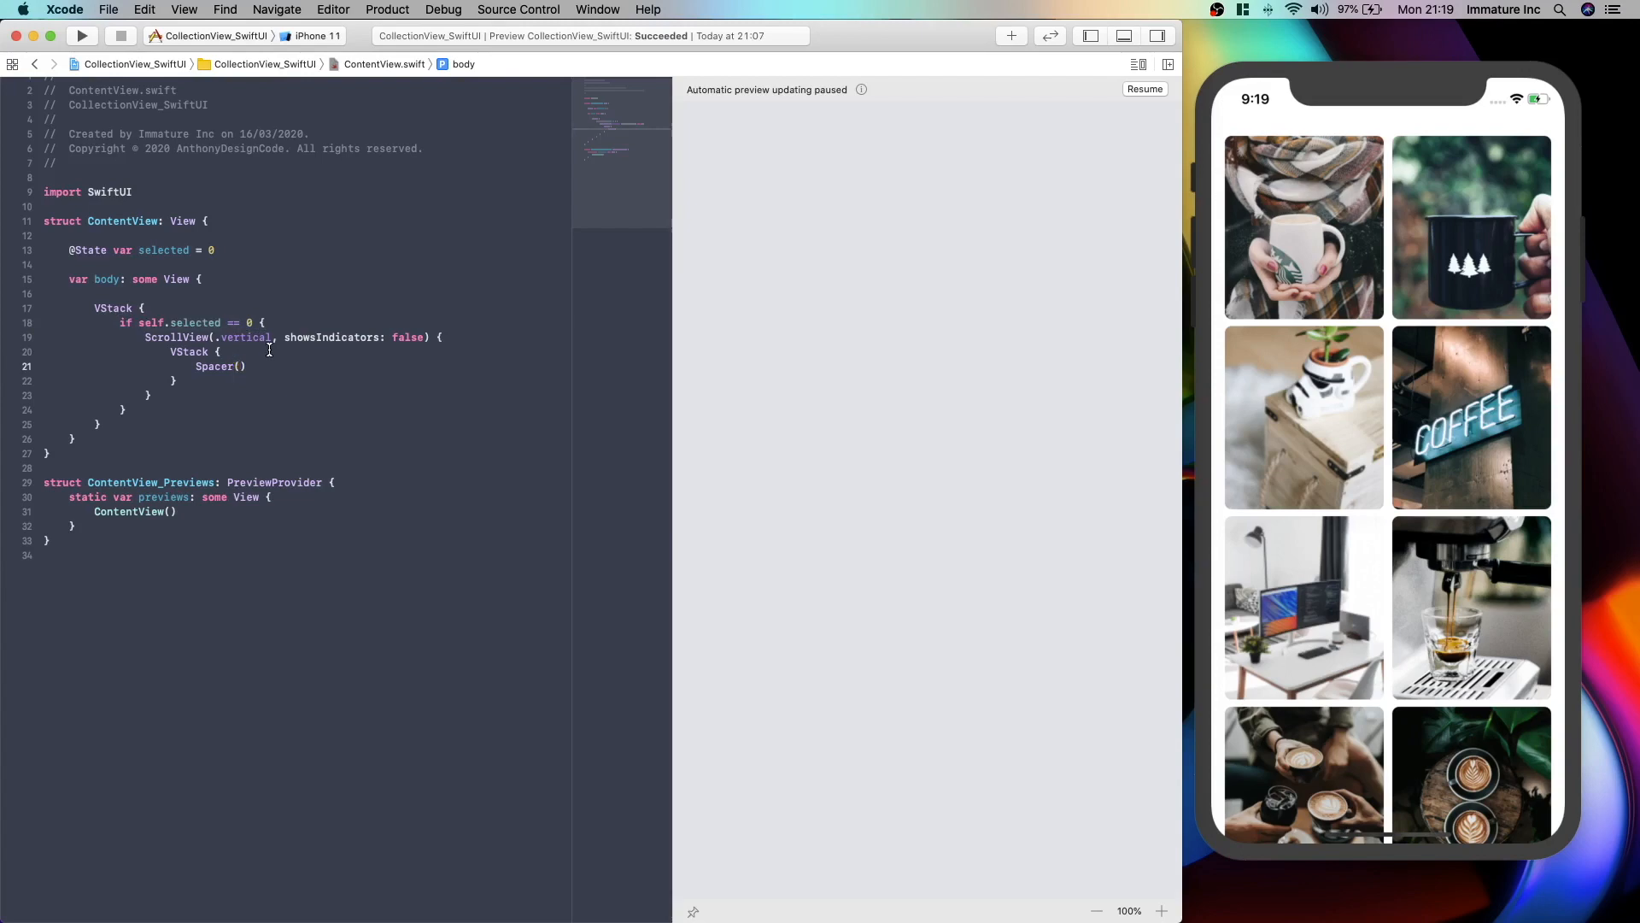
Step: Add Images() below Spacer() and apply .padding() to the inner VStack
text(Images()
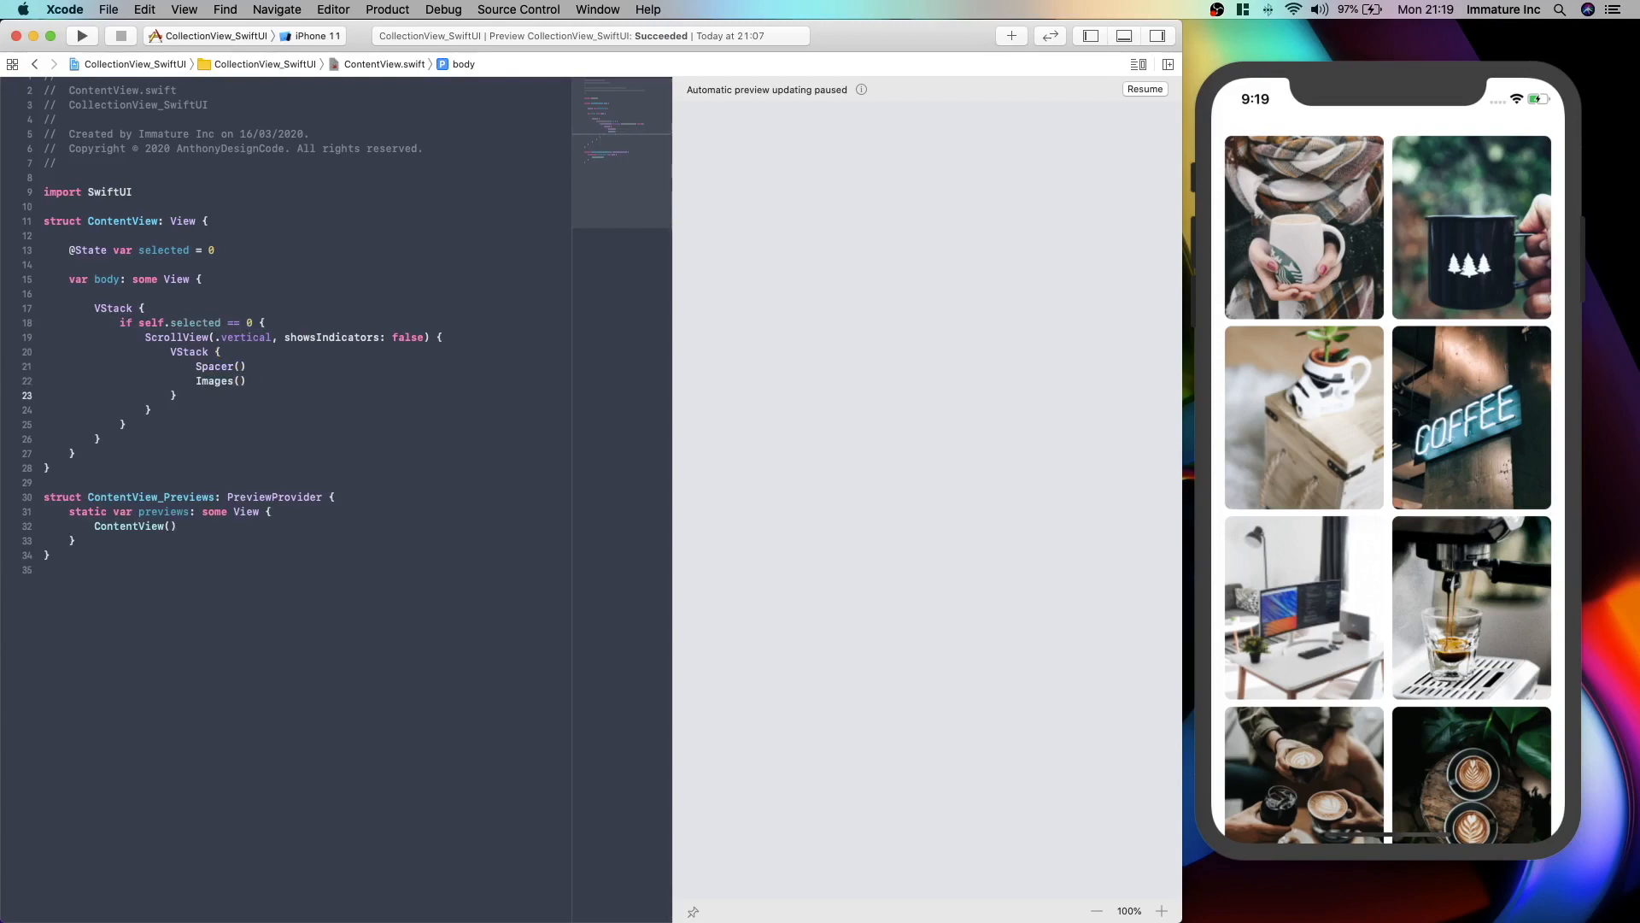
text(.paadding()
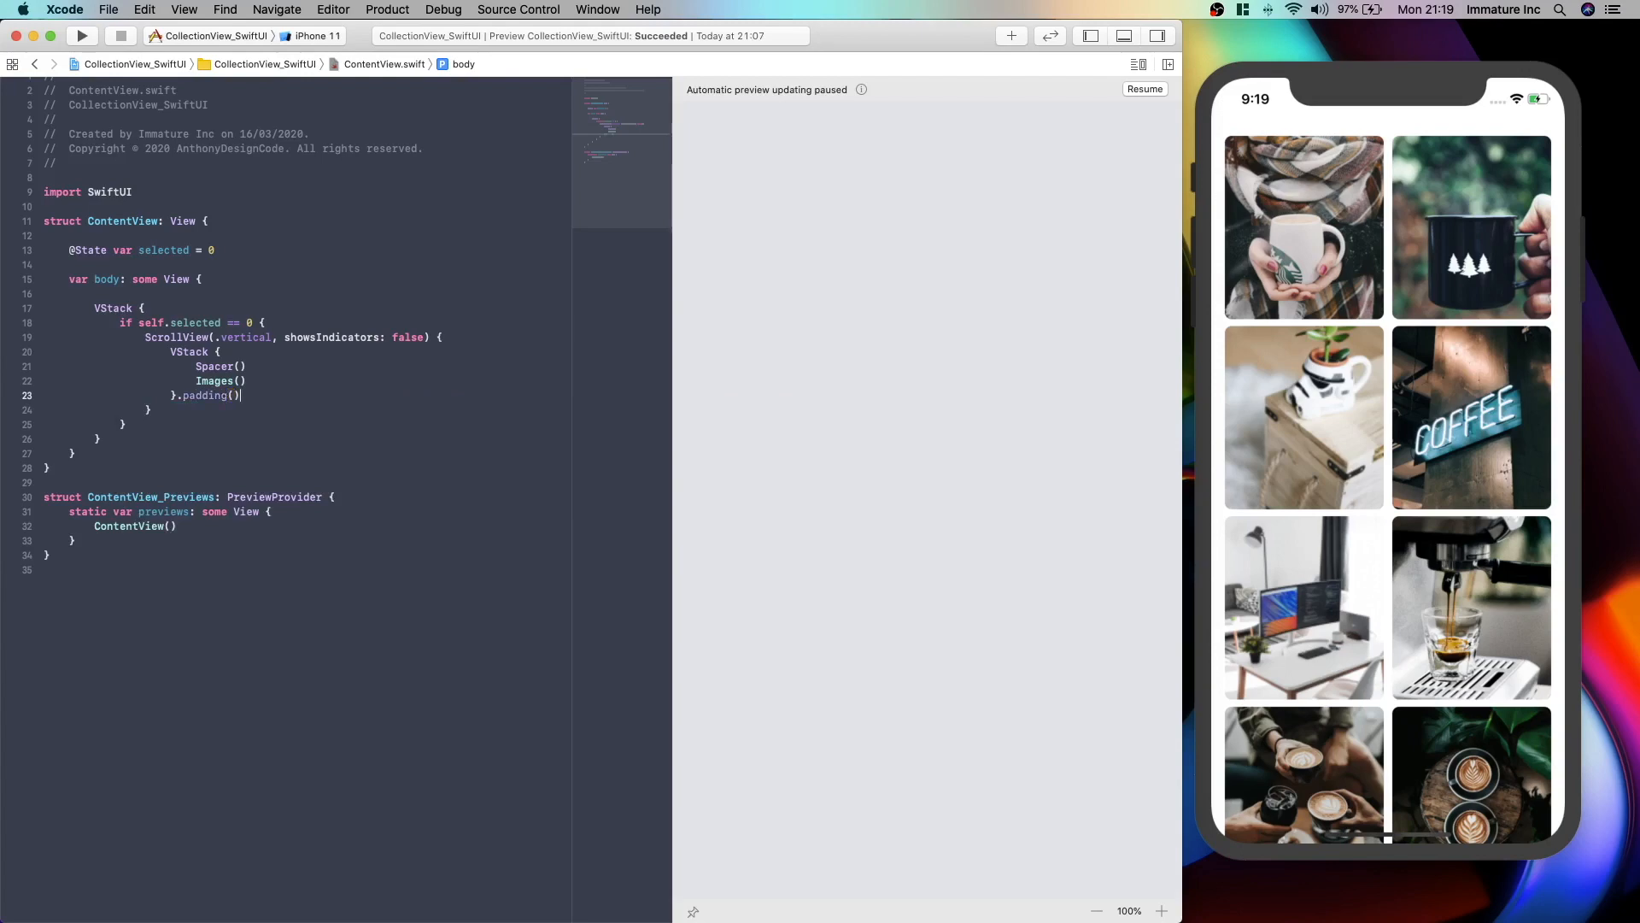
scroll(down, 3)
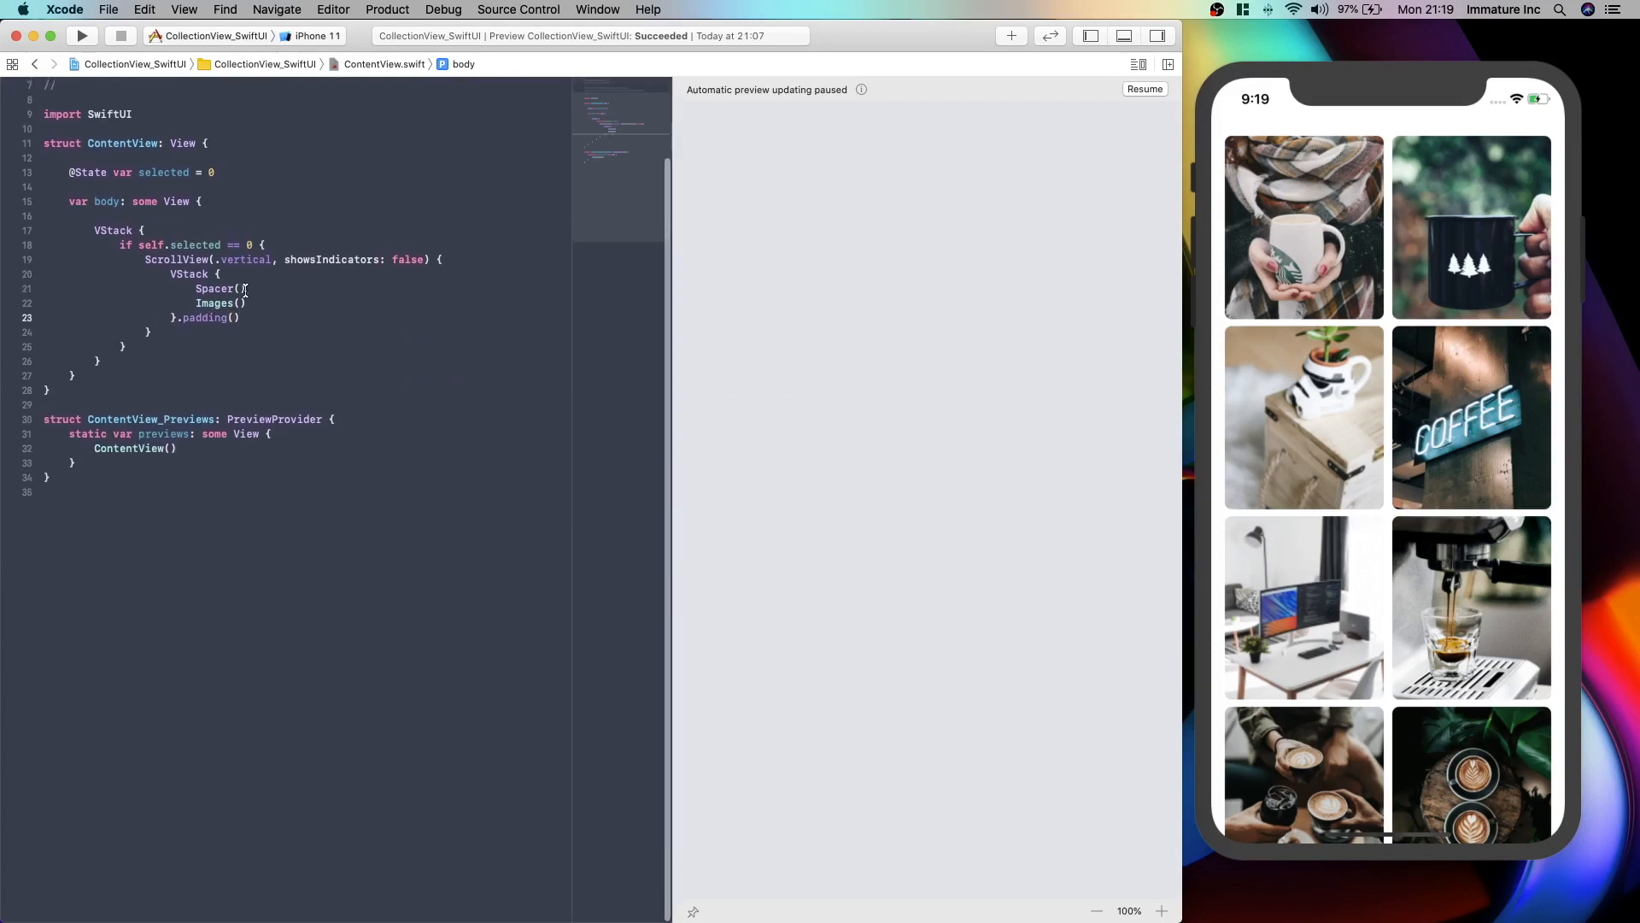
scroll(up, 3)
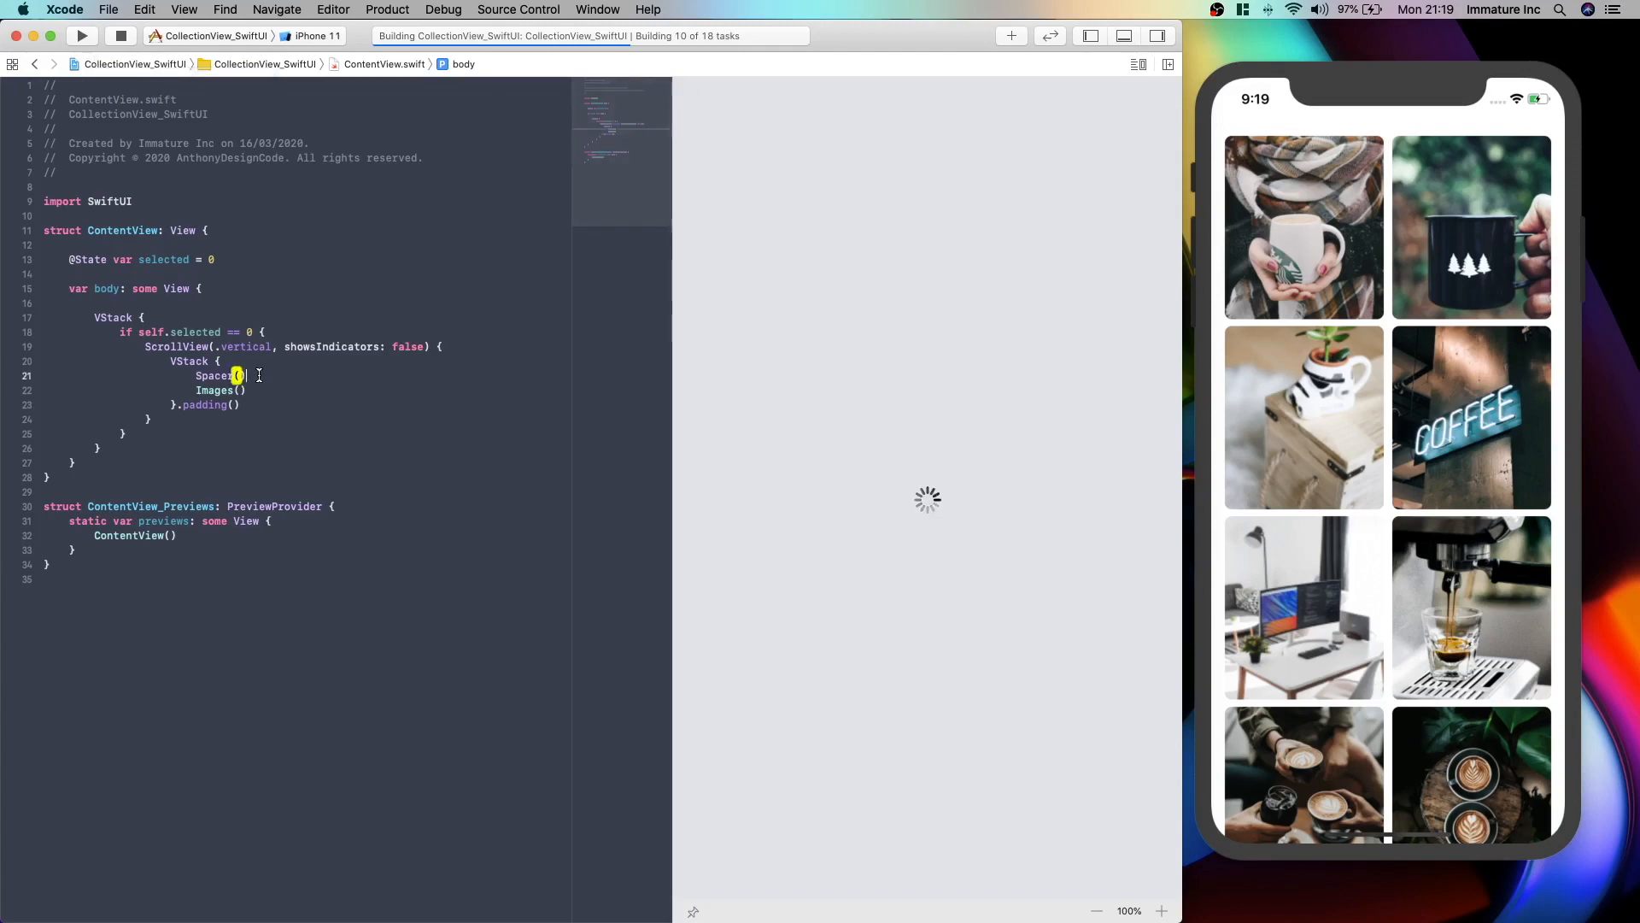
Step: Add a "// For you page" comment on its own line above Images()
key(return)
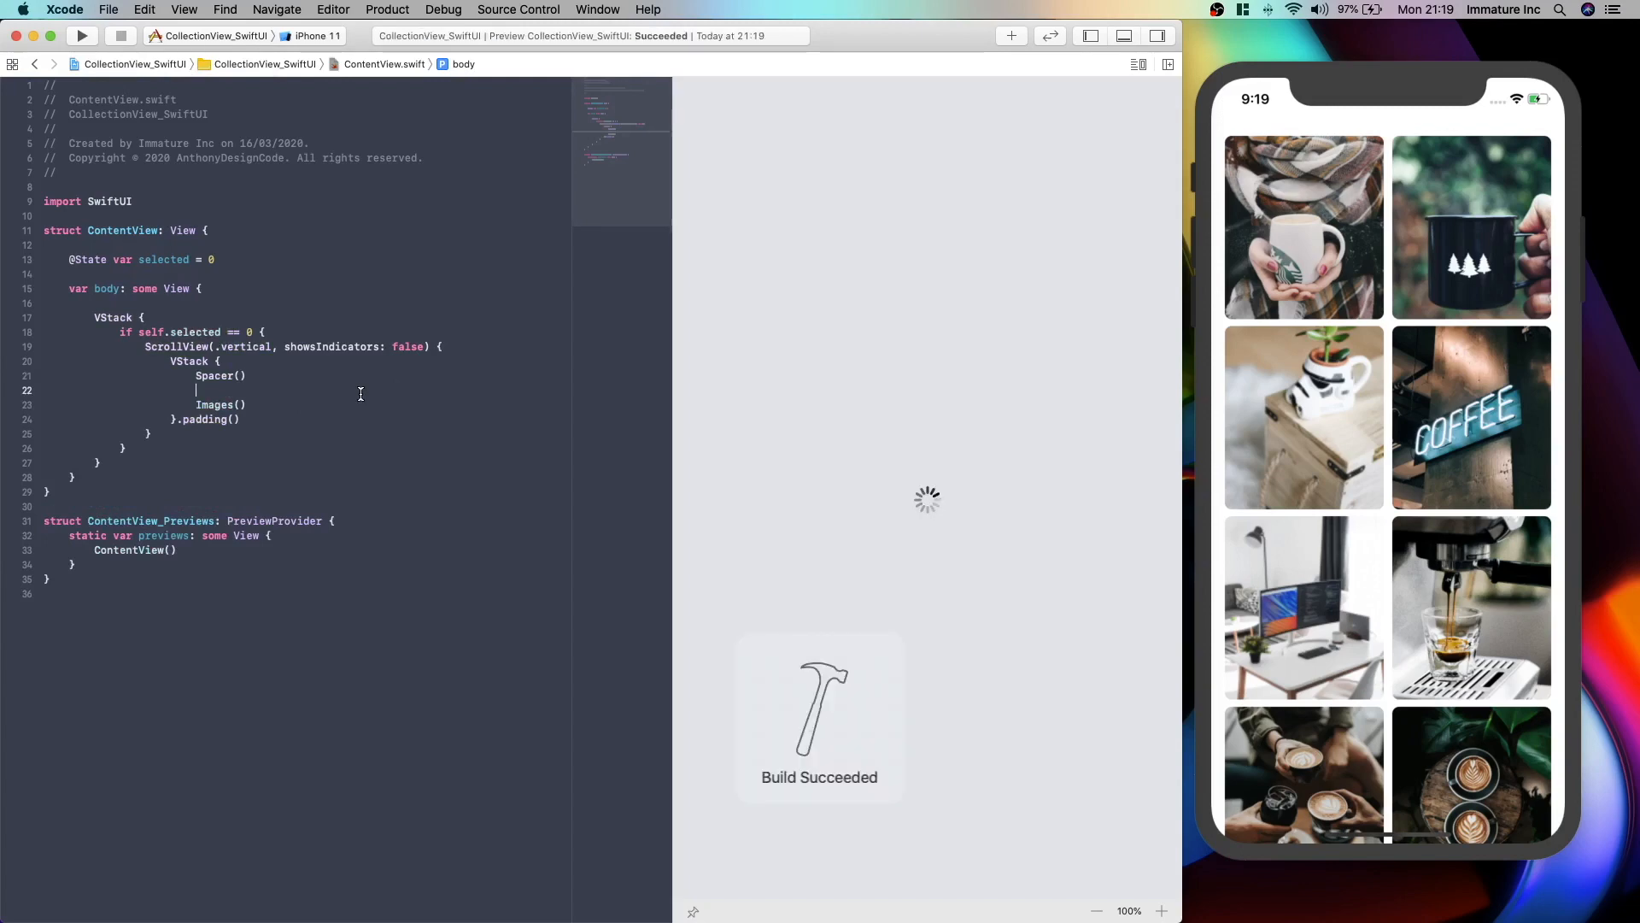
text(//)
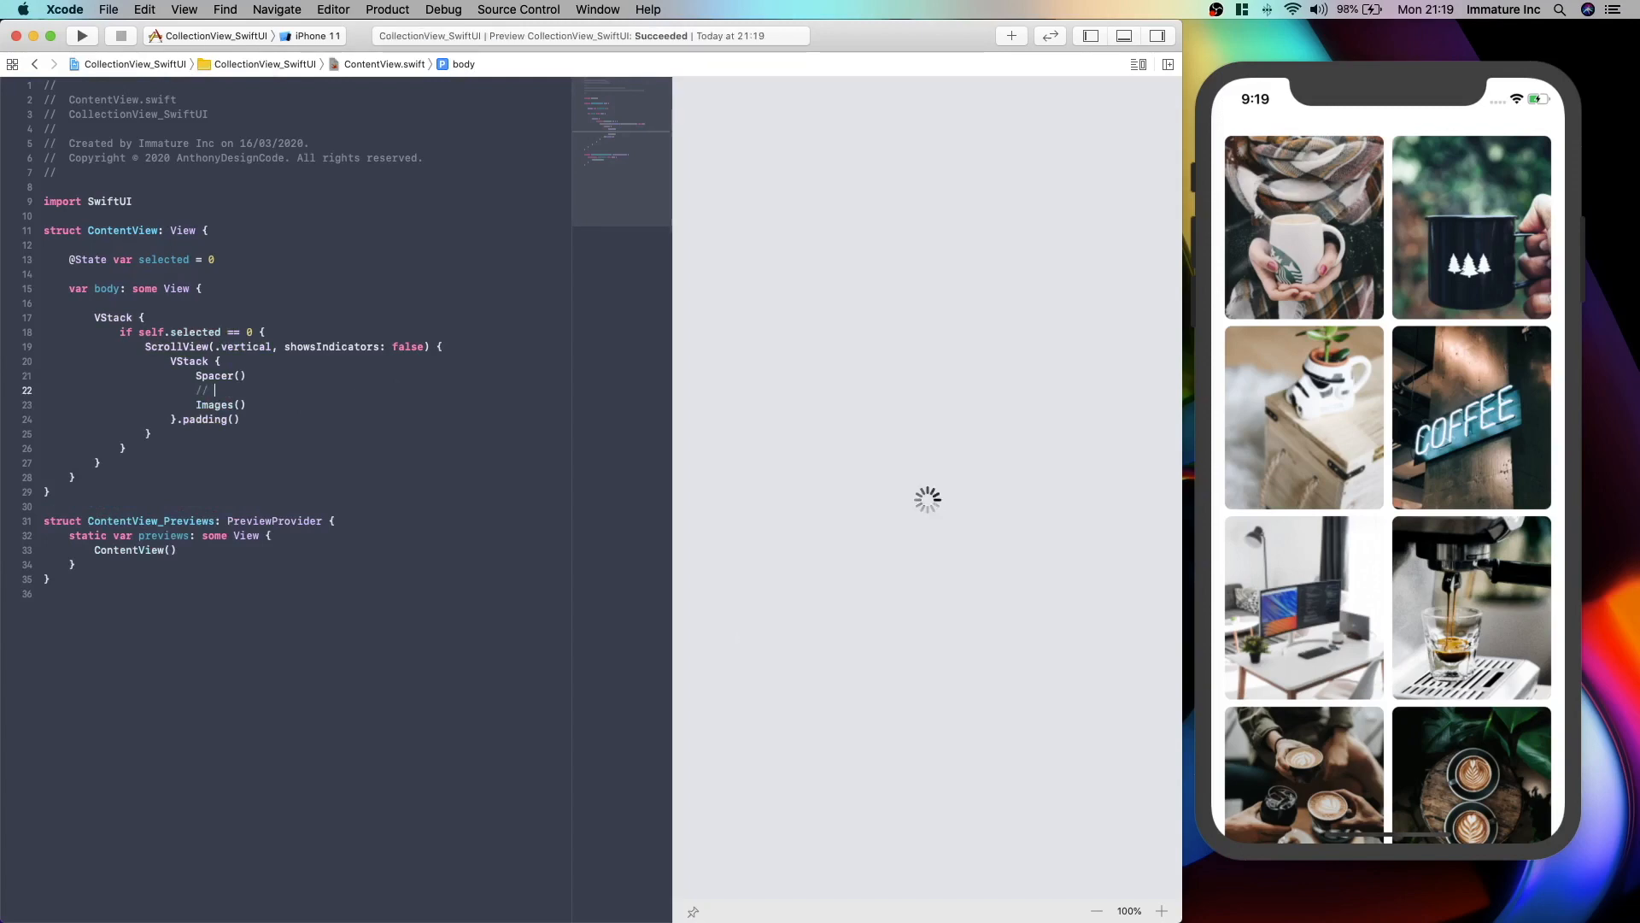
text(For you p)
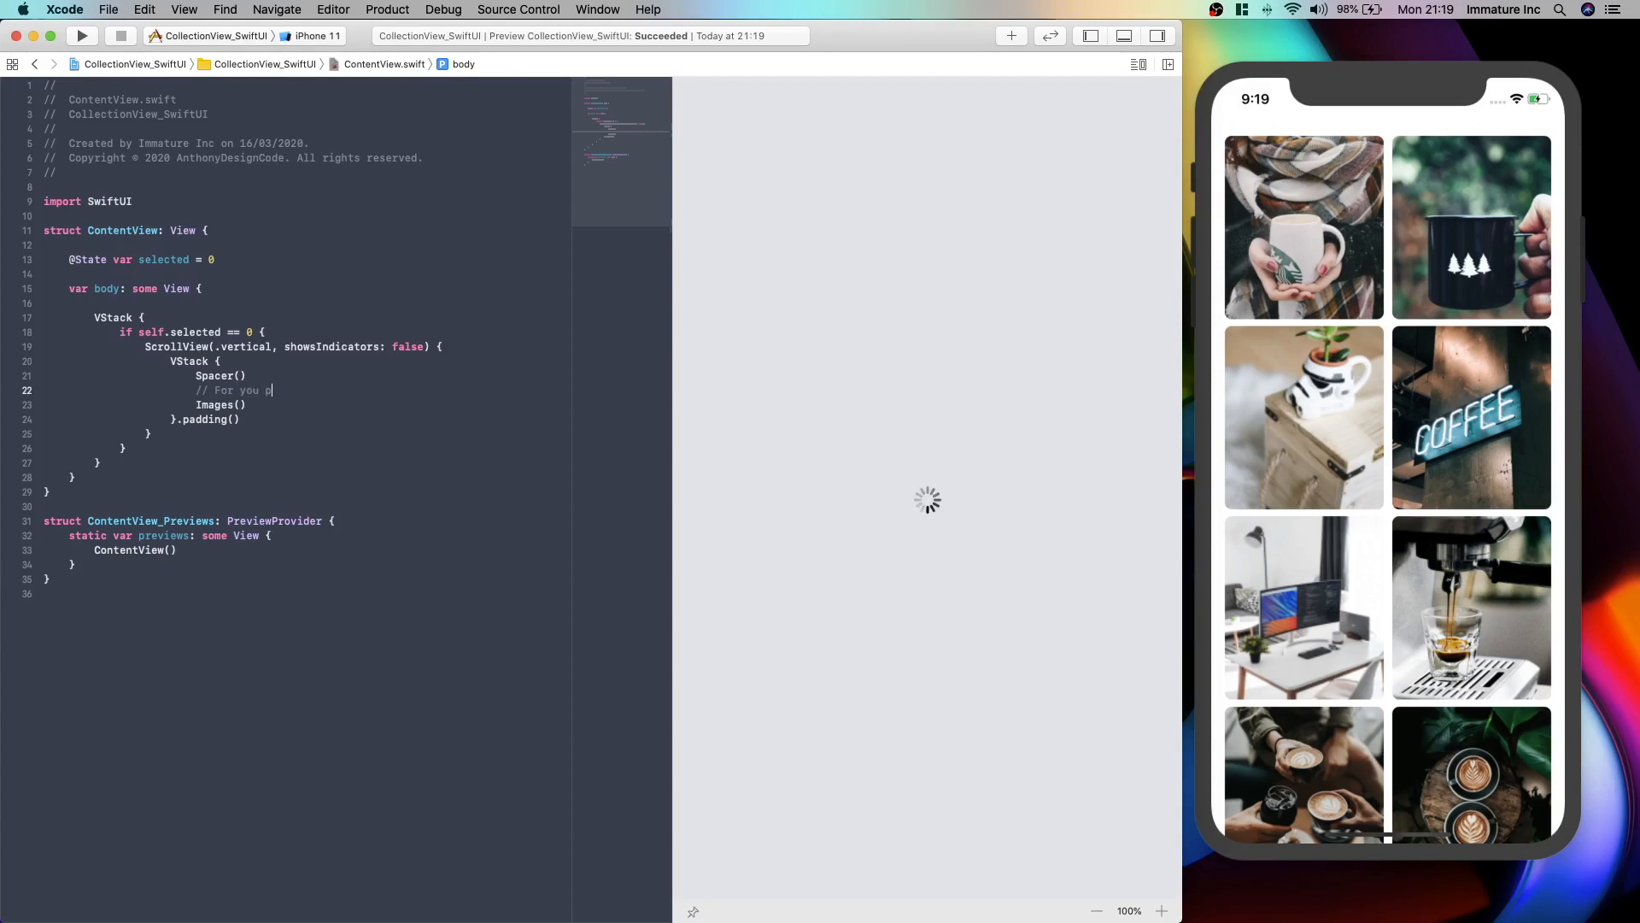
text(age)
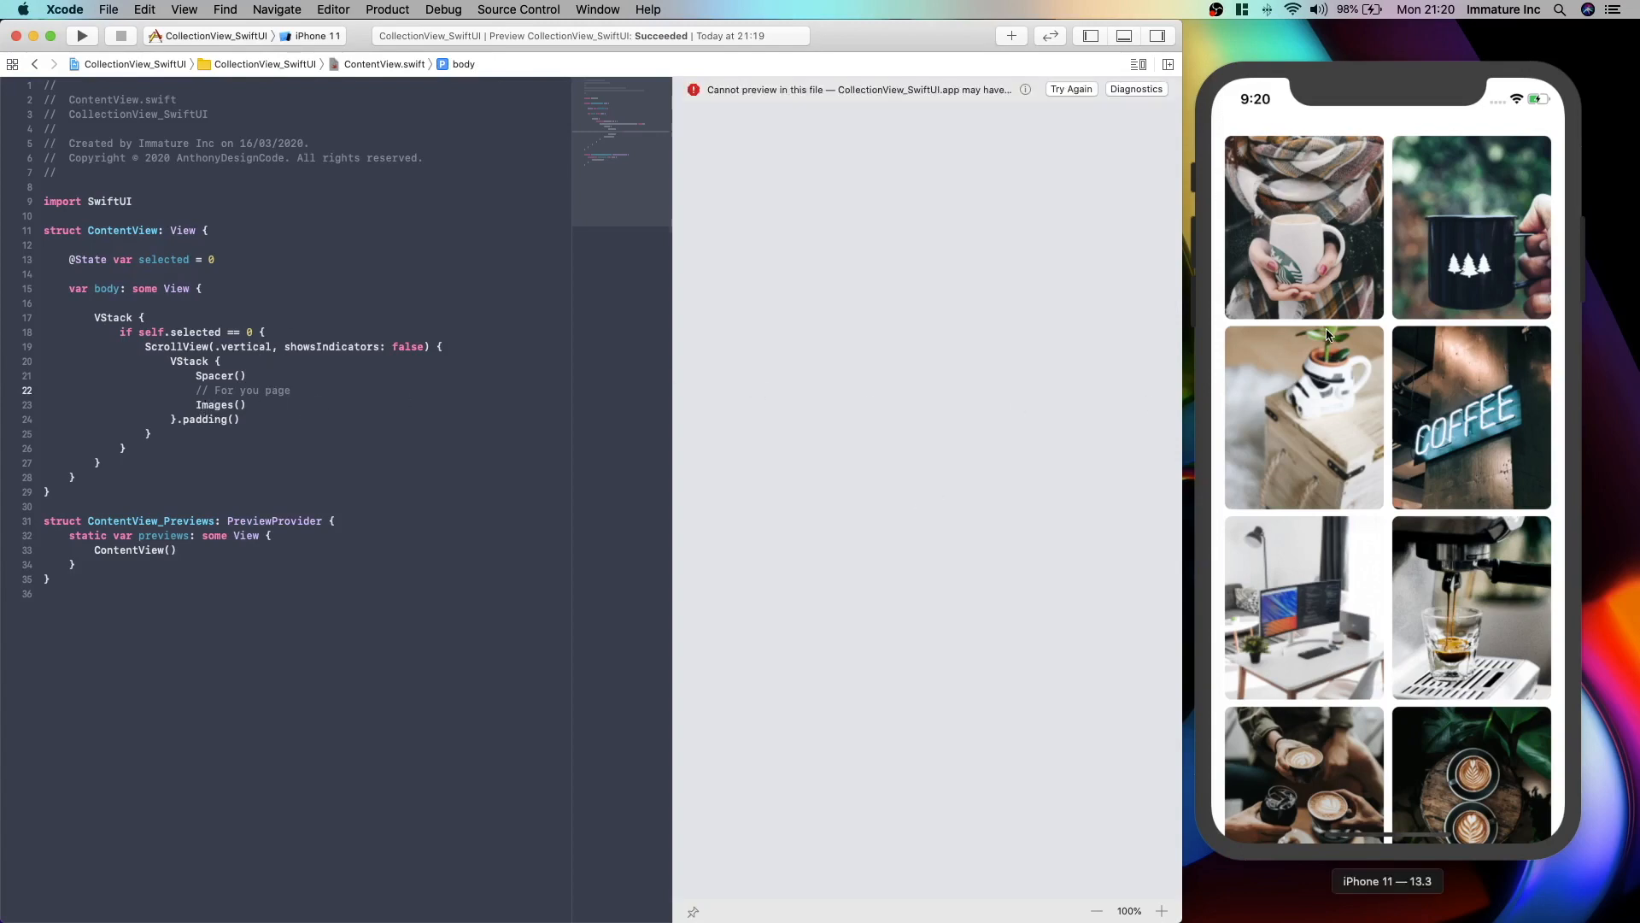
Step: Retry the failed canvas preview so the two-column photo grid renders
click(1069, 89)
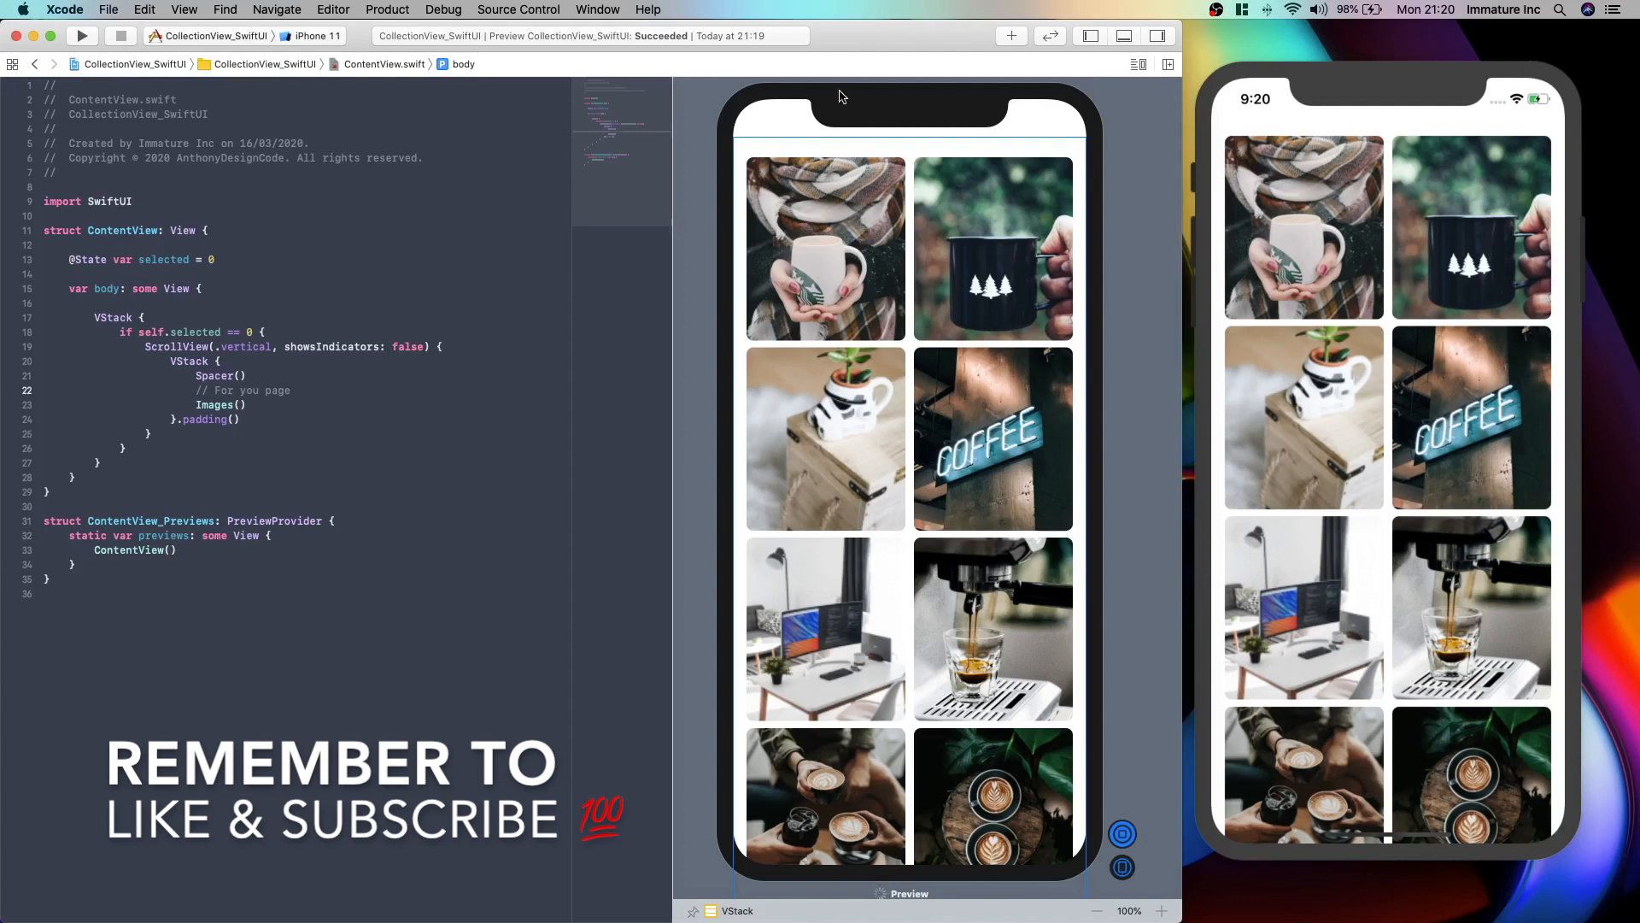
mouse_move(902, 142)
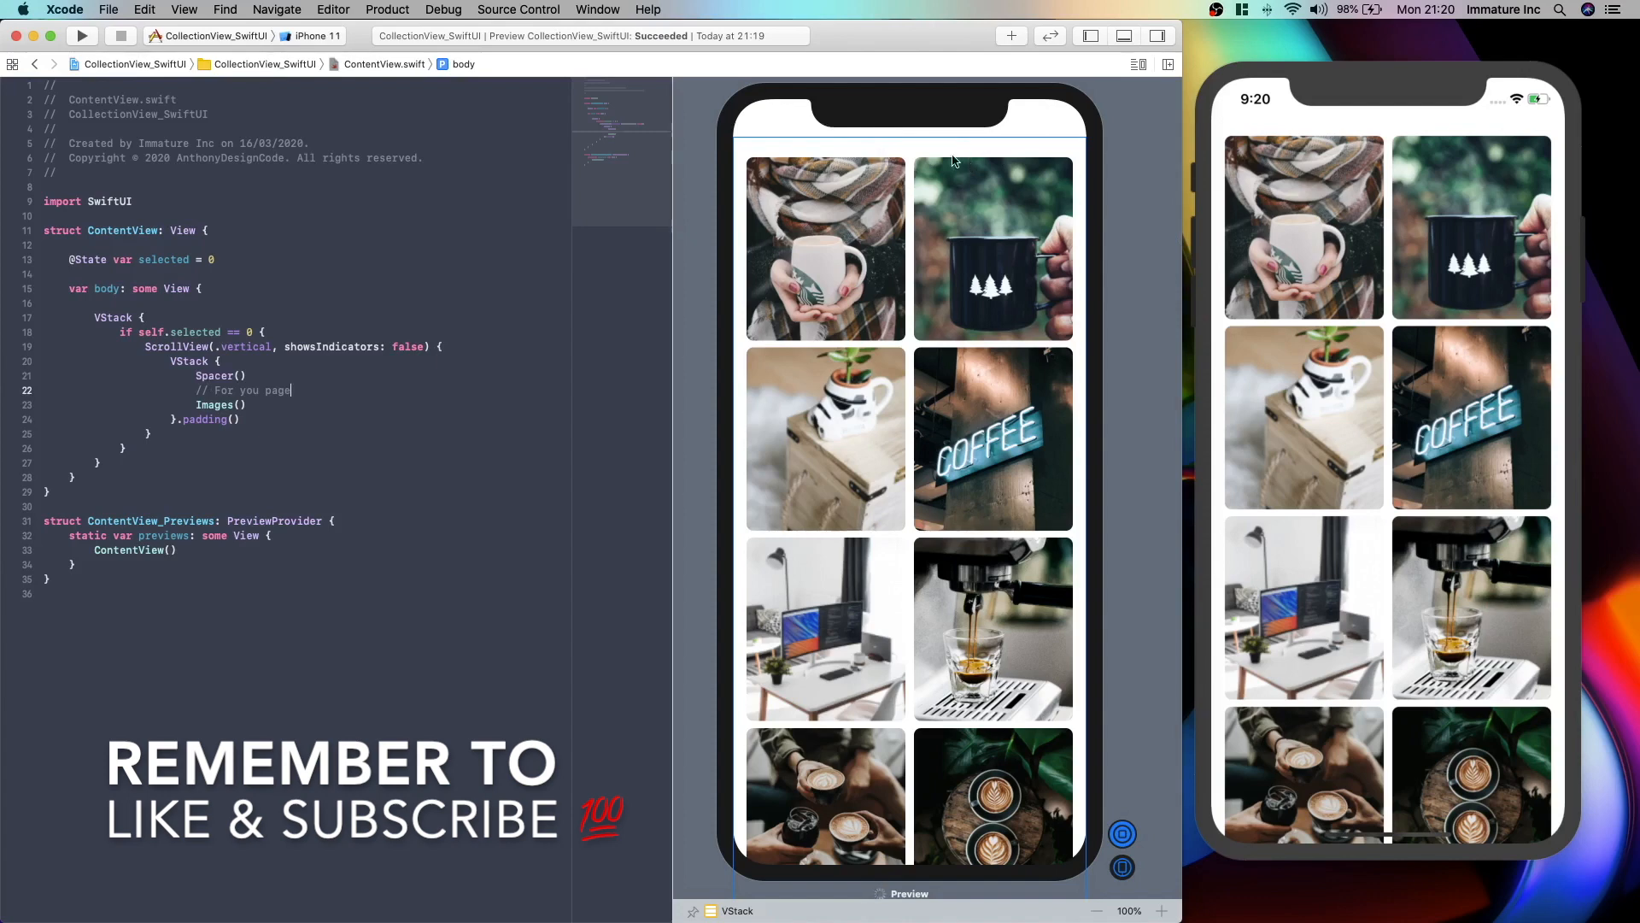
mouse_move(1088, 230)
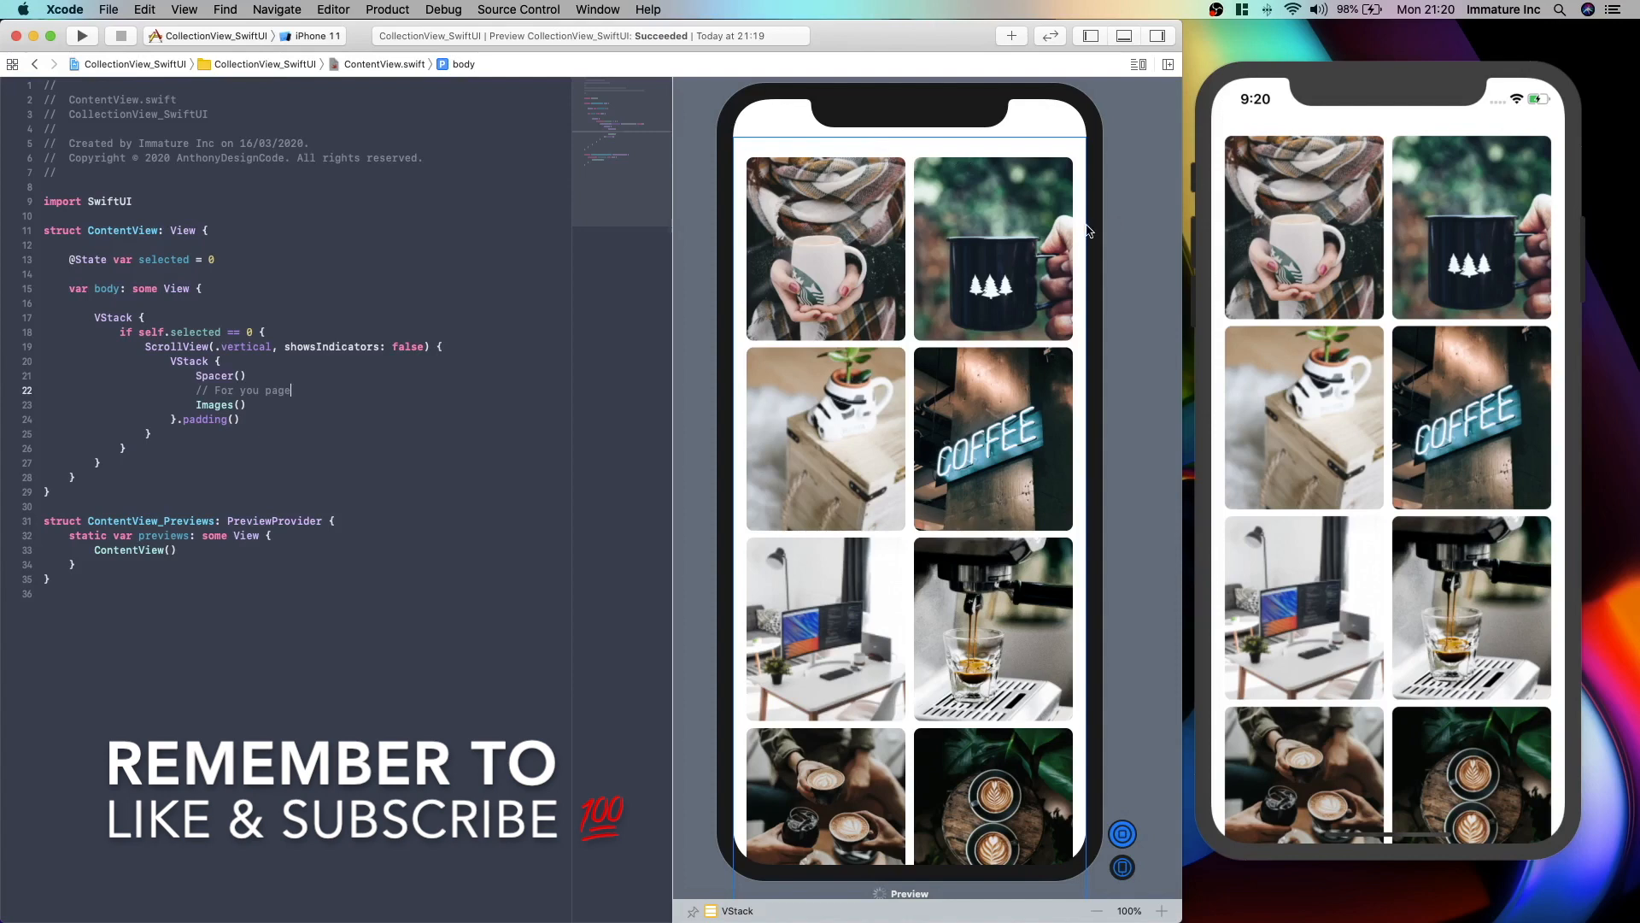
mouse_move(1175, 304)
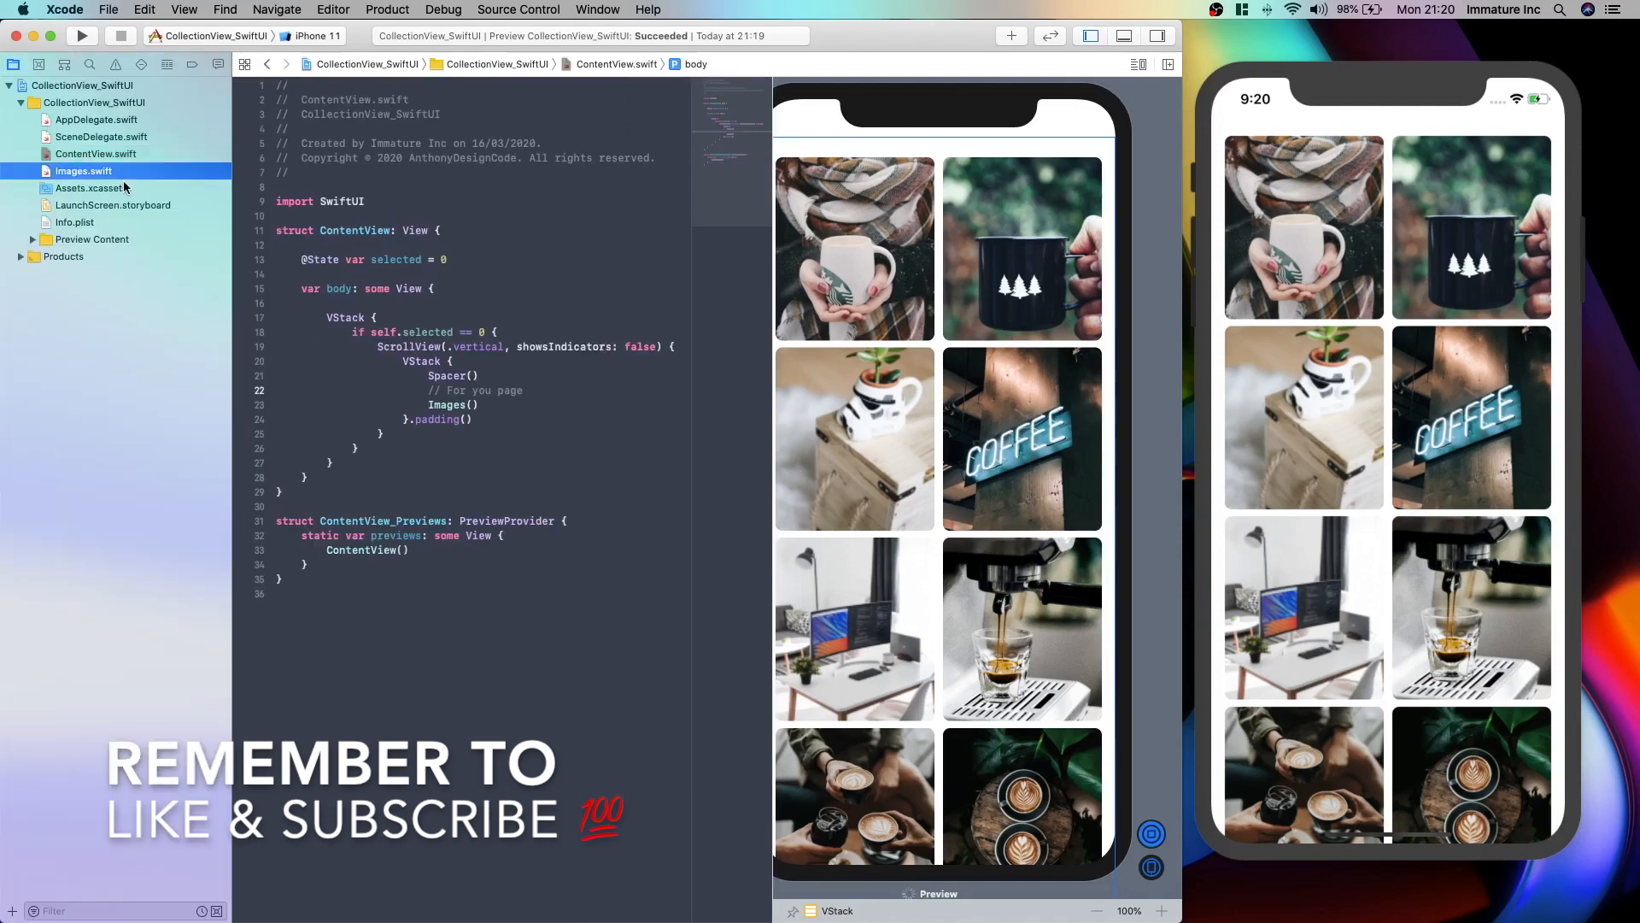
click(83, 171)
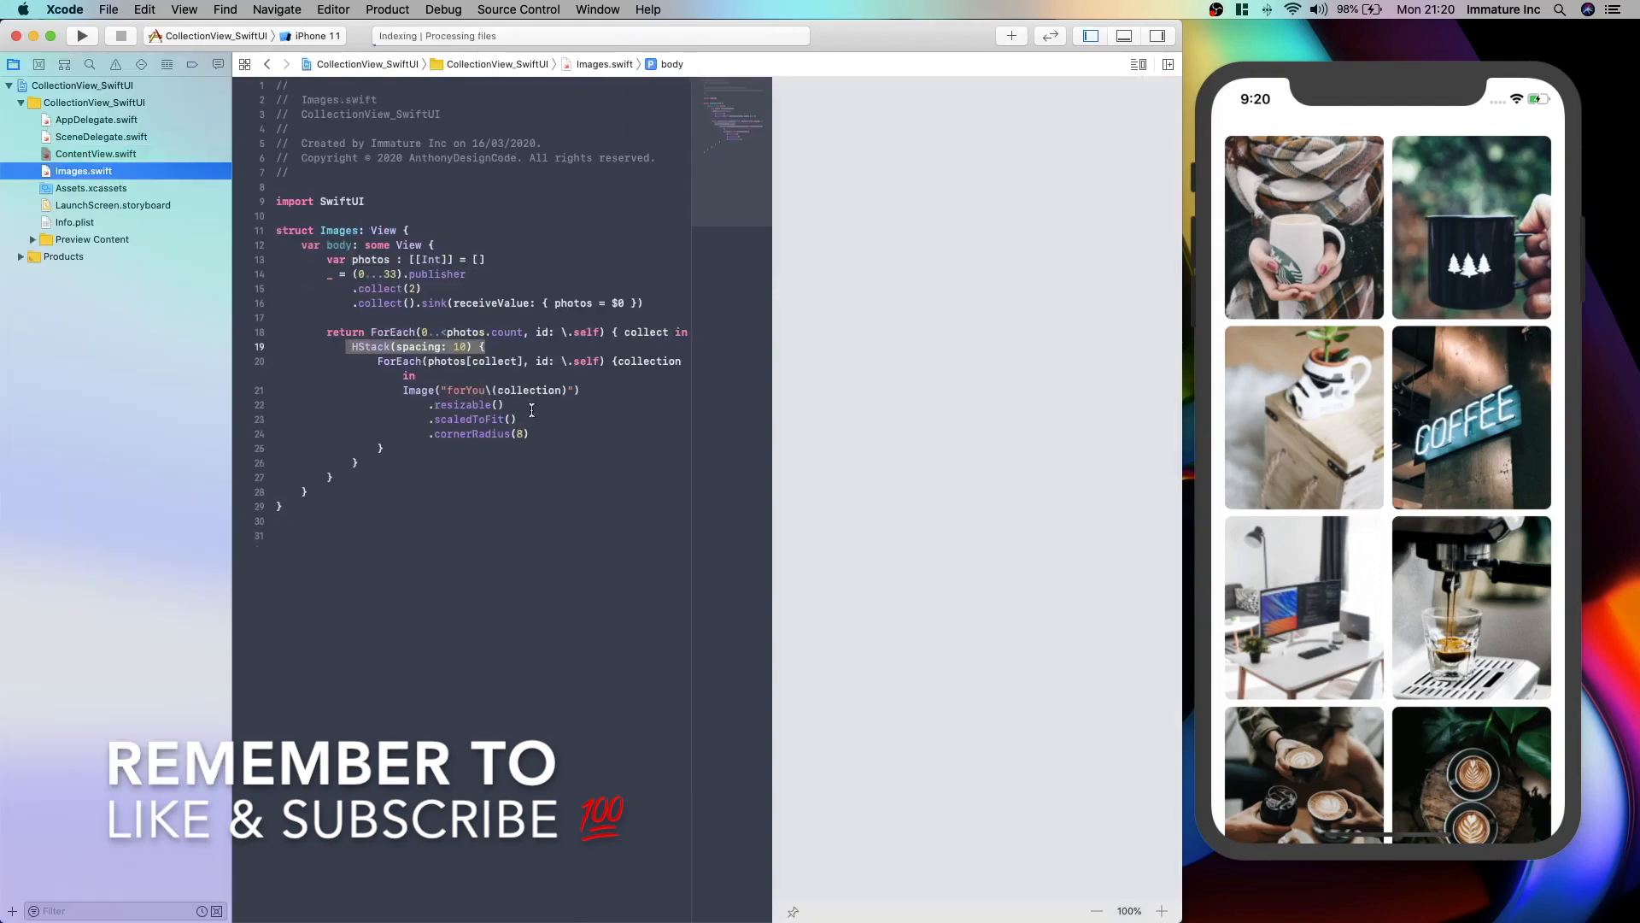
double_click(463, 390)
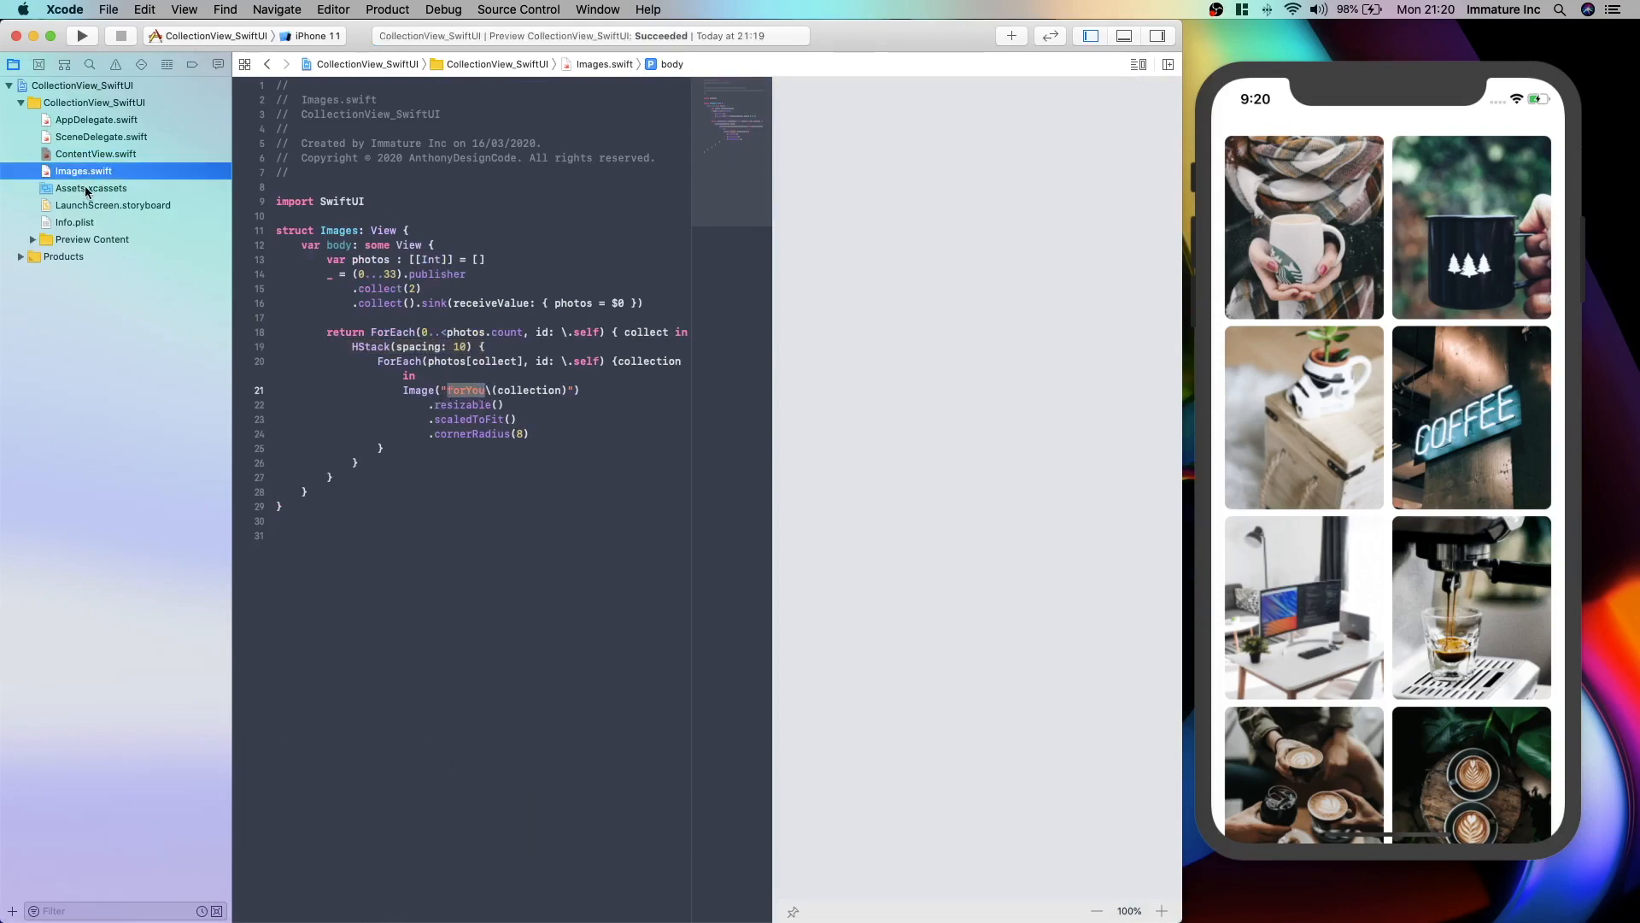
click(90, 188)
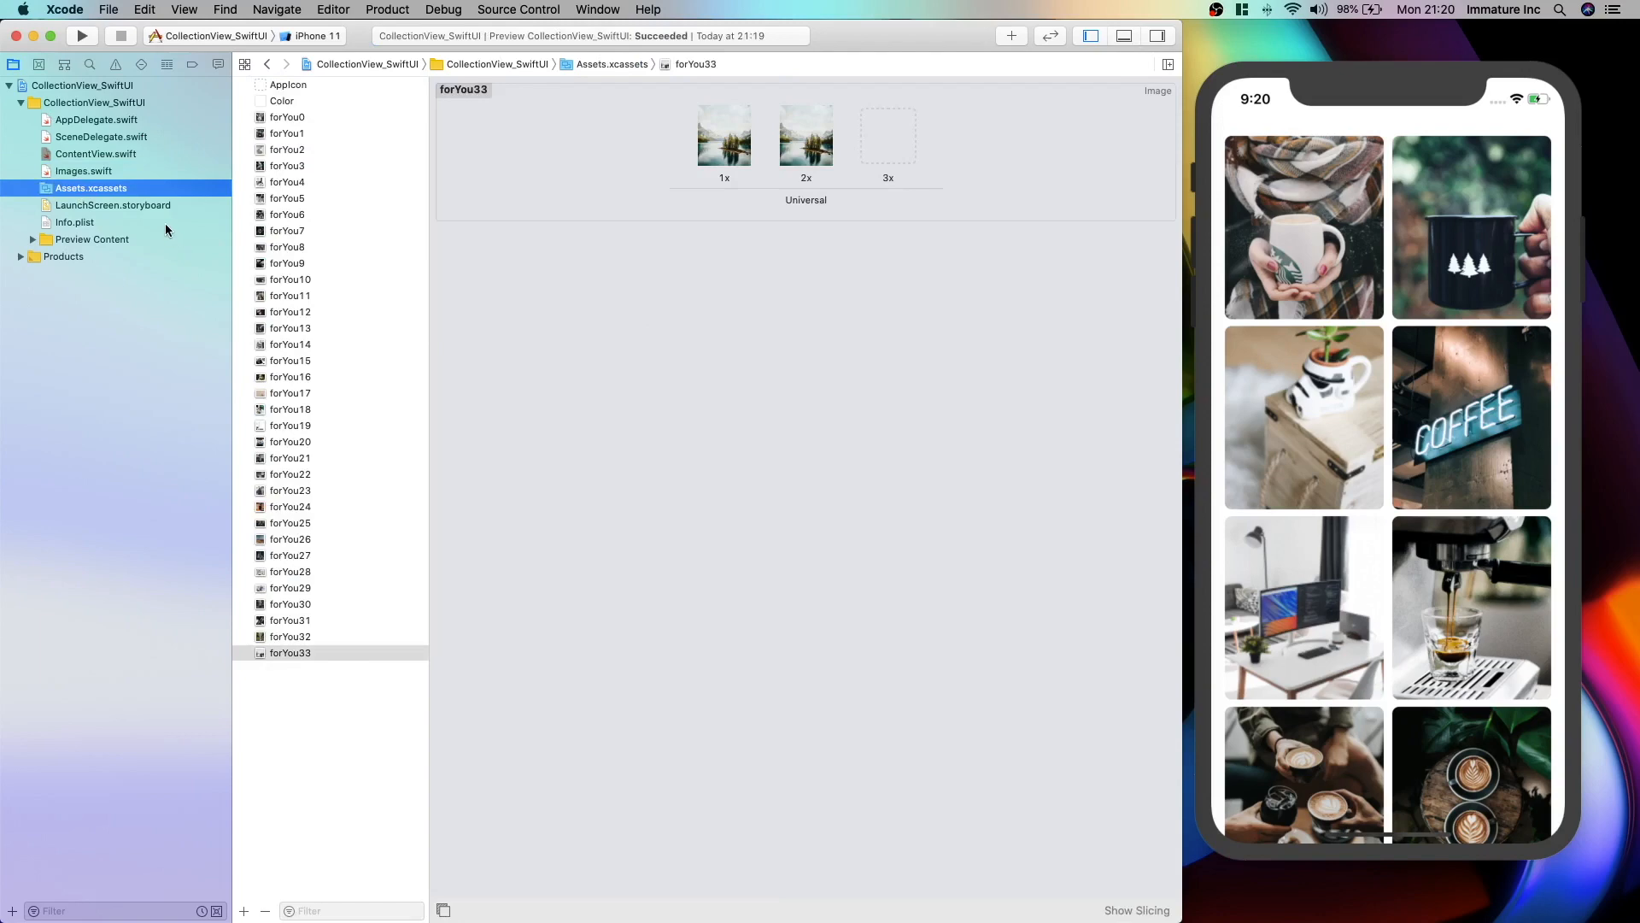
click(84, 171)
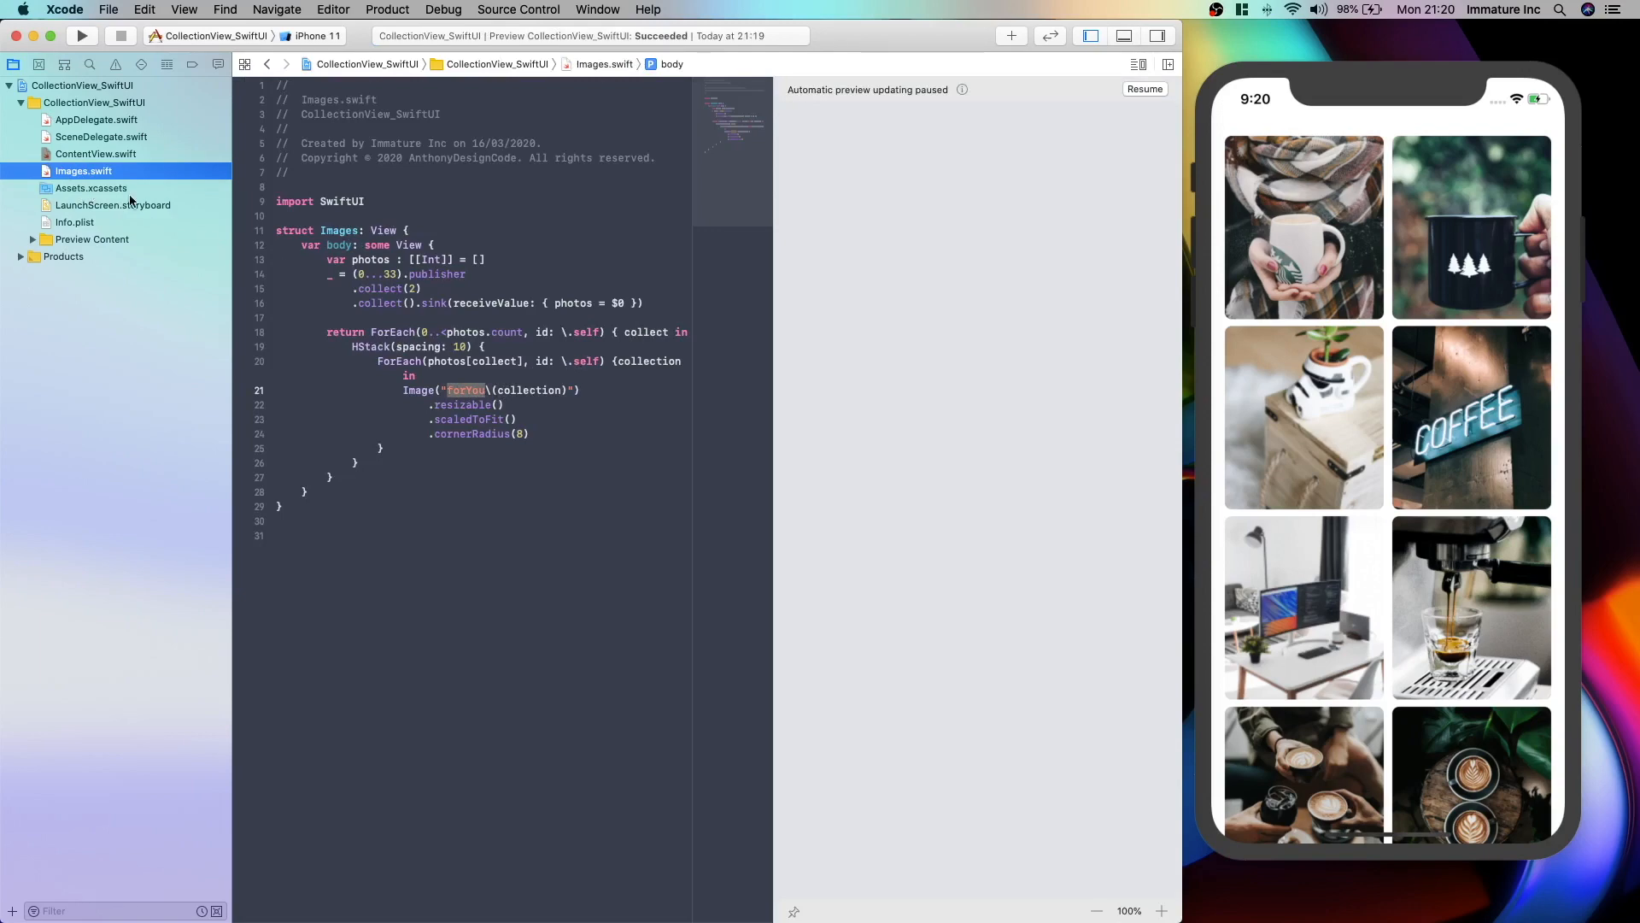
click(96, 152)
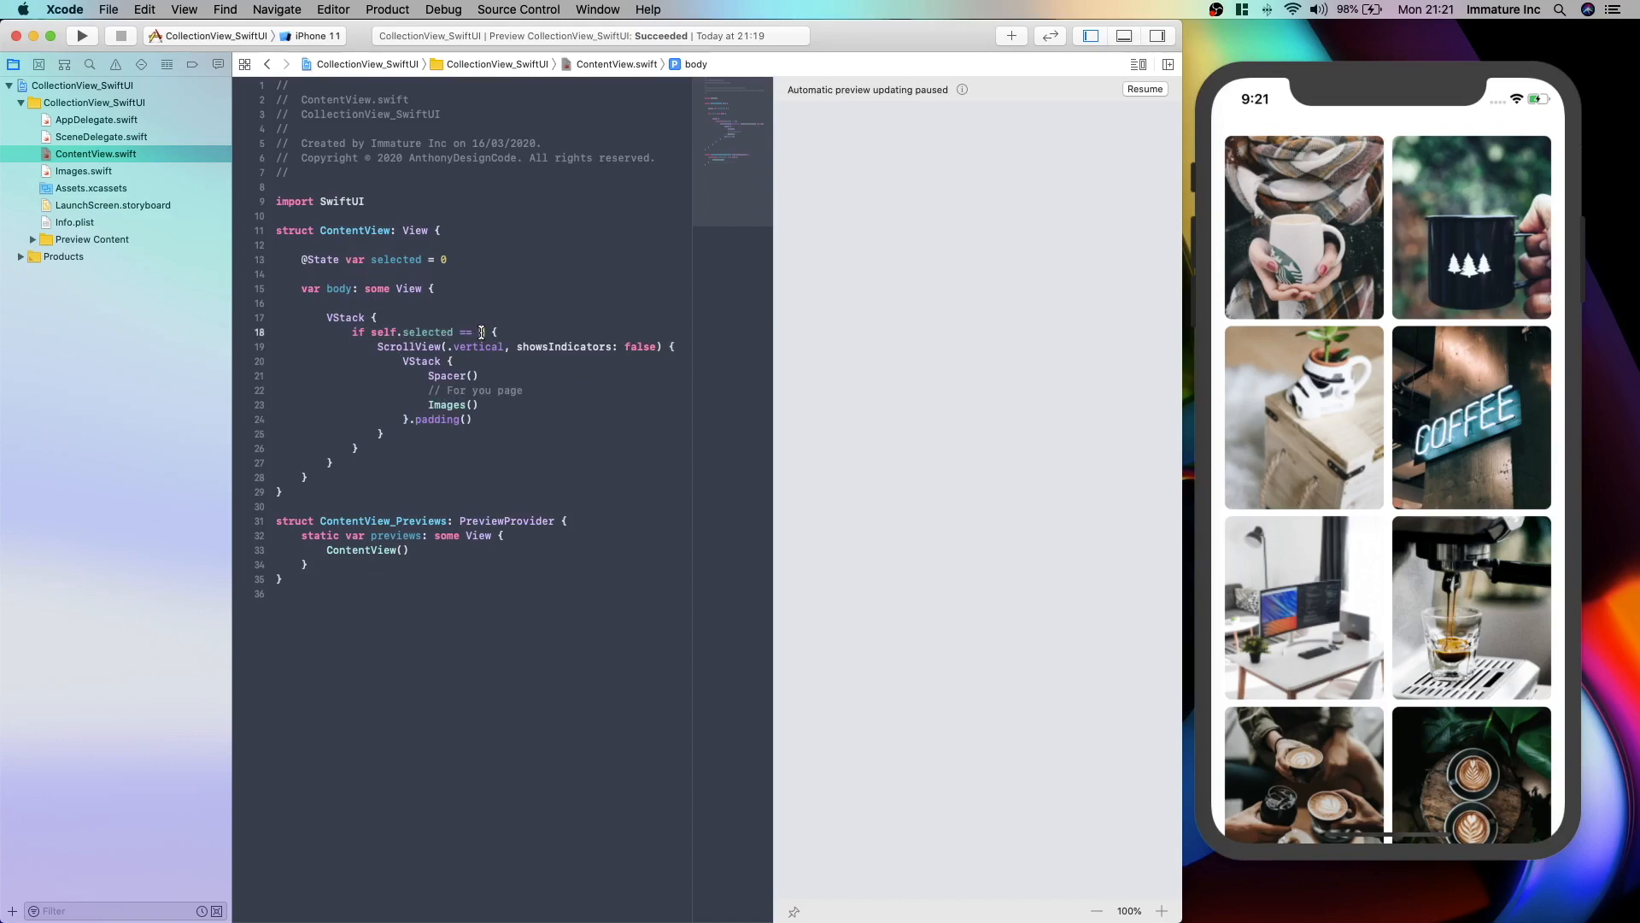
mouse_move(574, 487)
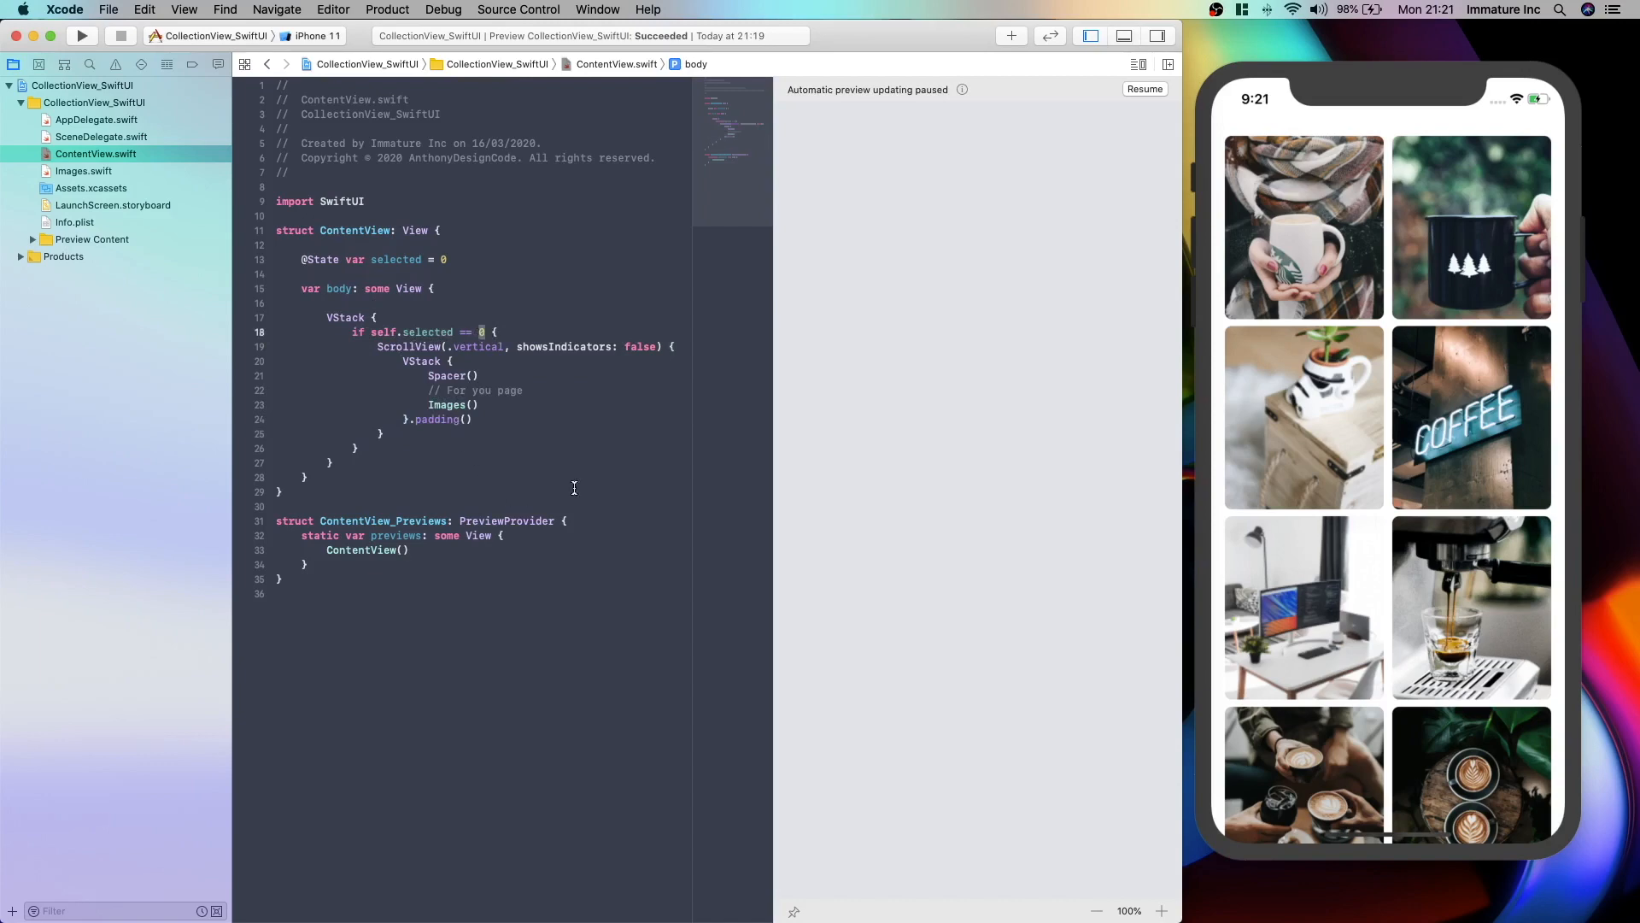
Step: Resume the paused canvas preview of ContentView
scroll(up, 3)
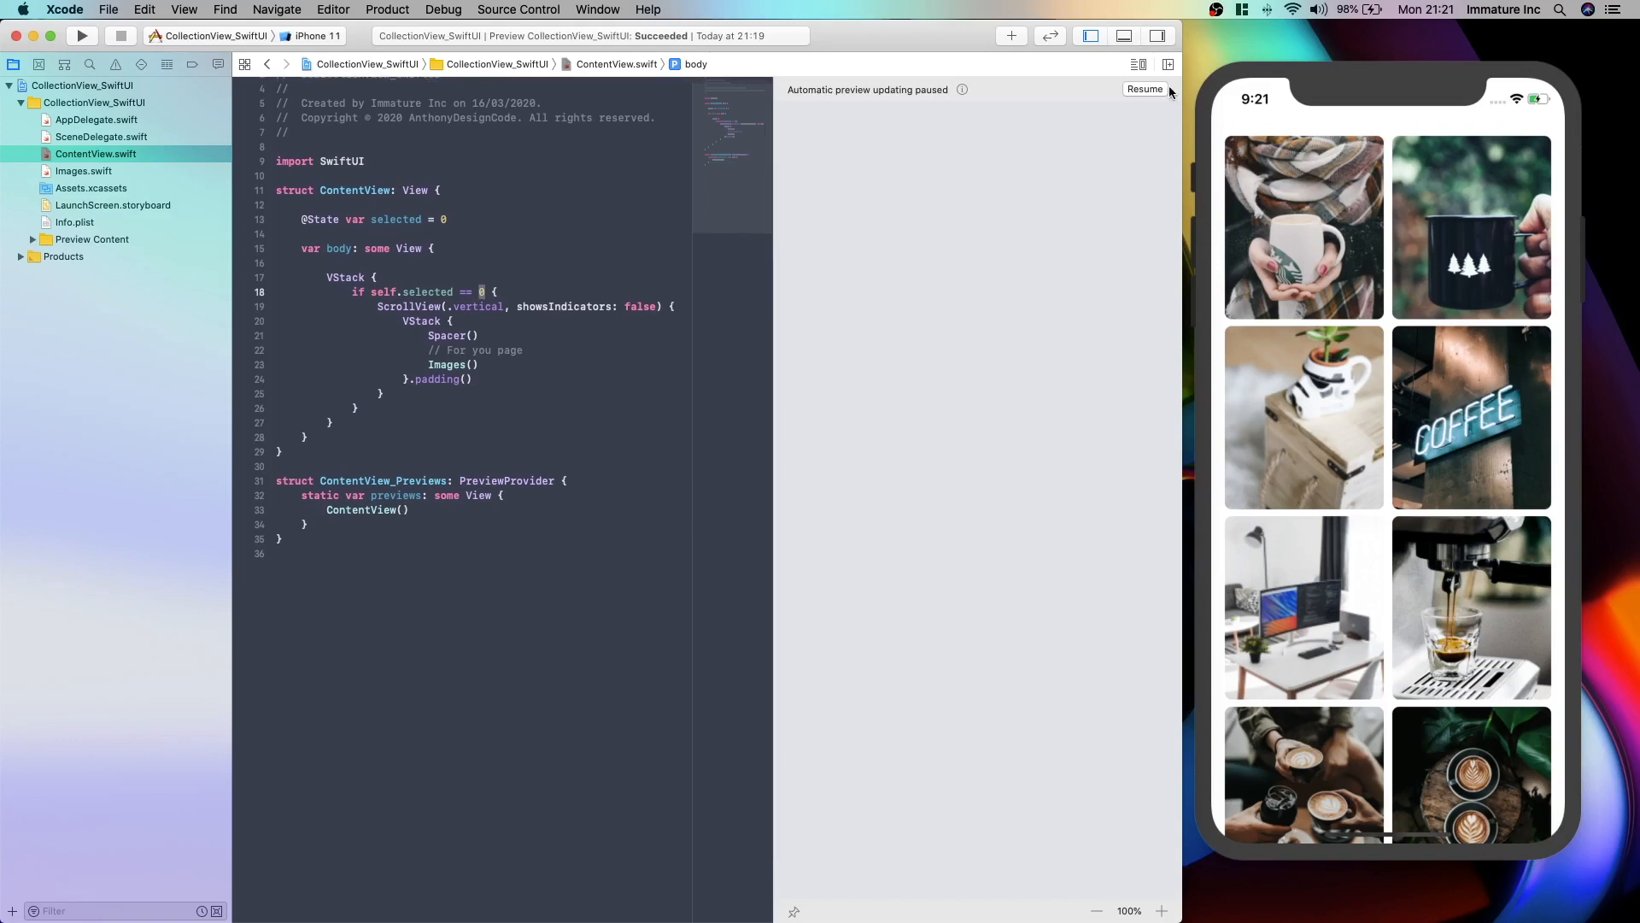
click(1090, 36)
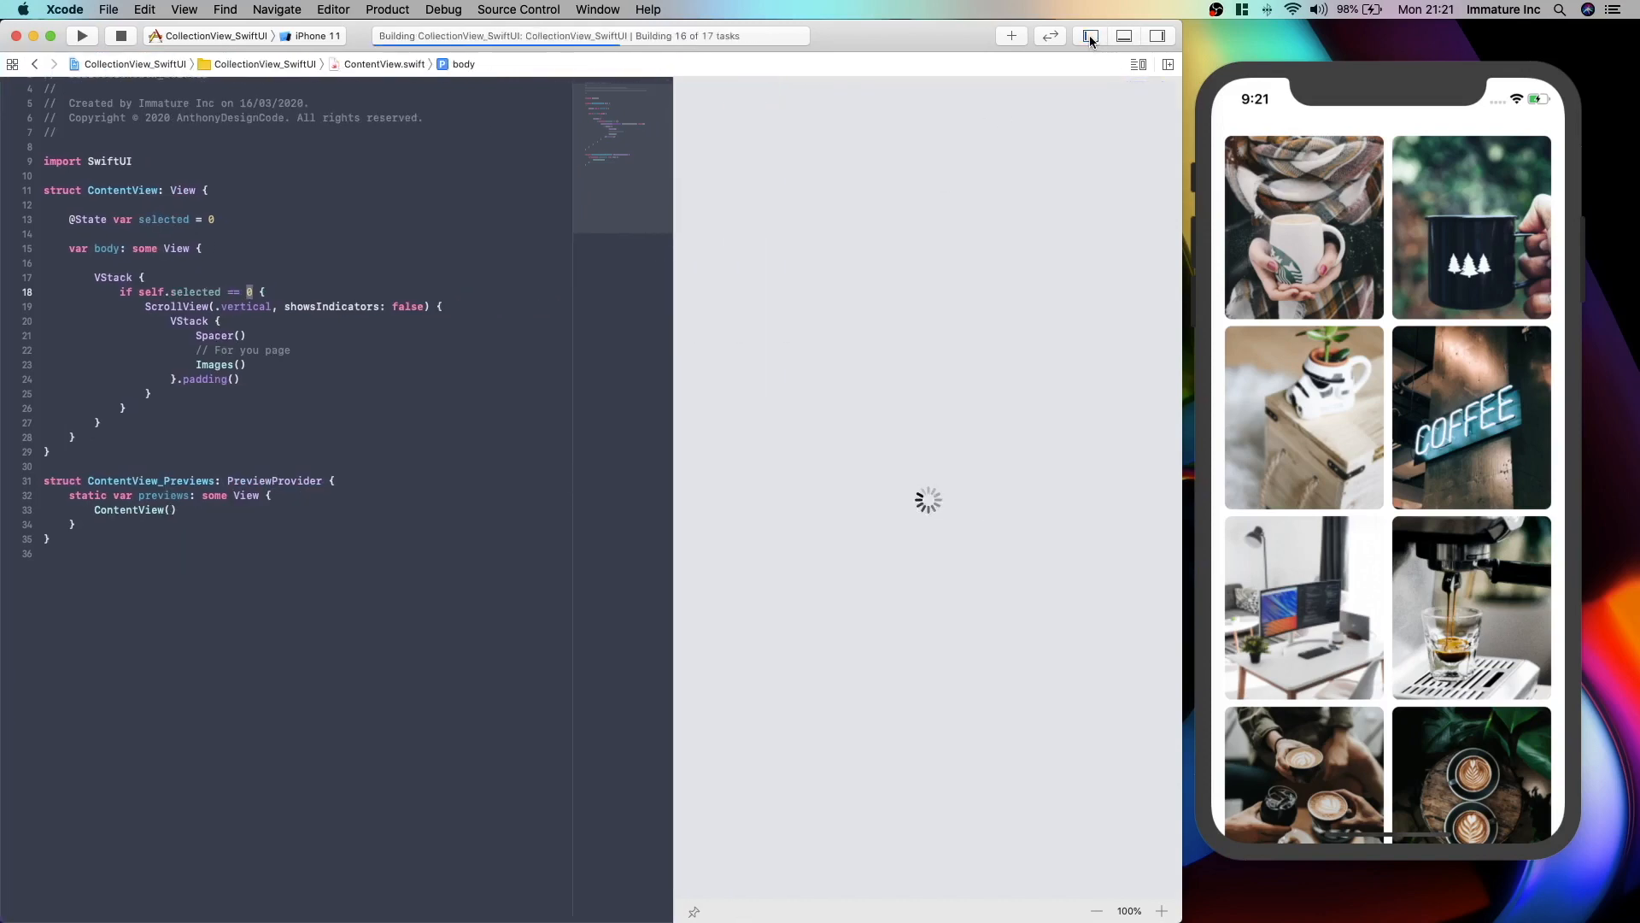